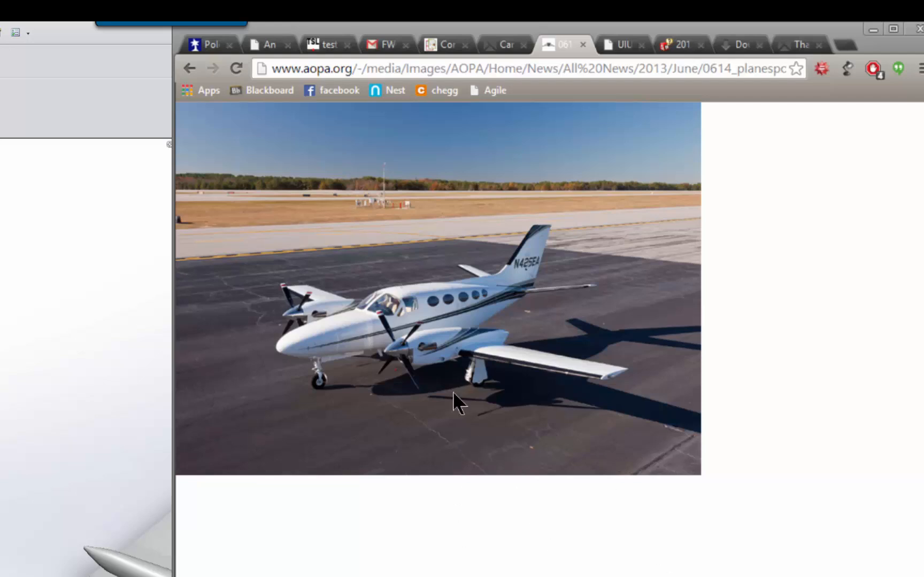
mouse_move(282, 379)
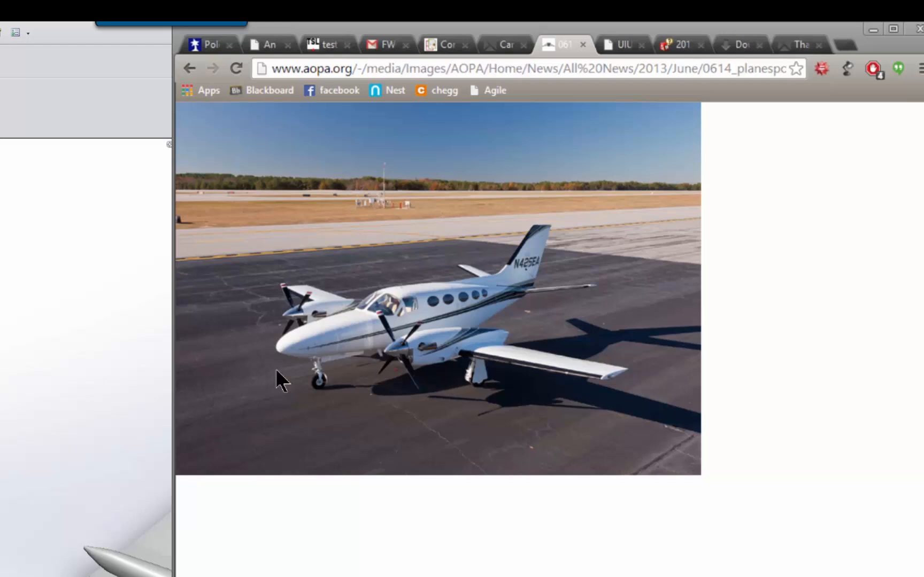
mouse_move(628, 519)
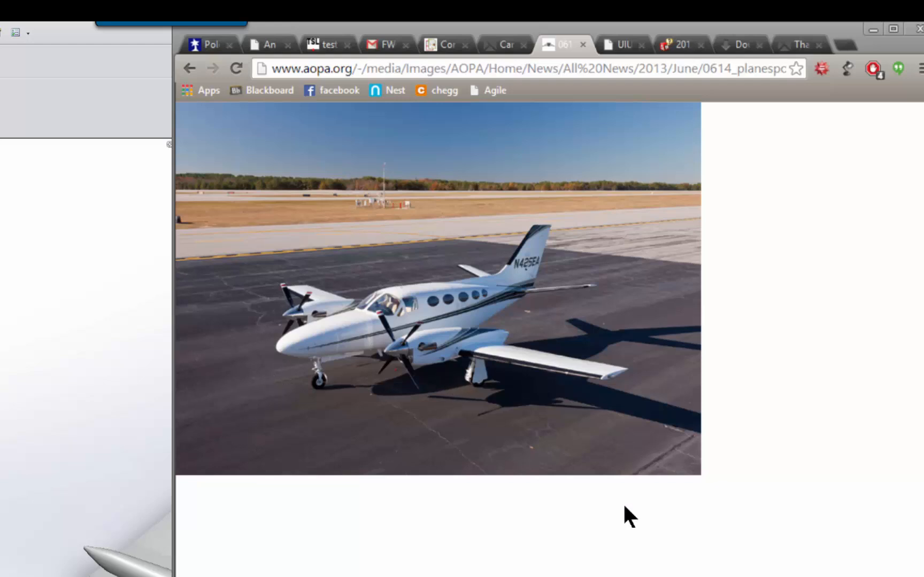
mouse_move(627, 498)
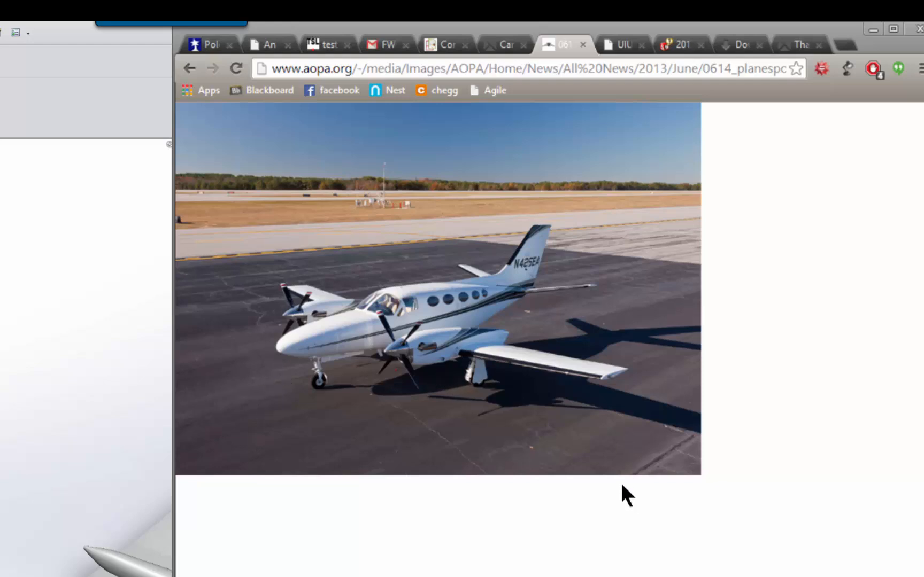
mouse_move(568, 497)
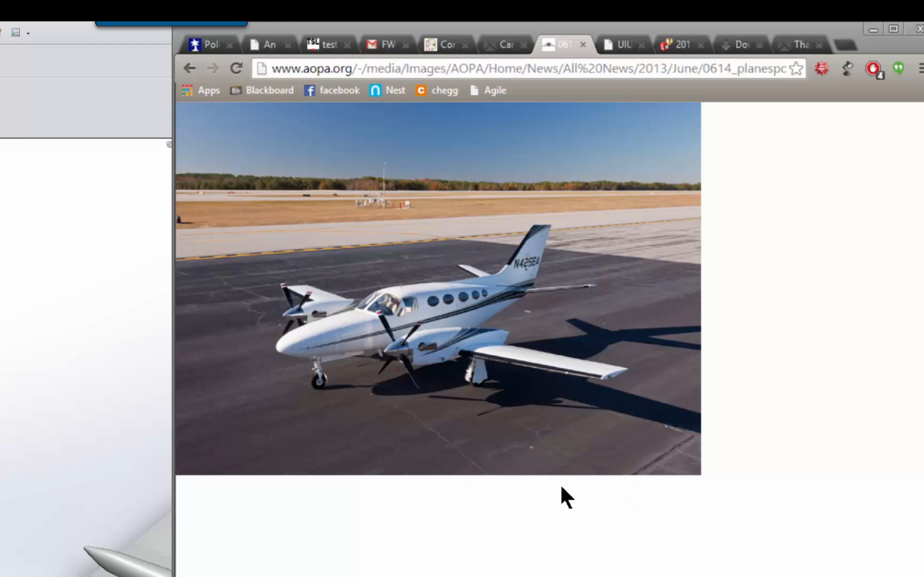
mouse_move(266, 413)
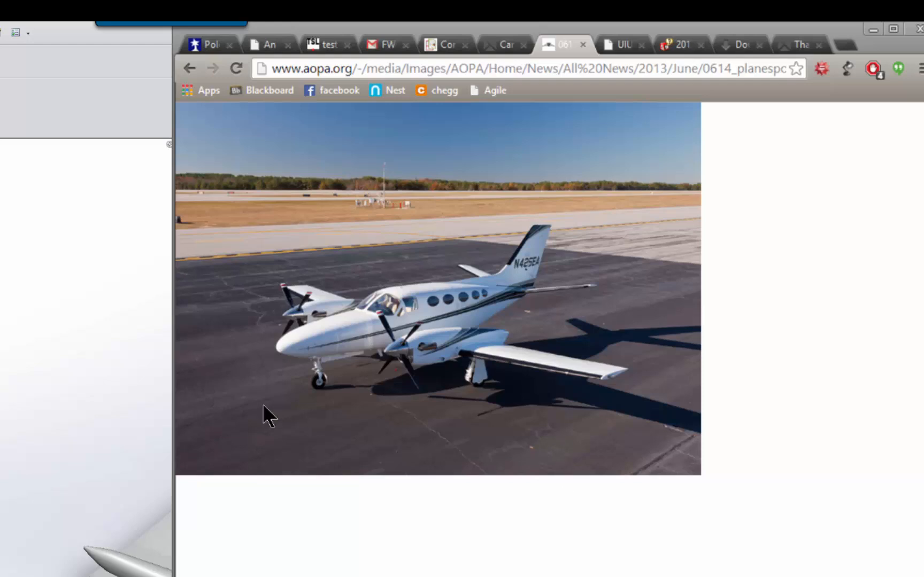
mouse_move(165, 574)
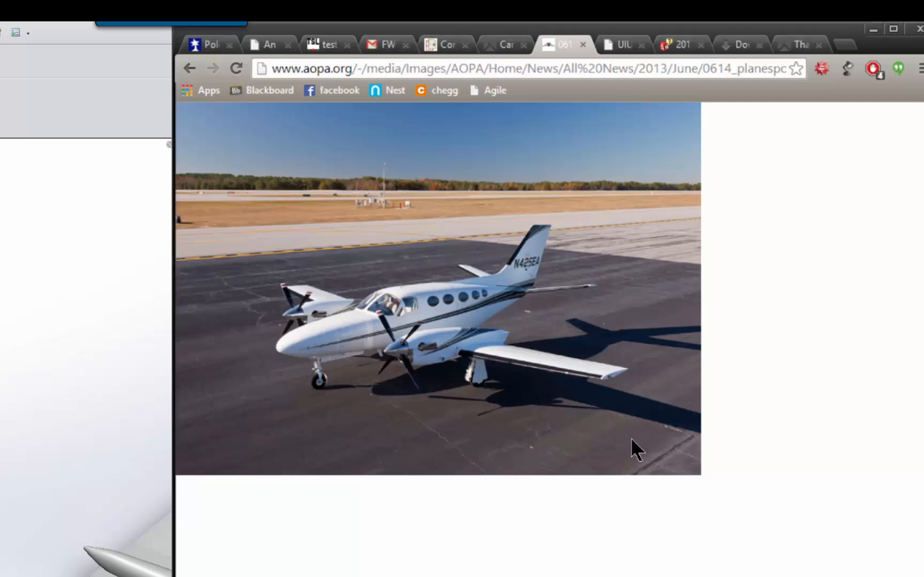
- Trace a red annotation line along the wing of the twin-engine plane photo
drag(280, 288, 503, 358)
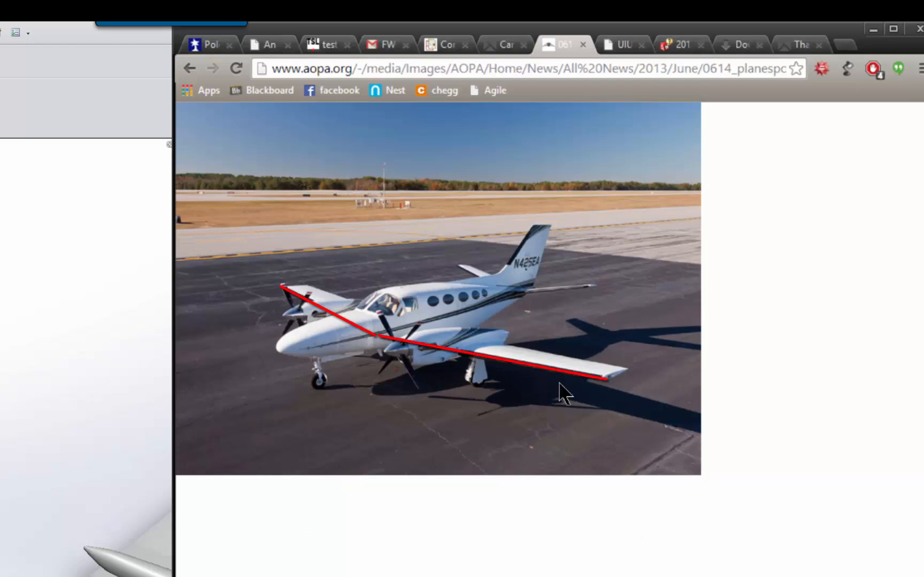
mouse_move(484, 477)
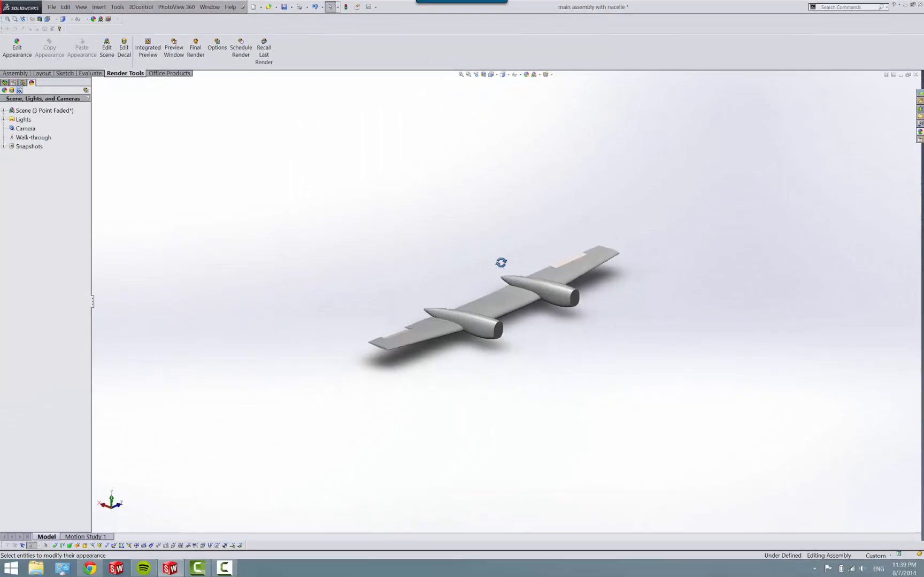
scroll(up, 3)
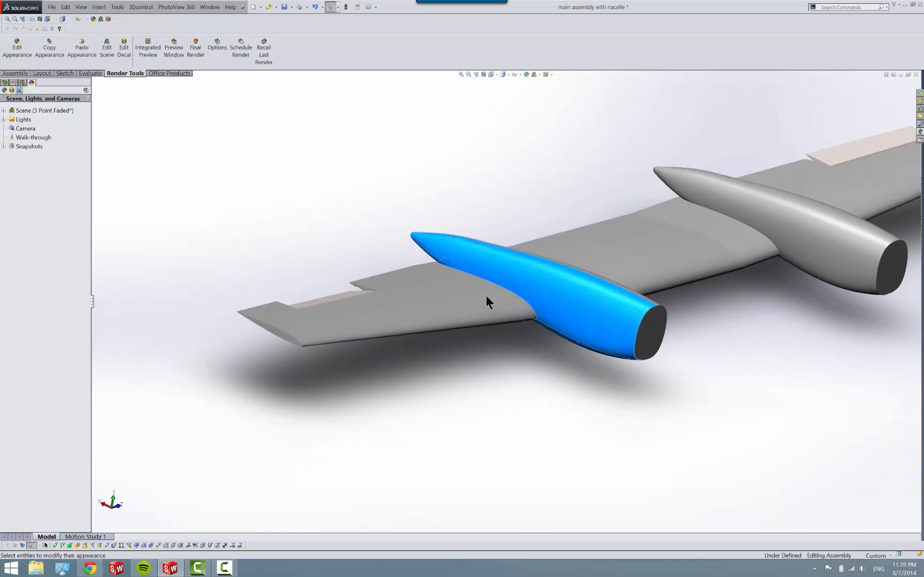
click(339, 333)
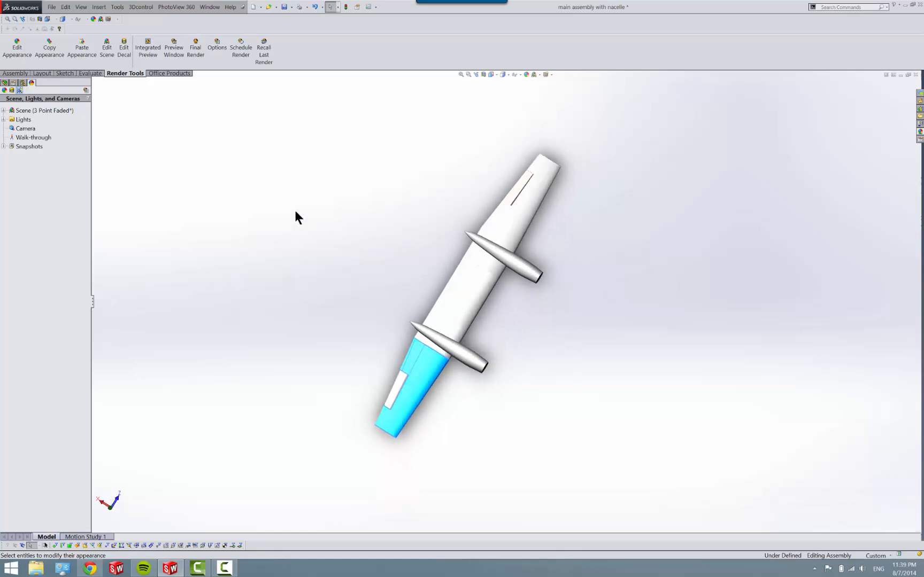
scroll(down, 3)
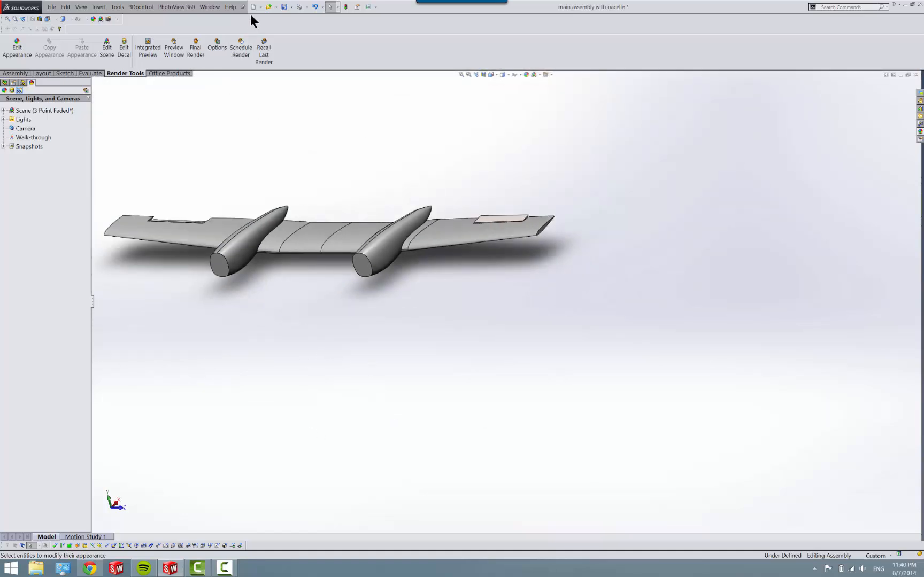
- Create a new Part document from the New SolidWorks Document dialog
click(253, 6)
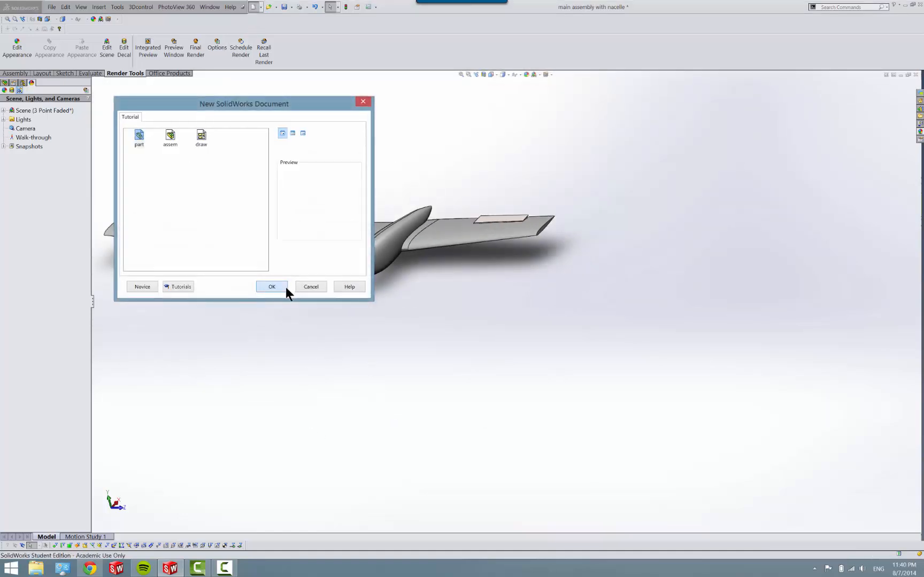
click(270, 287)
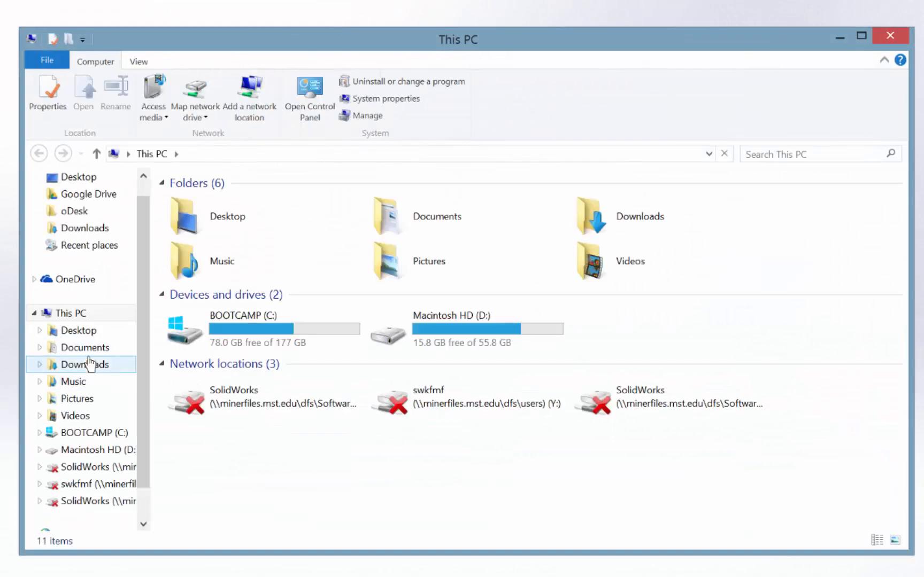
- Open the 425 PDF aircraft drawing from the Downloads folder
double_click(85, 365)
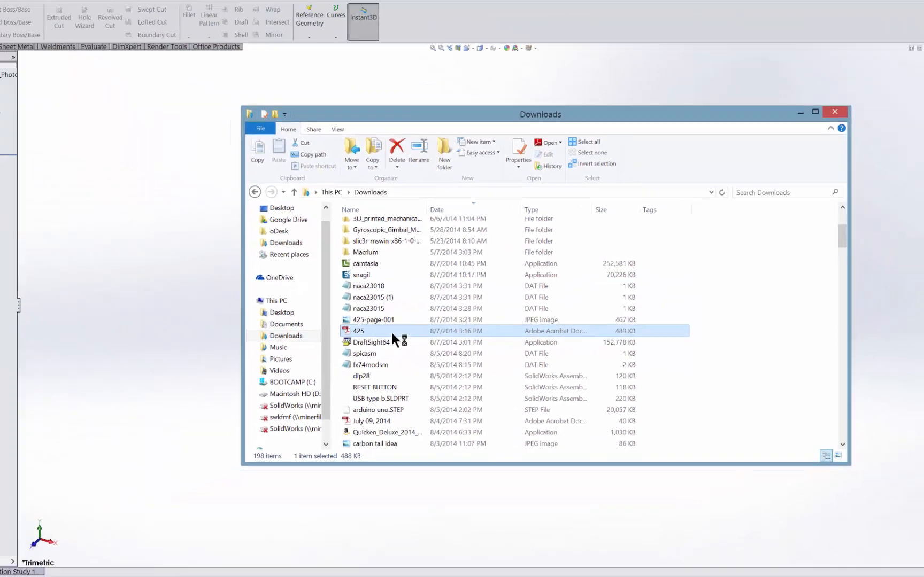
double_click(358, 330)
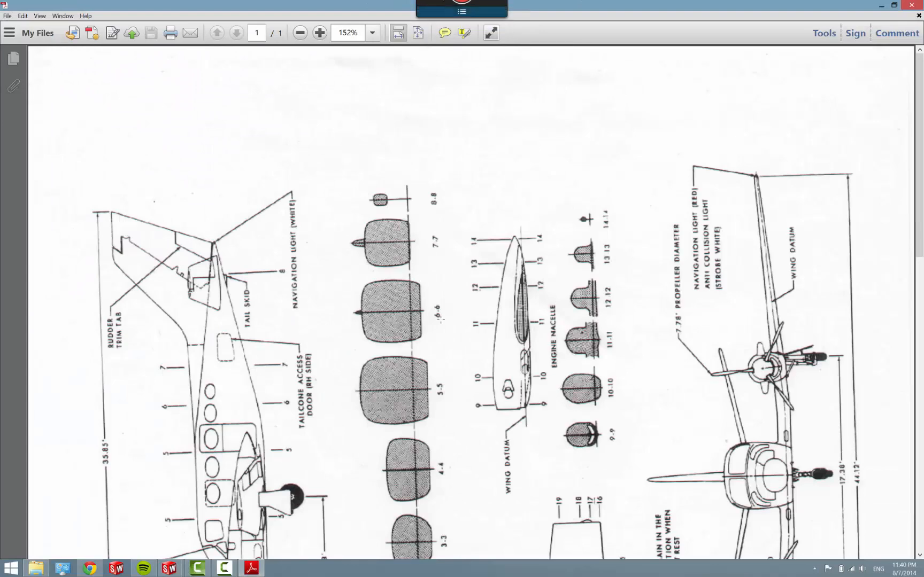
scroll(down, 3)
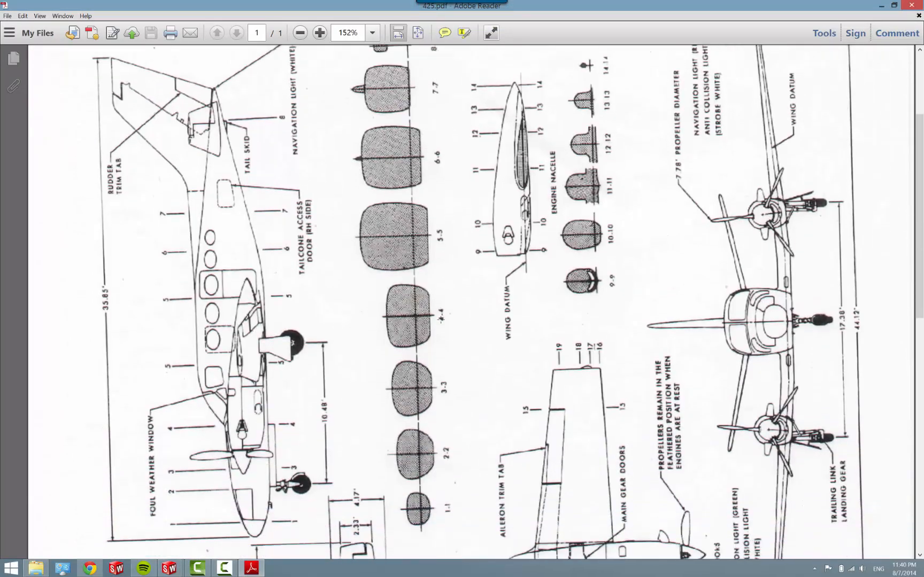
scroll(down, 3)
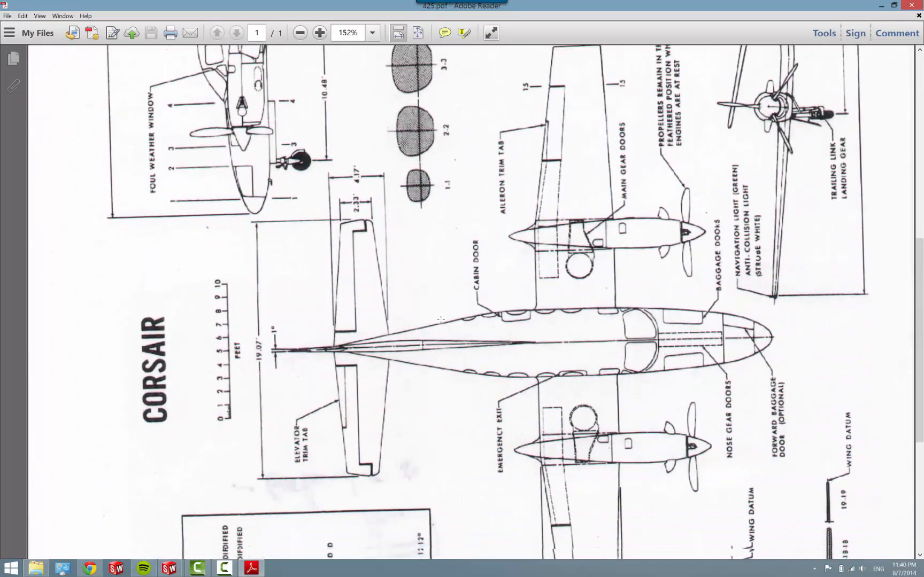
scroll(down, 3)
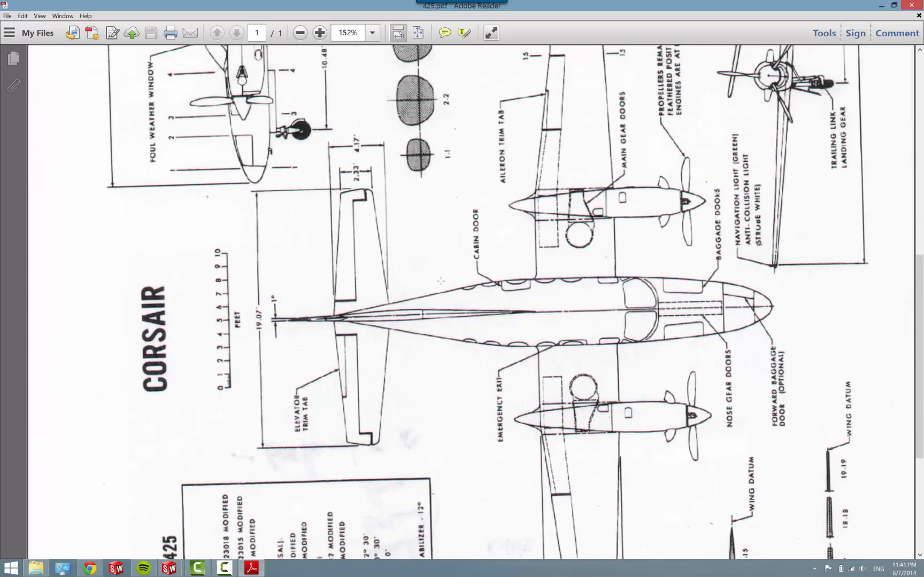
scroll(down, 3)
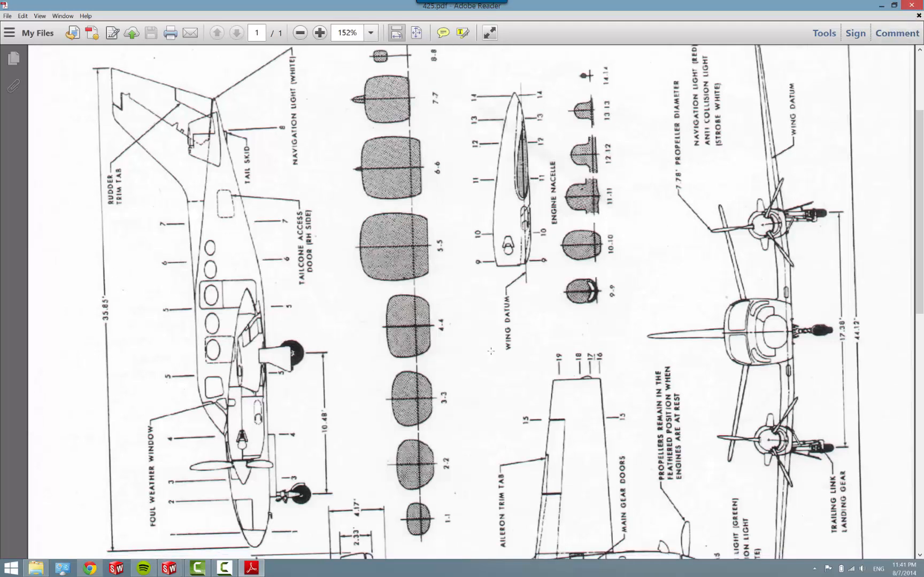
scroll(down, 3)
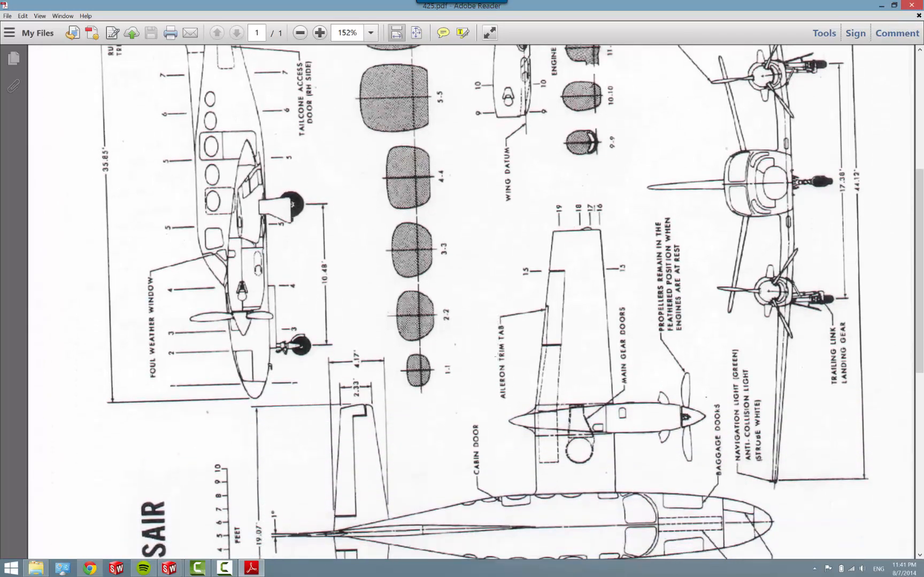
scroll(down, 3)
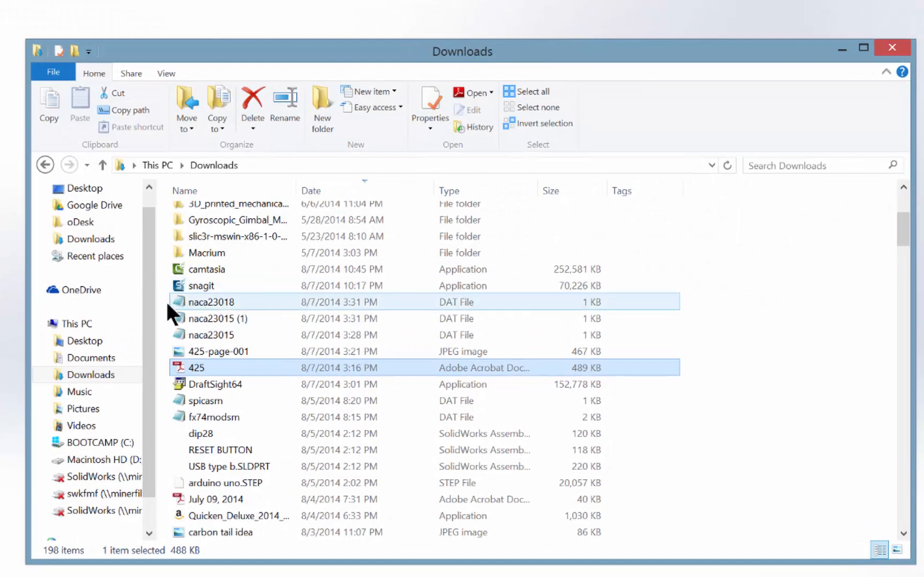
- Open the 425-page-001 JPEG image from the Downloads folder
click(218, 319)
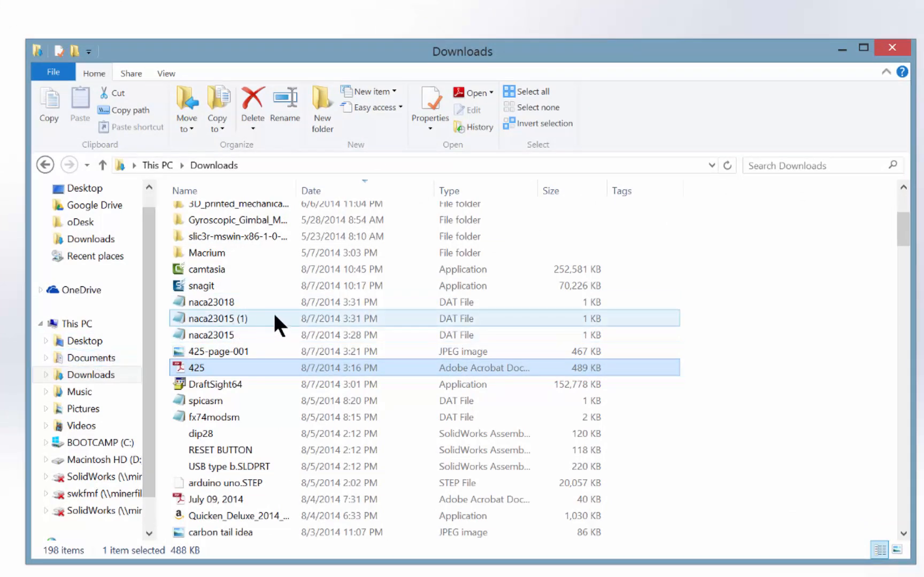
click(218, 350)
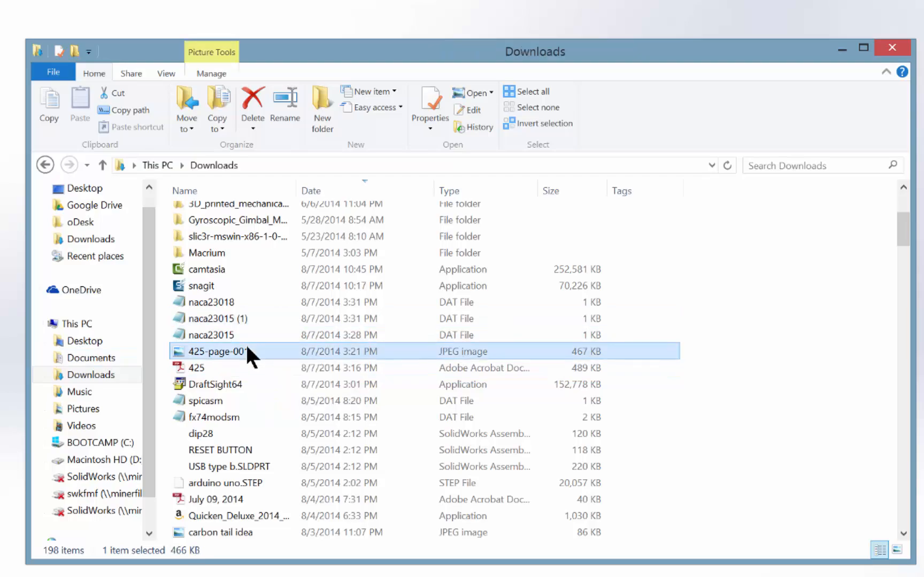
double_click(218, 351)
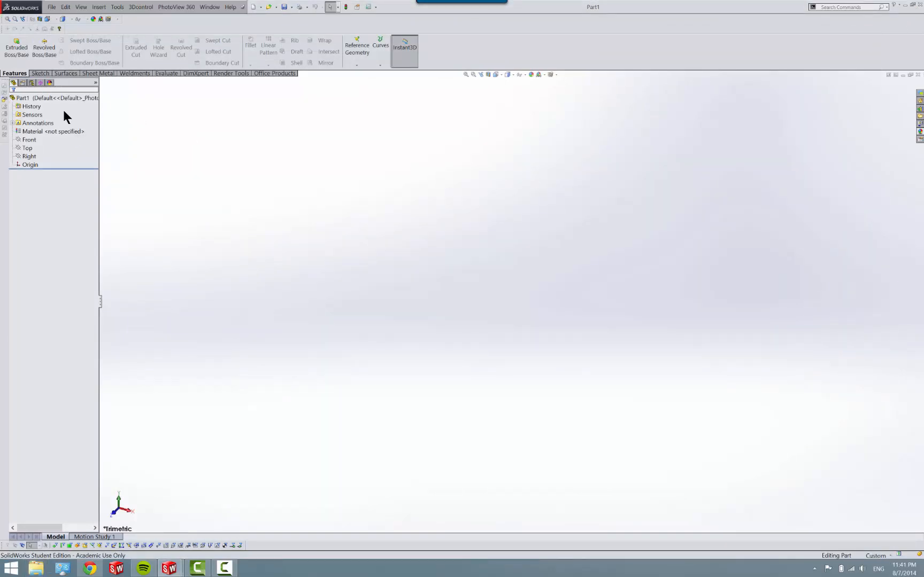
- Start a new sketch on the Top plane and bring up the Tools menu for Sketch Tools
click(39, 73)
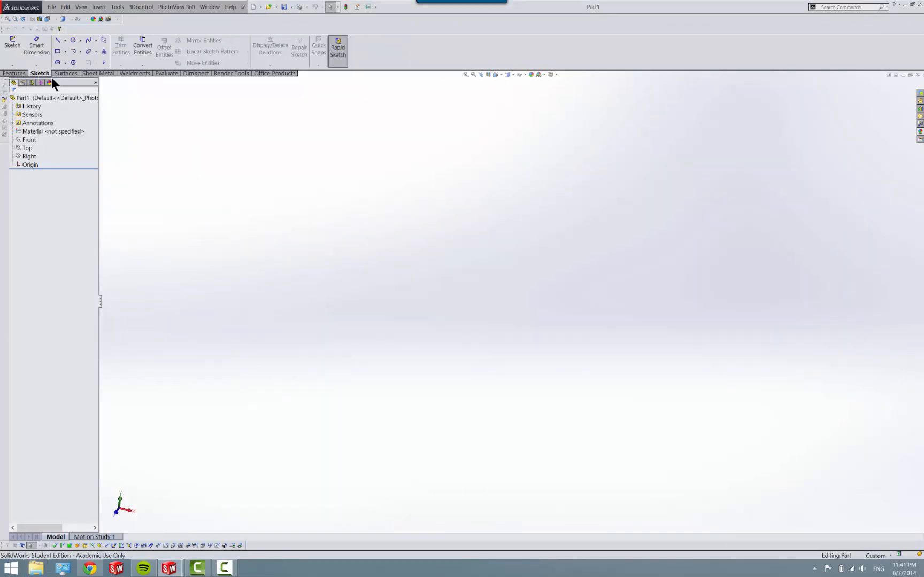
click(12, 46)
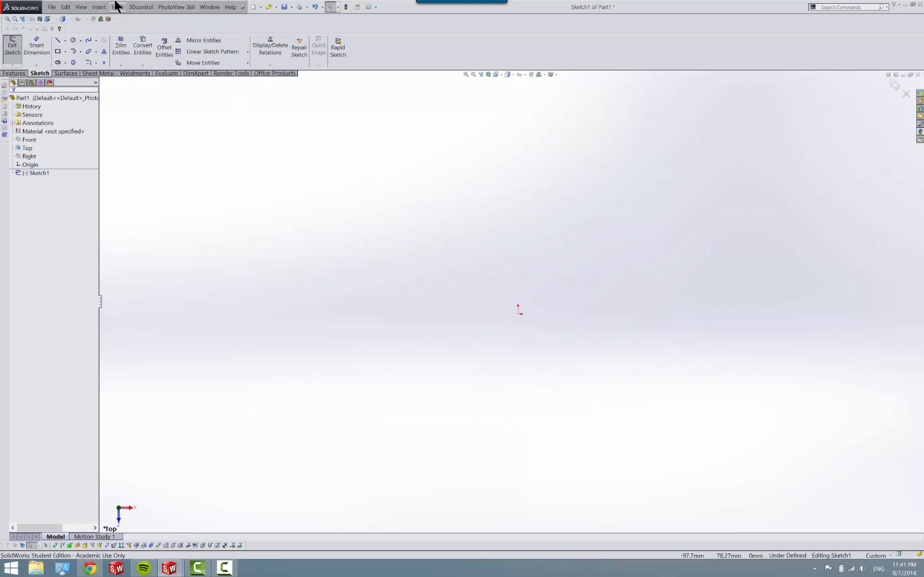
click(118, 7)
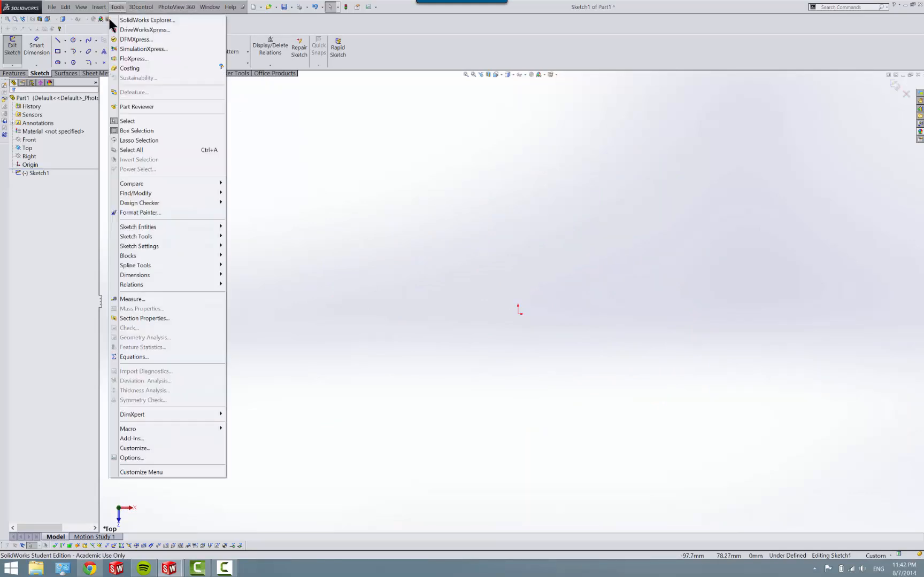
mouse_move(136, 236)
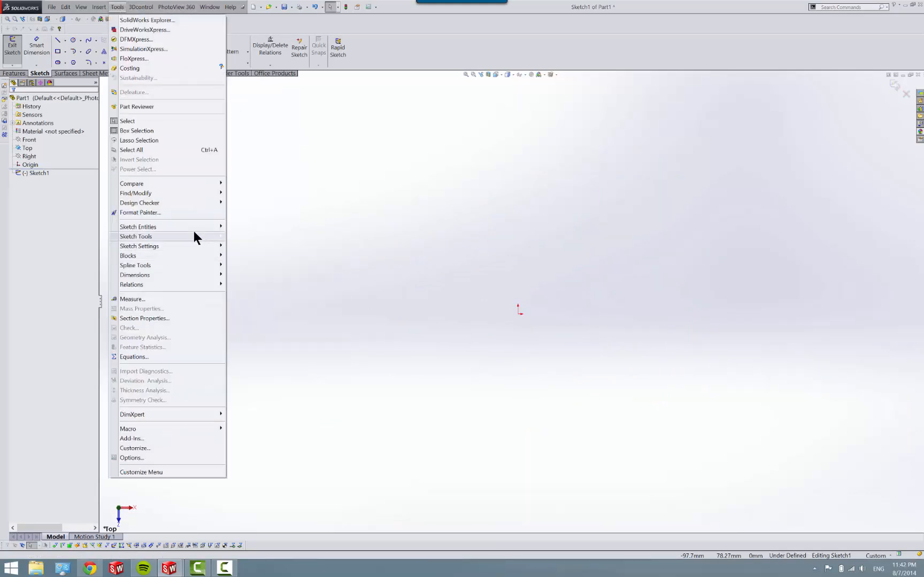
mouse_move(289, 558)
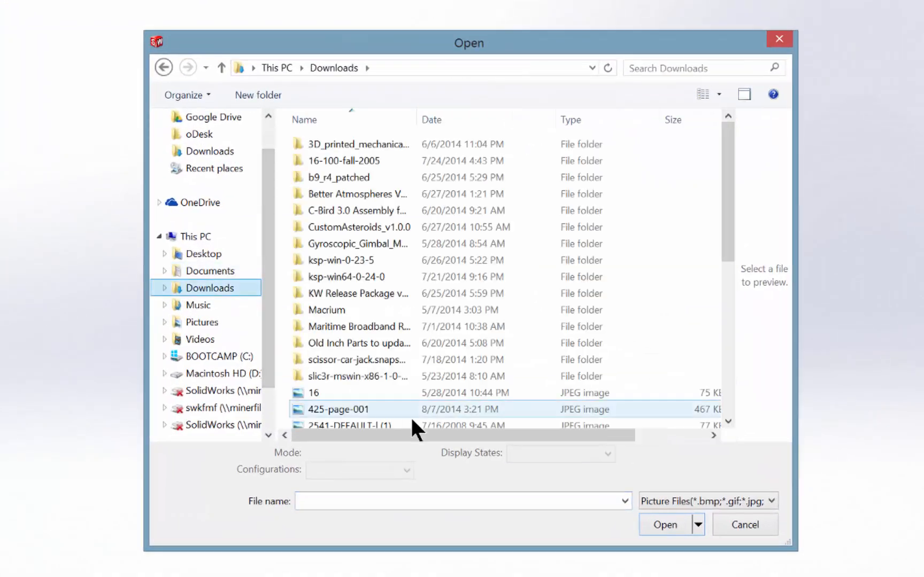
- Insert the scanned Corsair page 425-page-001 from Downloads as a sketch picture
click(339, 409)
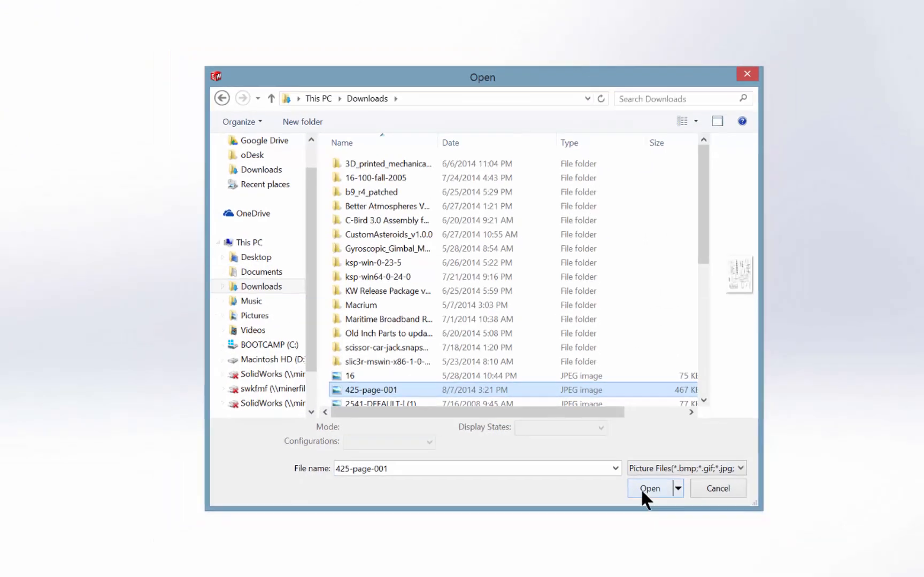
click(649, 488)
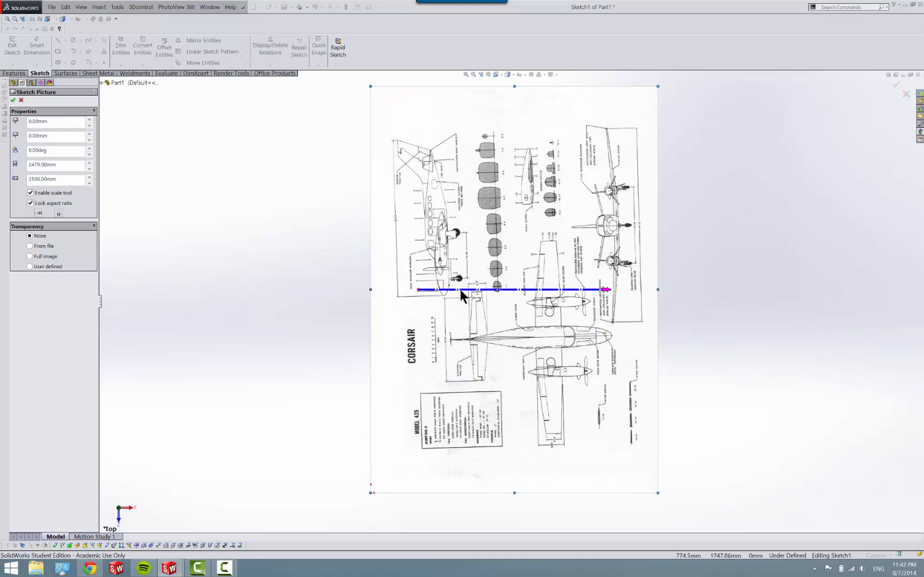
- Lay the scale line along the drawing's 0–10 feet scale bar and set it to 10
drag(463, 290, 413, 308)
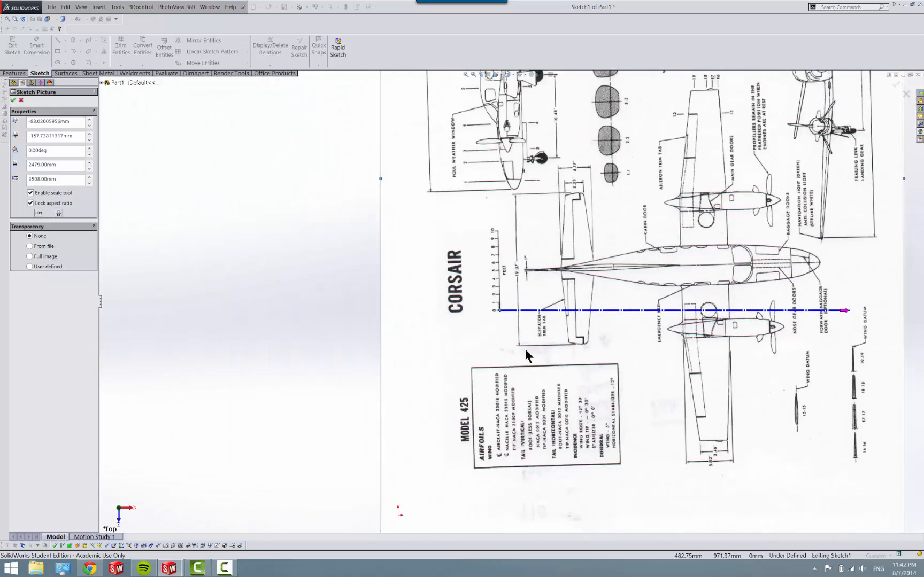
mouse_move(831, 313)
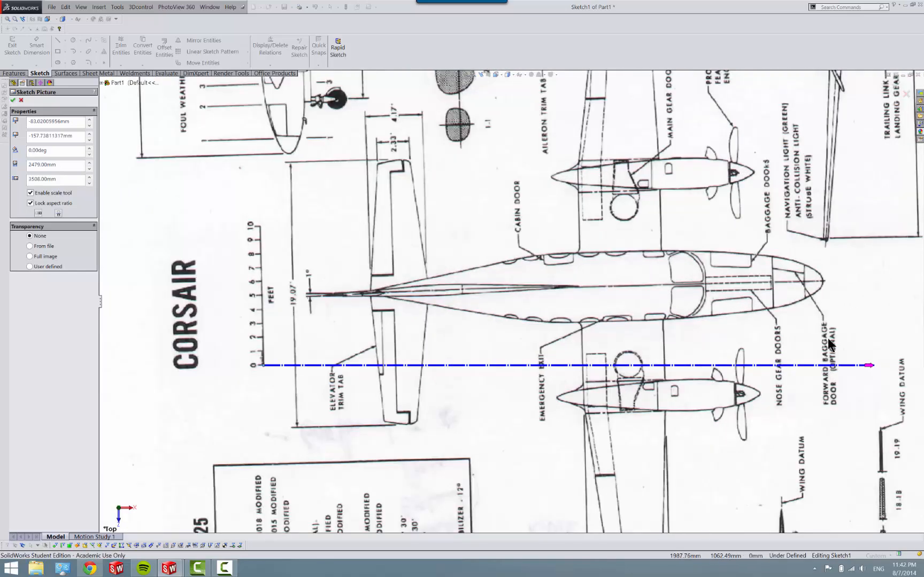
drag(870, 365, 823, 319)
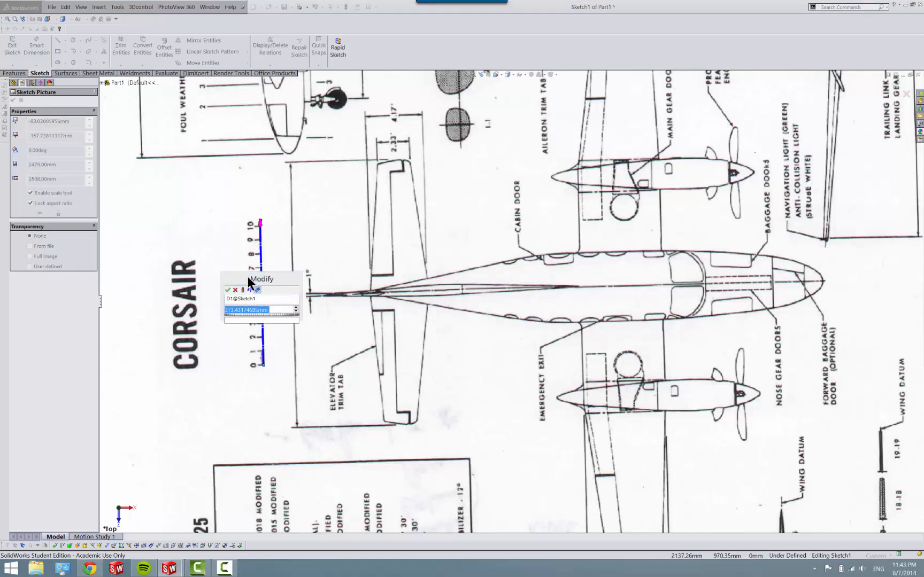
text(10)
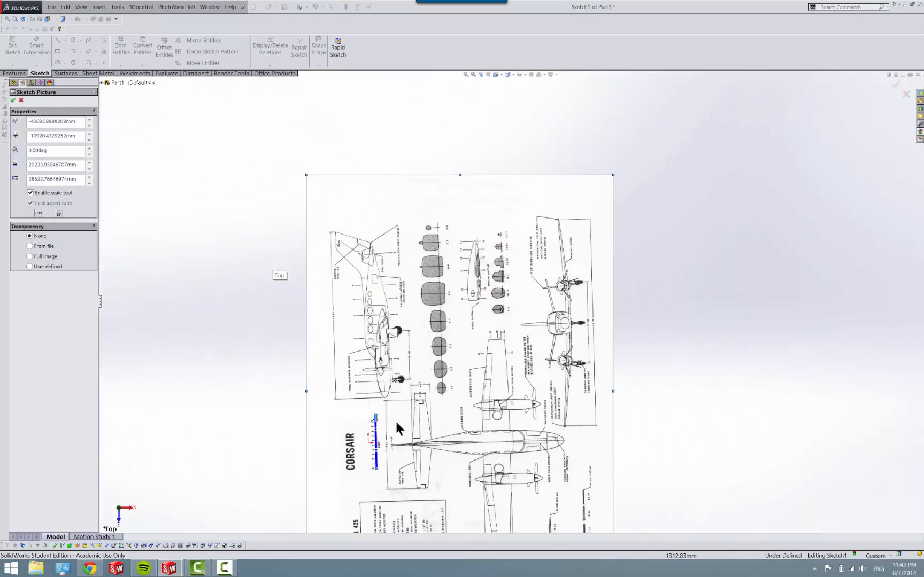
- Rotate the picture -1.06deg, set Full image transparency to 0.45, and accept the picture
scroll(down, 3)
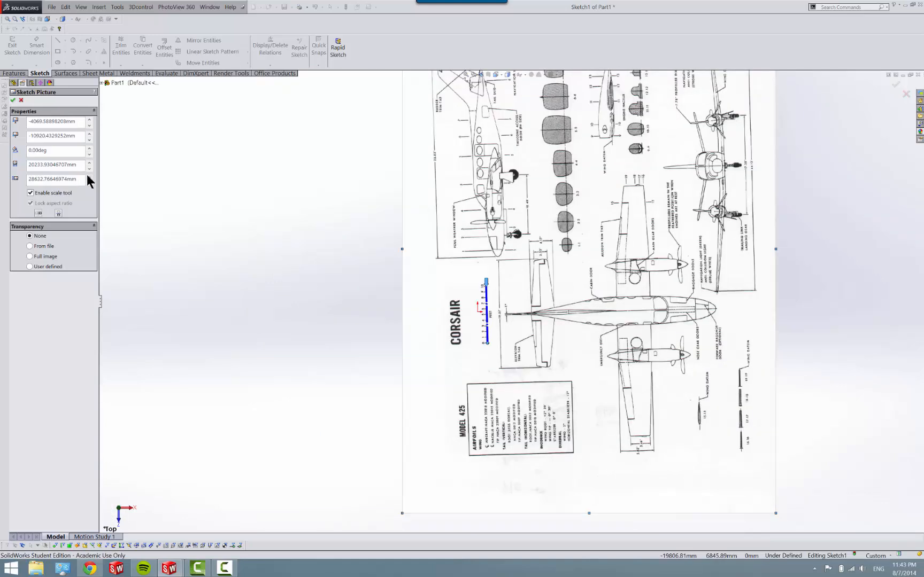
drag(188, 144, 151, 221)
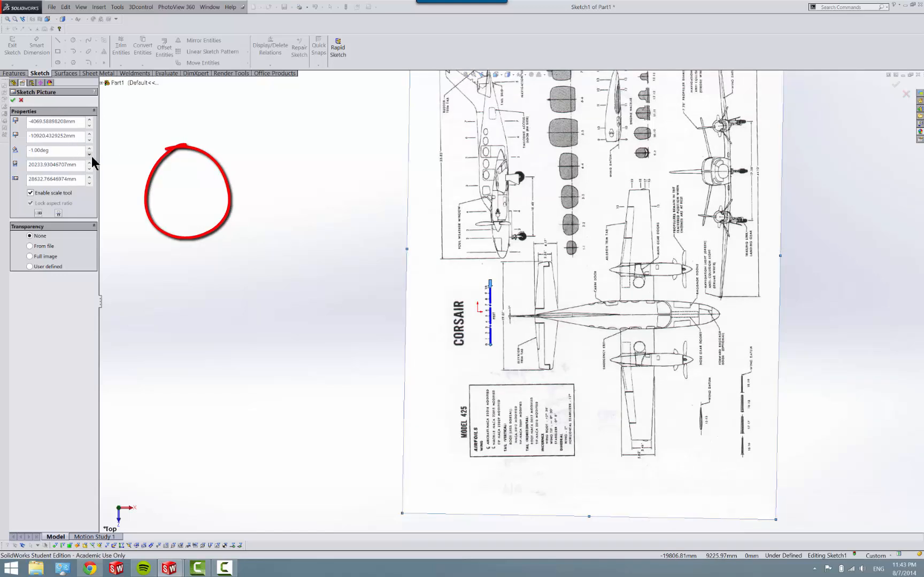
click(90, 152)
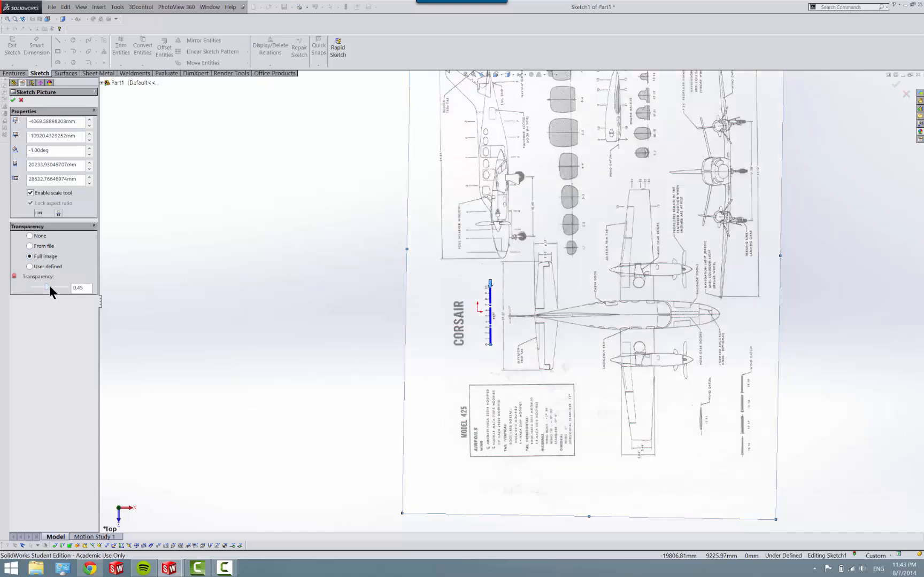
drag(46, 288, 56, 288)
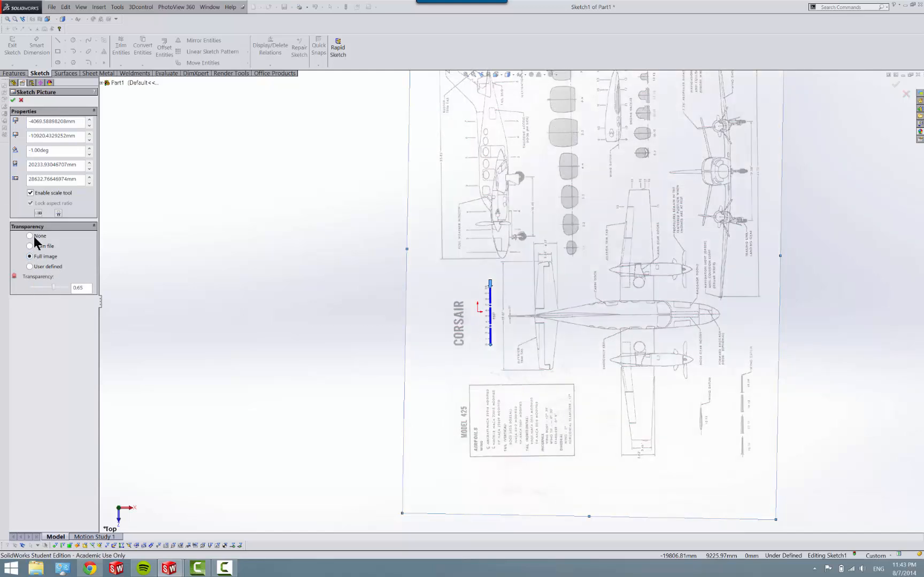
click(12, 99)
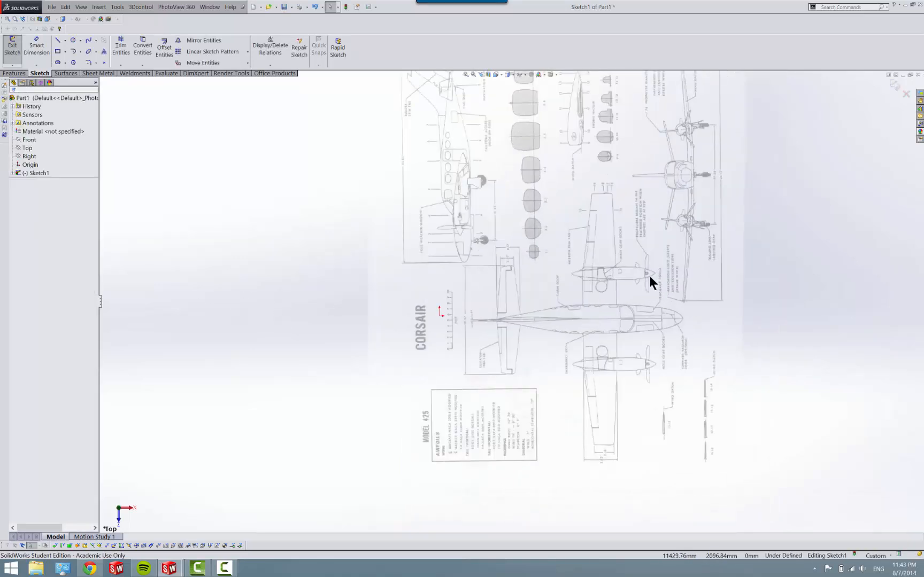
drag(651, 282, 596, 305)
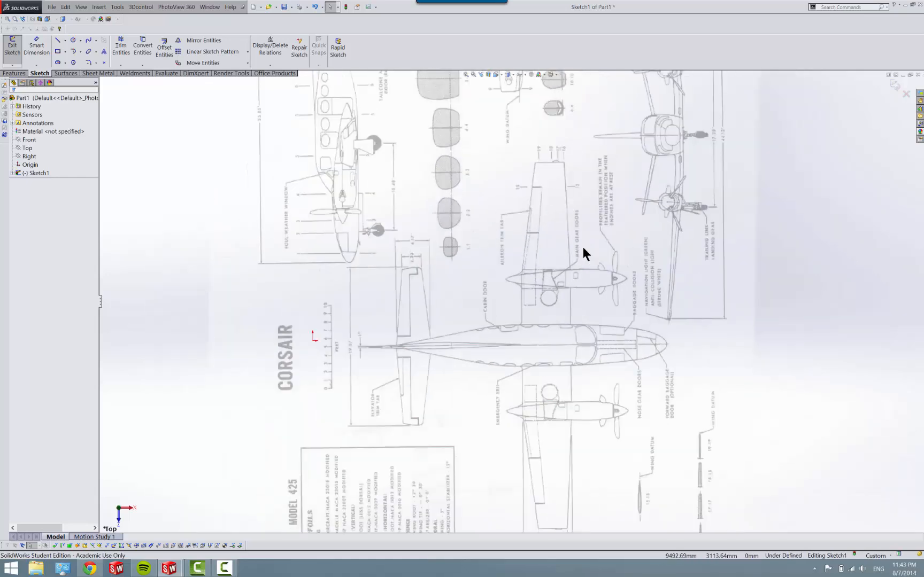
mouse_move(530, 319)
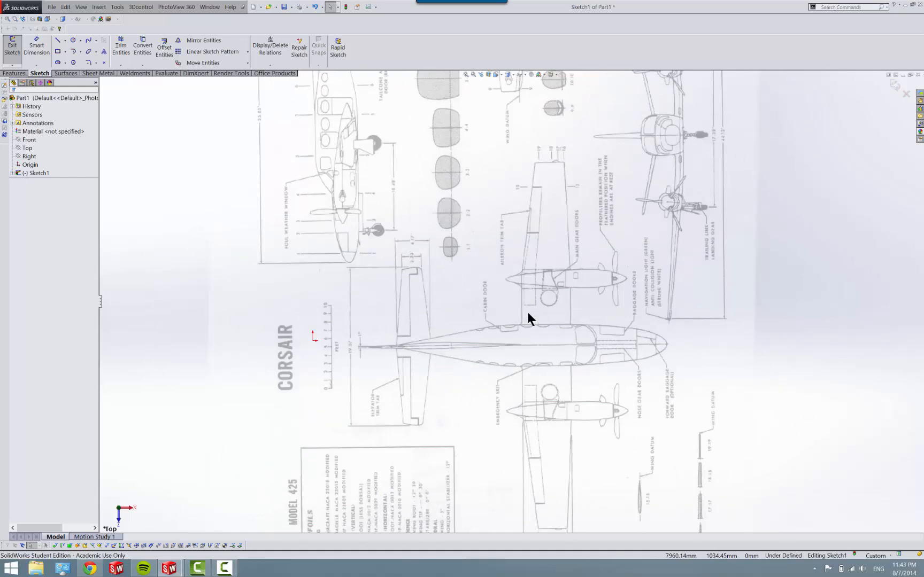
scroll(down, 3)
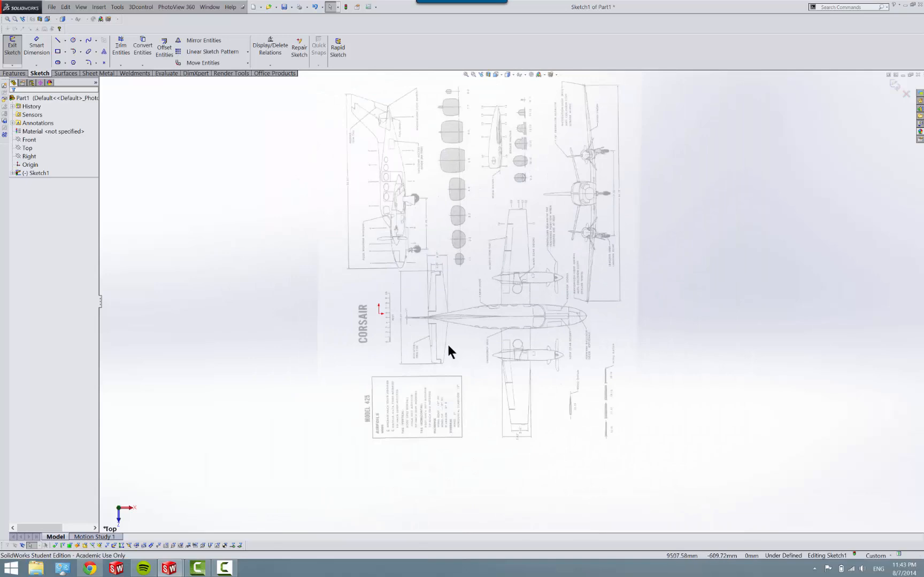
mouse_move(147, 477)
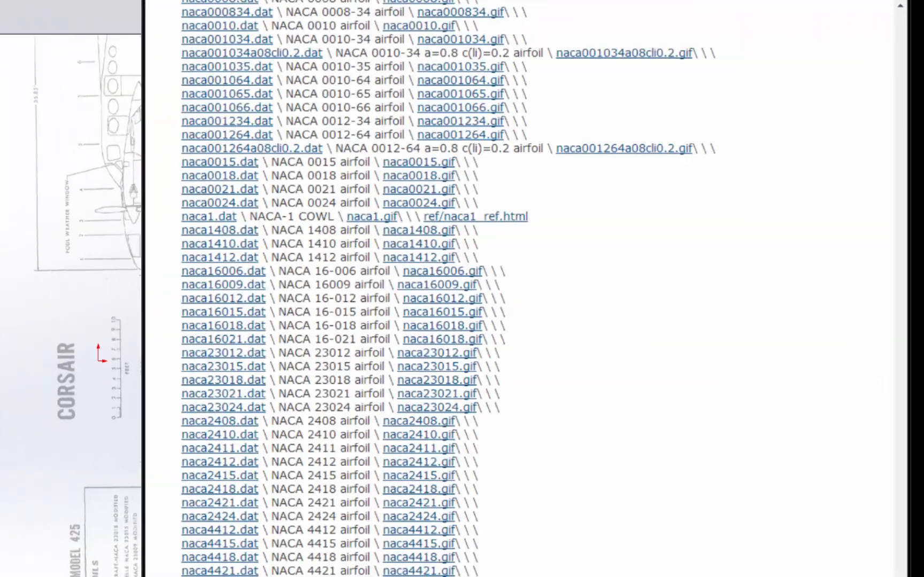
scroll(down, 3)
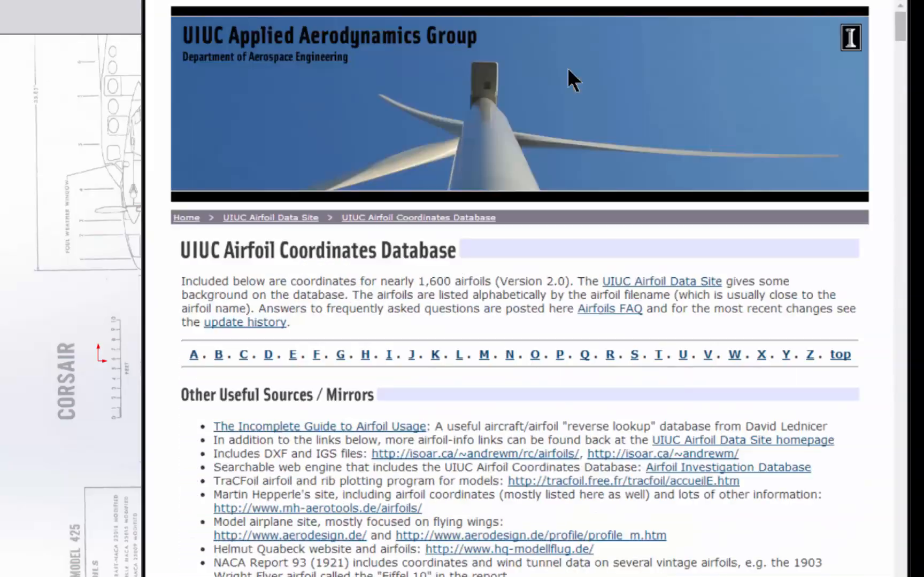
mouse_move(145, 309)
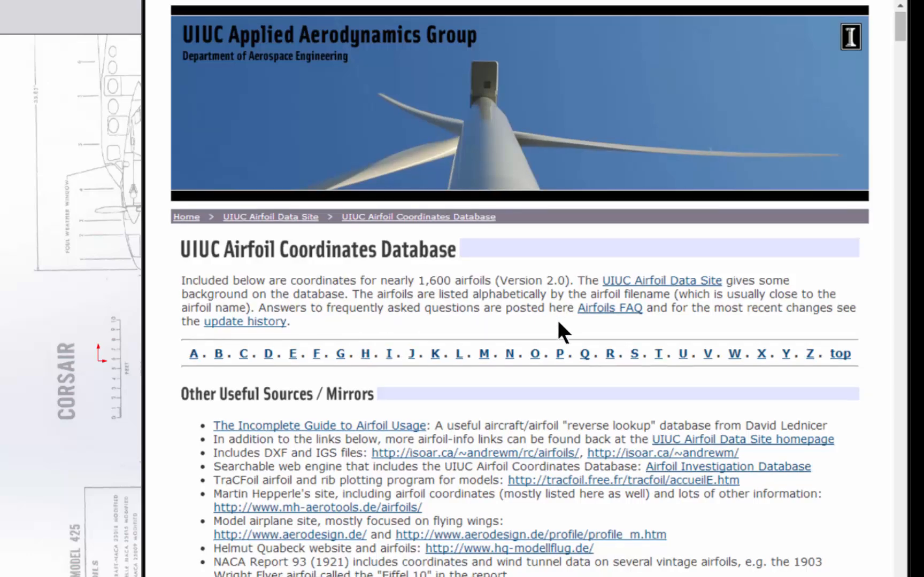
scroll(down, 3)
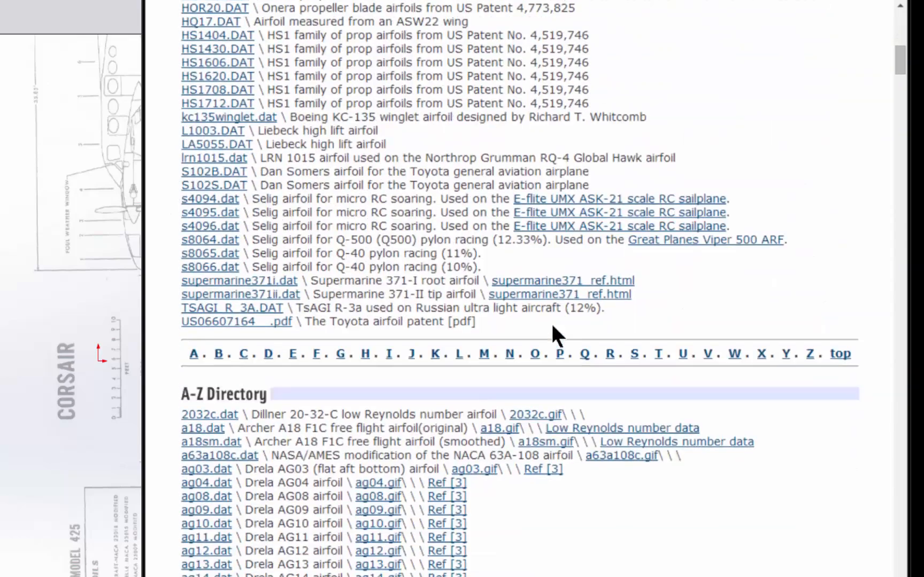
scroll(down, 3)
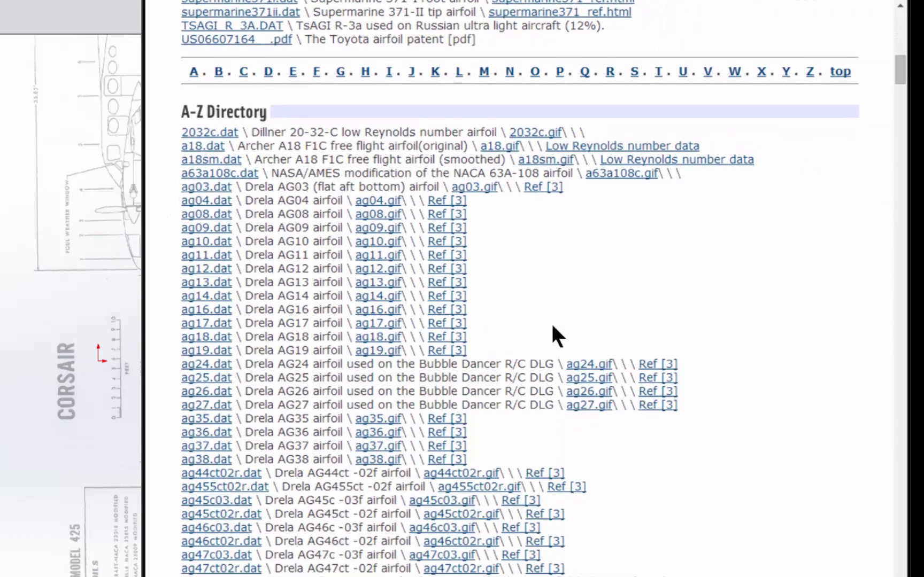
scroll(down, 3)
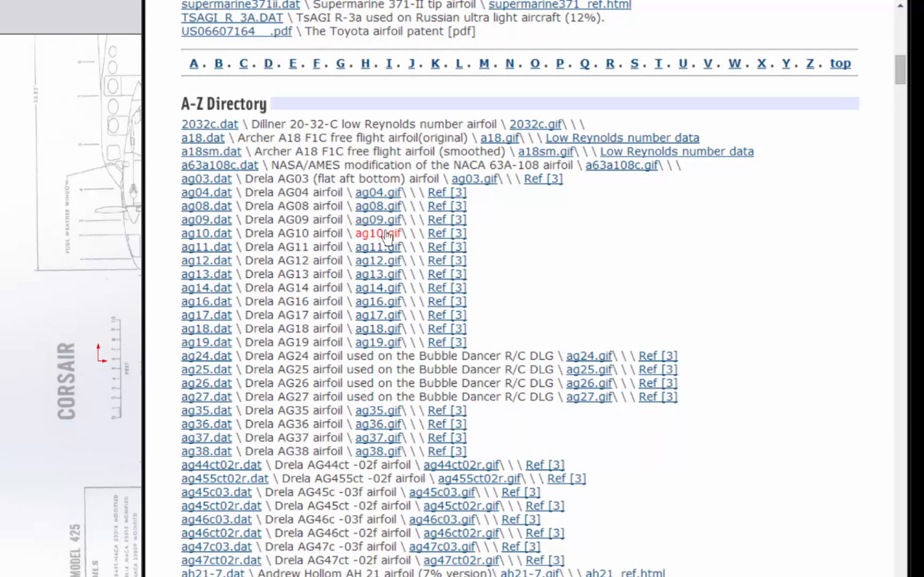
scroll(down, 3)
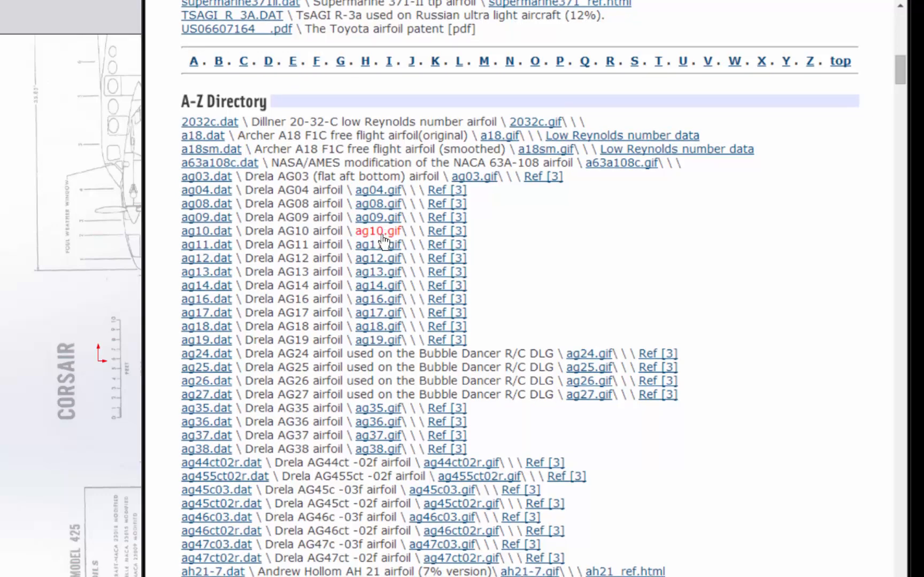
scroll(down, 3)
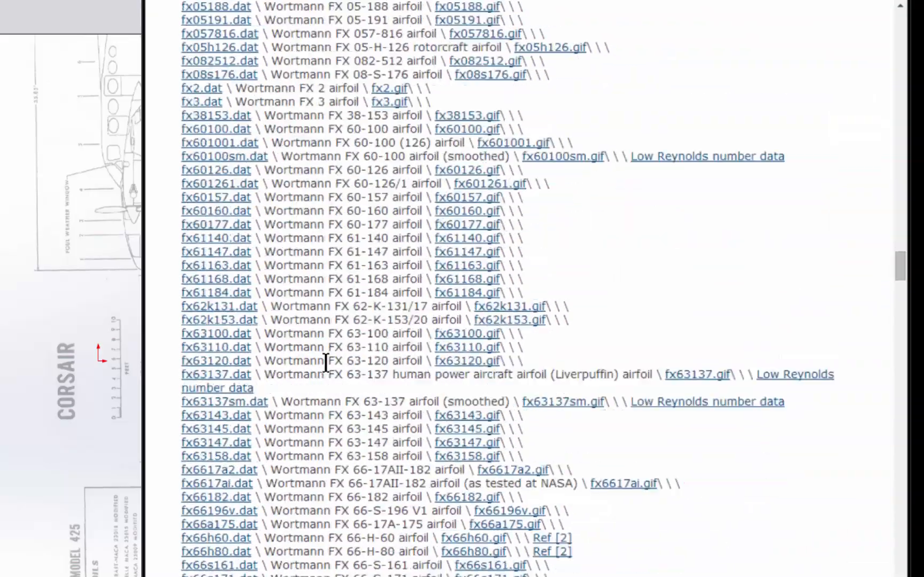
scroll(down, 3)
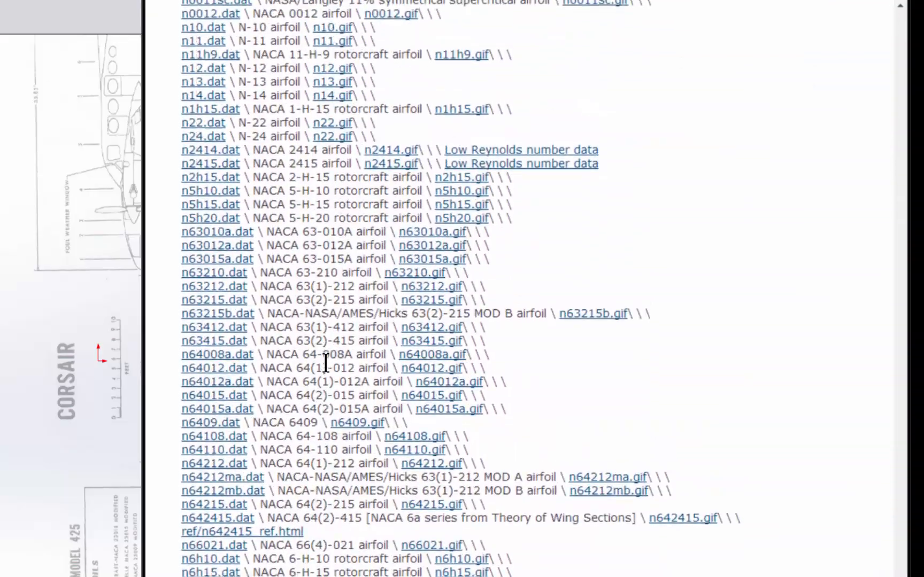
scroll(down, 3)
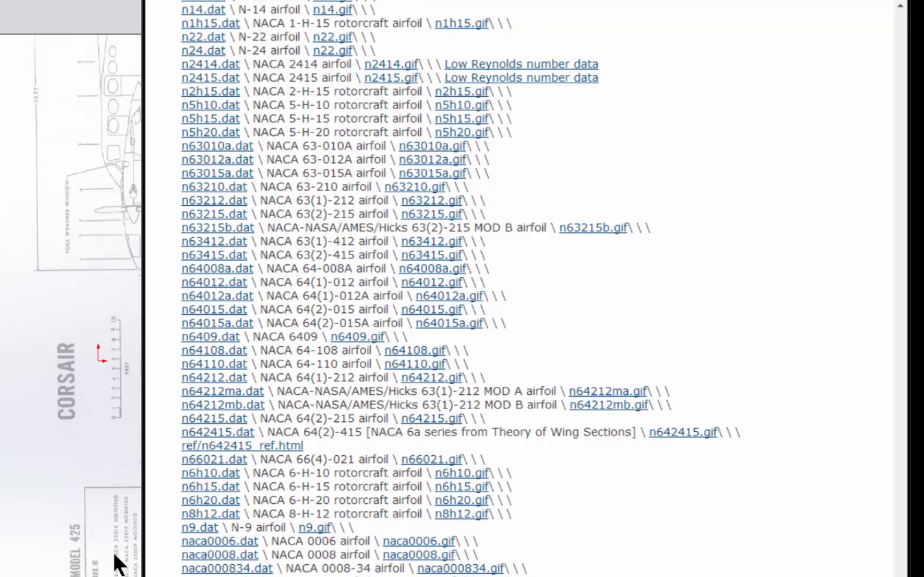
scroll(down, 3)
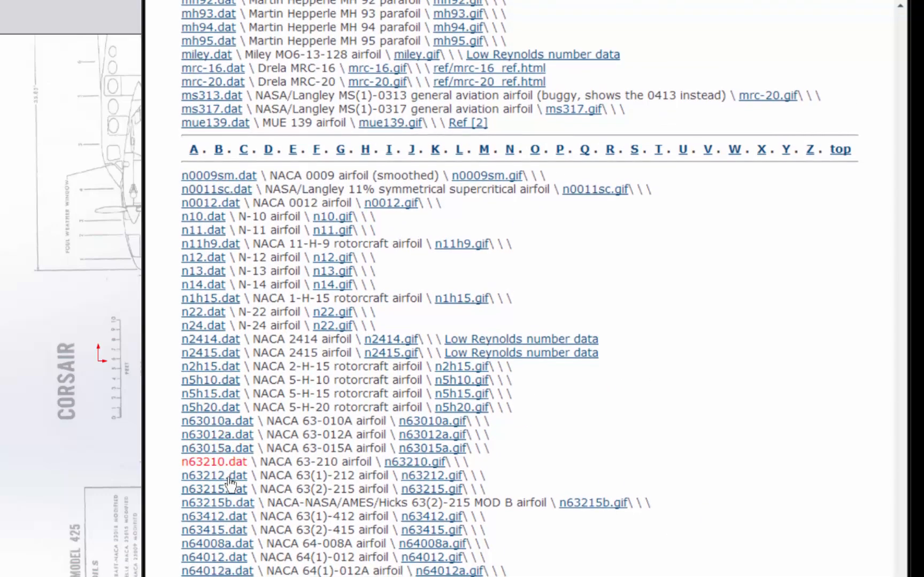
scroll(down, 3)
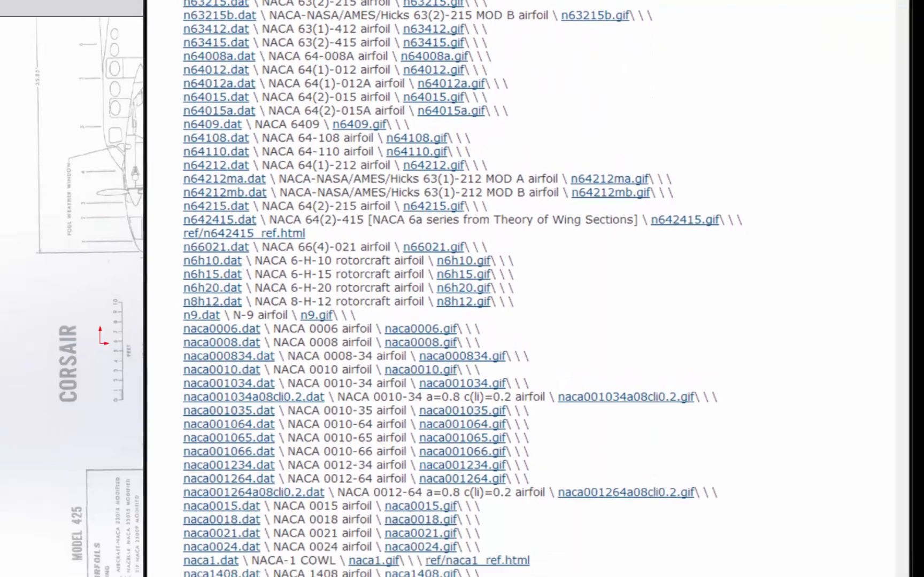
scroll(down, 3)
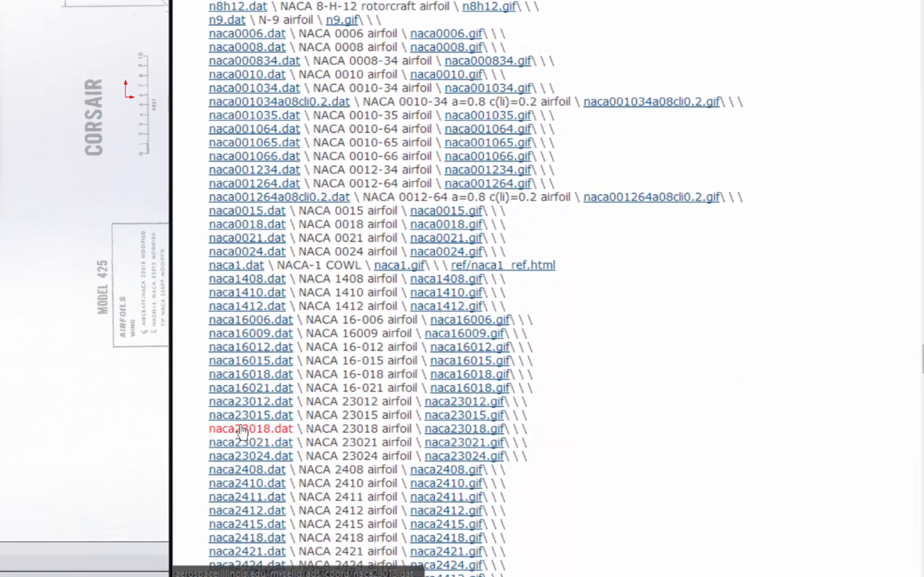
scroll(up, 3)
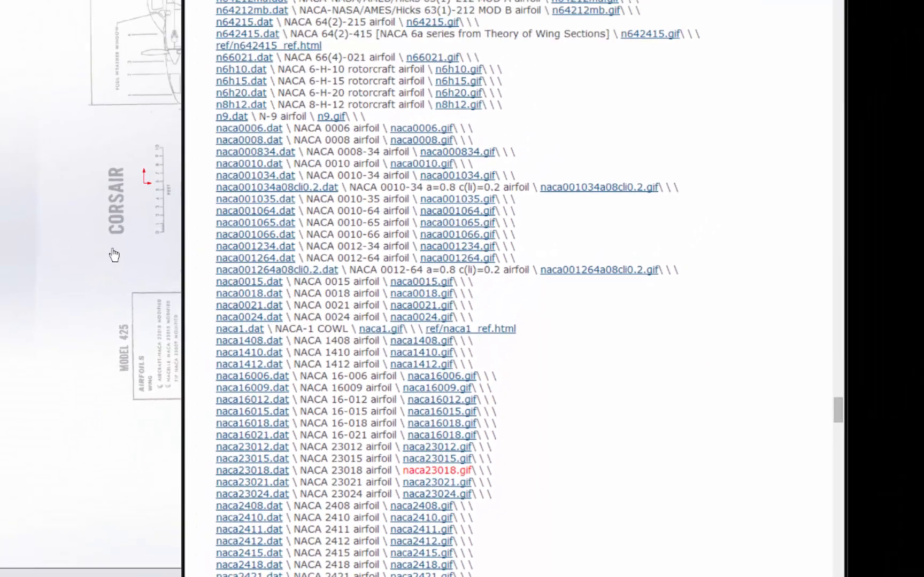
click(436, 471)
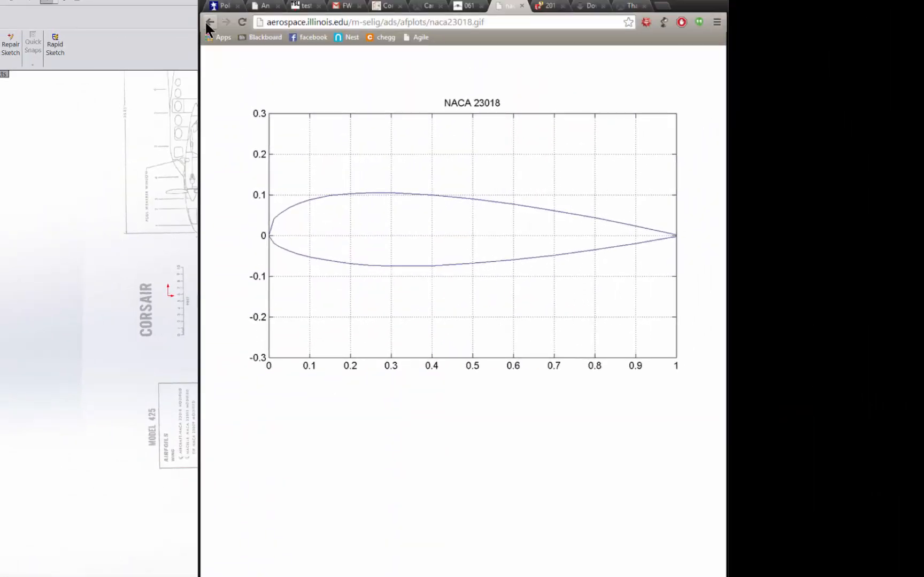
click(210, 23)
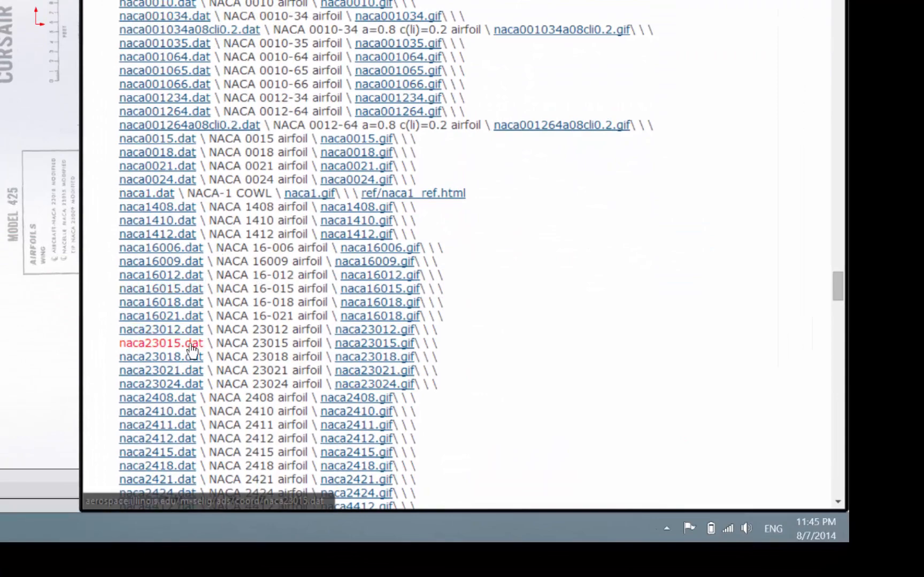
- Review the downloaded NACA coordinate file in Notepad and close it
click(161, 343)
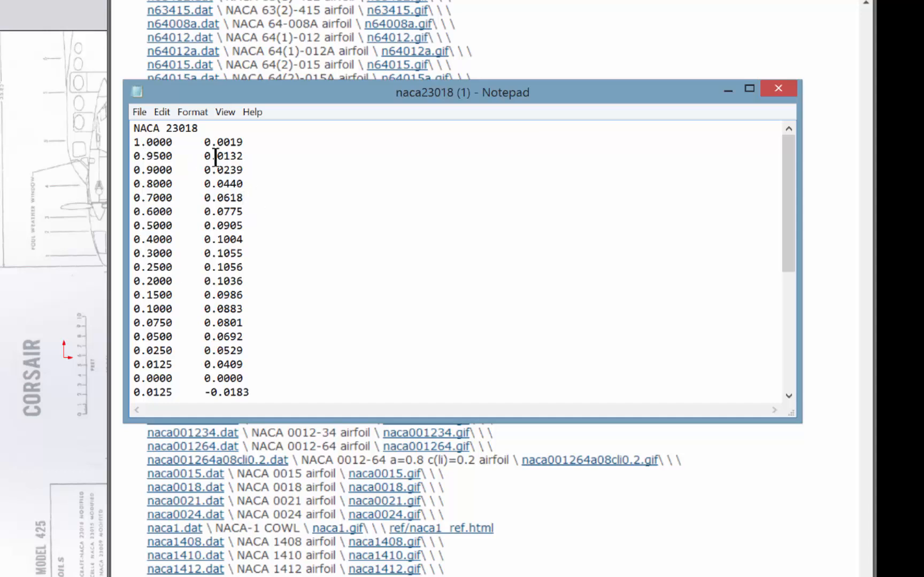
click(242, 198)
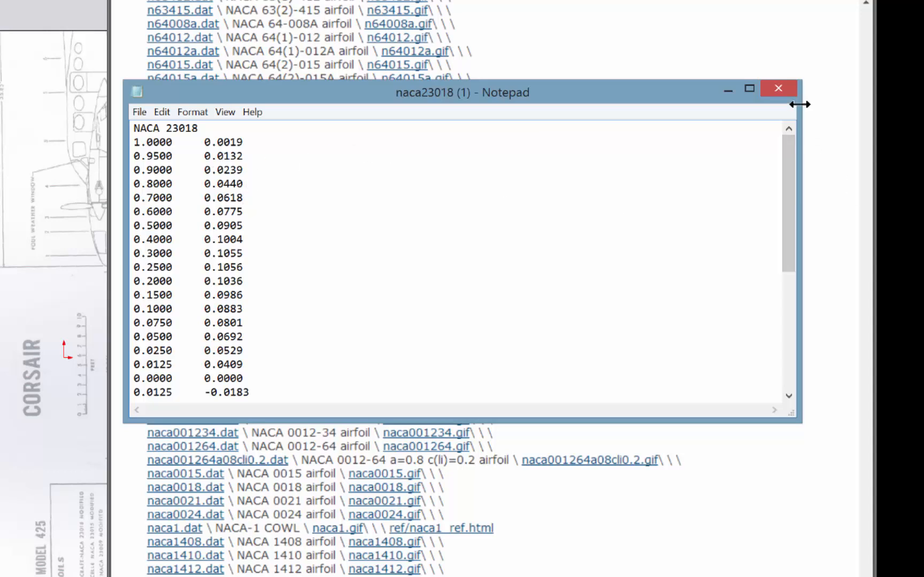
click(778, 89)
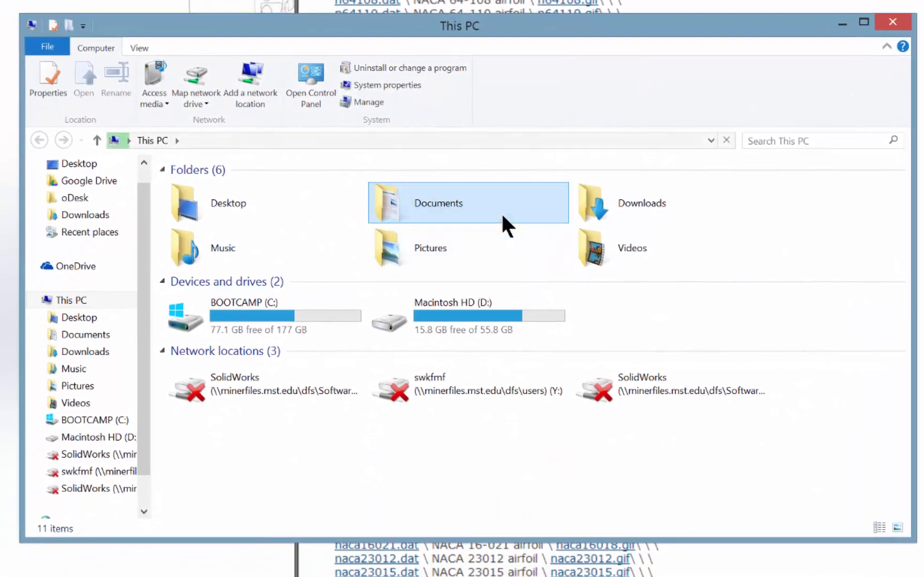
- Navigate through Documents, oDesk and Cessna Plane into the airfoils folder
double_click(468, 204)
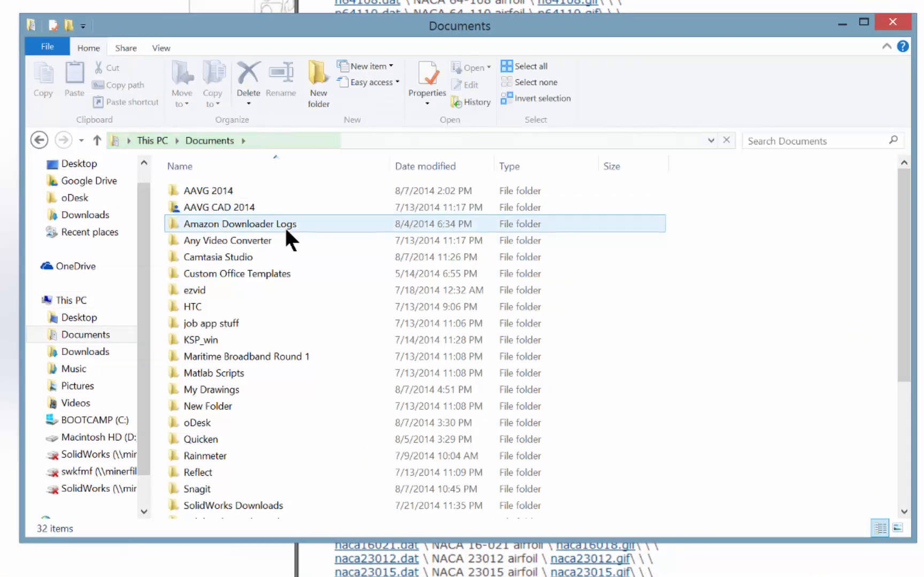
click(210, 389)
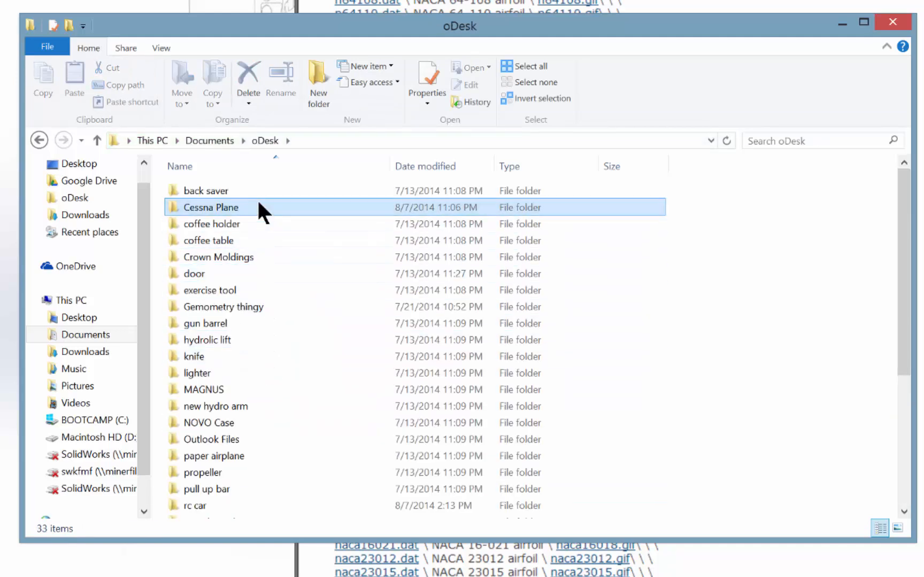
double_click(210, 207)
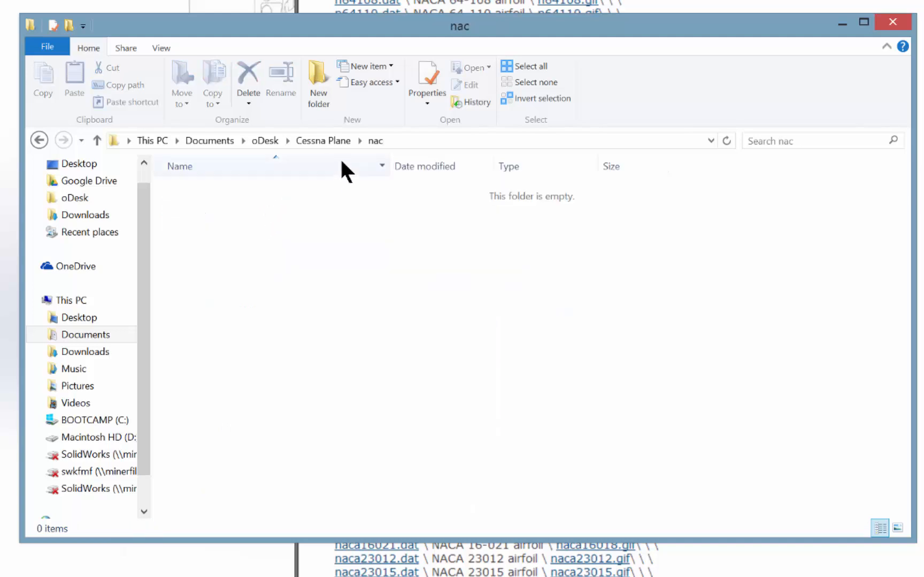
click(39, 140)
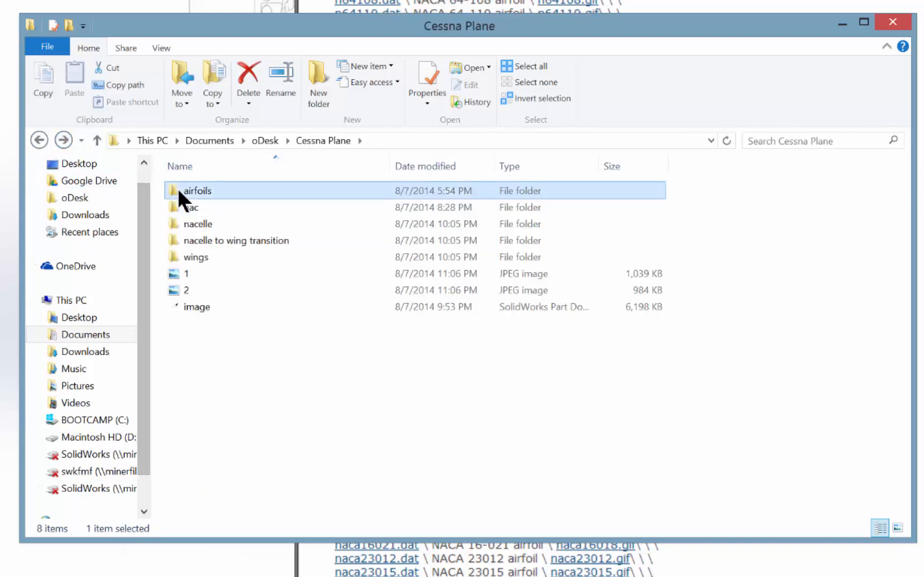
double_click(198, 191)
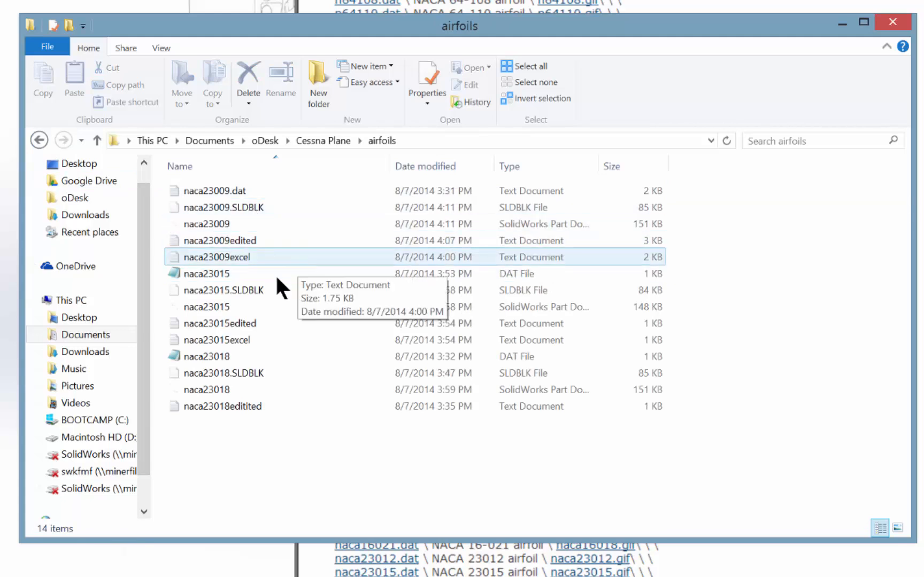
- Select and open the naca23018.dat data file from the airfoils folder
click(220, 241)
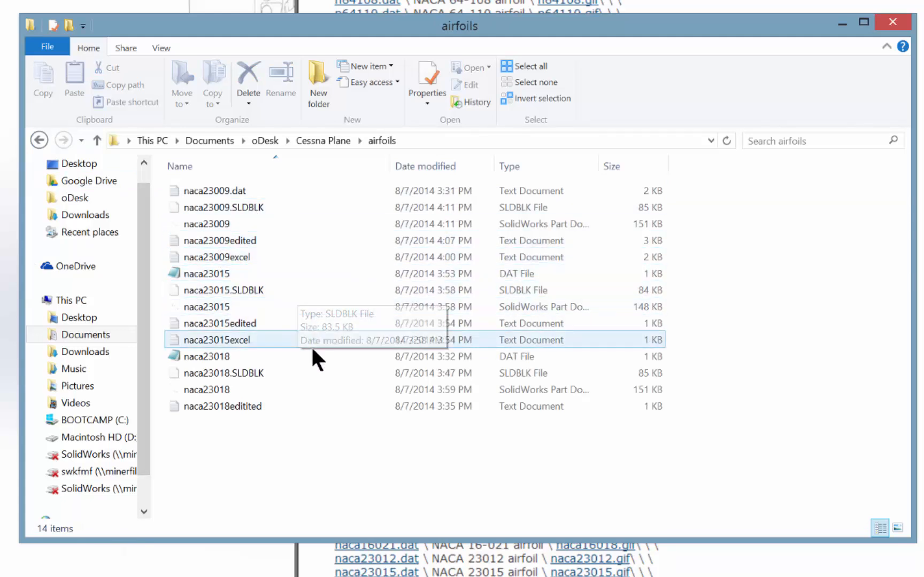
click(206, 356)
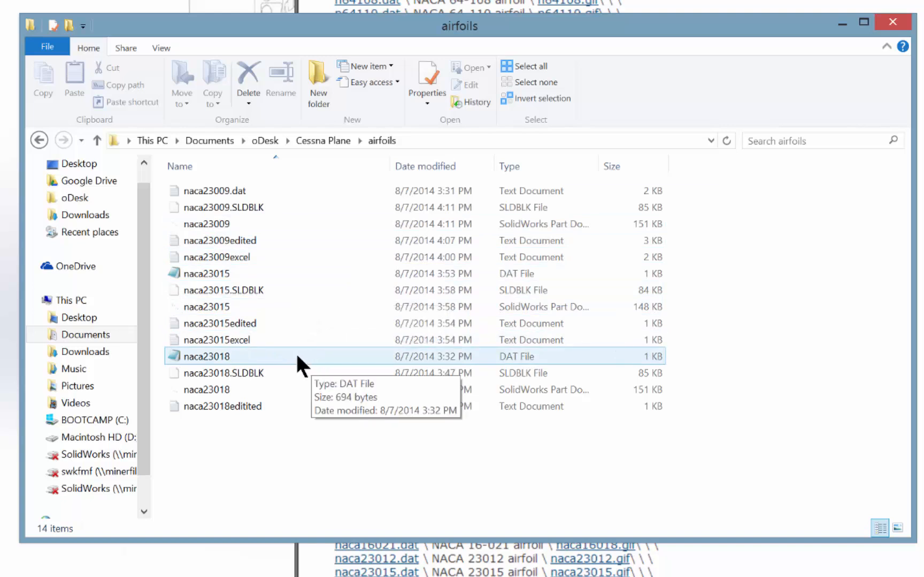
click(205, 356)
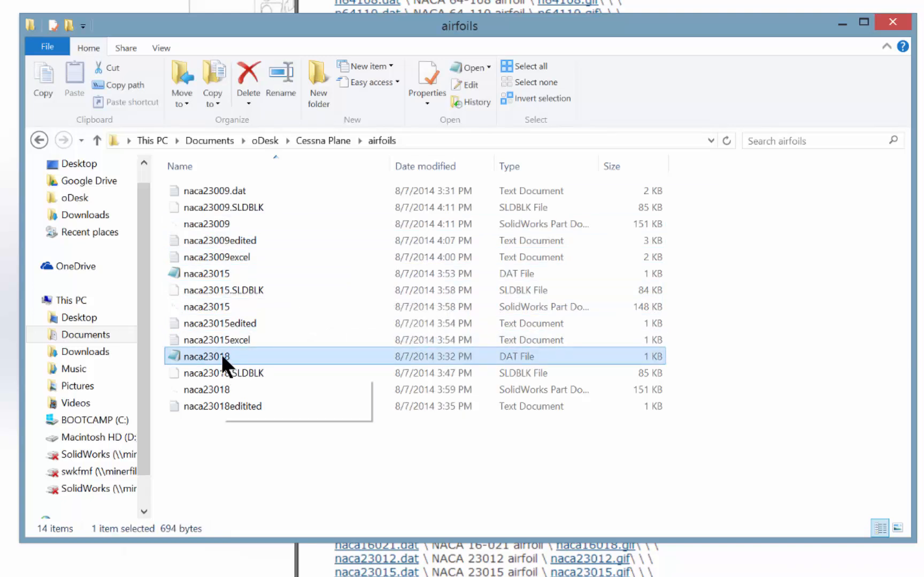
double_click(207, 356)
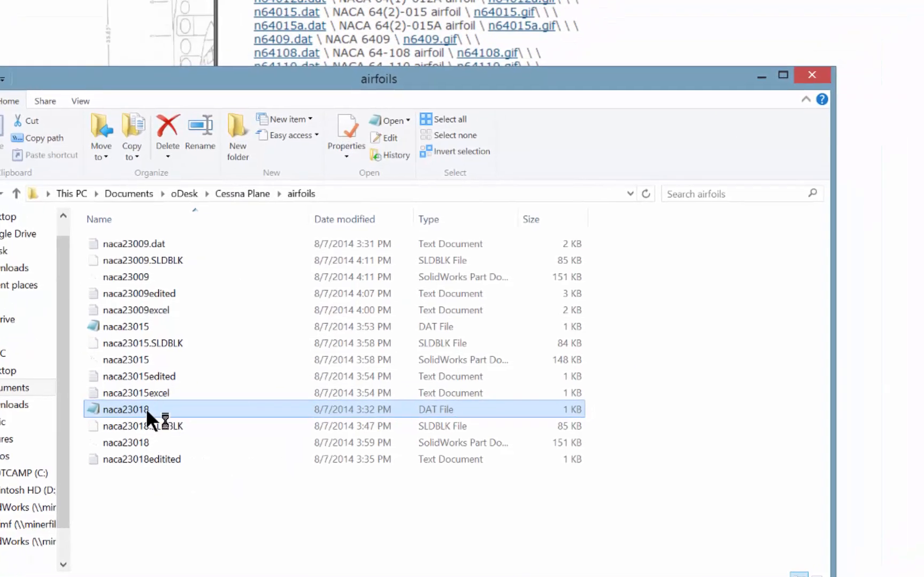
- Review the naca23018 coordinates in Notepad, delete the NACA 23018 title line, and close it
double_click(125, 409)
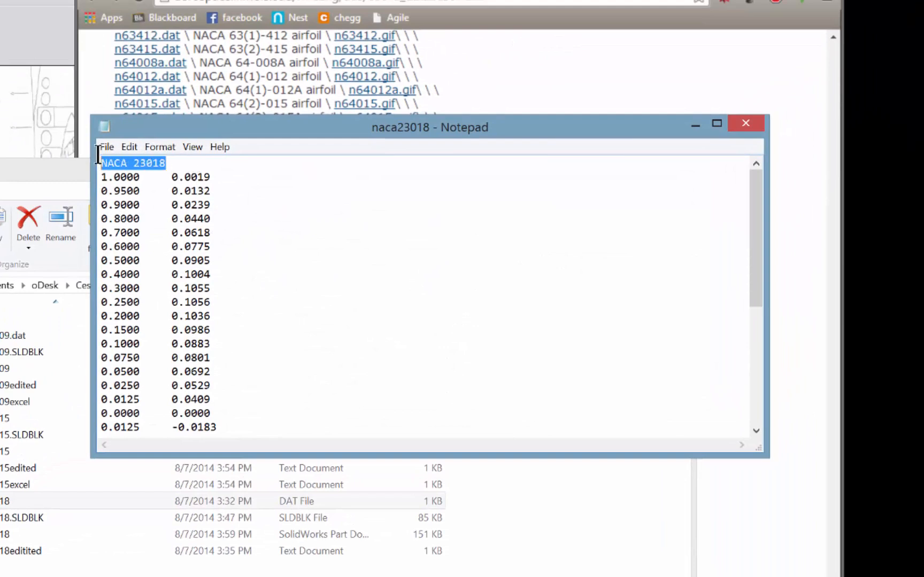
click(210, 176)
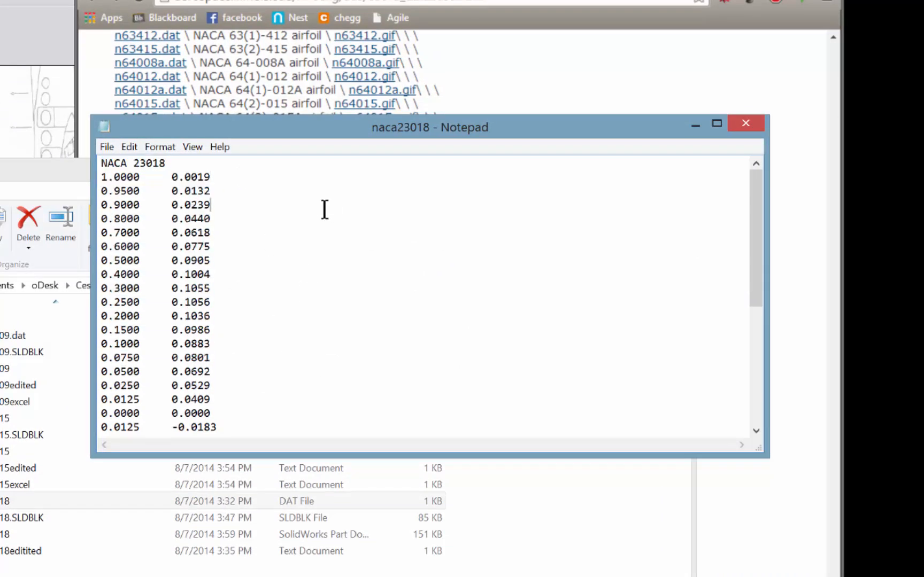
double_click(120, 176)
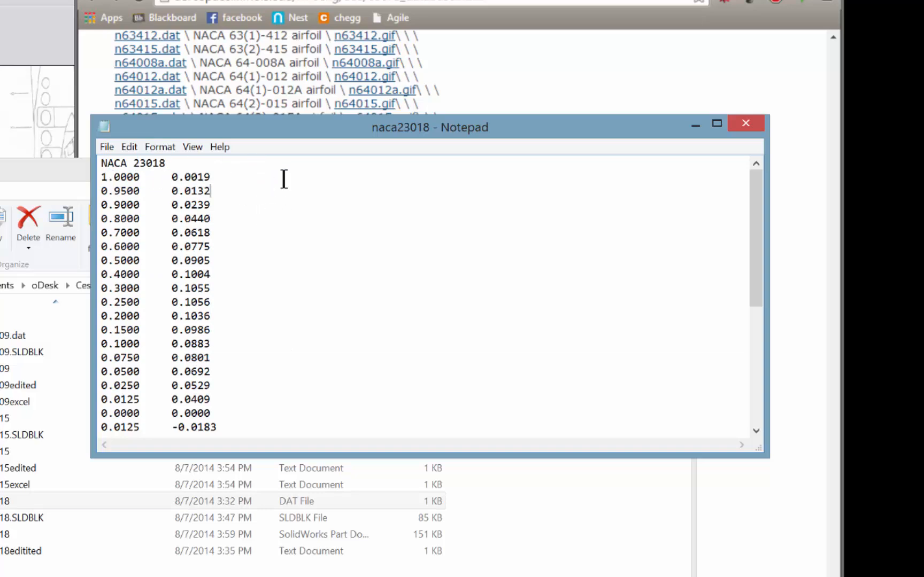
mouse_move(243, 199)
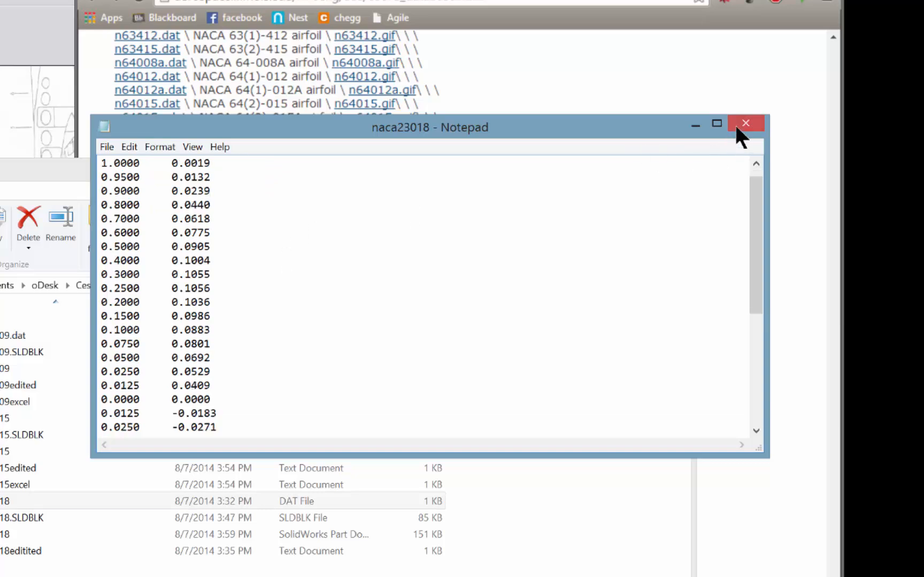
mouse_move(747, 123)
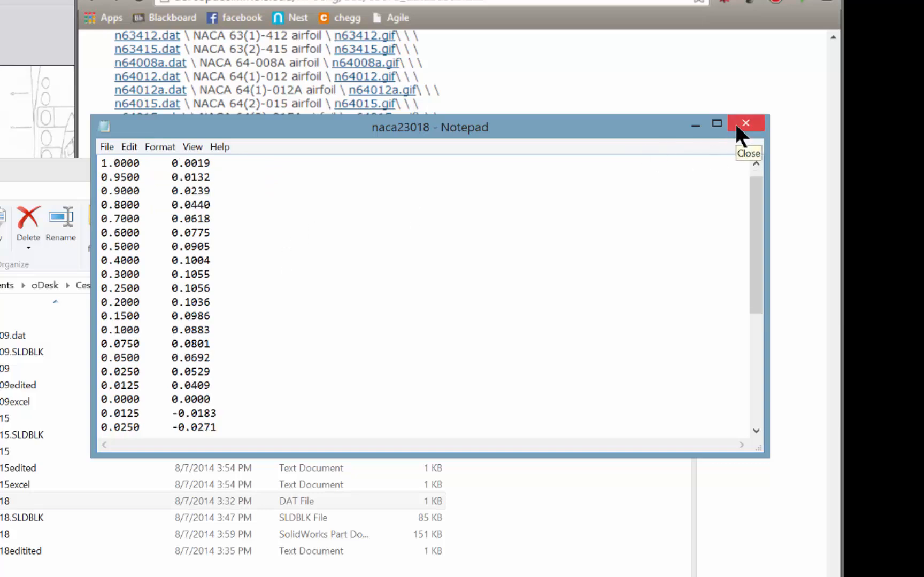
click(746, 125)
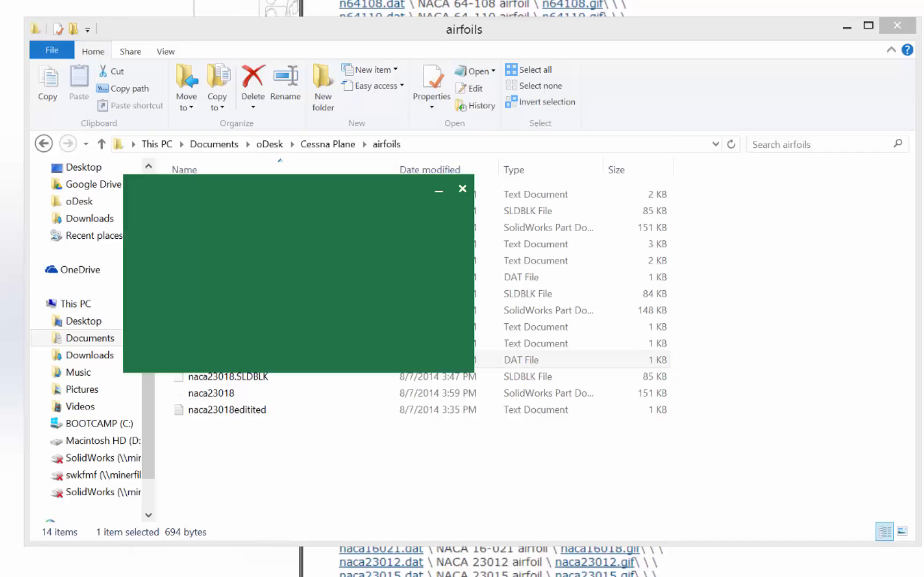
- In Excel's Open dialog show All Files, select naca23018 and open it into the Text Import Wizard
click(463, 188)
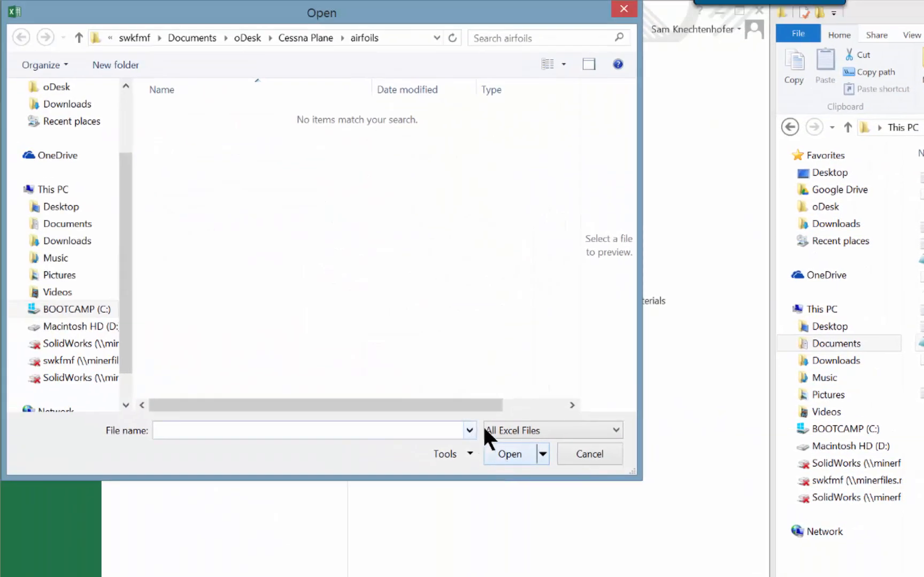
click(615, 430)
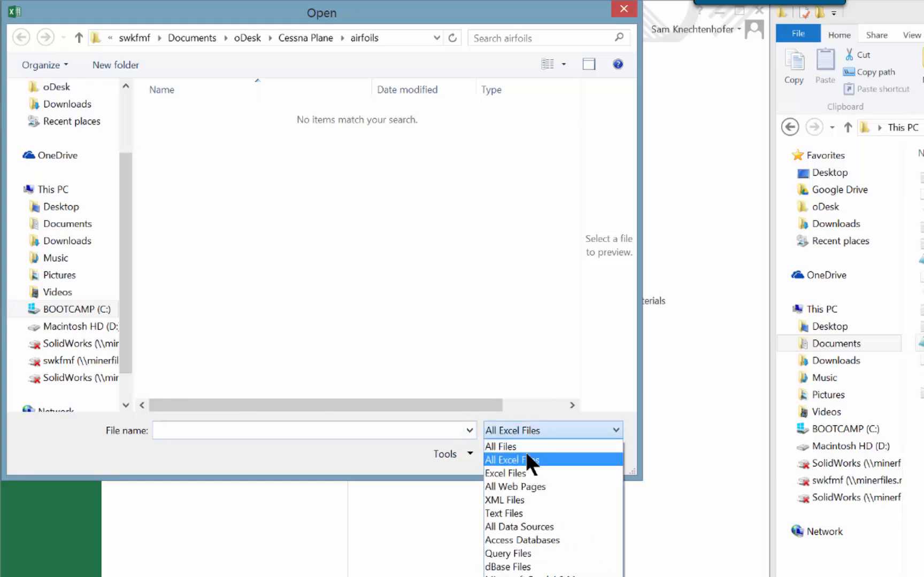
click(500, 447)
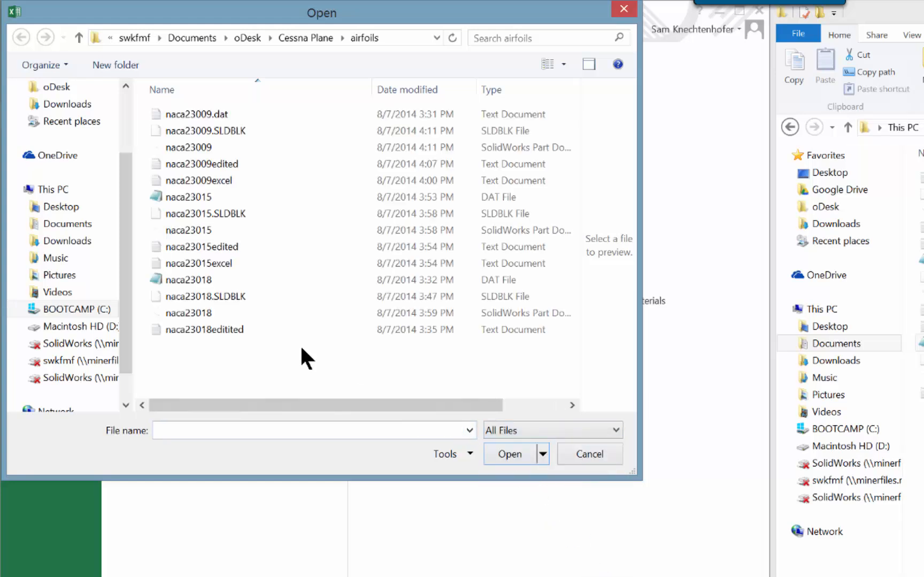
click(189, 280)
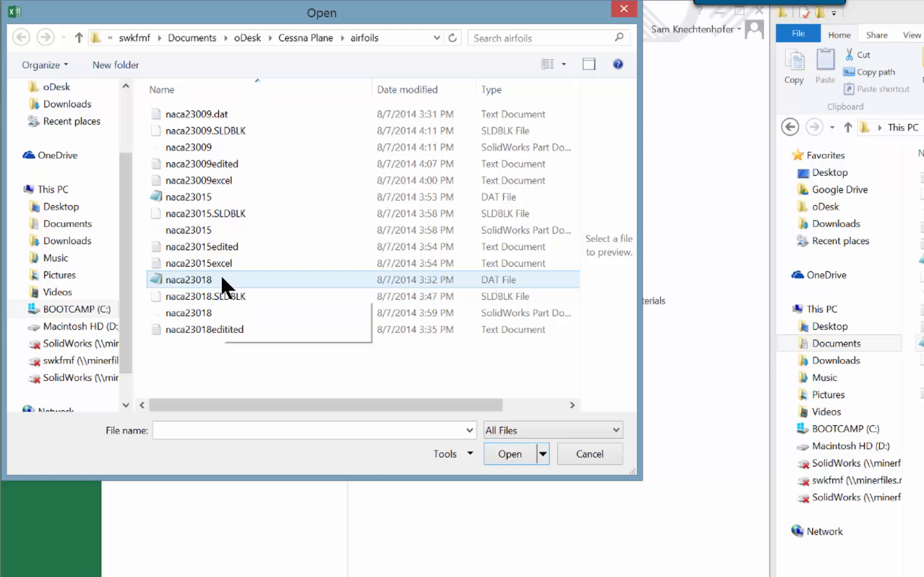
click(189, 281)
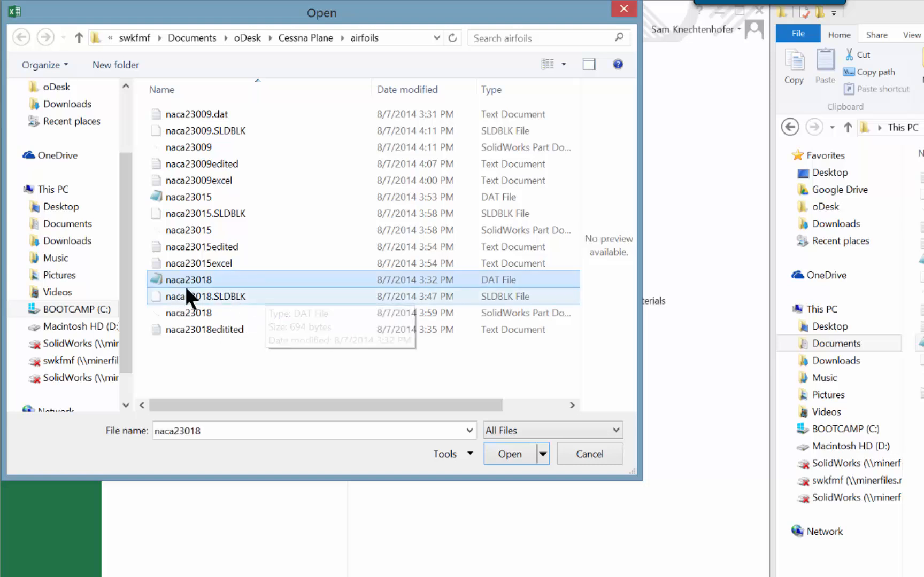
click(588, 454)
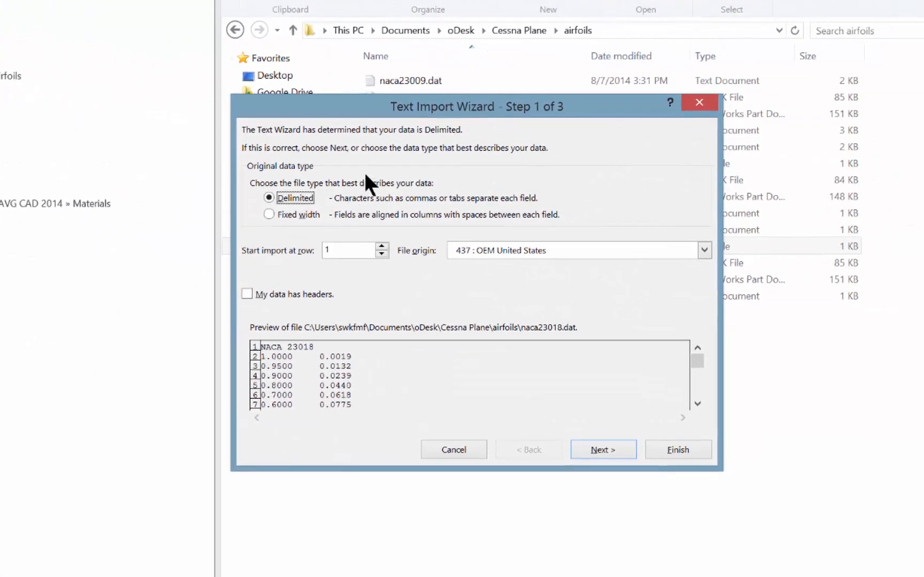
mouse_move(297, 300)
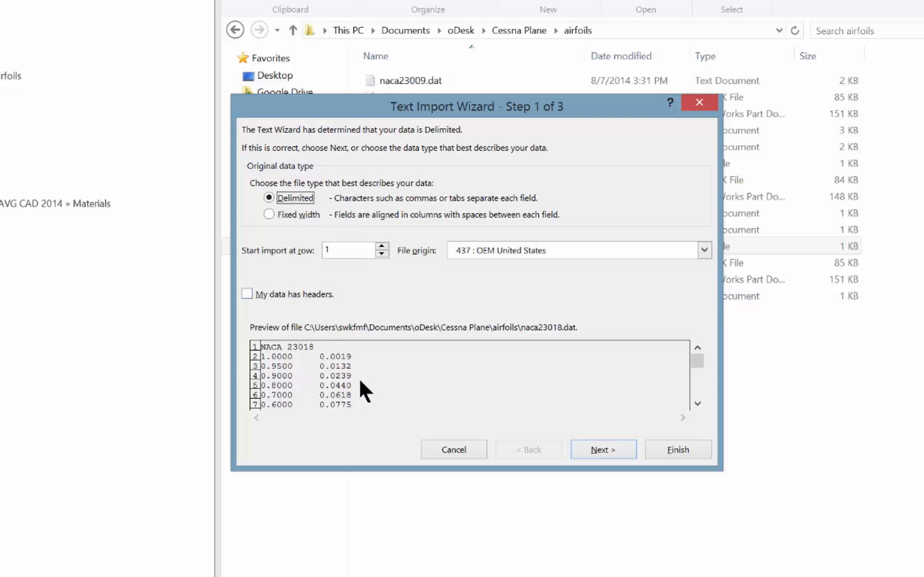
mouse_move(321, 364)
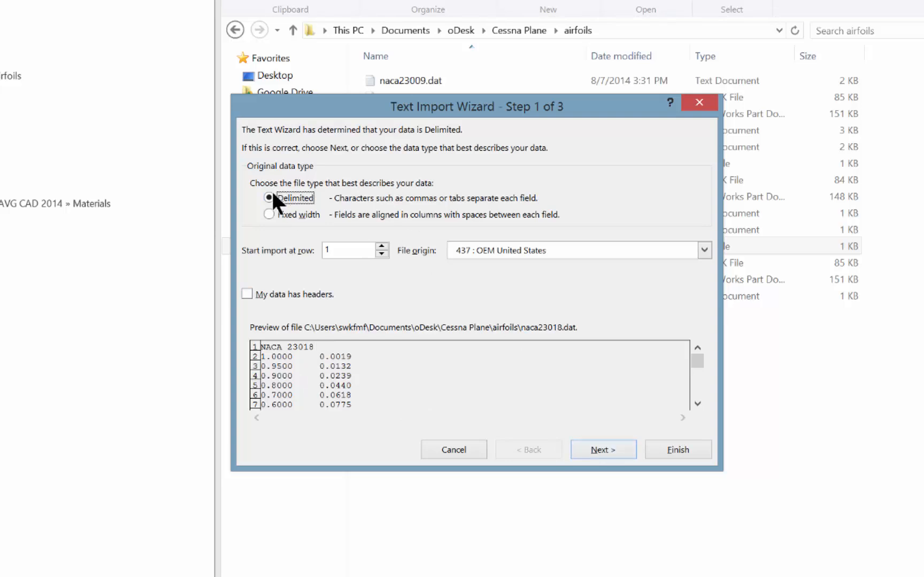
- Import the data as space-delimited with General column format, giving x and y columns
click(602, 449)
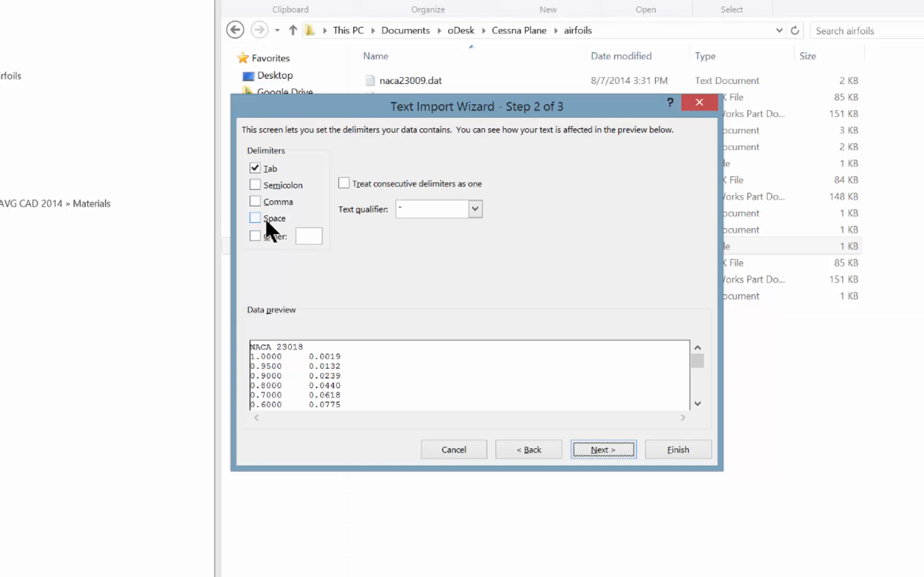
click(255, 218)
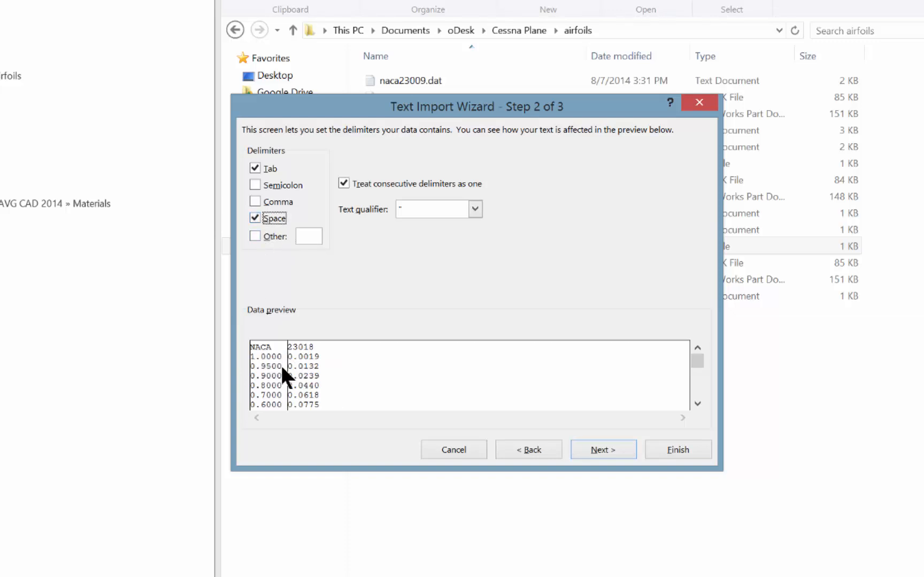
mouse_move(468, 437)
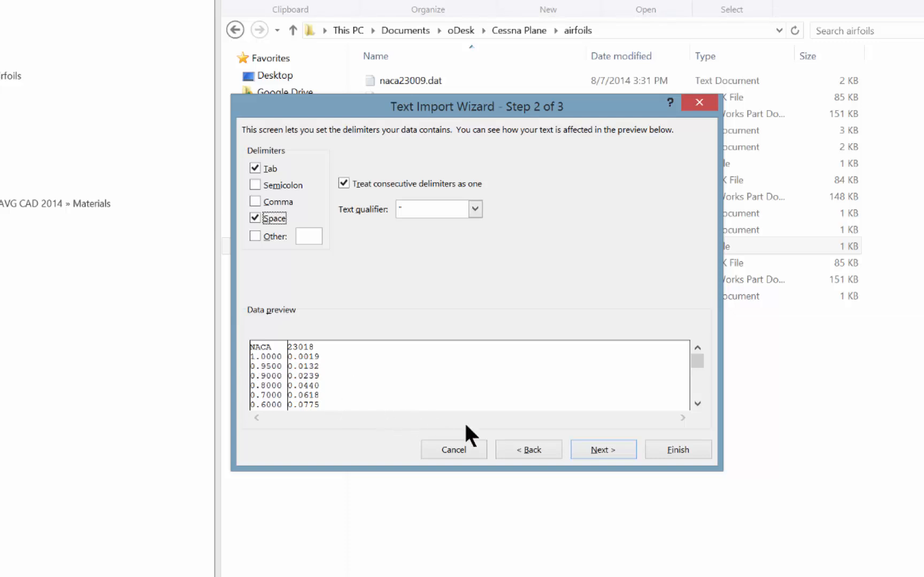
click(602, 449)
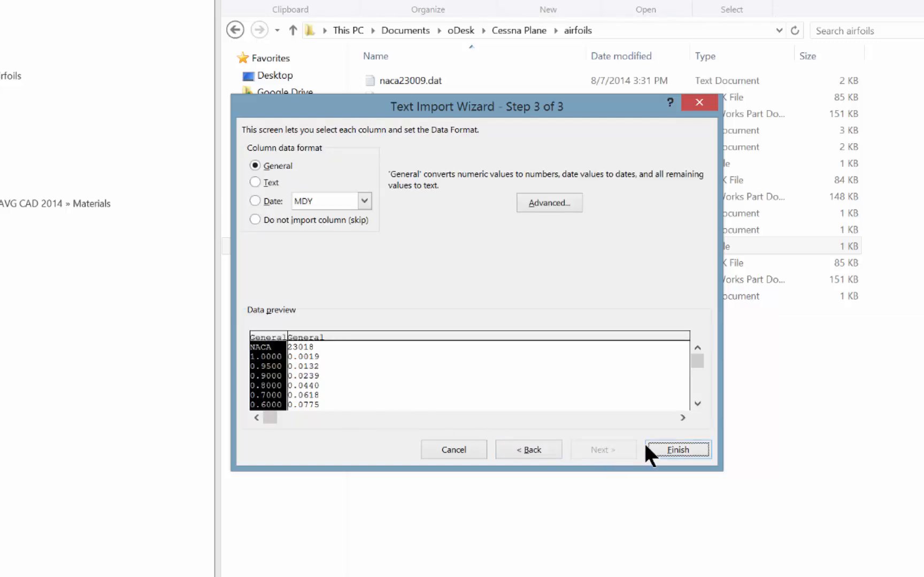
mouse_move(553, 377)
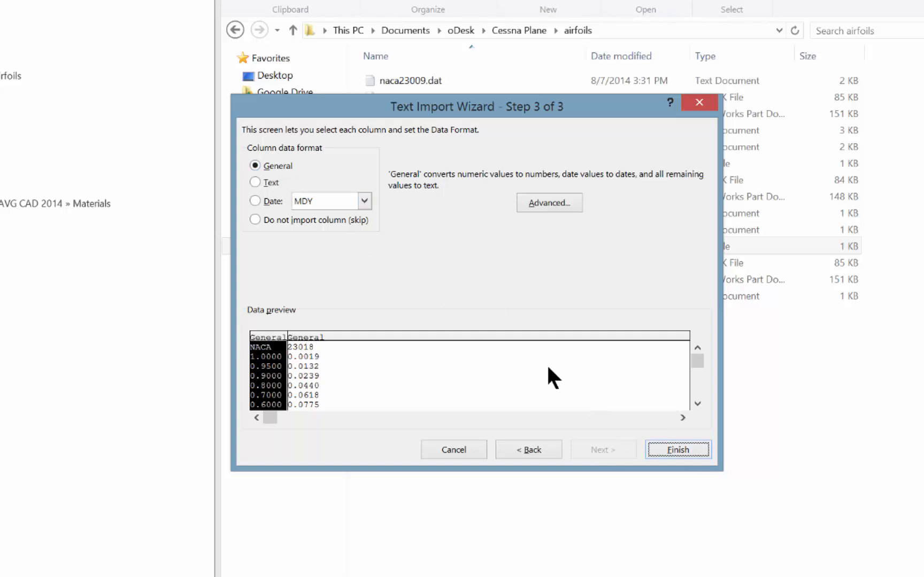
click(677, 449)
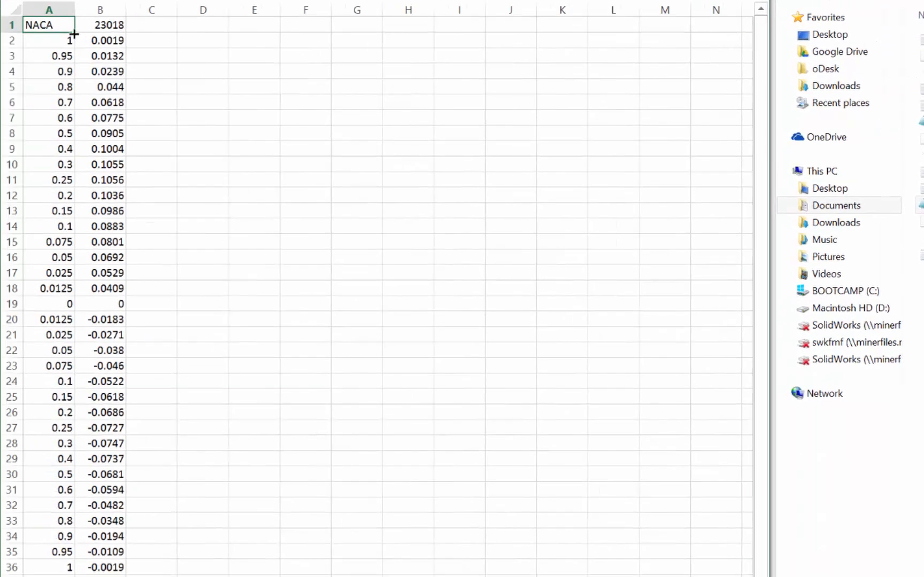
- Delete the NACA header row and enter 0 in column C beside the coordinate pairs
right_click(12, 25)
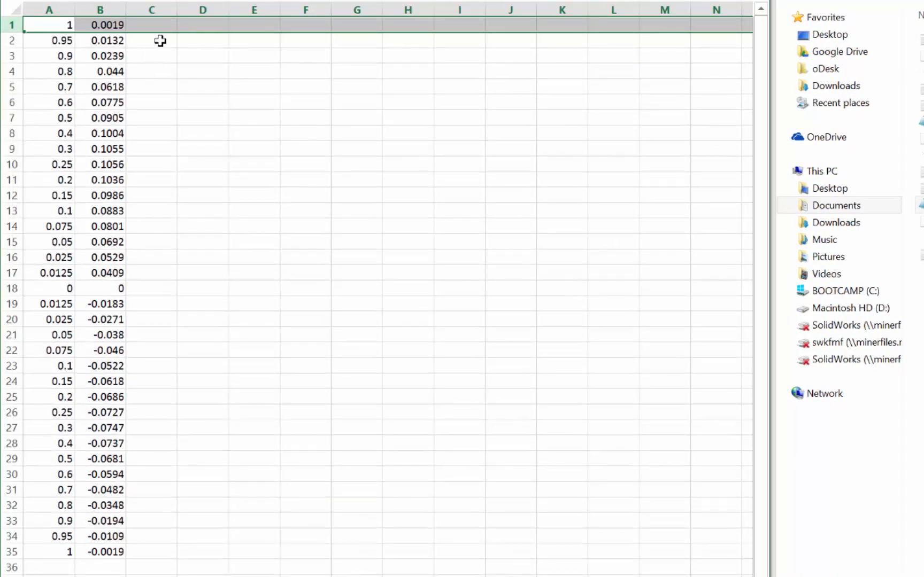
click(152, 24)
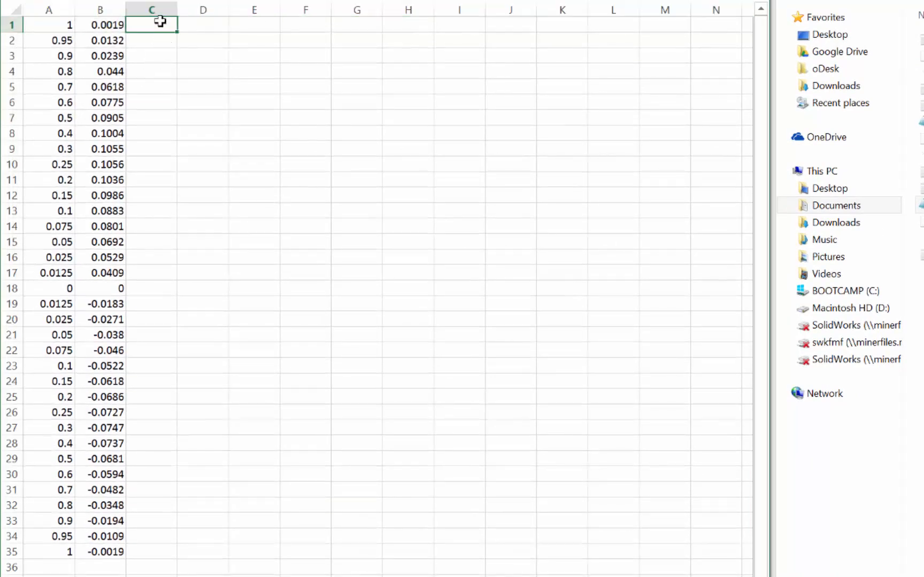
text(0)
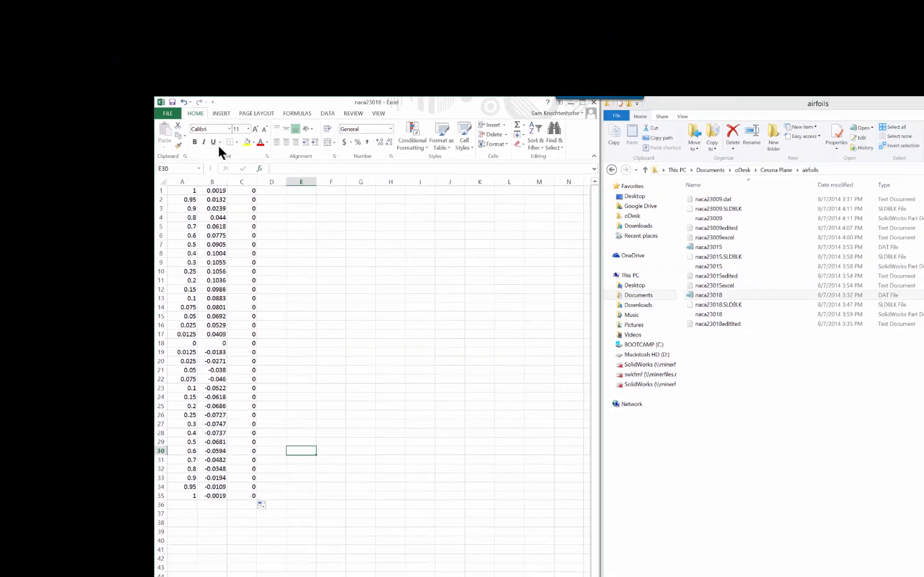
- Save the sheet as 'extra' in Formatted Text (Space delimited) format, keeping that format
click(167, 113)
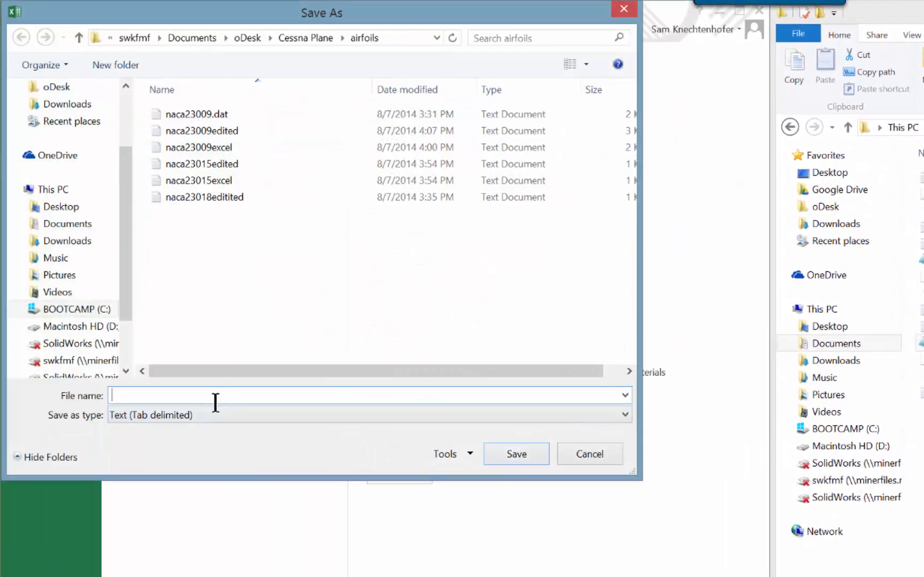
mouse_move(219, 391)
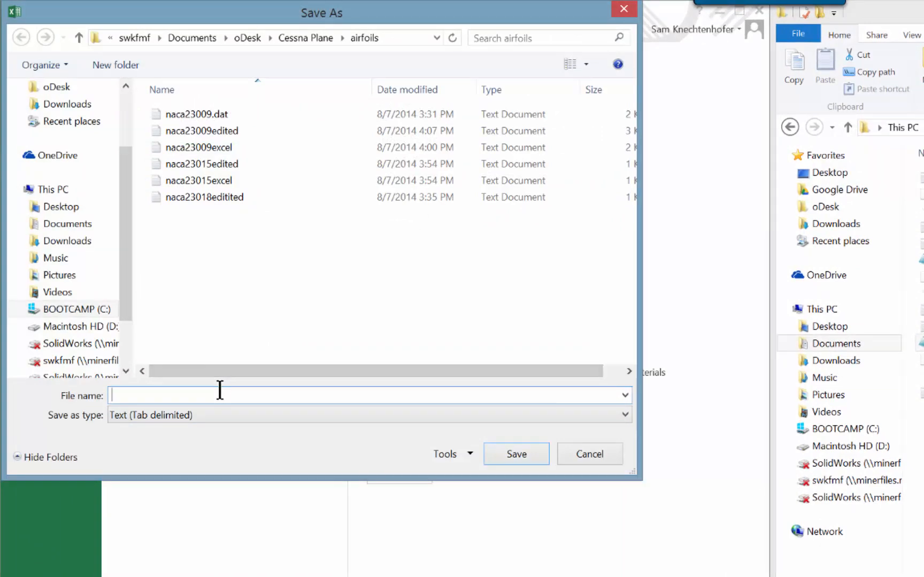
text(extra)
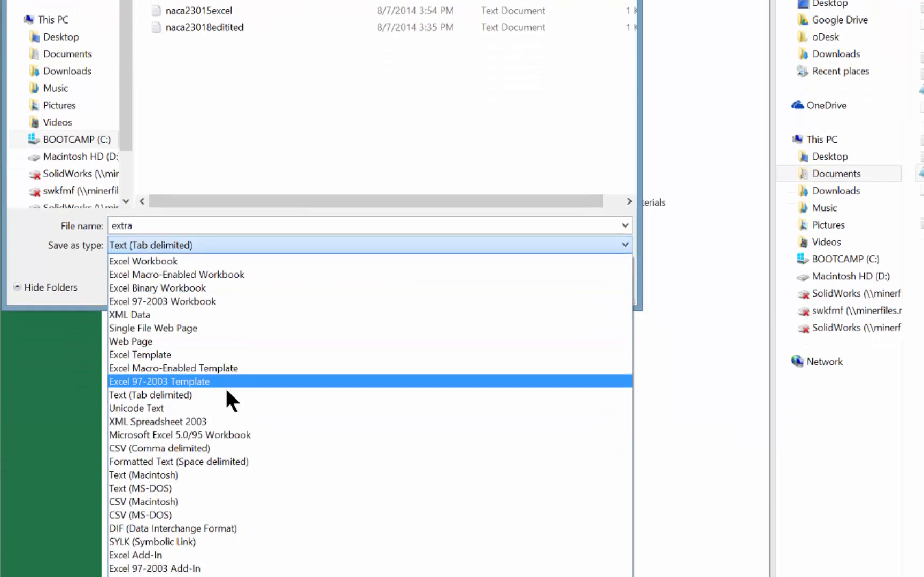
click(177, 462)
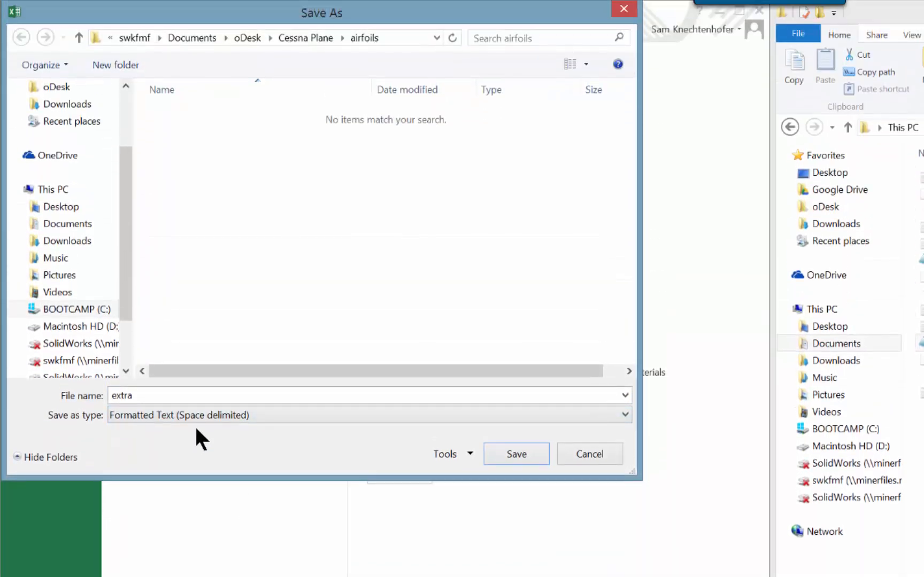
mouse_move(339, 452)
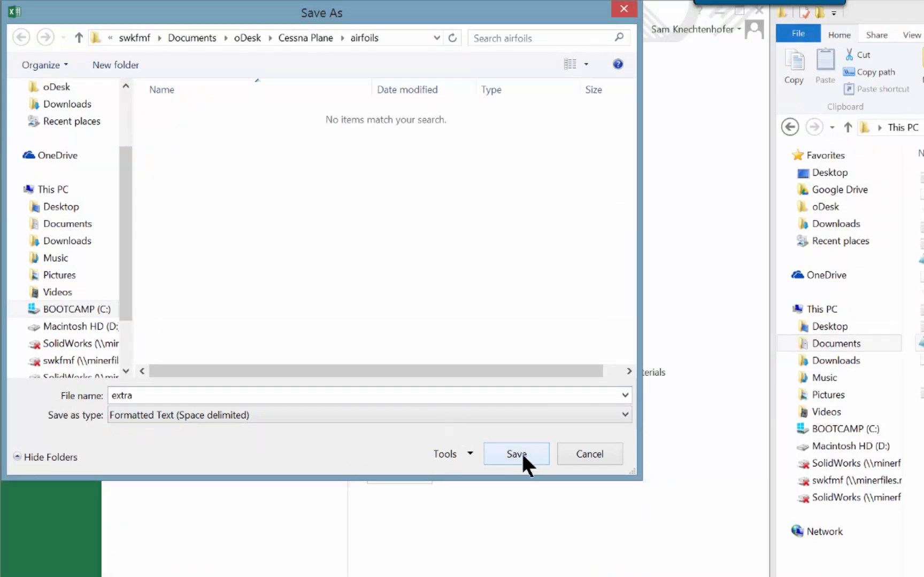
click(516, 454)
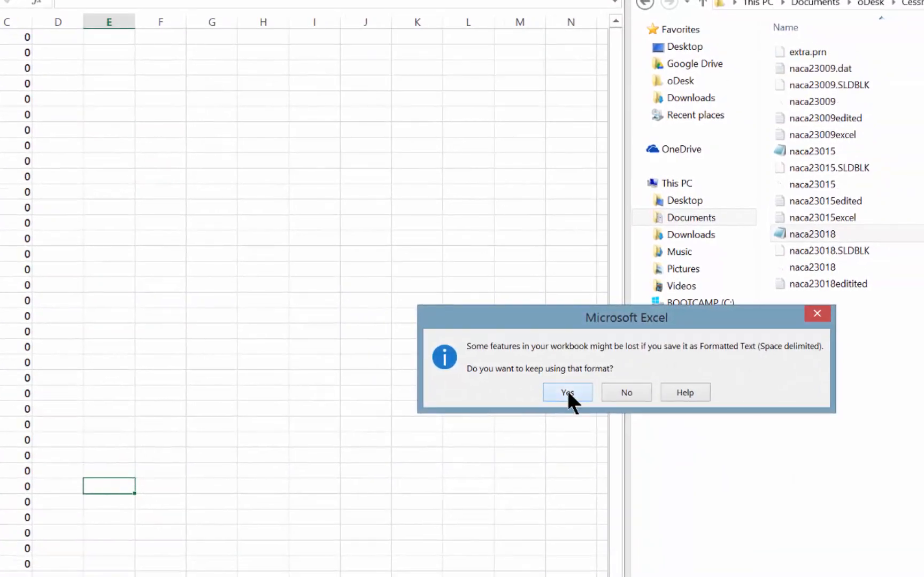
click(566, 394)
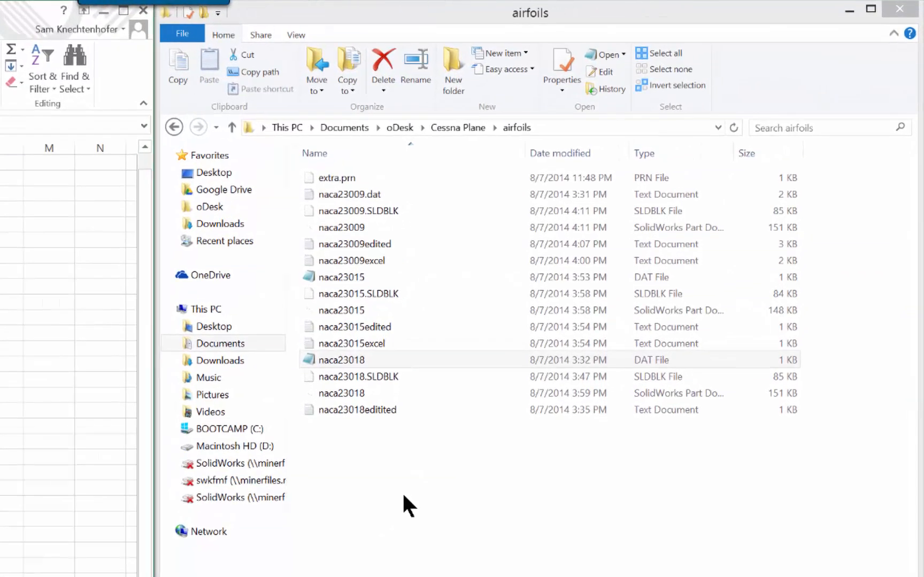
- Rename extra.prn to extra.txt in the airfoils folder, confirming past the file-in-use warning
click(334, 177)
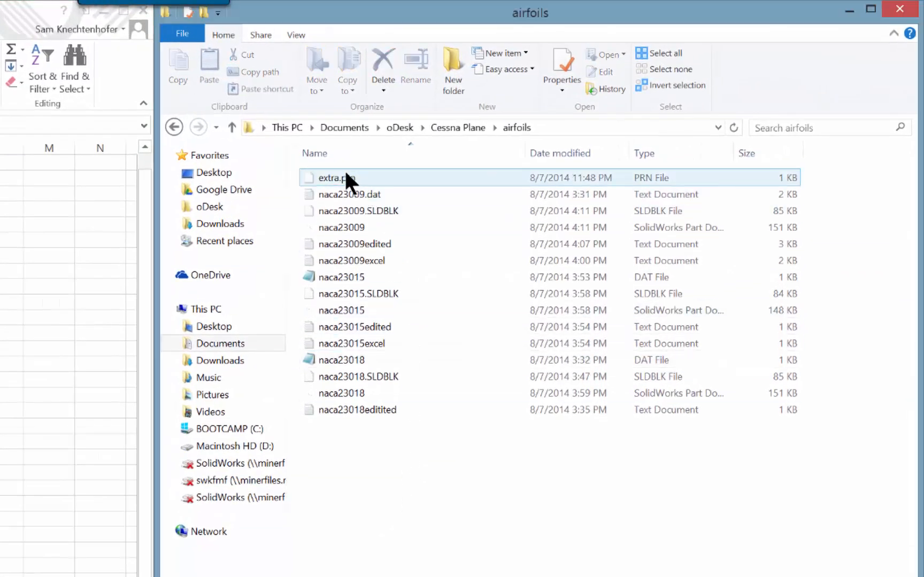
click(334, 178)
text(txt)
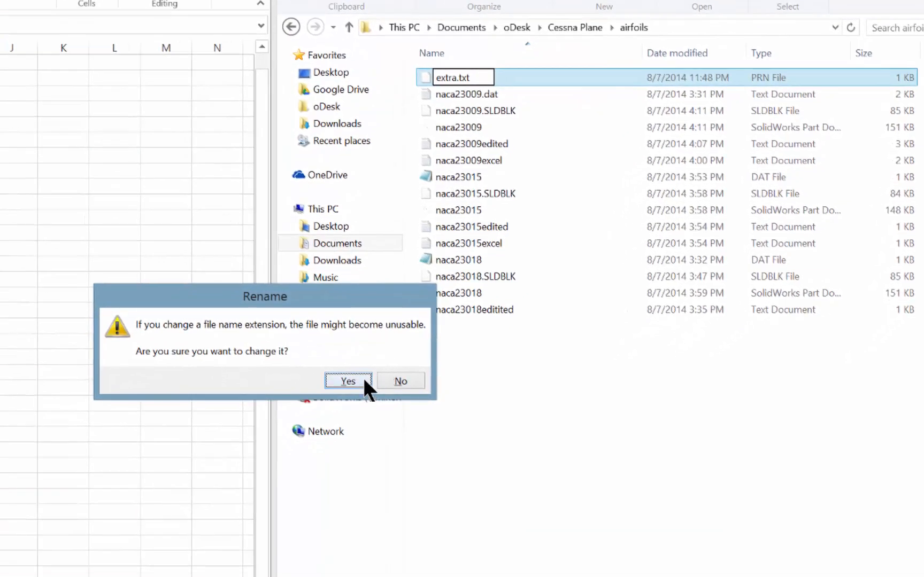
click(348, 381)
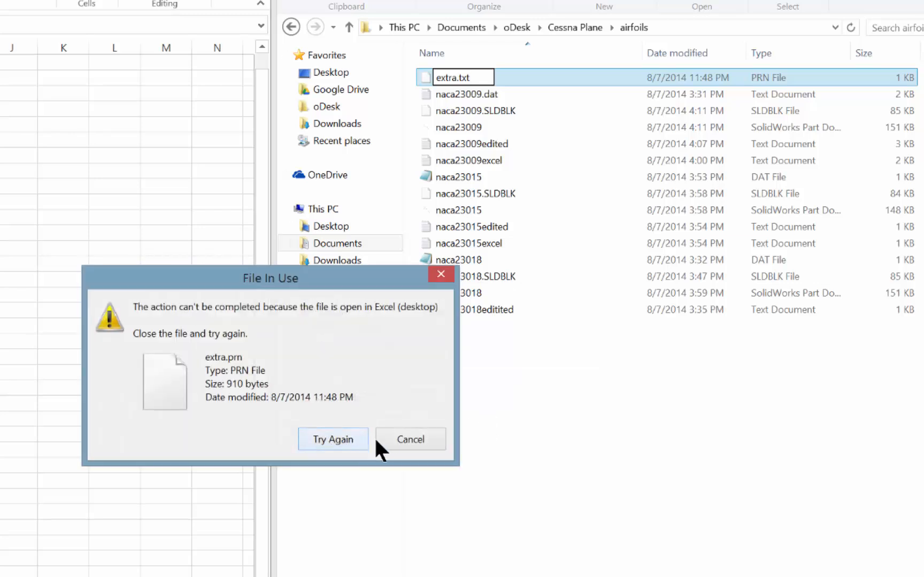
click(410, 440)
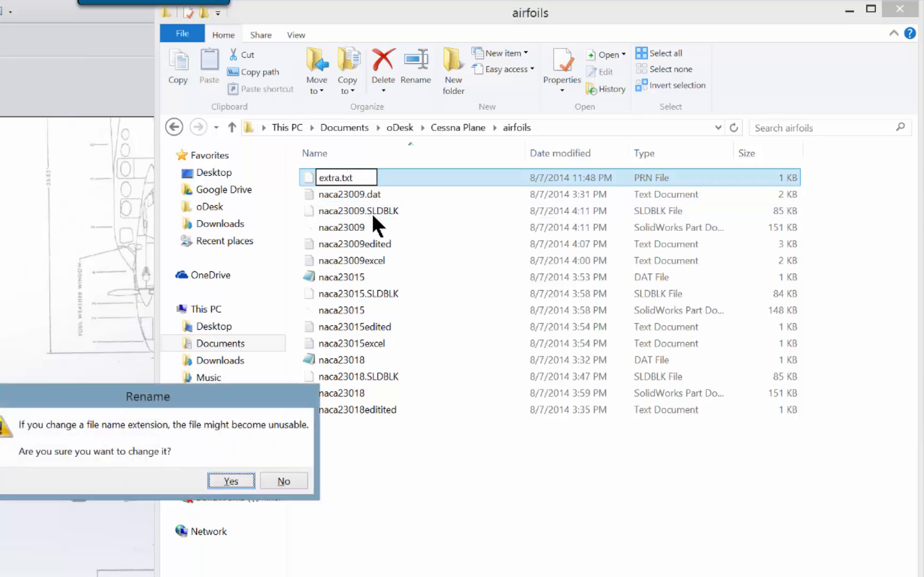
click(230, 481)
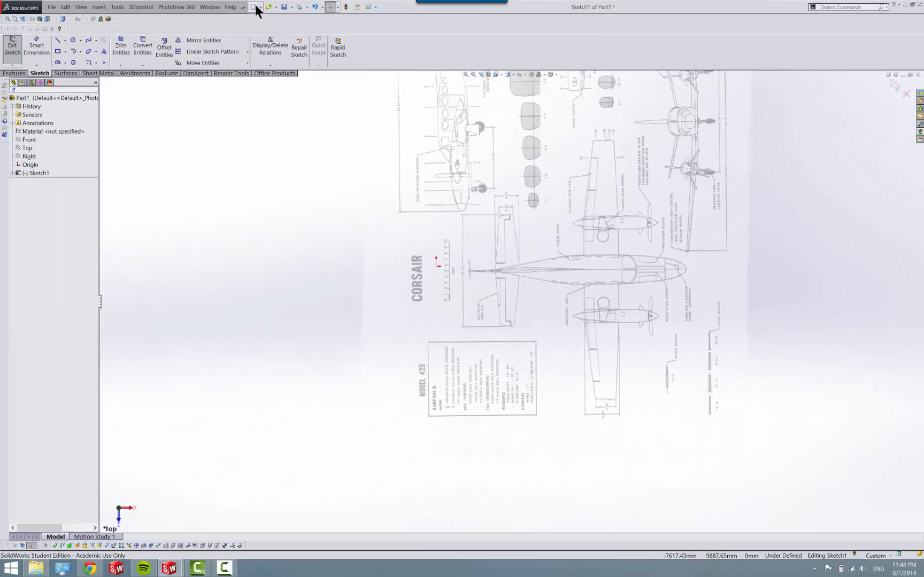
- Create a new Part document and show the Features commands
click(254, 7)
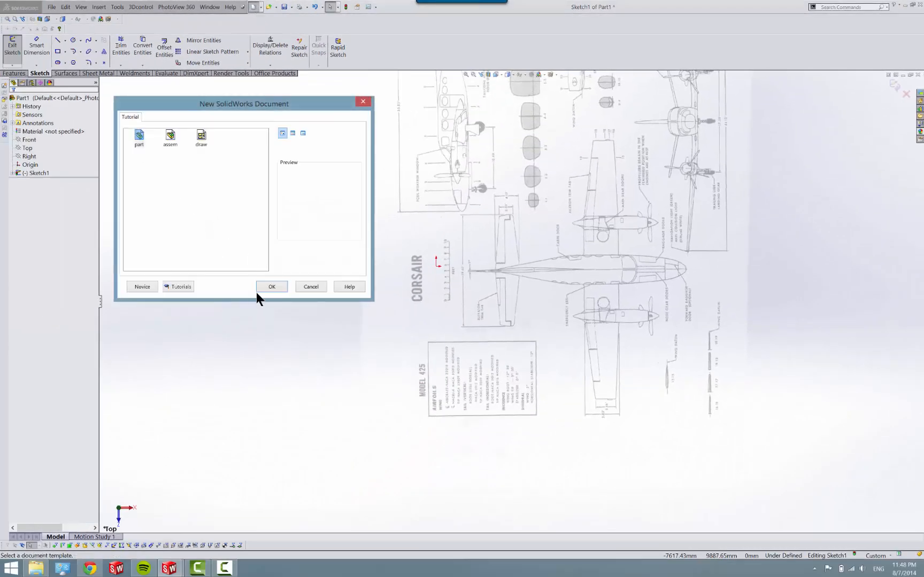
click(270, 287)
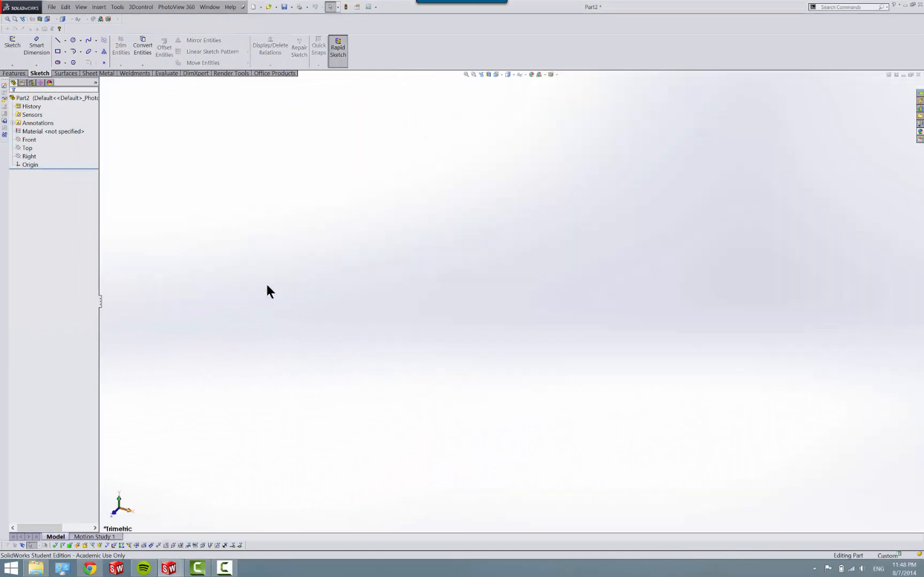
click(14, 73)
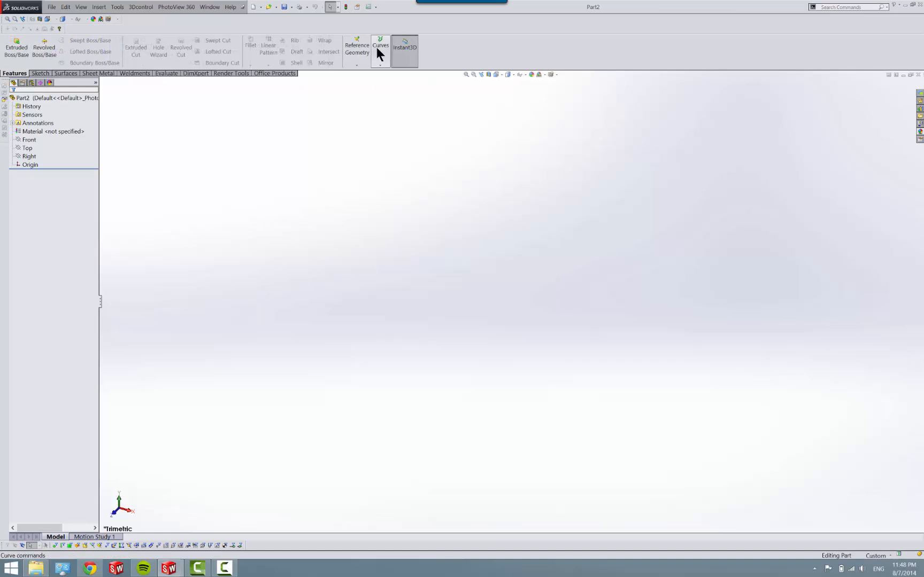
- Start Curve Through XYZ Points and browse into the Cessna Plane folder for a points file
click(381, 48)
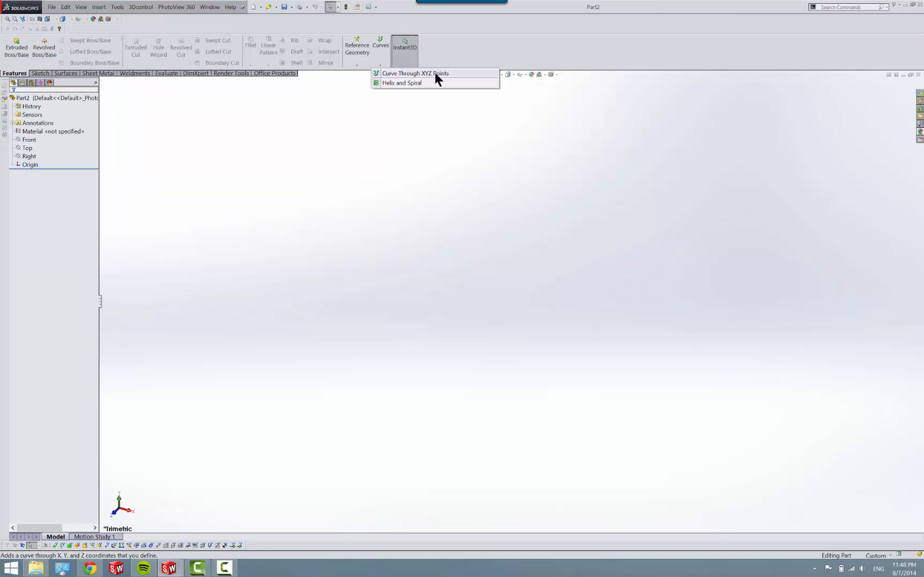
click(415, 73)
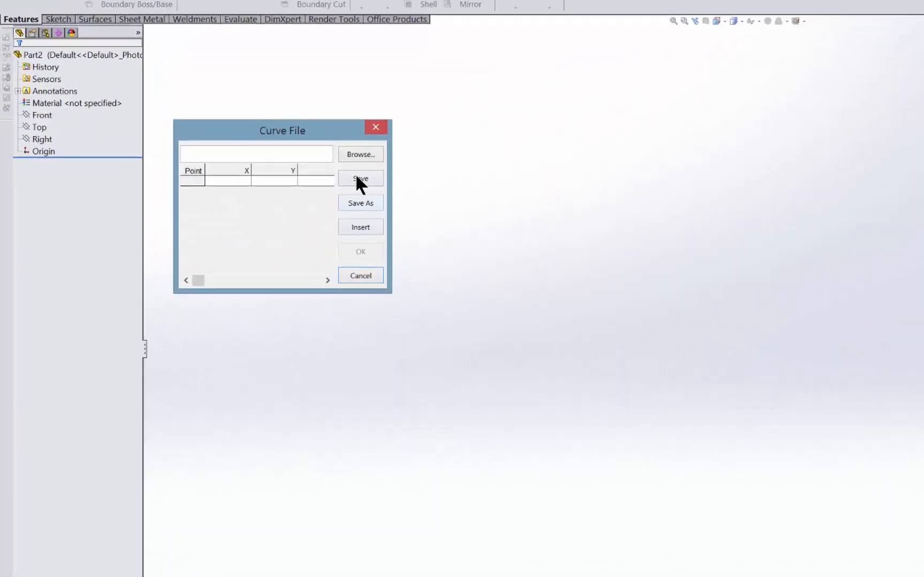
click(360, 154)
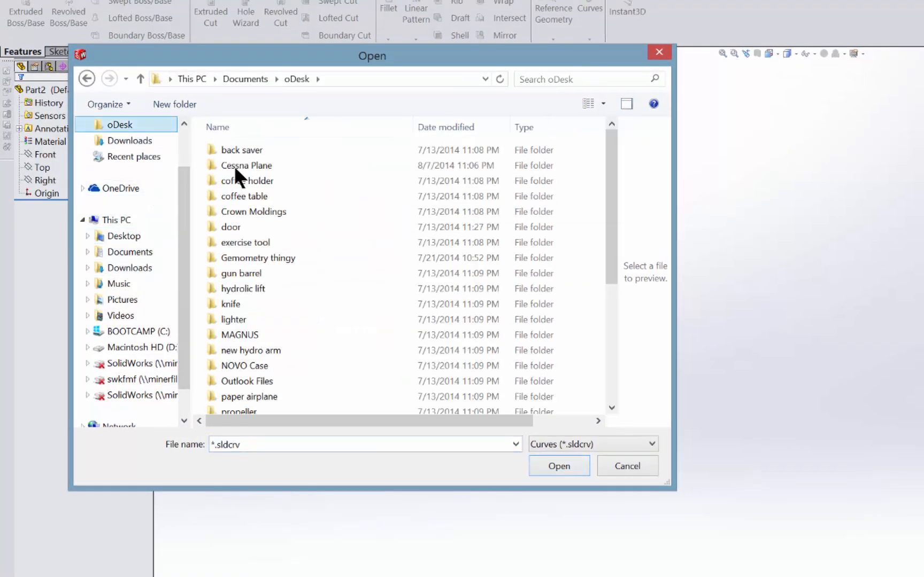
double_click(246, 165)
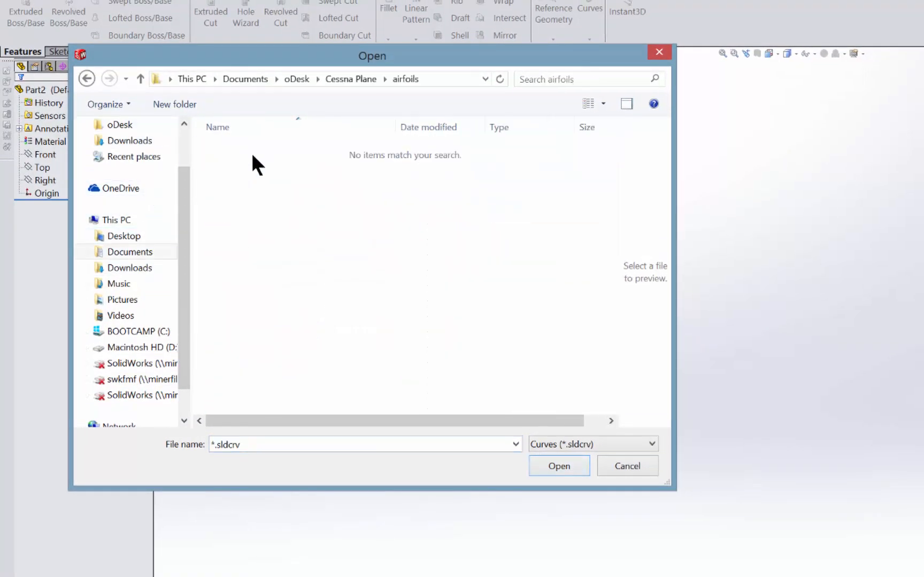
- Load extra.txt as a Text Files points file and create Curve1, the airfoil profile
click(648, 444)
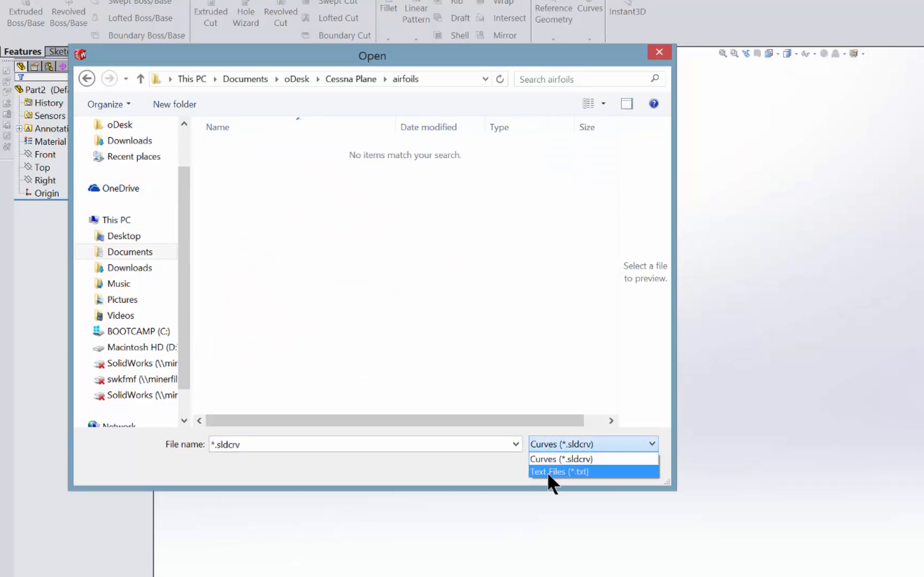
click(561, 471)
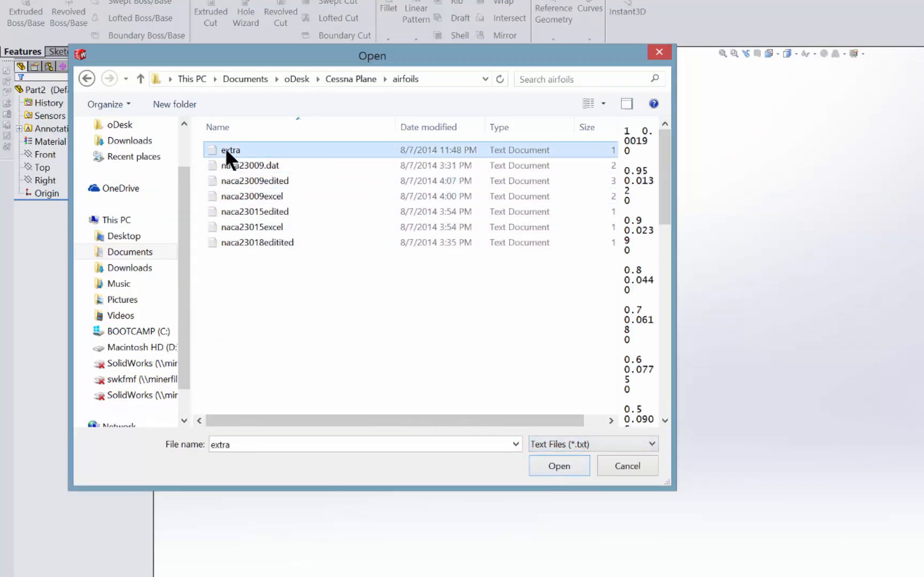
click(558, 465)
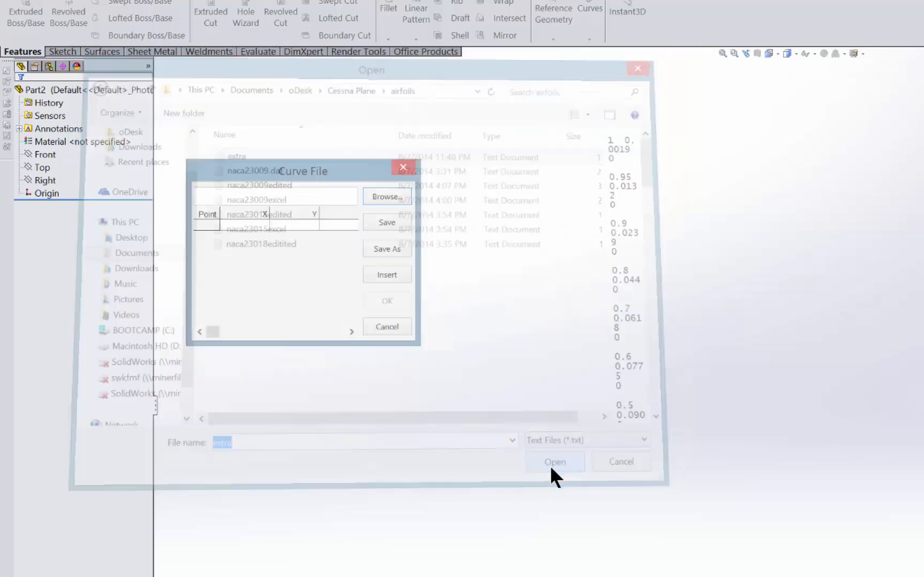
click(555, 462)
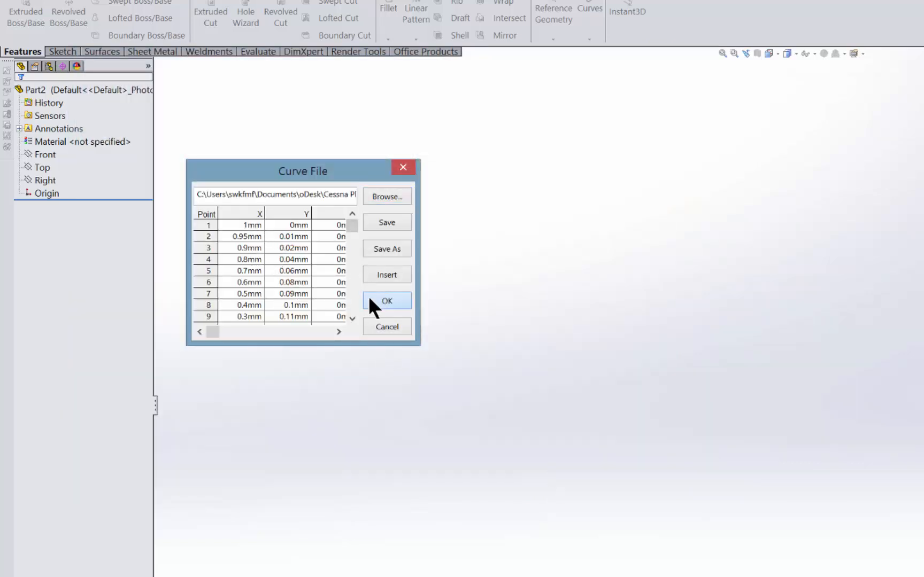
click(386, 302)
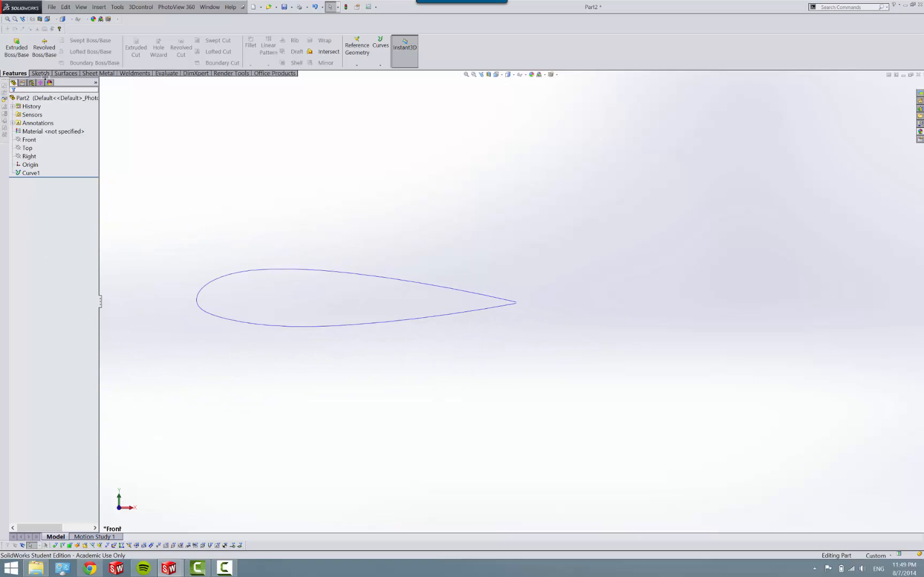
- Switch to the Sketch commands with the imported Curve1 in view
click(40, 73)
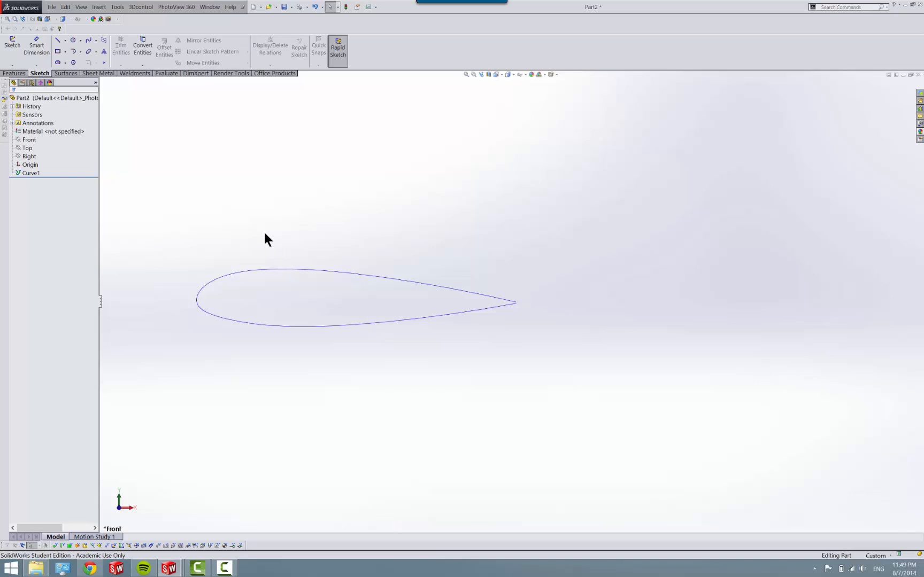
mouse_move(294, 273)
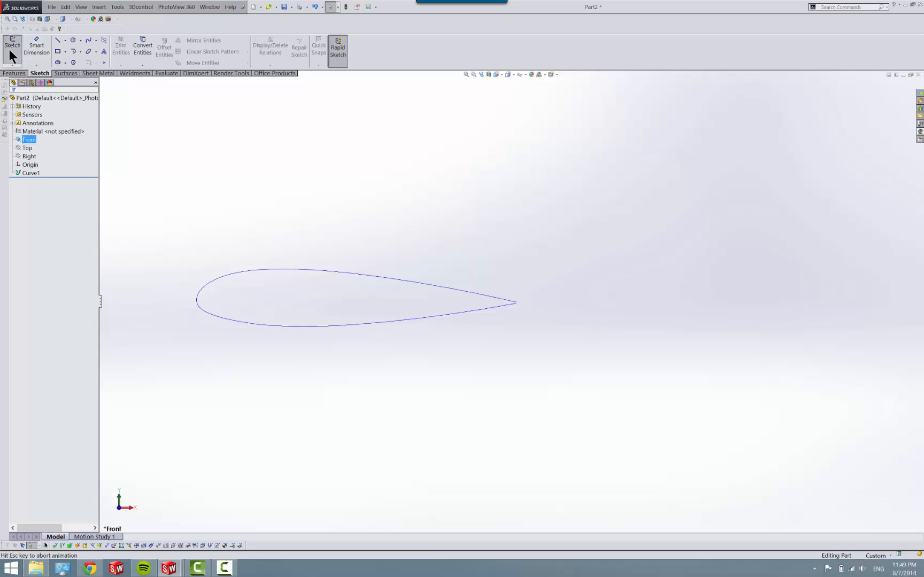
- Start Sketch1 on the Front plane and convert Curve1 into sketch geometry with Convert Entities
click(12, 47)
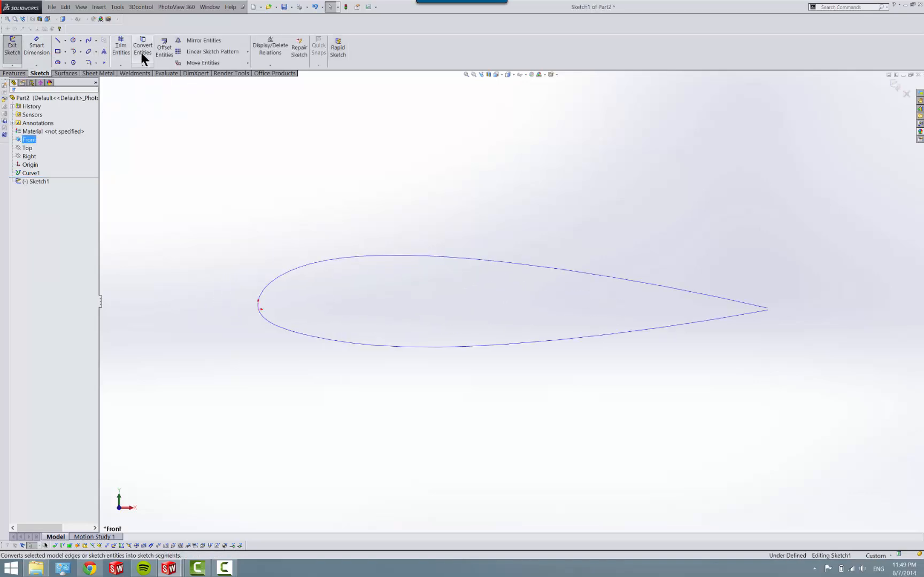
click(142, 48)
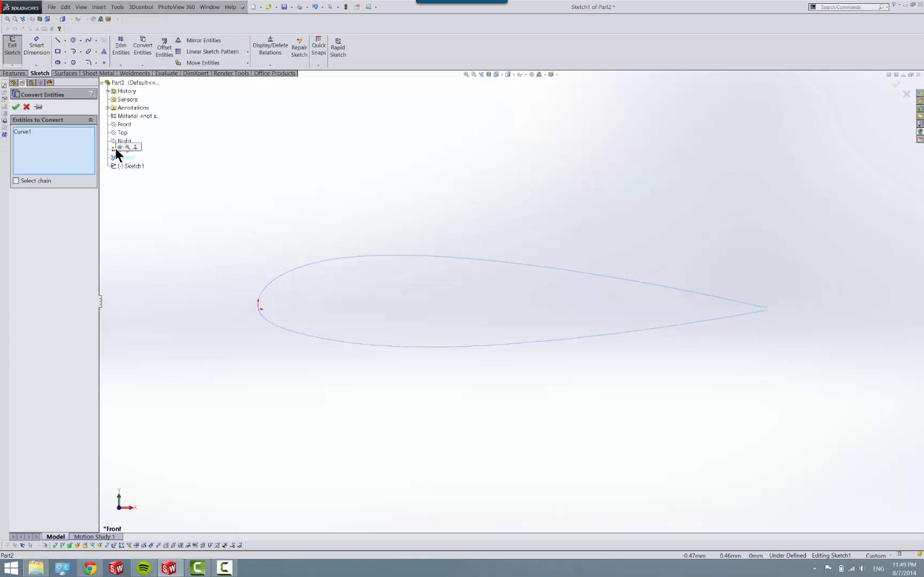
click(15, 107)
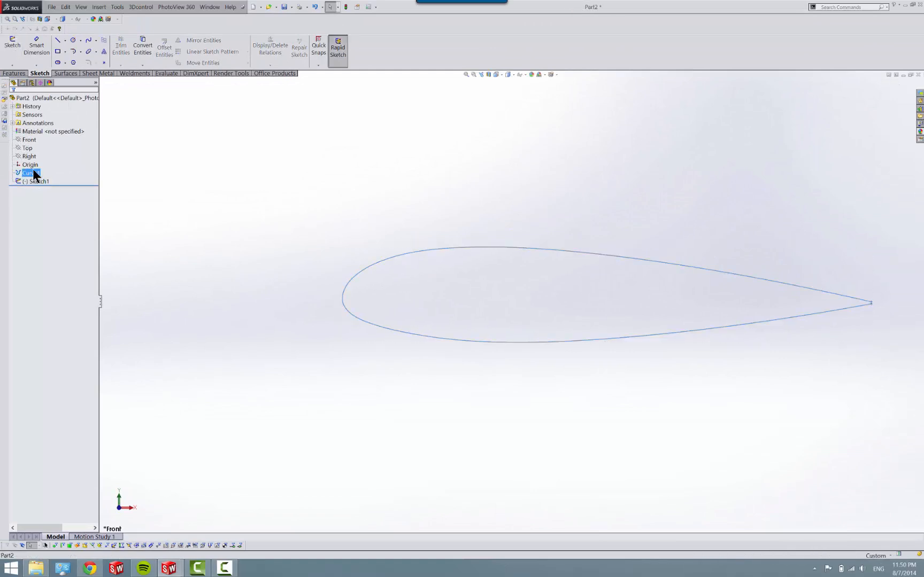
- Delete Curve1, confirming the deletion, and return to editing Sketch1
key(Delete)
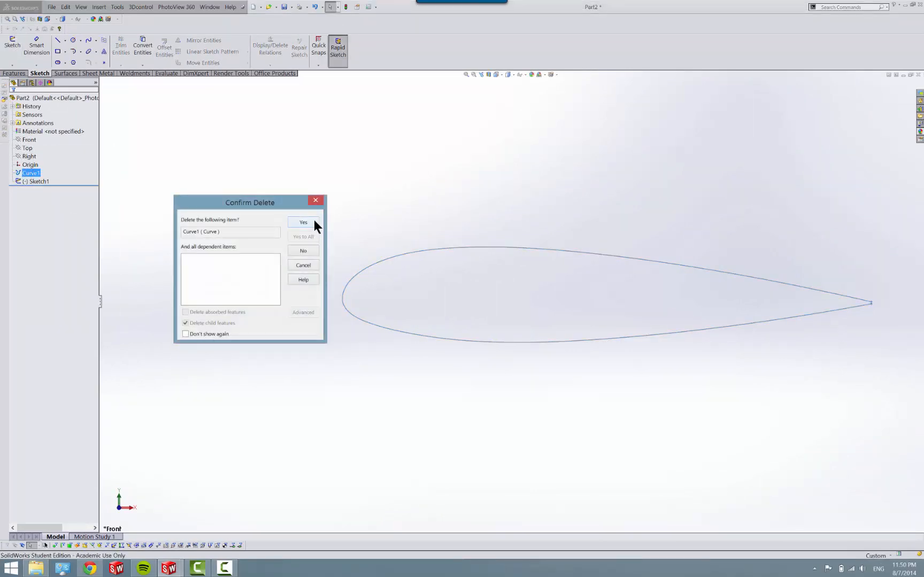
click(303, 222)
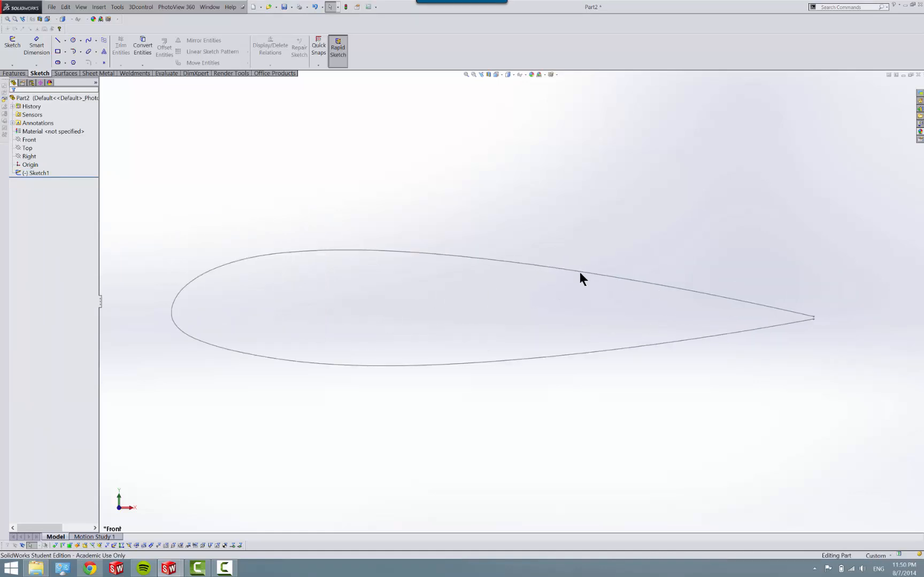
right_click(39, 172)
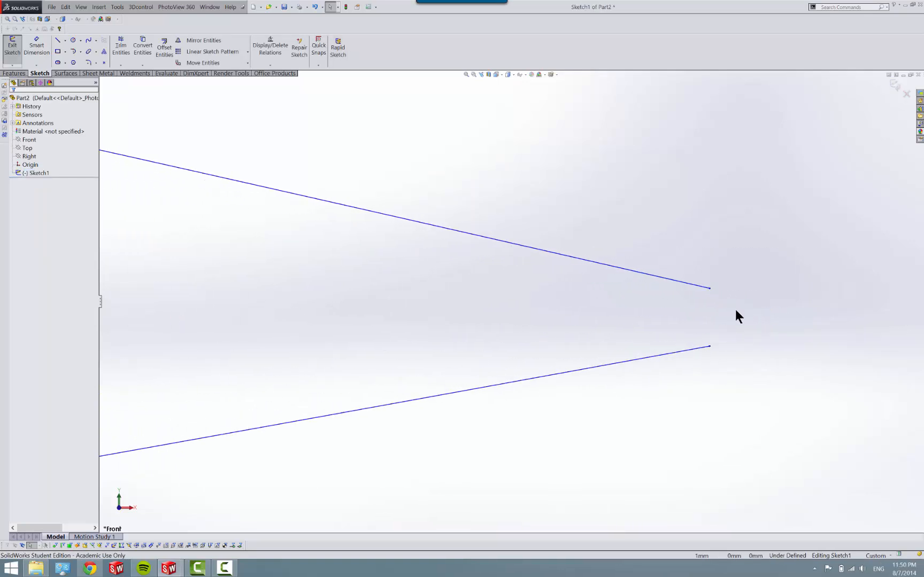
- Close the trailing-edge gap with a short line made tangent to the lower spline
click(57, 40)
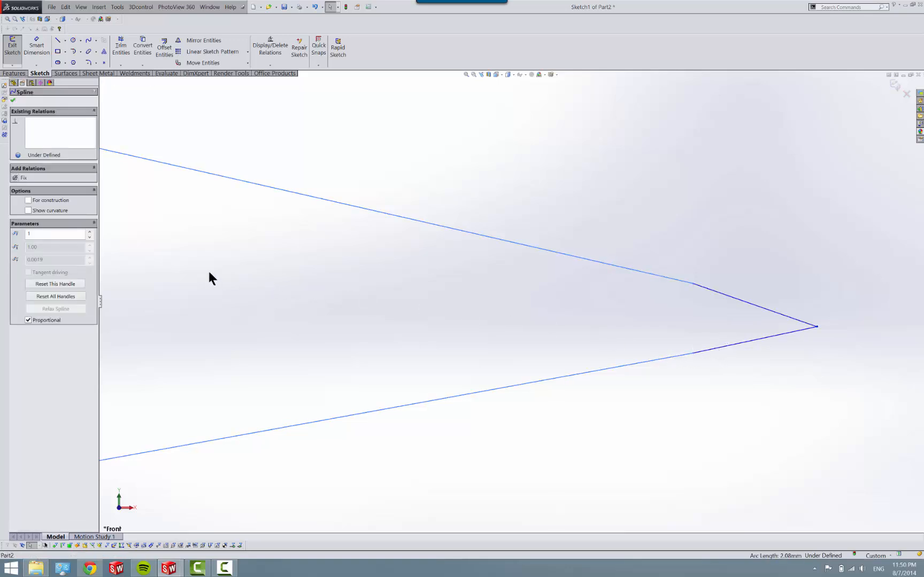
mouse_move(717, 354)
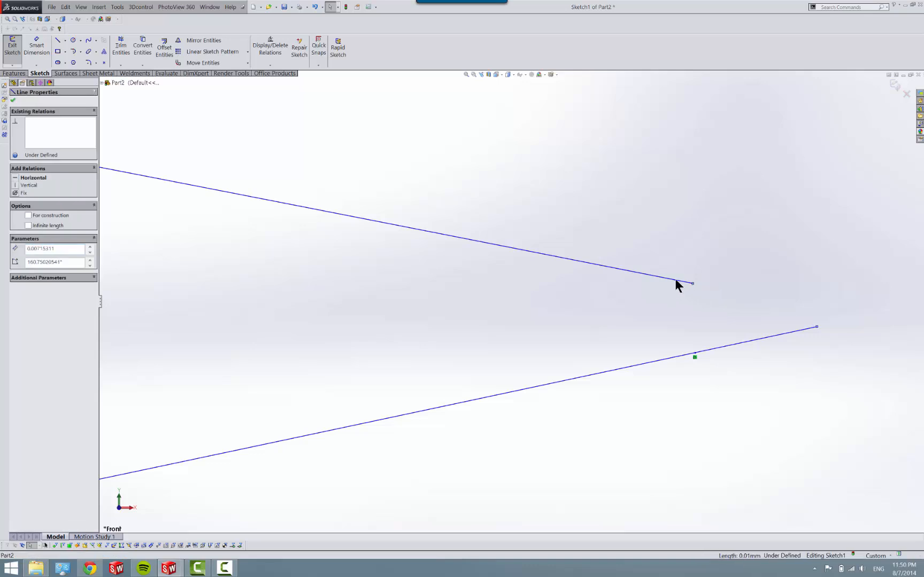
click(754, 336)
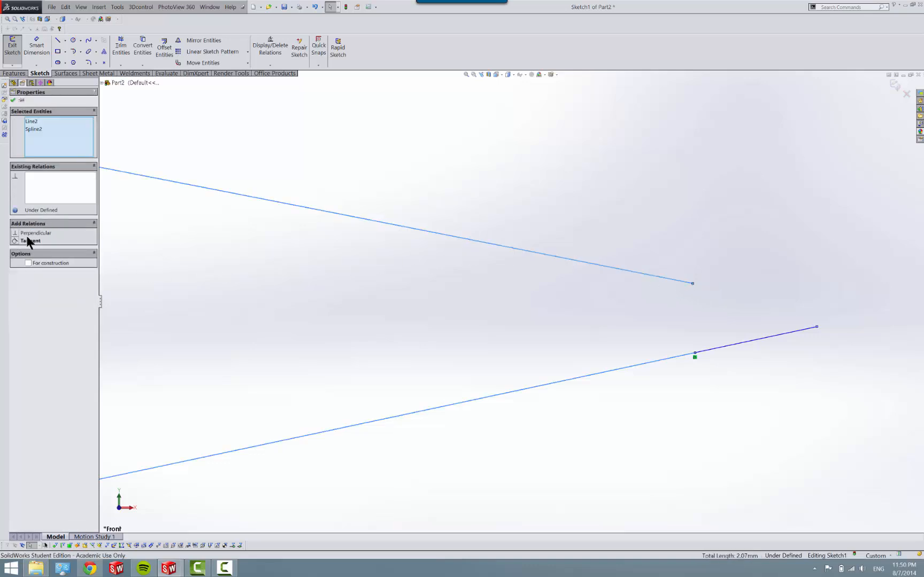
click(30, 241)
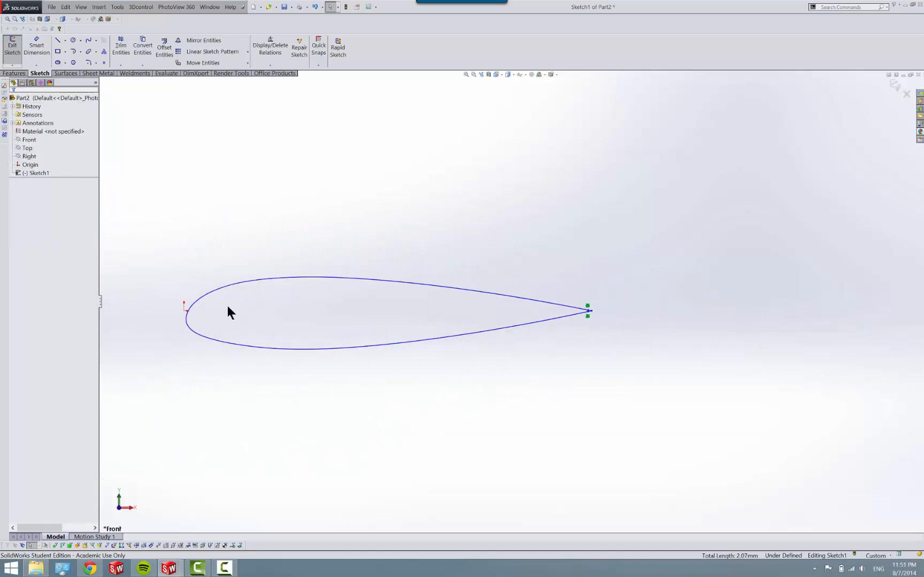
mouse_move(311, 318)
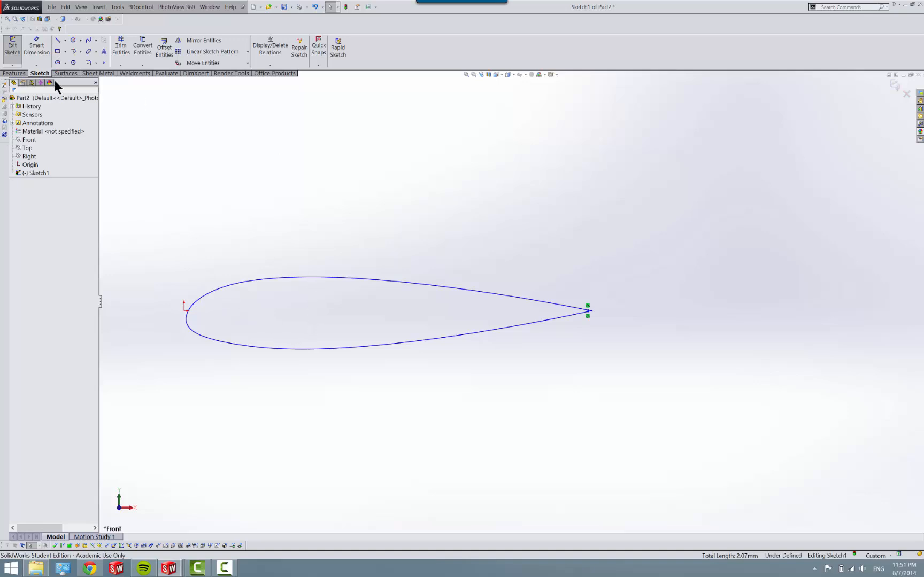
- Draw a vertical construction centerline through the airfoil's nose
click(73, 39)
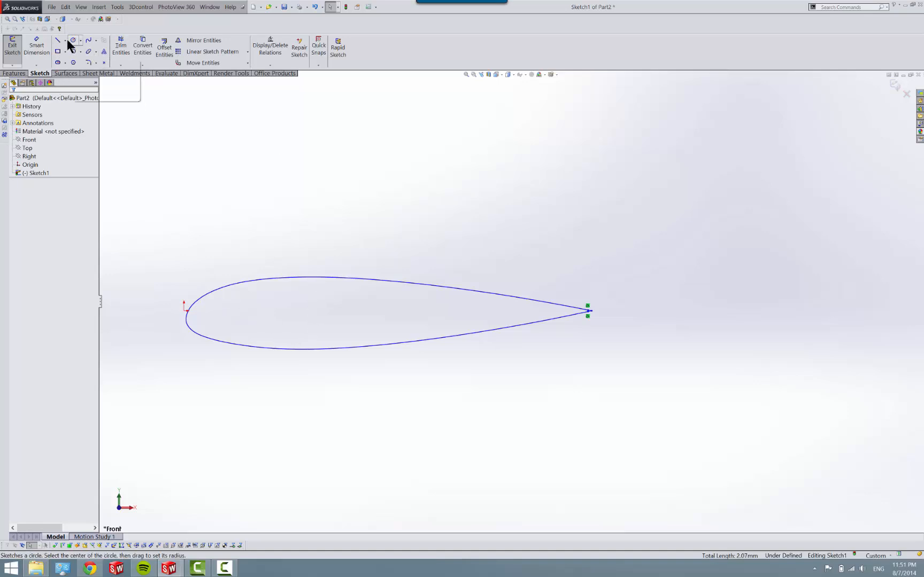
click(58, 40)
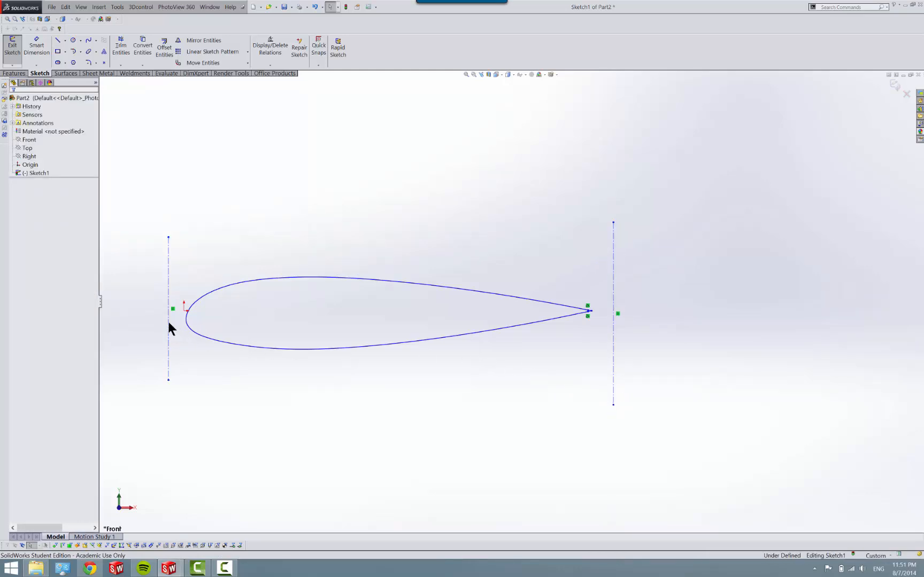
click(169, 309)
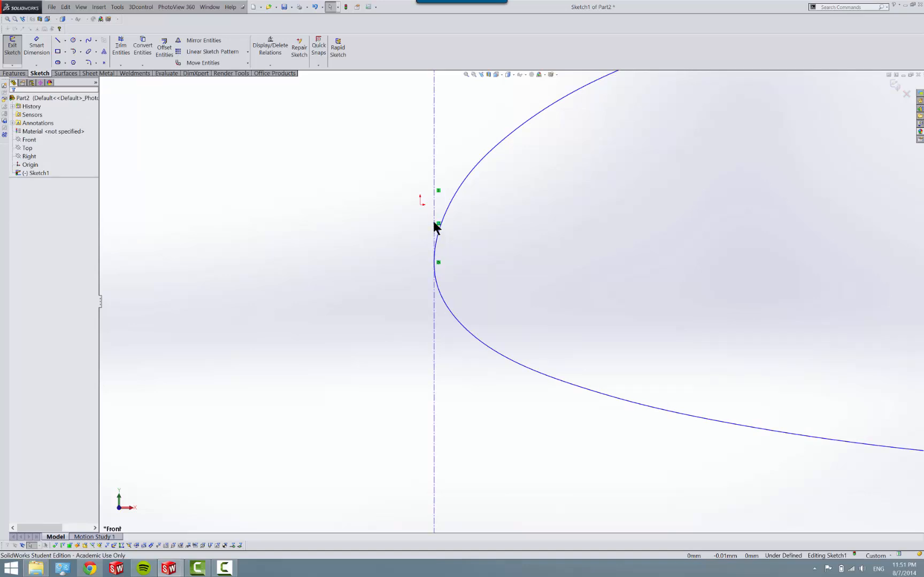
- Add a Coincident relation between the nose centerline point and Spline2
click(436, 224)
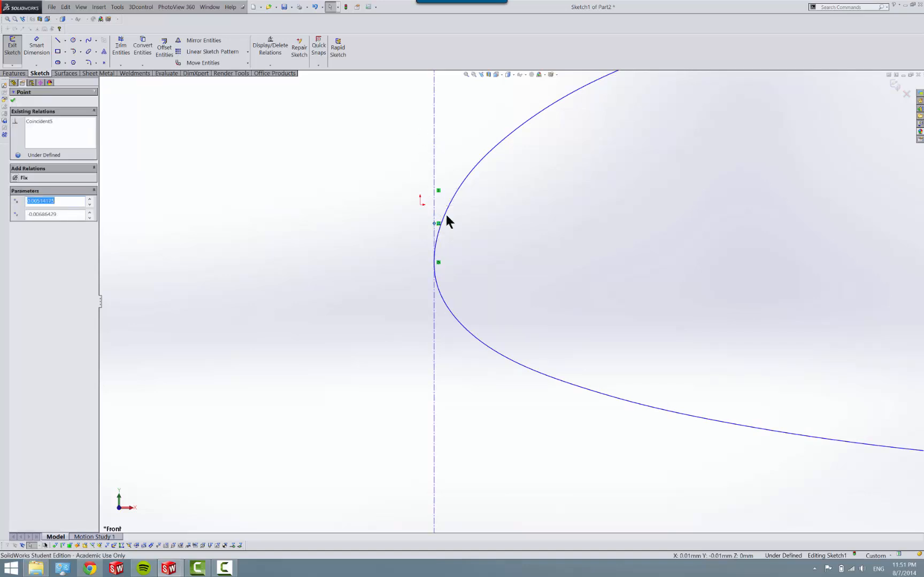
mouse_move(415, 249)
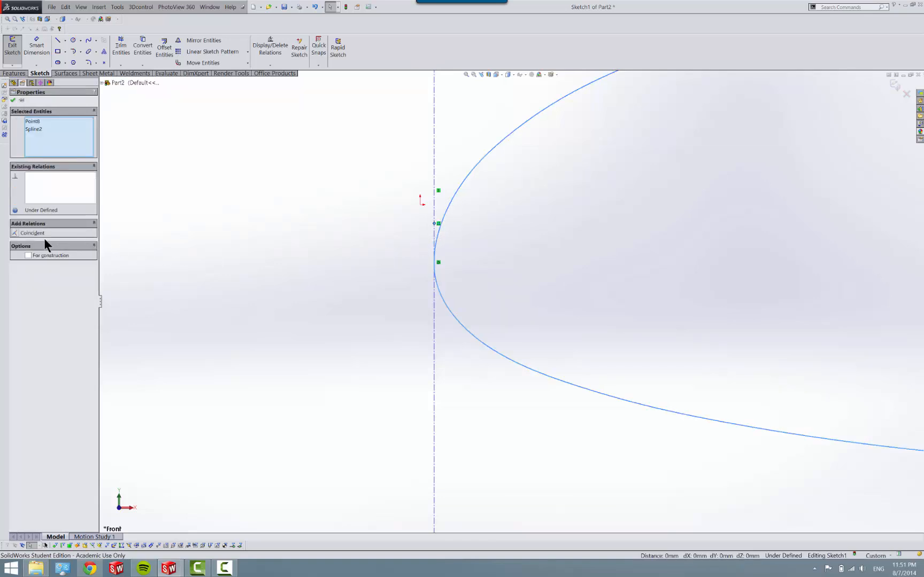
click(32, 234)
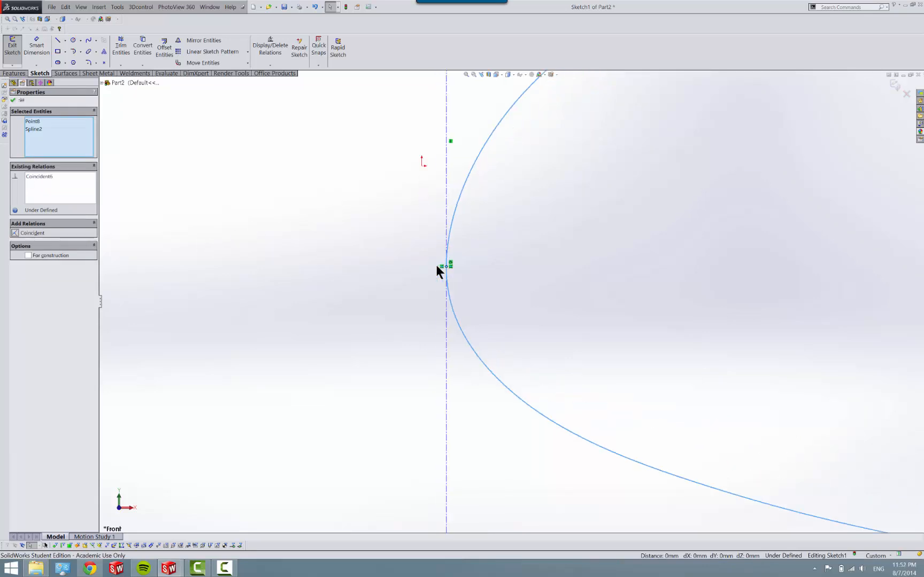
click(340, 277)
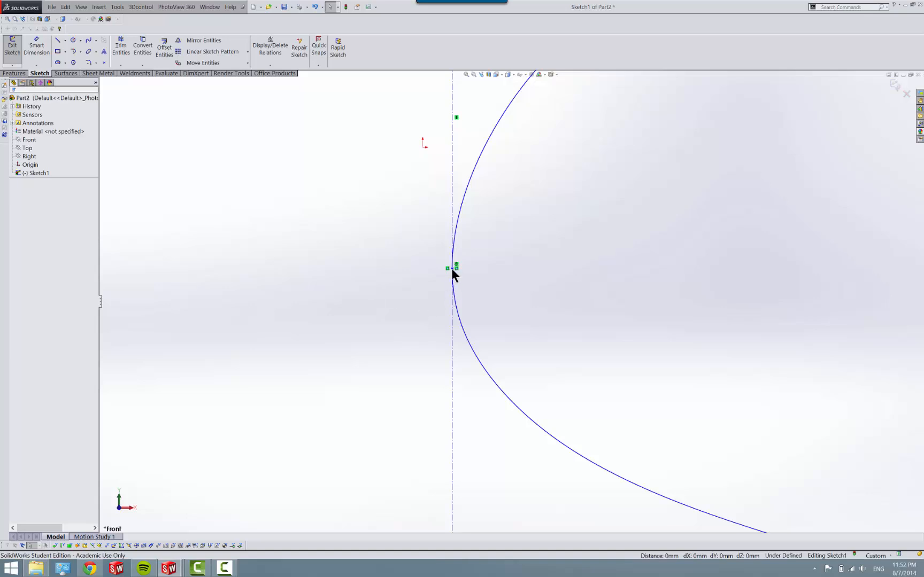
click(453, 269)
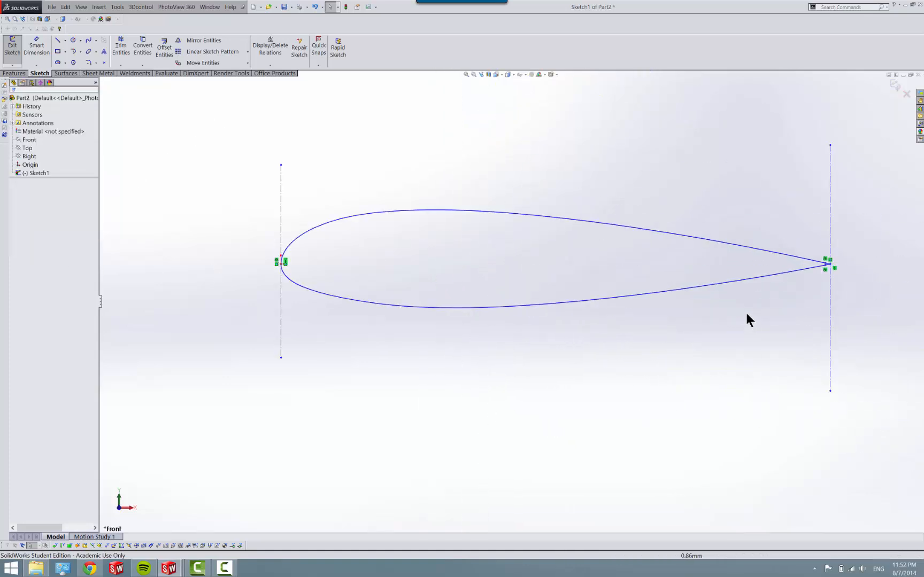
- Draw a horizontal chord centerline from the airfoil's nose to its tail
click(57, 39)
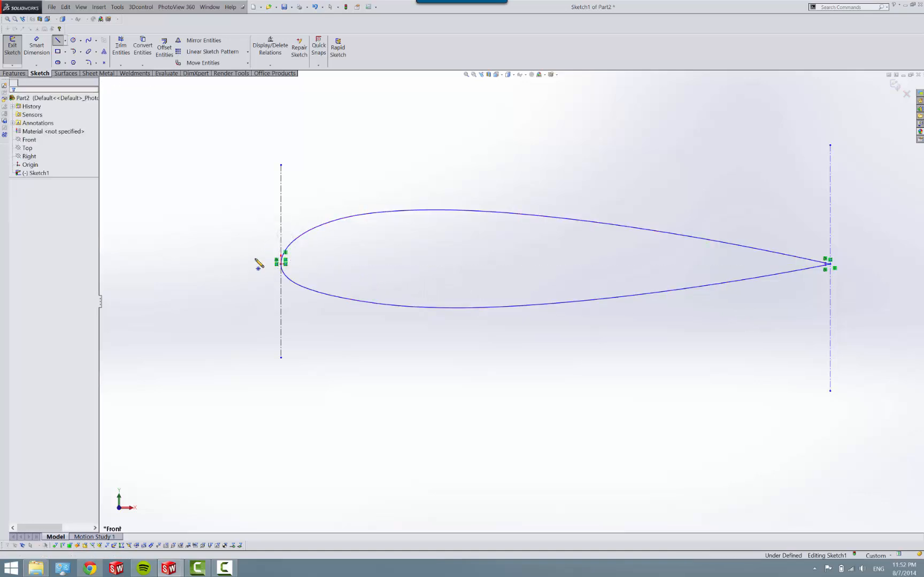
click(58, 40)
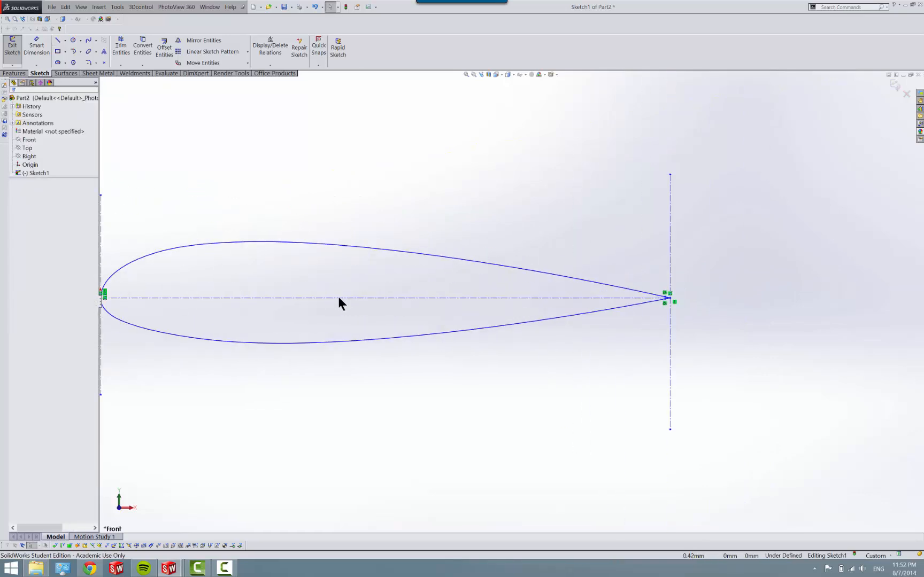
right_click(342, 293)
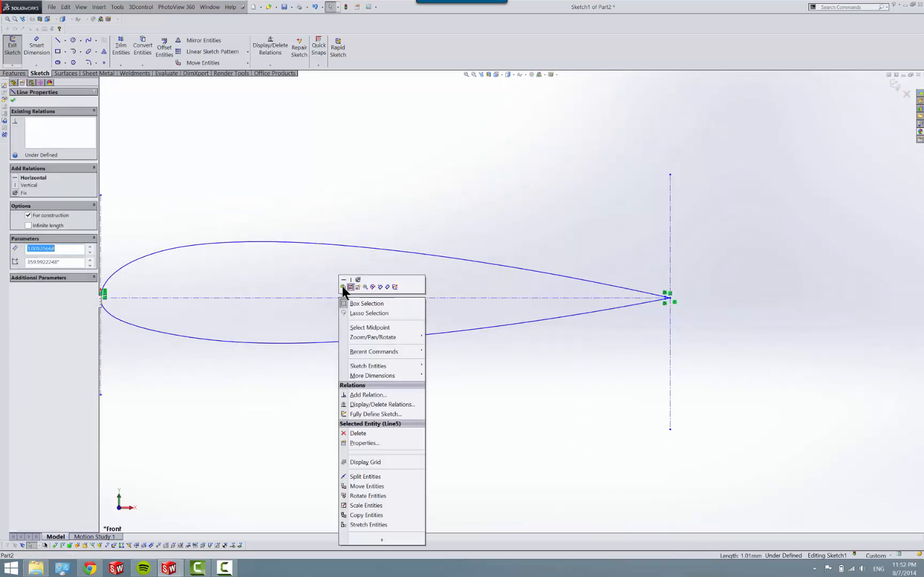
click(540, 360)
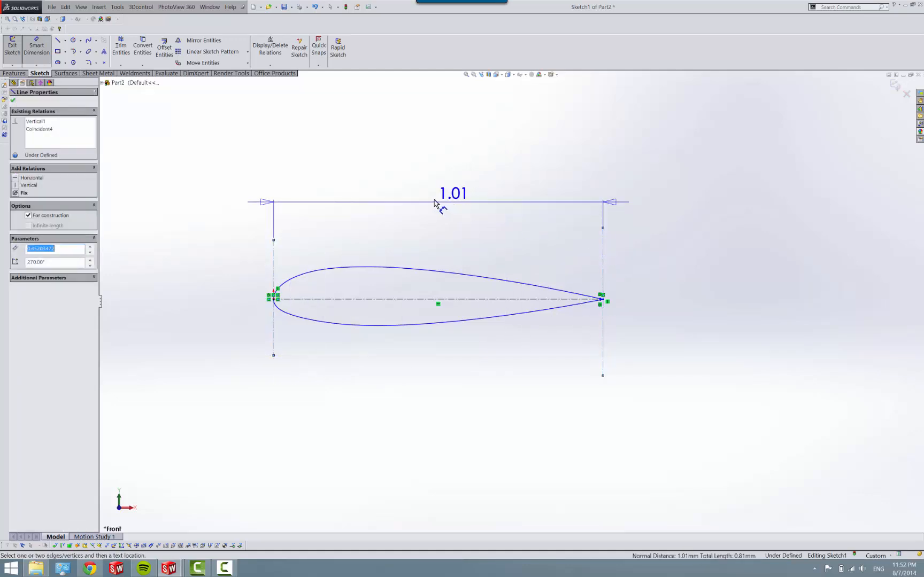
- Dimension the chord length as 1054.61 mm, fully defining the sketch
click(452, 201)
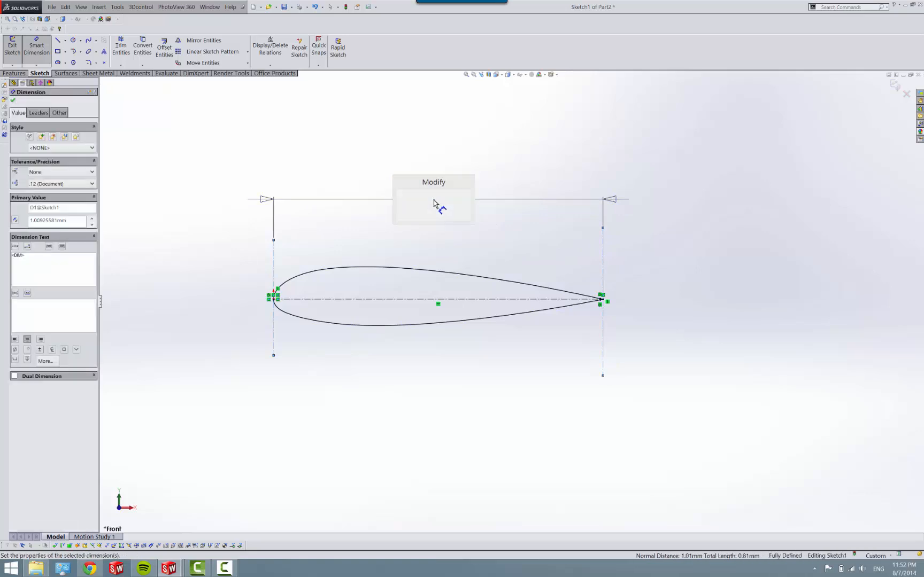
click(433, 203)
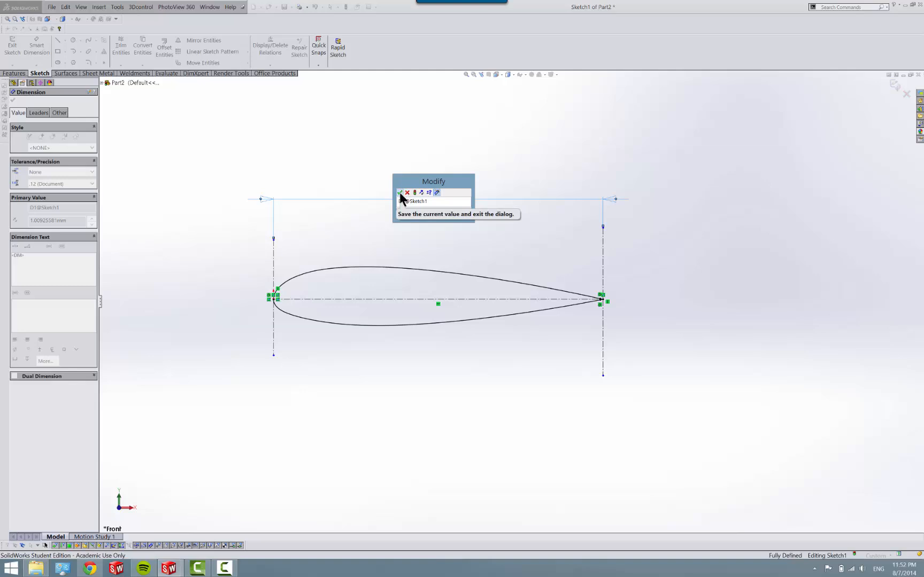
click(401, 194)
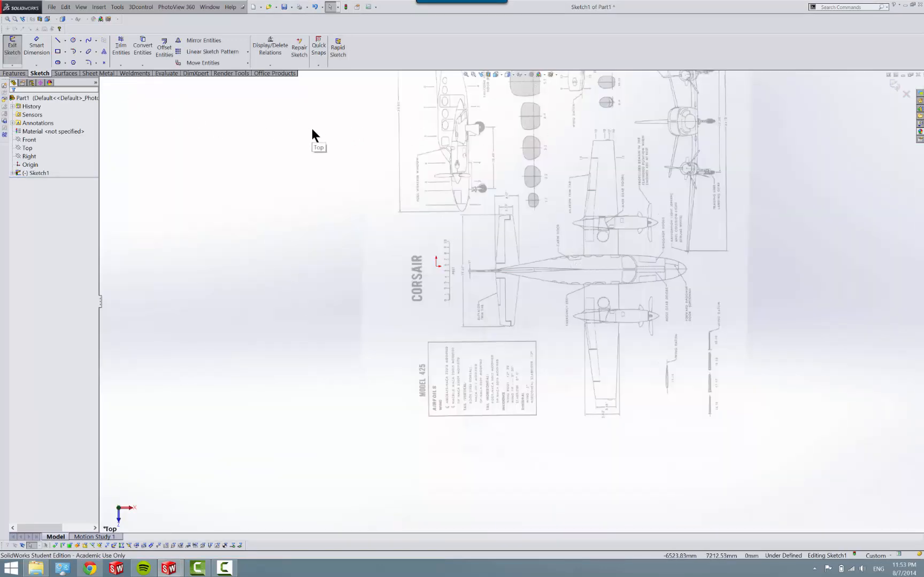
mouse_move(554, 131)
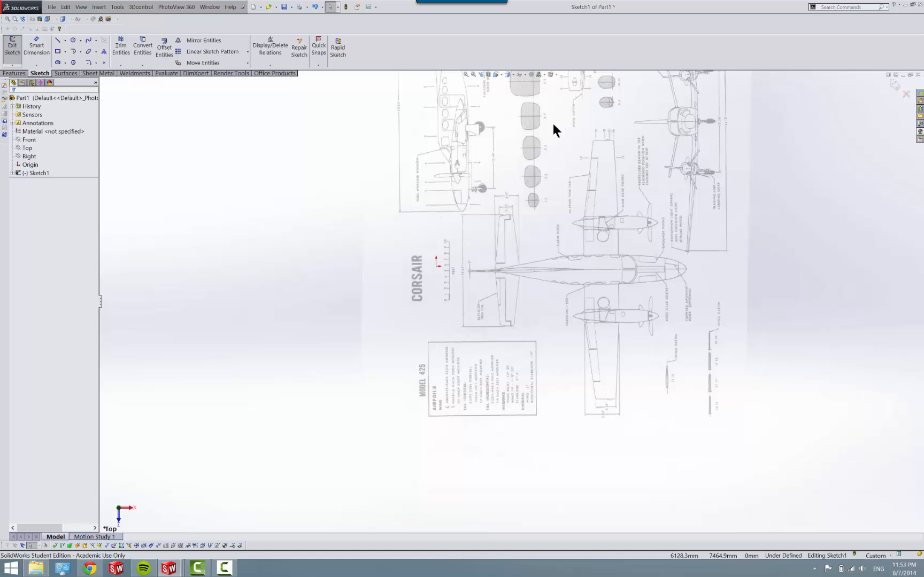
mouse_move(558, 129)
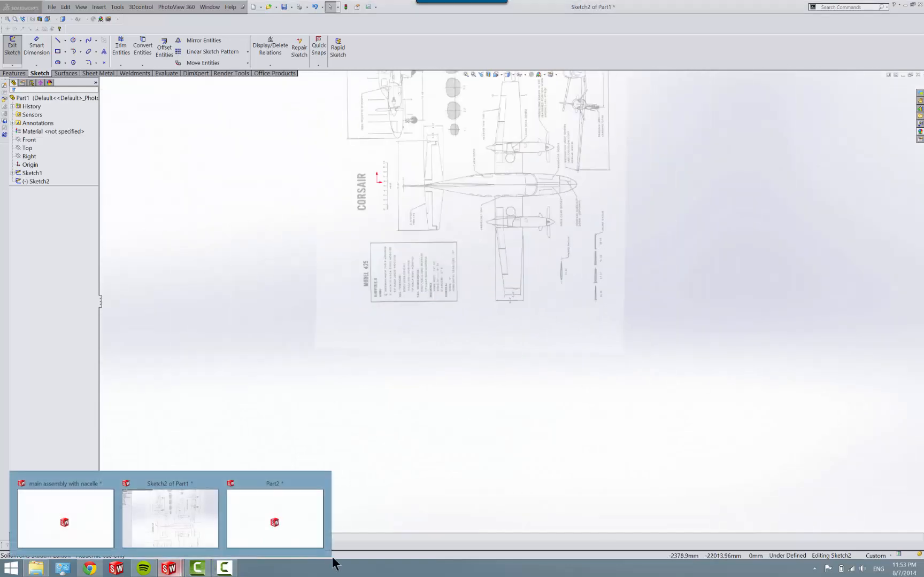
- Reopen Sketch1 and revise its chord dimension to 5.82 to rescale the airfoil
click(274, 519)
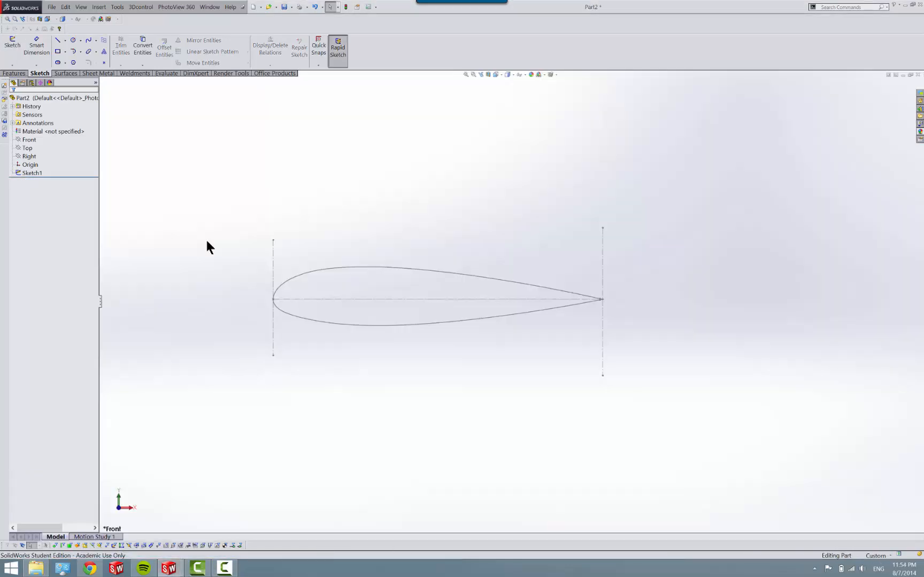
right_click(32, 173)
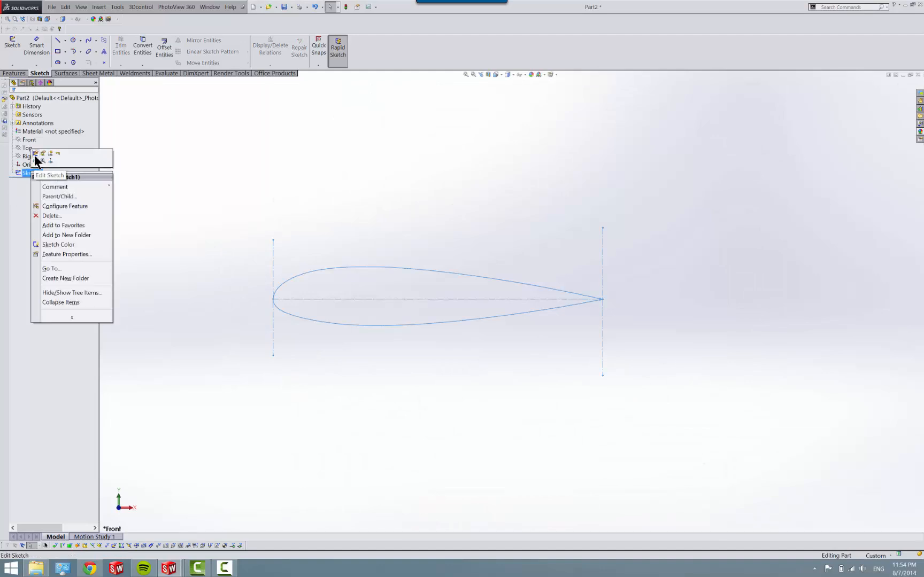
click(49, 176)
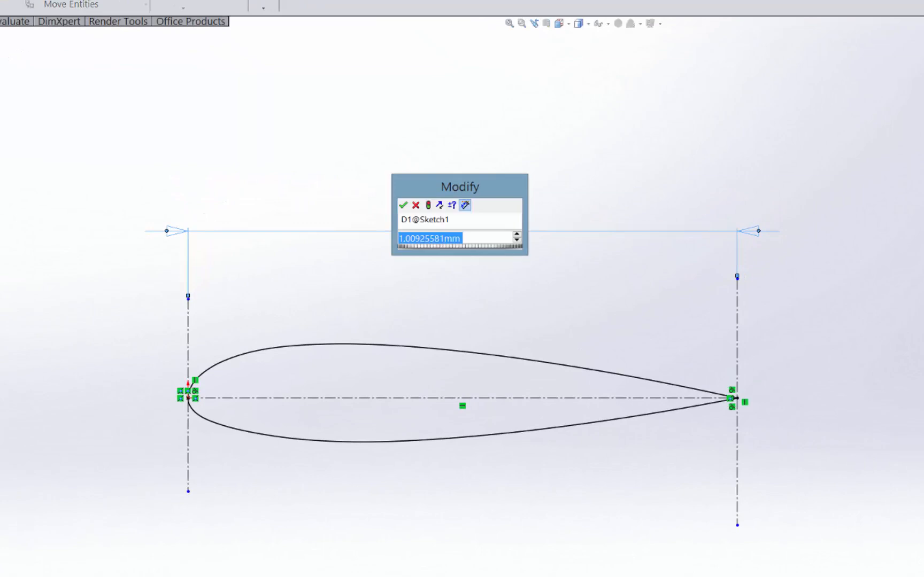
text(5.82)
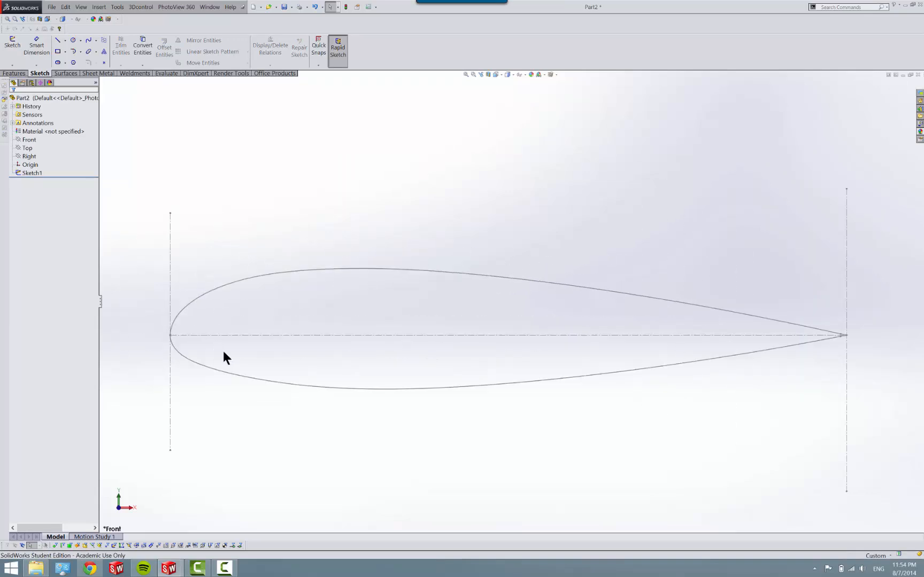
mouse_move(118, 98)
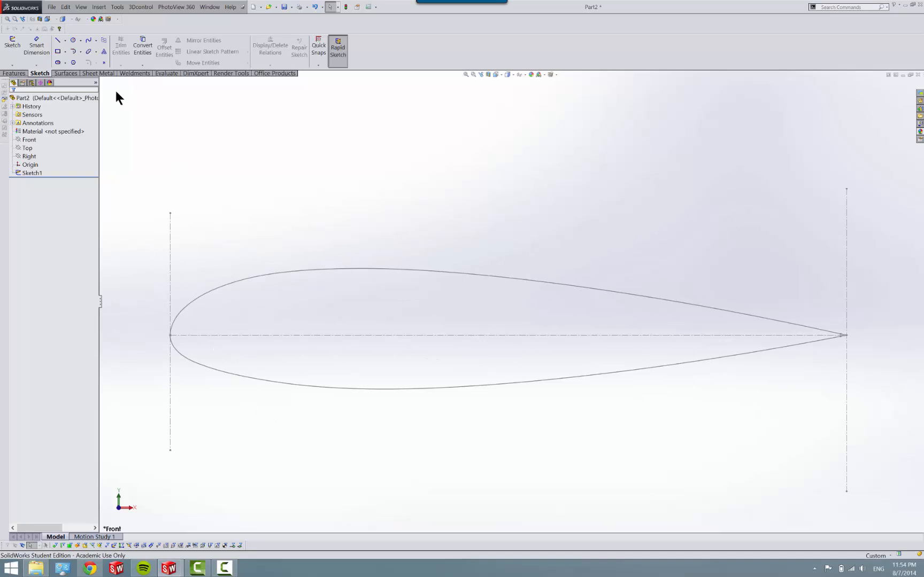
mouse_move(141, 166)
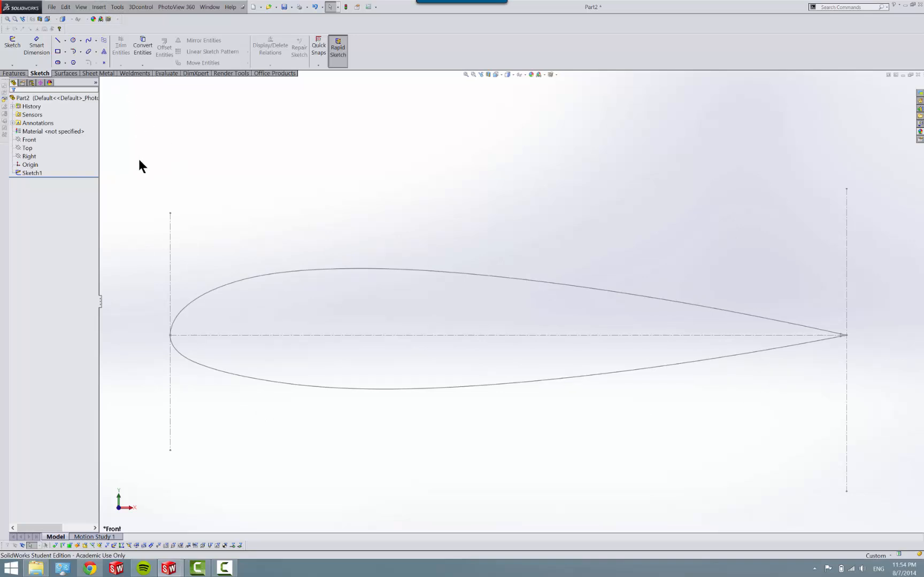
mouse_move(680, 115)
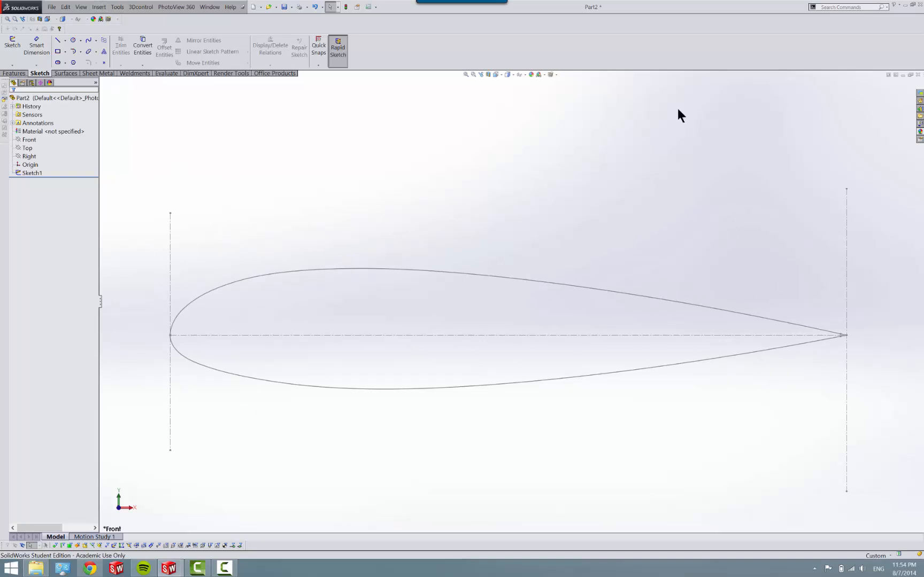
mouse_move(783, 390)
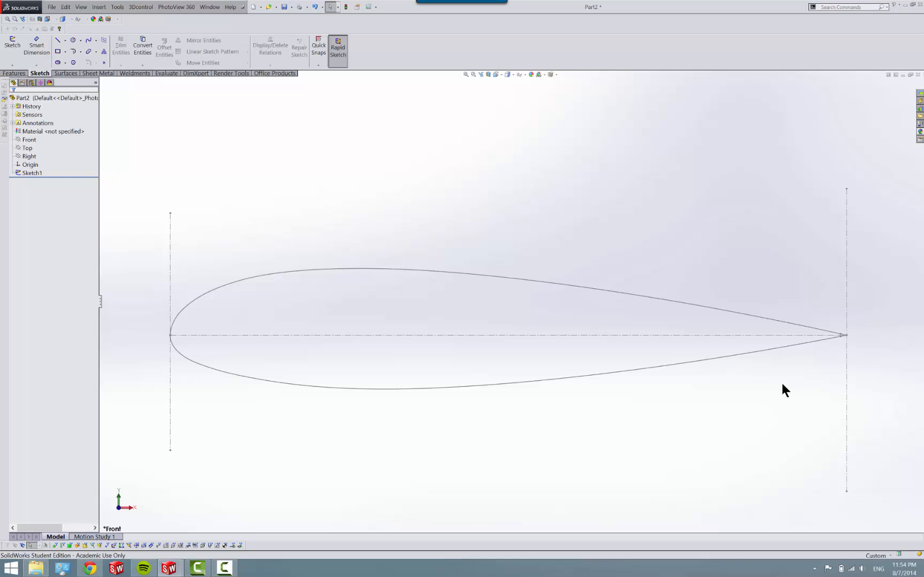
mouse_move(717, 398)
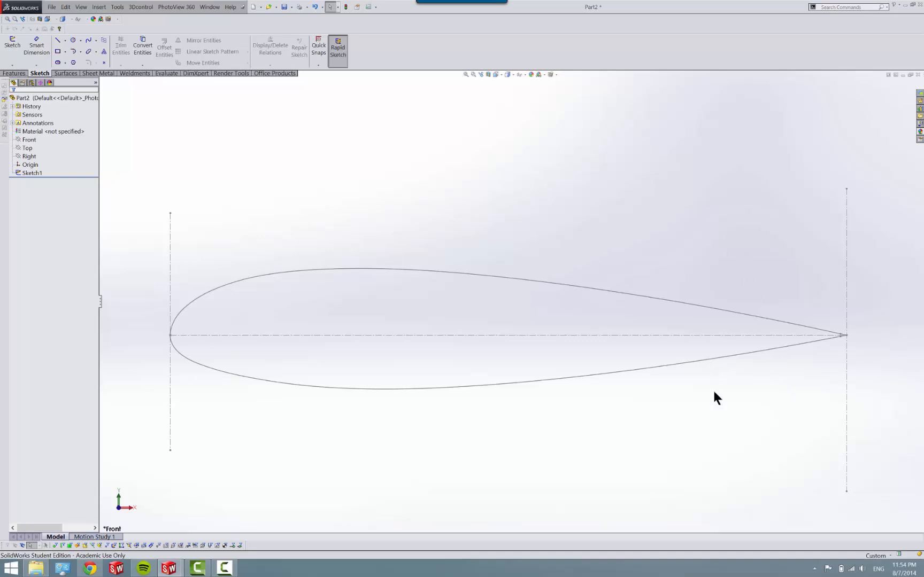
mouse_move(603, 352)
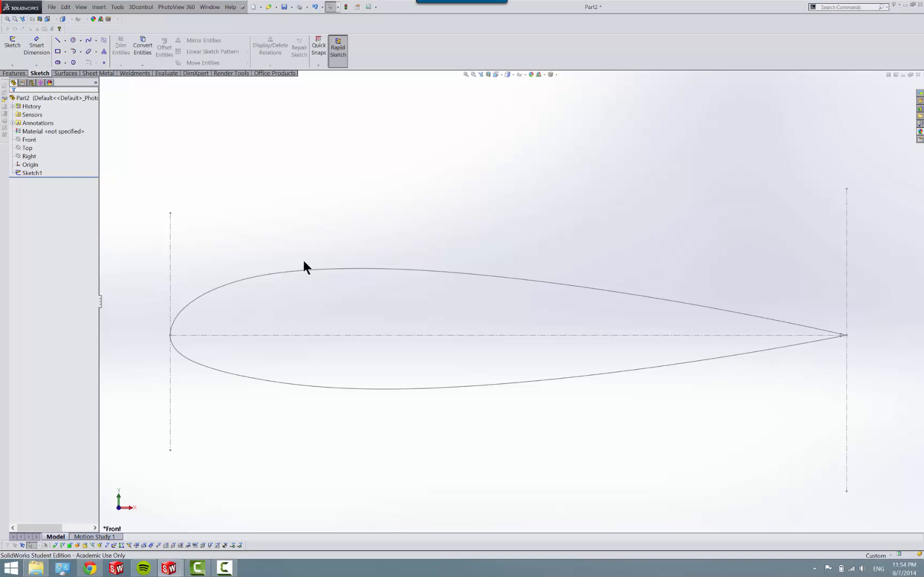
mouse_move(378, 295)
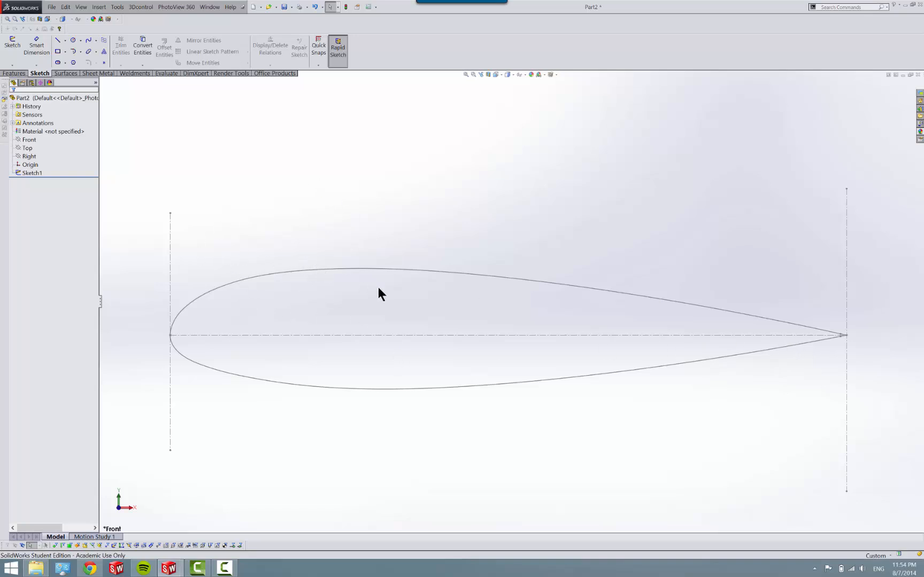
mouse_move(483, 346)
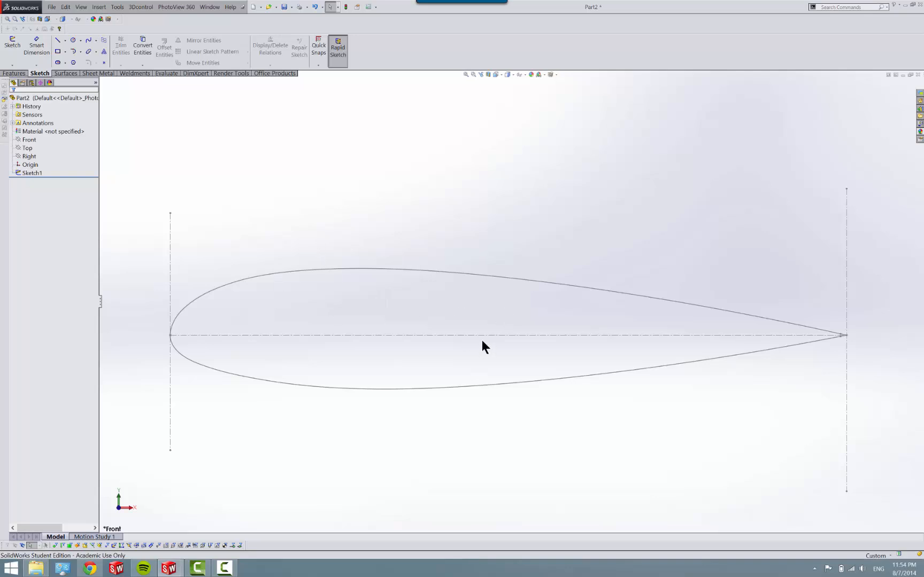
mouse_move(379, 283)
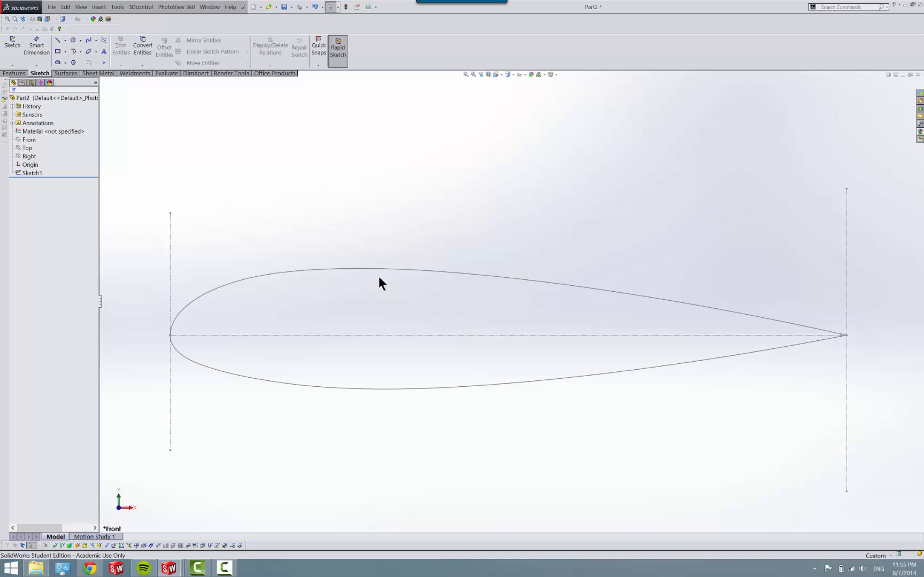
mouse_move(98, 31)
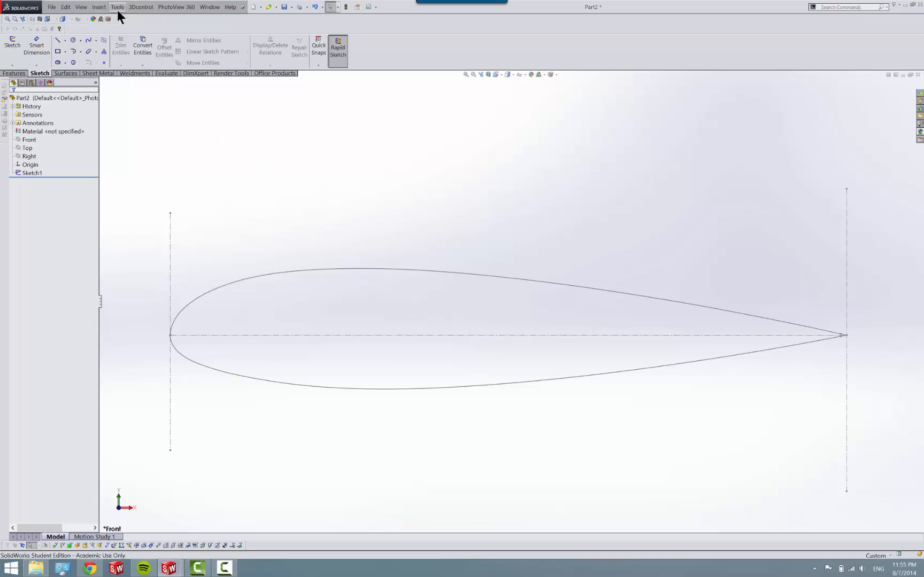
- Save Sketch1 as a block file named Sketch1 in the airfoils folder
click(117, 6)
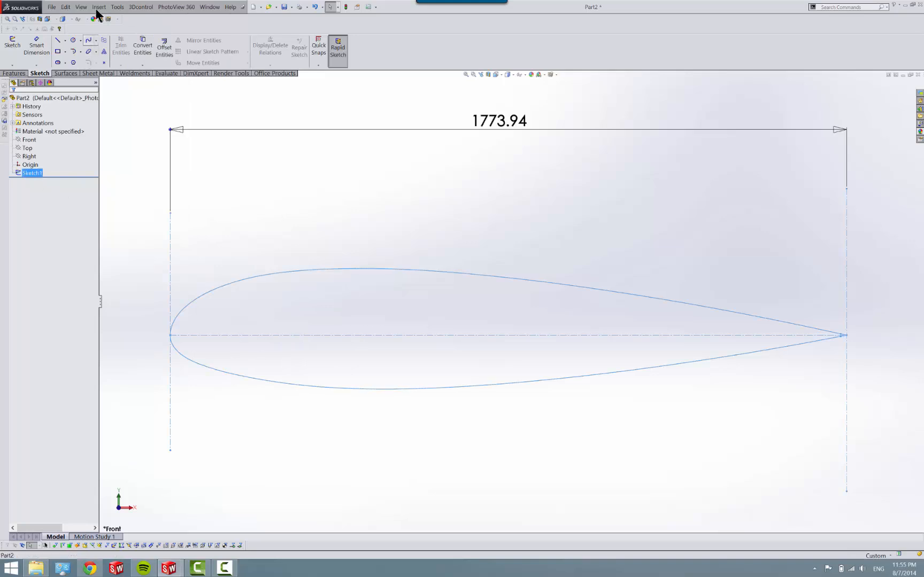
click(118, 6)
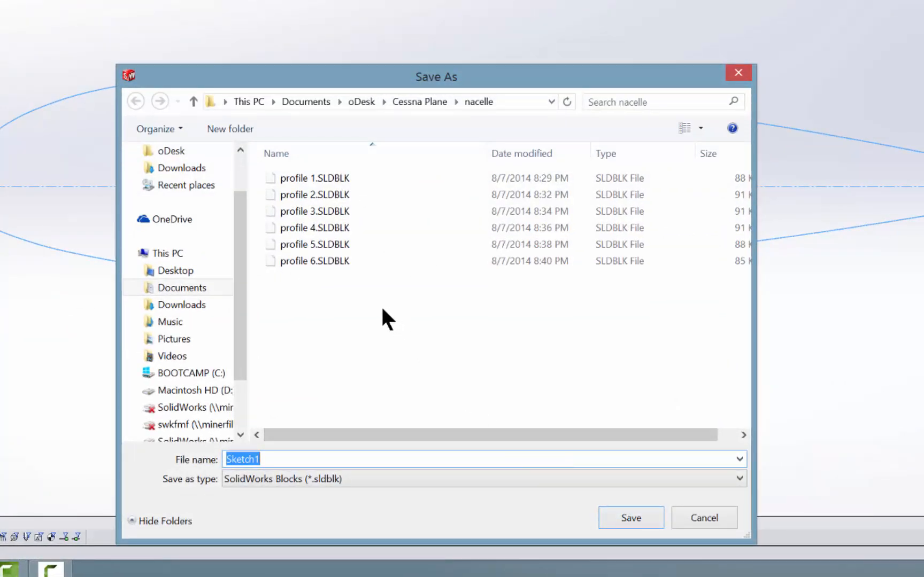
click(419, 101)
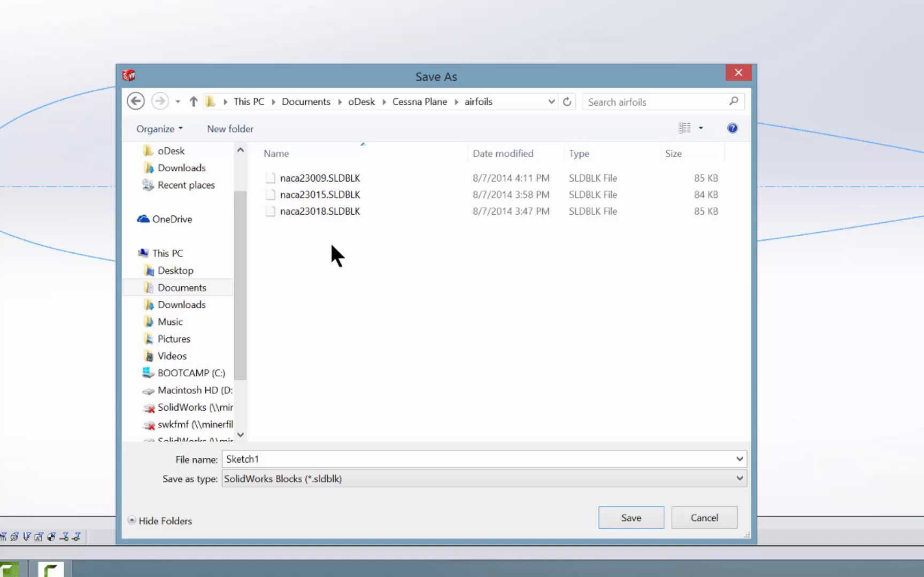
click(320, 211)
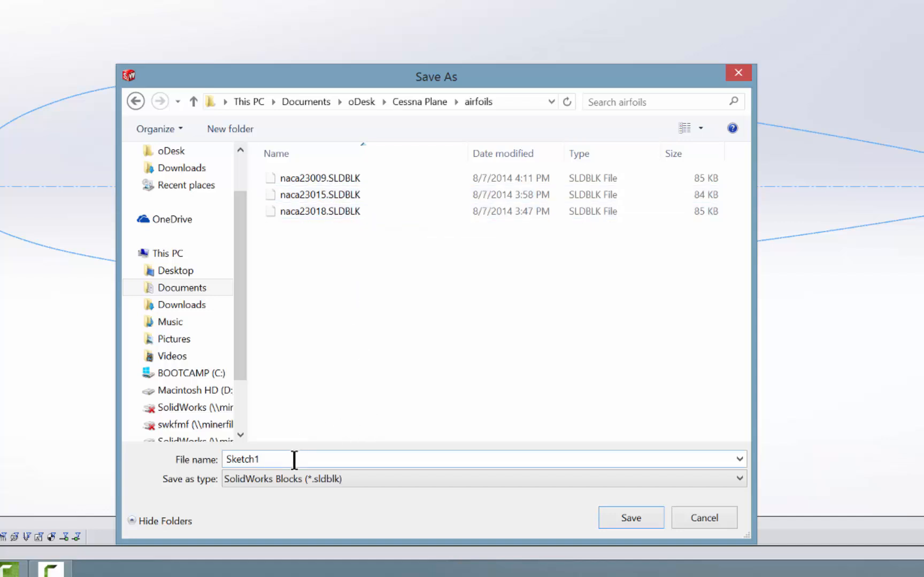
mouse_move(263, 507)
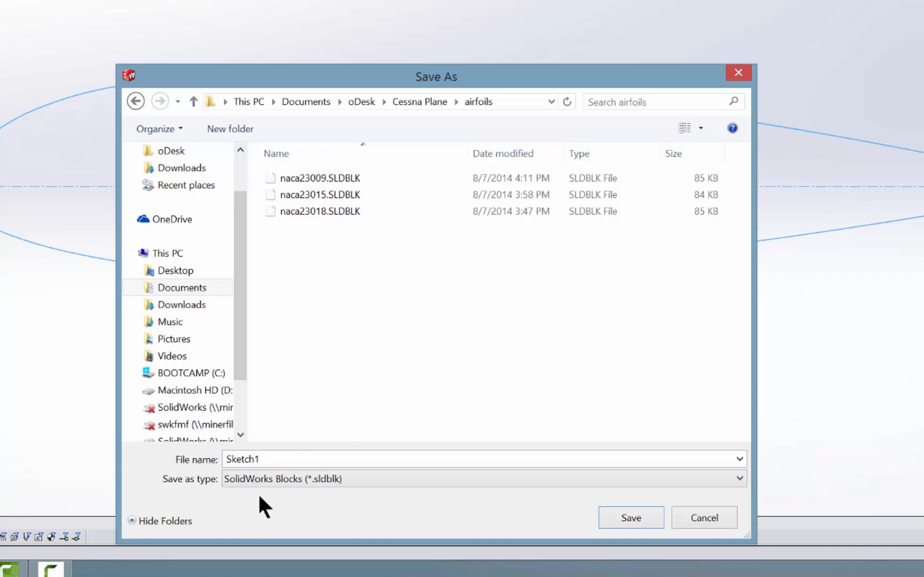
mouse_move(648, 546)
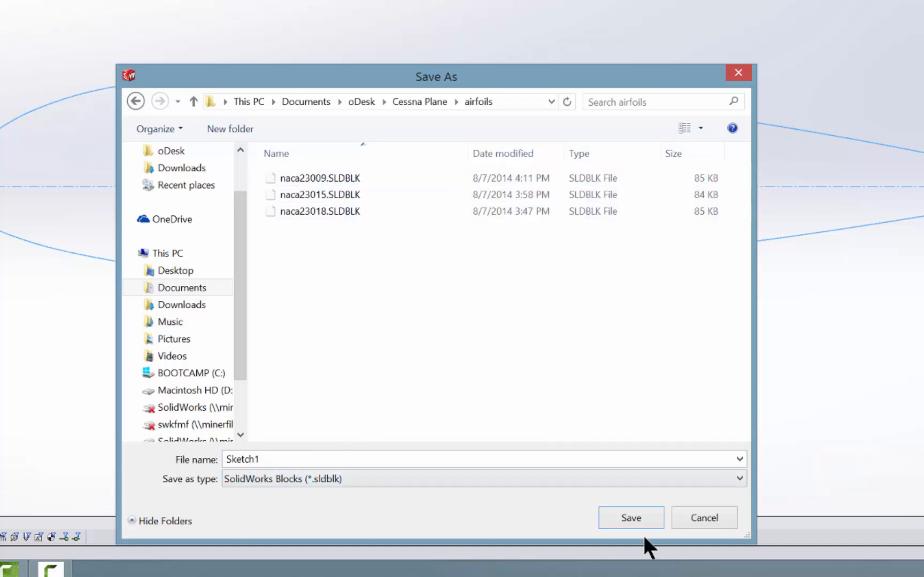
click(628, 518)
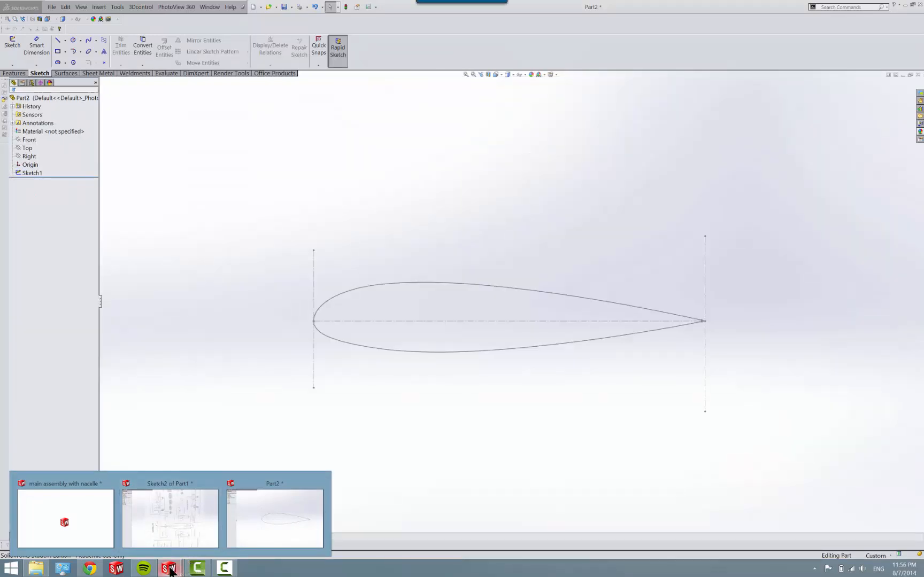
mouse_move(170, 568)
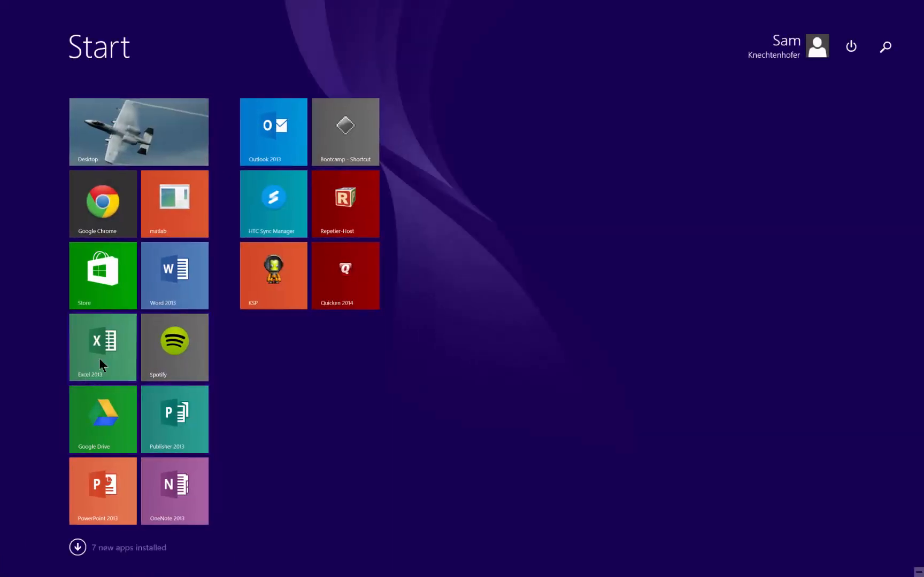
- Launch Excel 2013 and browse for another workbook to open
click(103, 347)
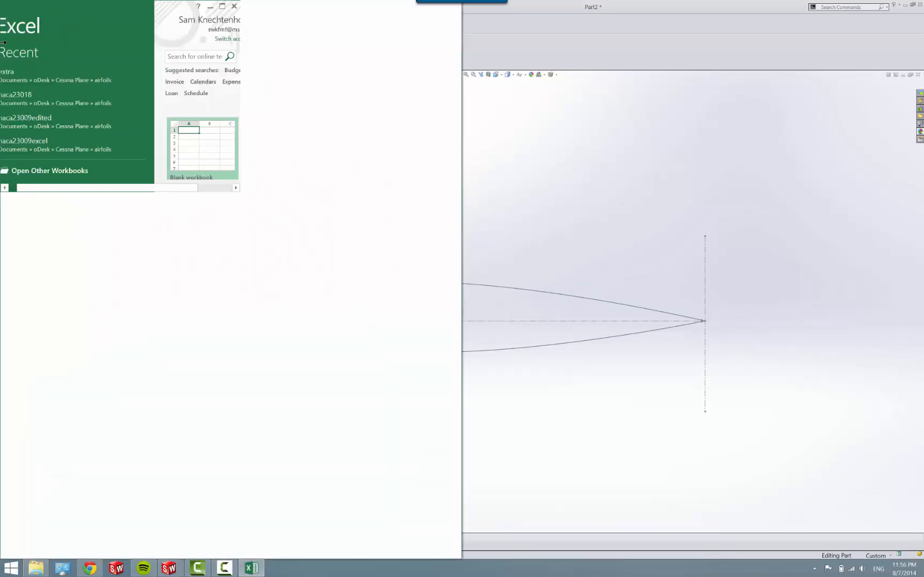
click(49, 170)
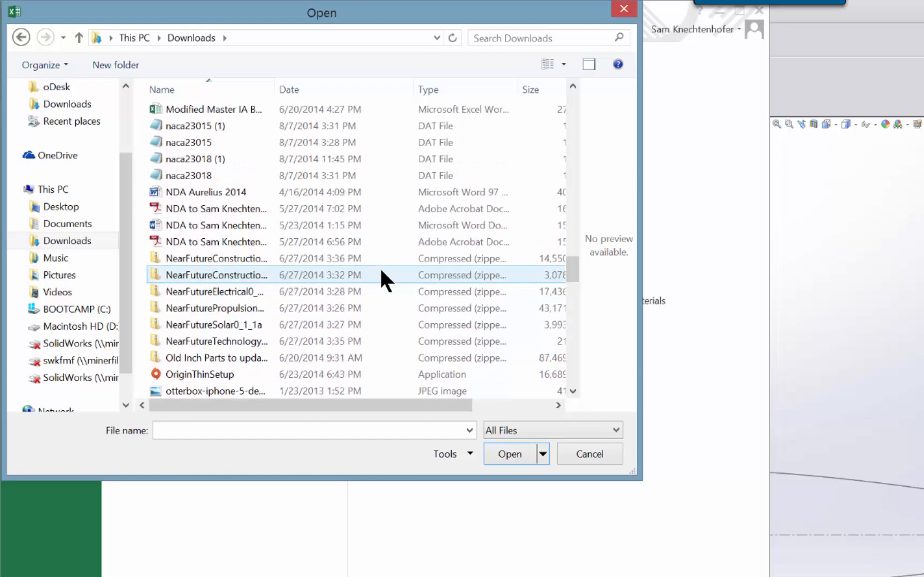
- Import the naca23015 file from Downloads as tab-delimited data into two columns
click(189, 141)
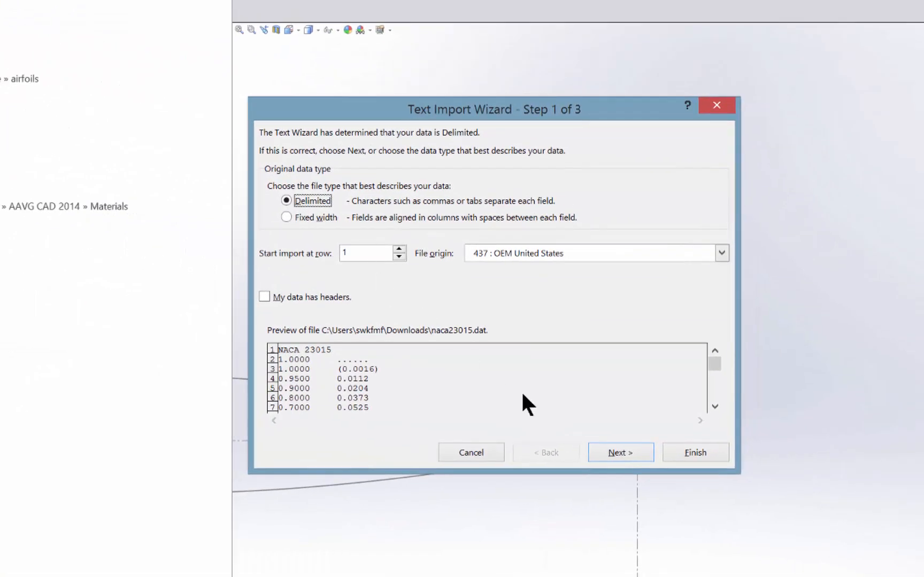
click(621, 452)
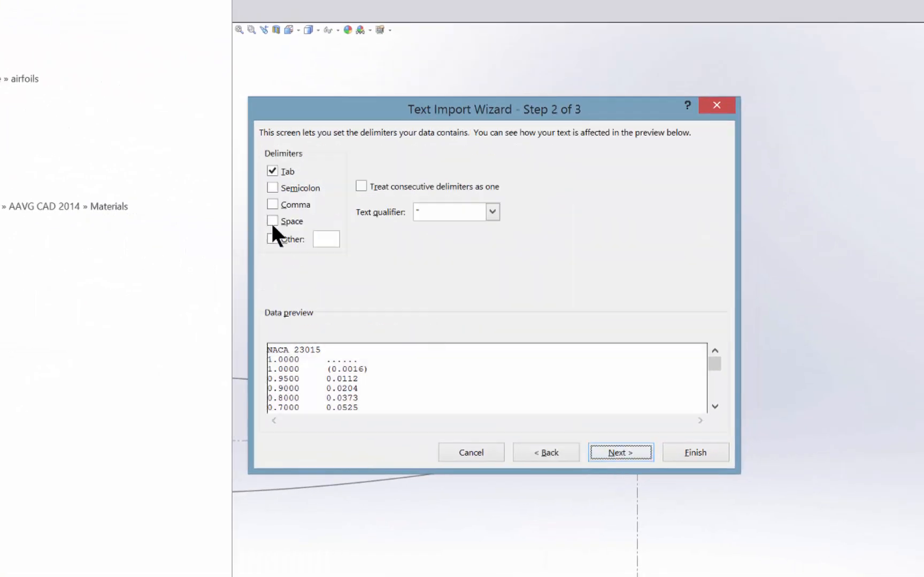
click(621, 452)
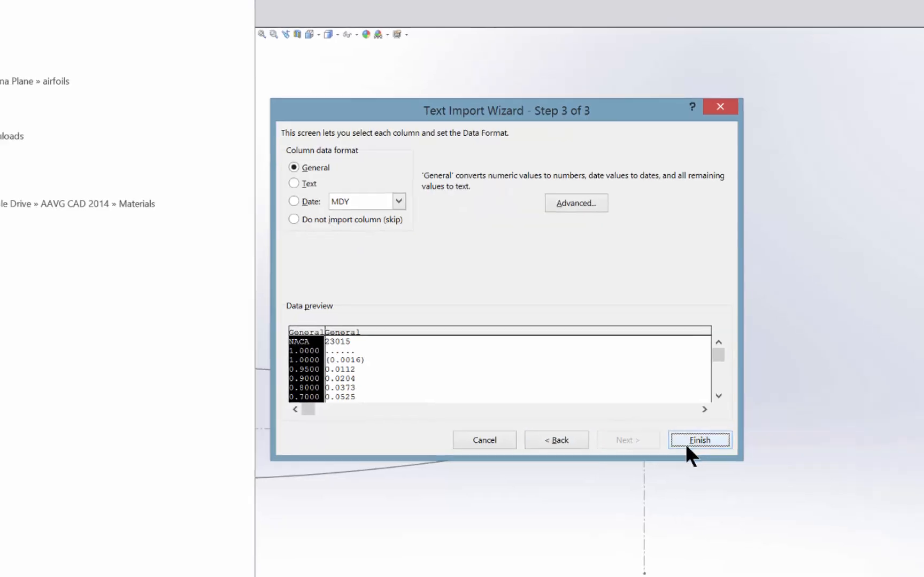
click(699, 440)
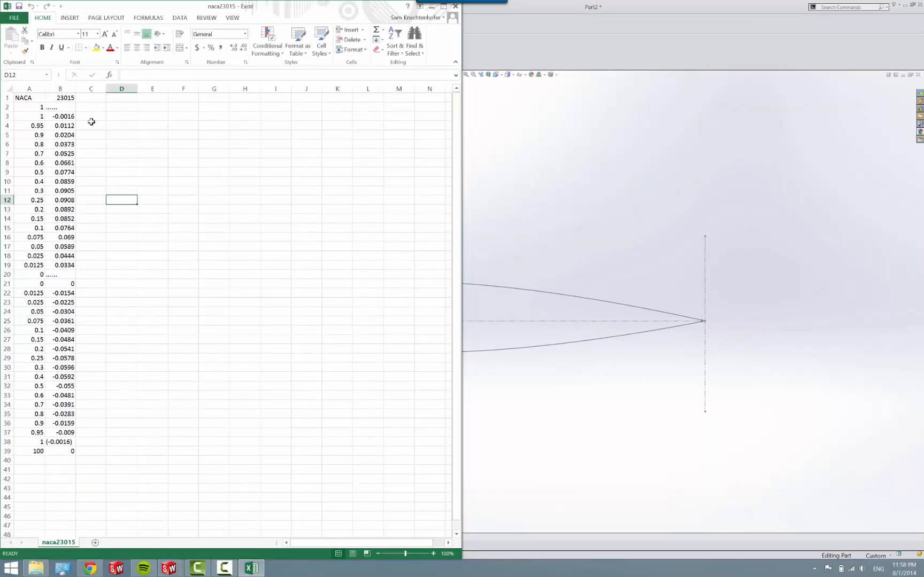
- Remove the title row and the duplicate 0,0 row from the coordinate data
click(8, 98)
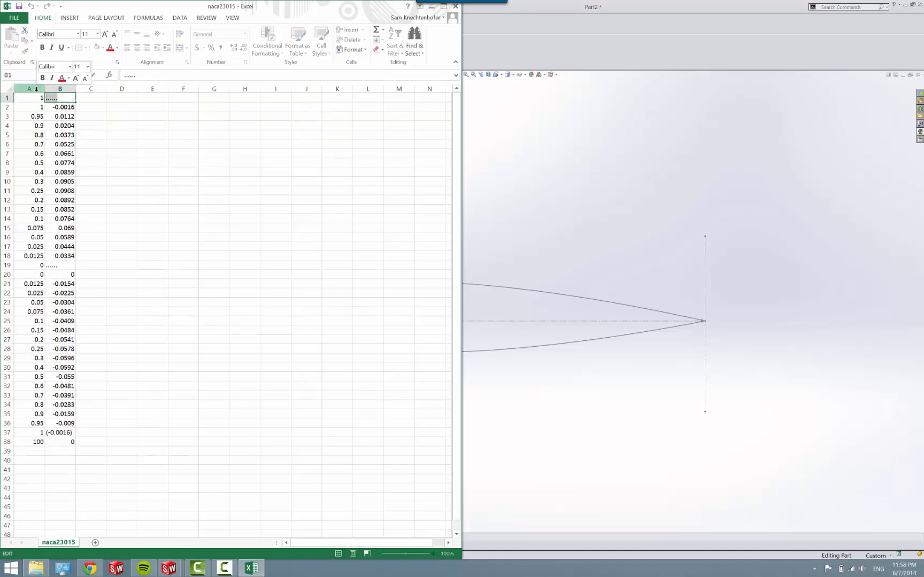
text(0)
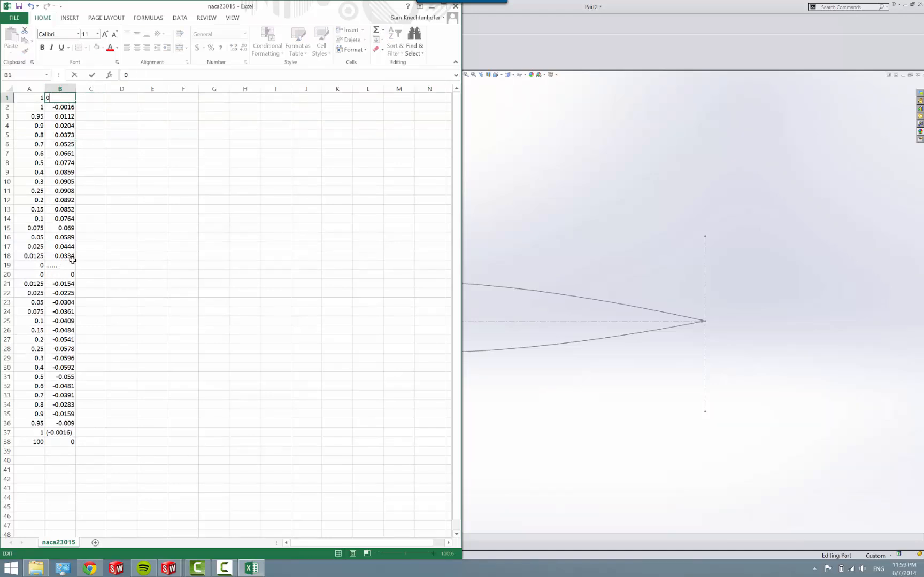
click(60, 264)
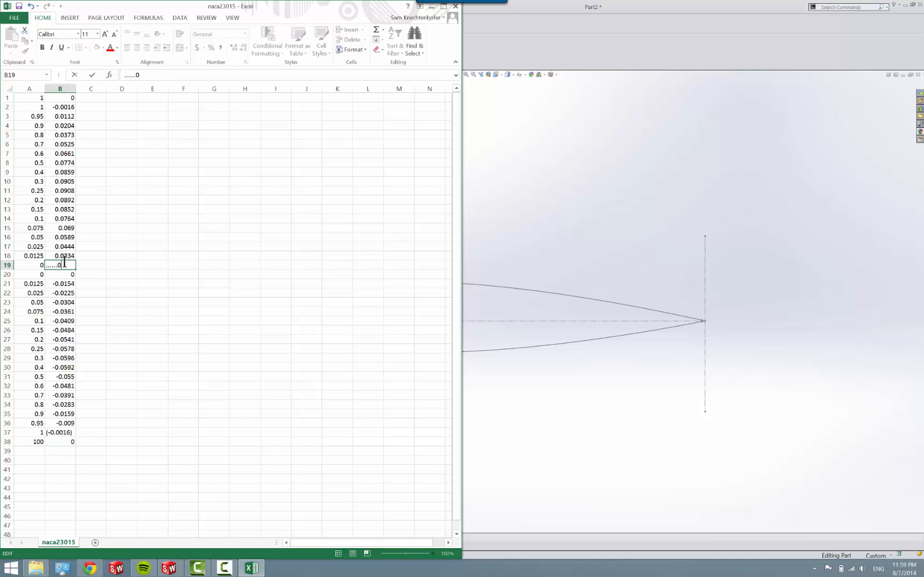
click(122, 264)
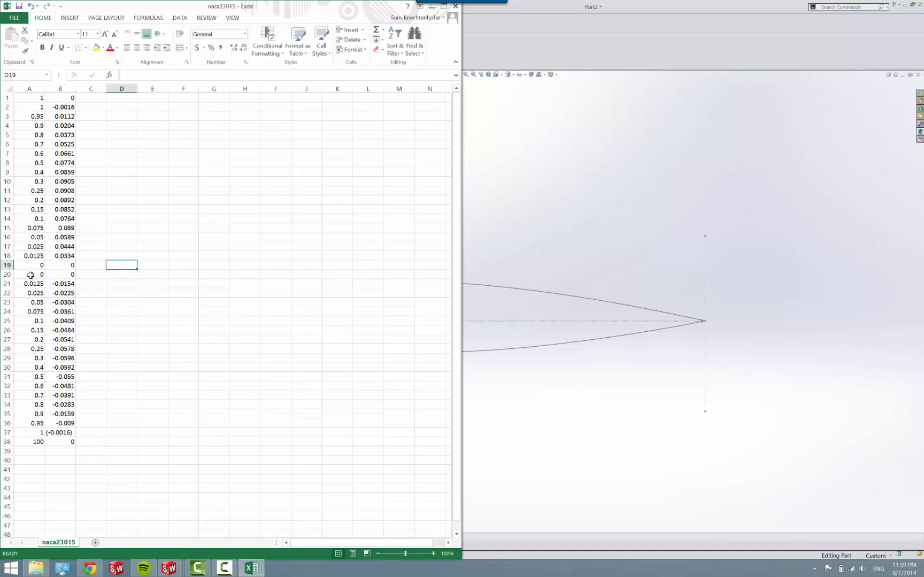
right_click(8, 264)
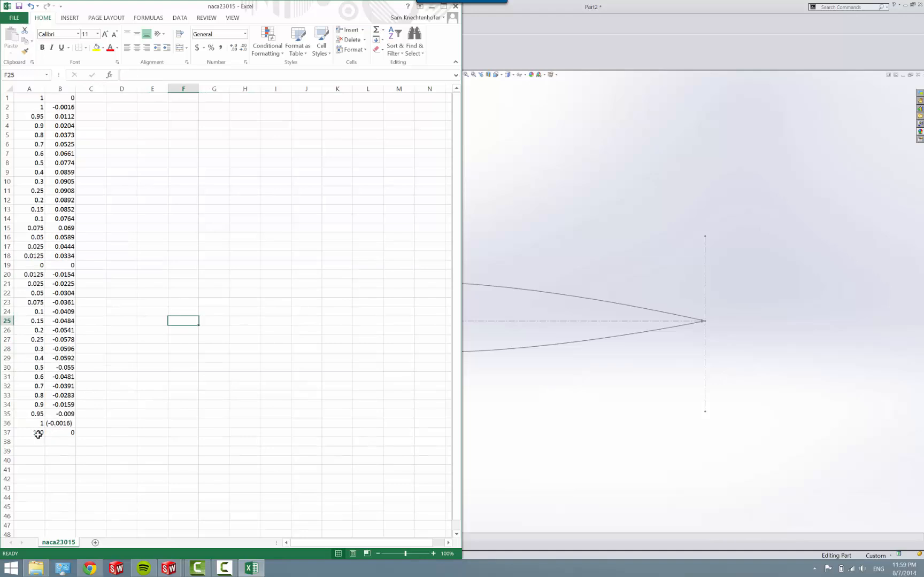
- Correct the bracketed y value to -0.0016 and change the trailing 100 to 1
click(60, 423)
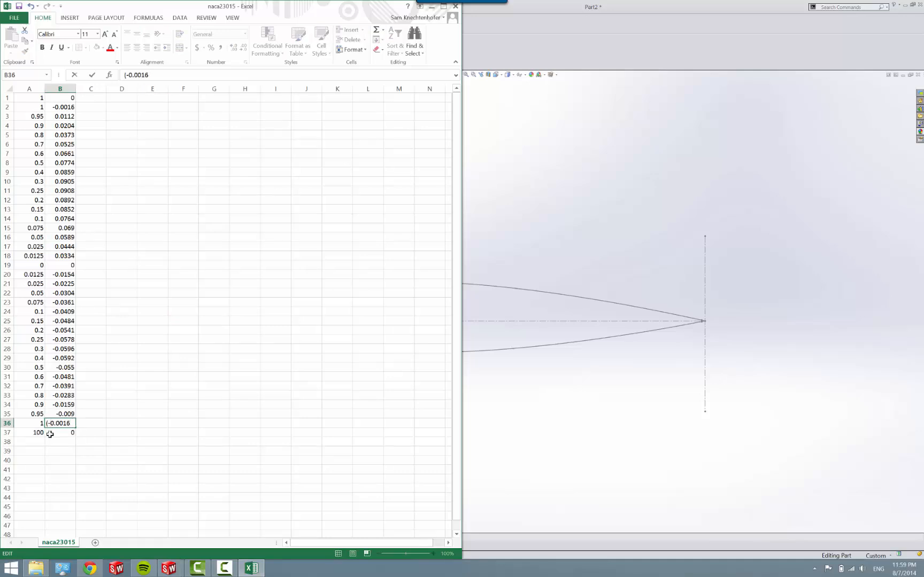
click(60, 433)
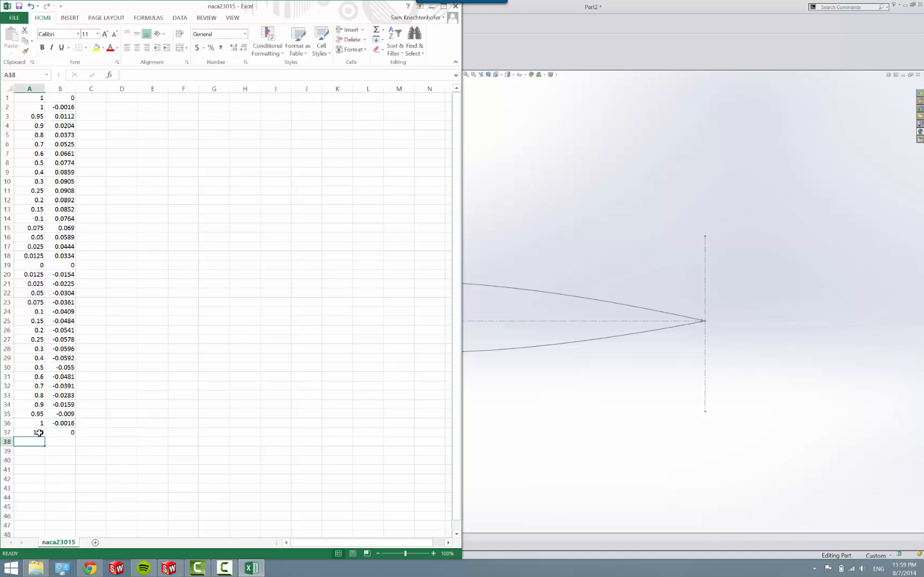
click(29, 432)
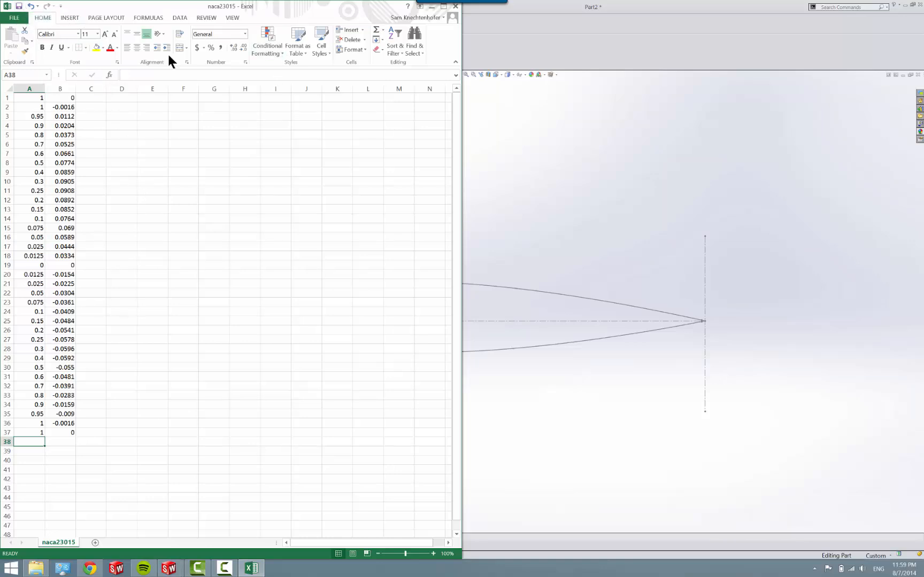
mouse_move(83, 117)
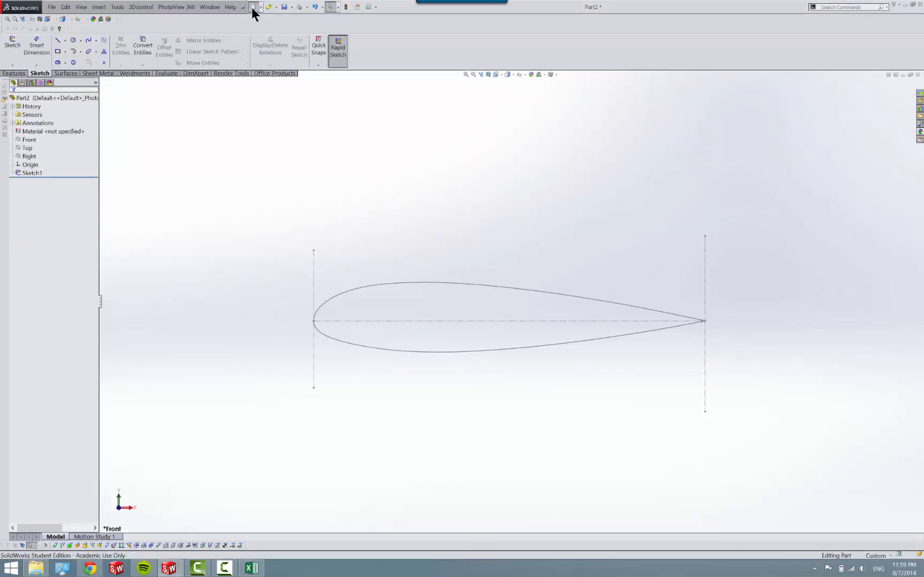
- Create a new SolidWorks part document (Part3)
click(255, 6)
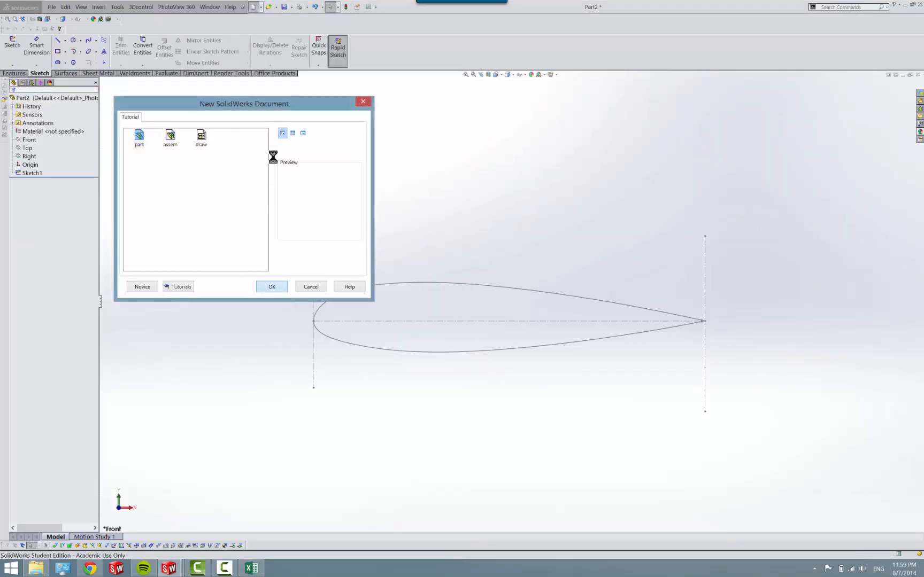
click(271, 287)
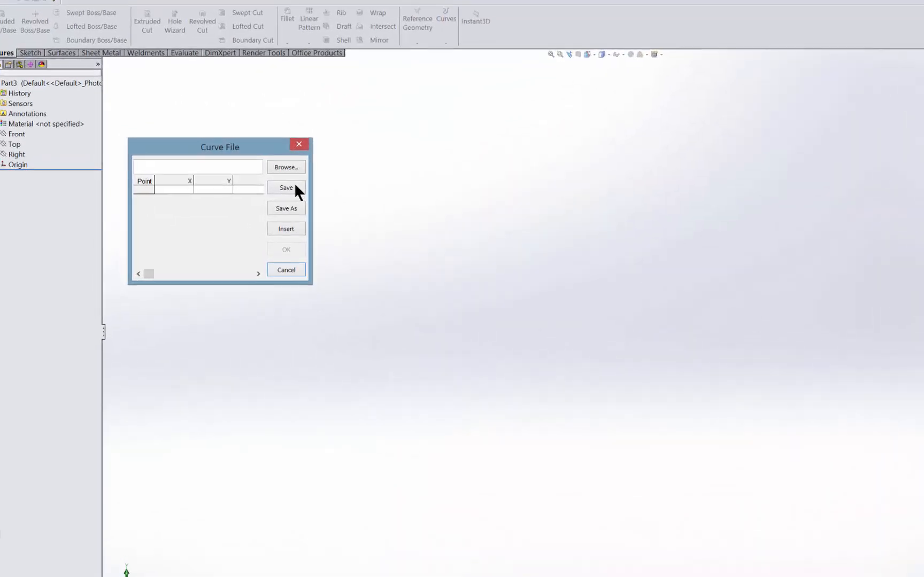
- Import the naca23015edited text file as a Curve Through XYZ Points airfoil
click(286, 167)
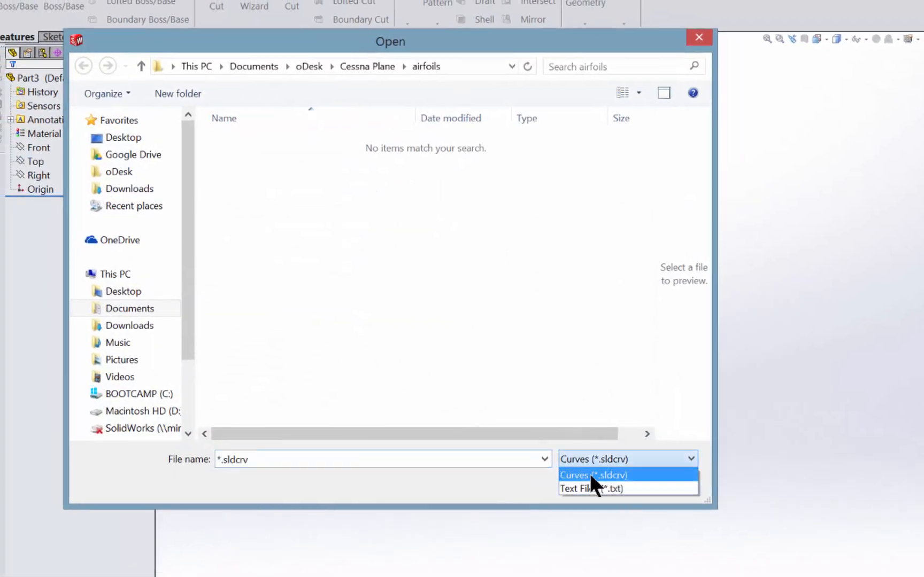
click(592, 488)
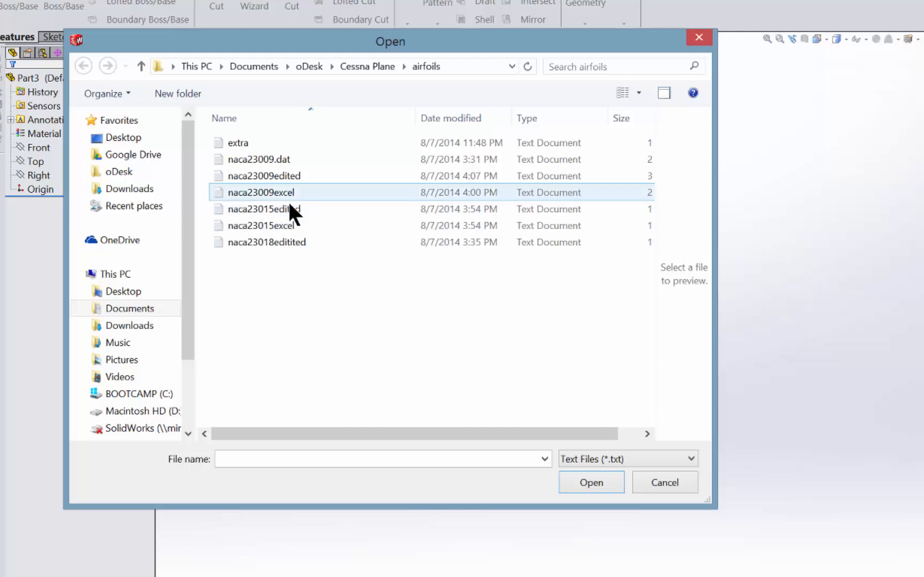
click(264, 208)
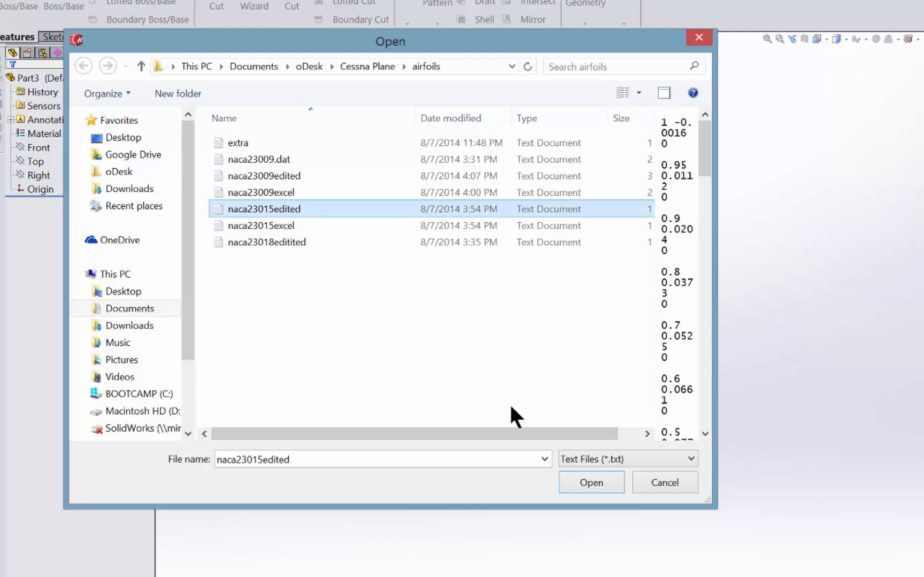
click(591, 482)
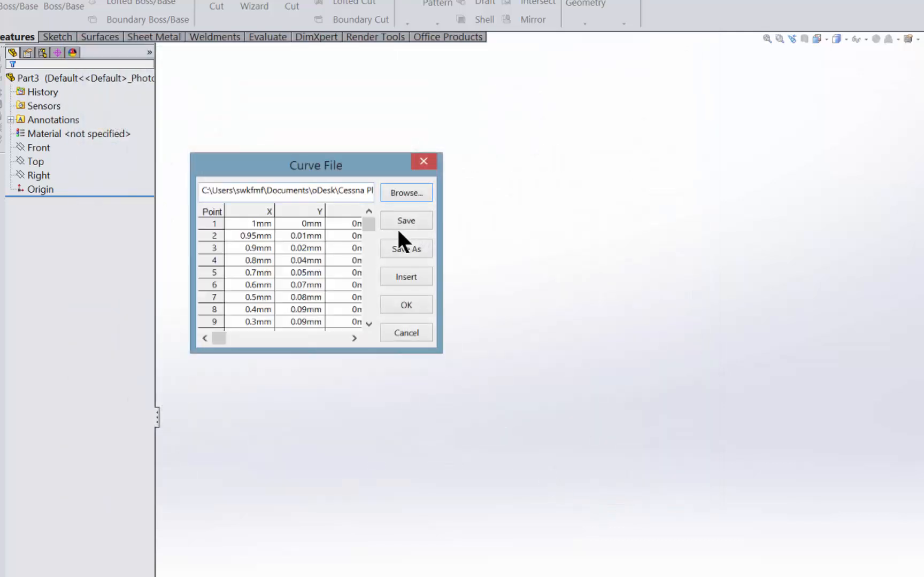
click(406, 304)
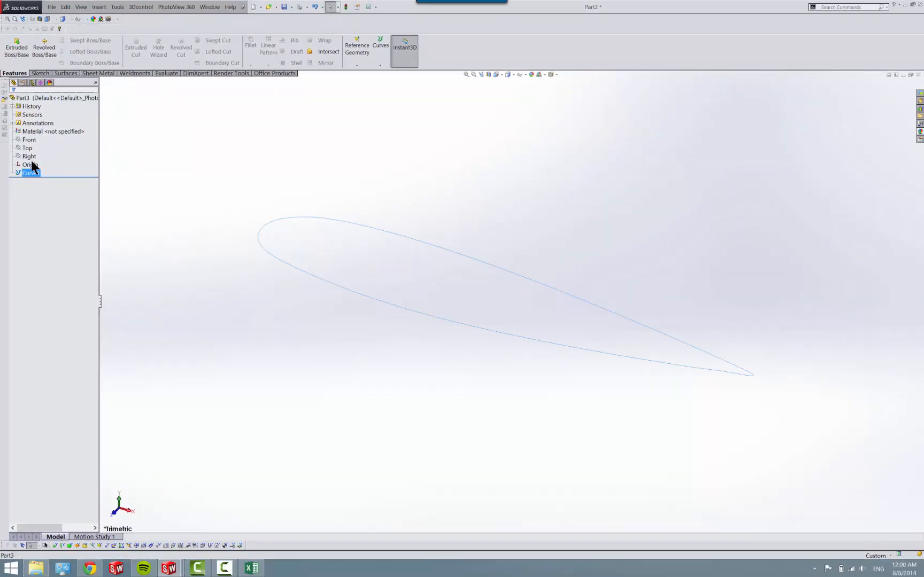
- Convert the imported airfoil curve into Sketch1 on the Front plane and exit the sketch
right_click(28, 140)
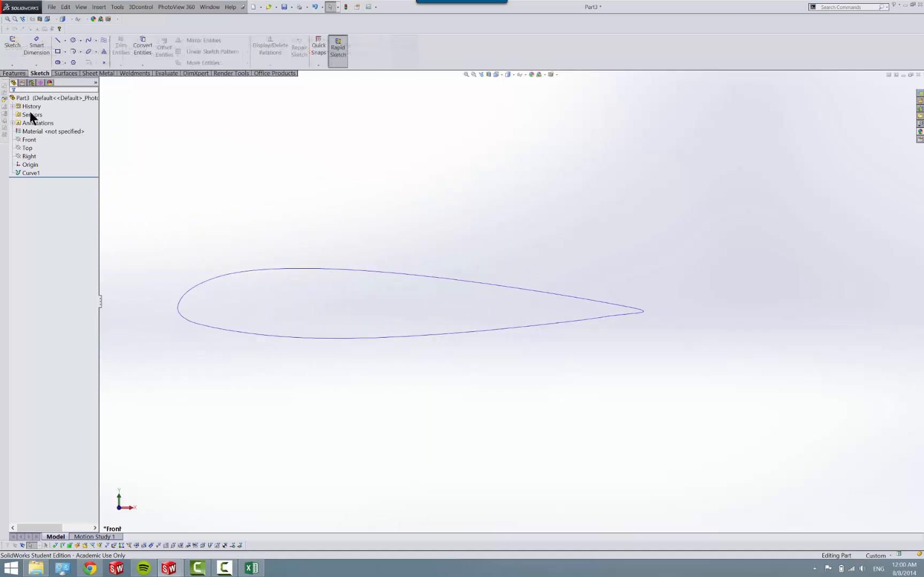
click(27, 140)
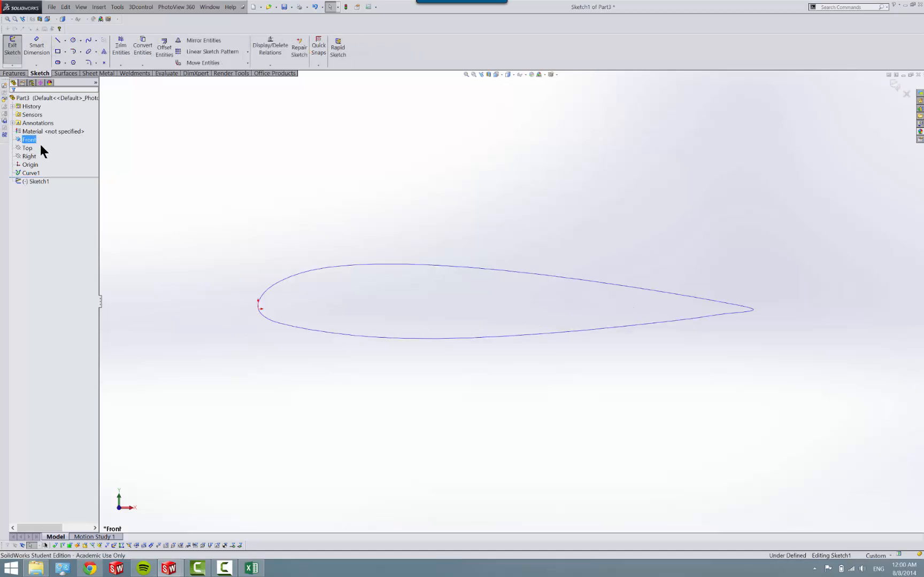
click(141, 48)
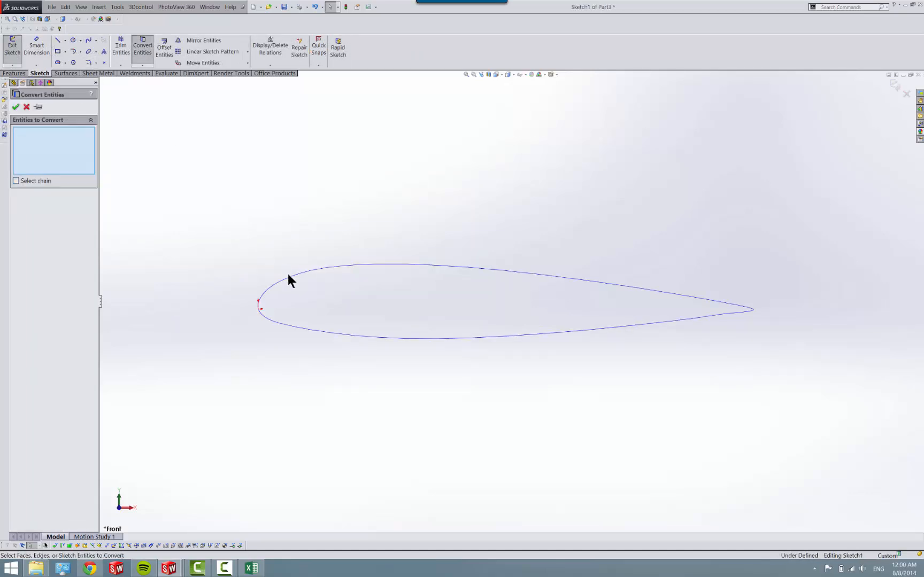
click(289, 280)
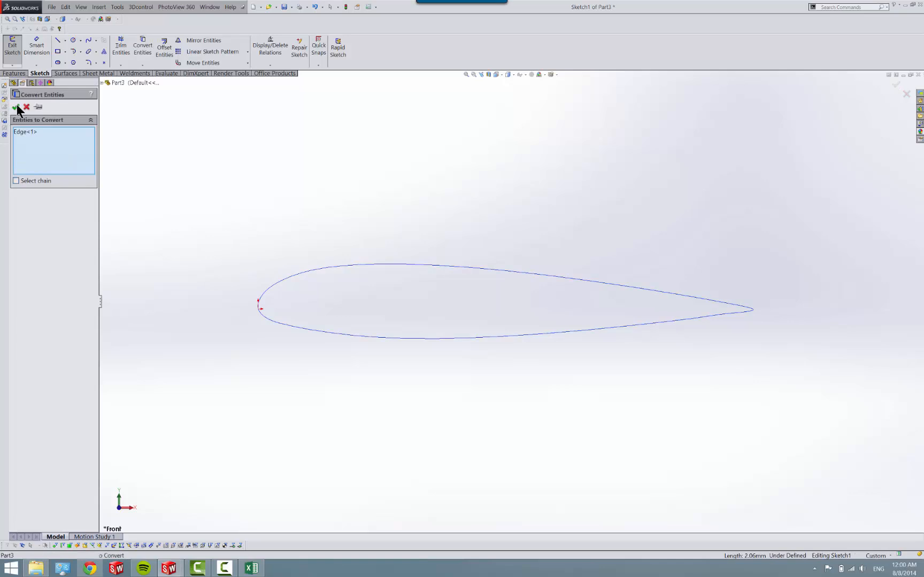
click(14, 107)
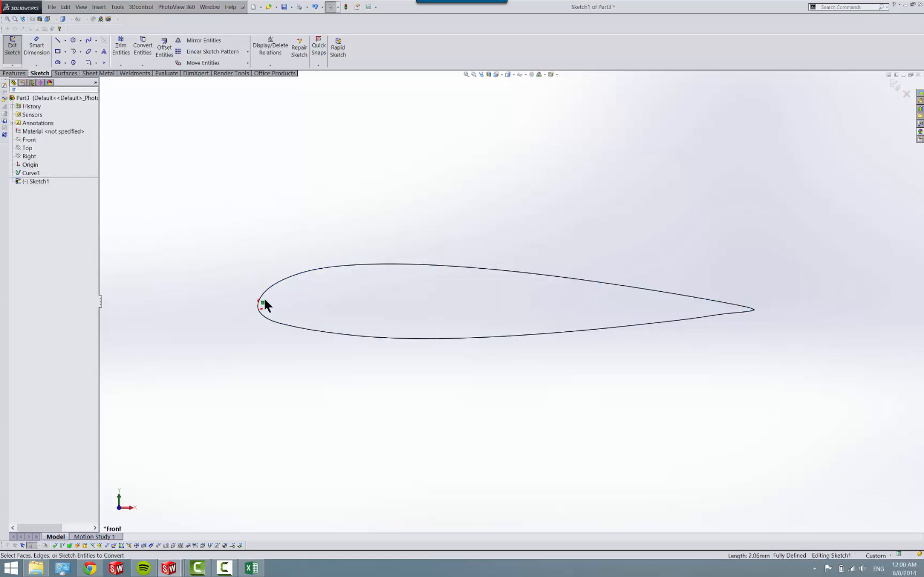
click(262, 307)
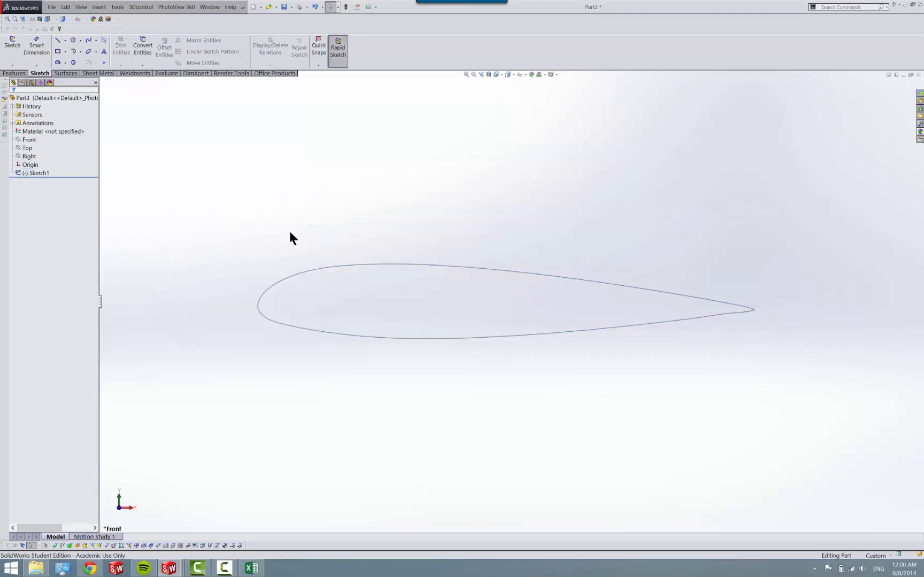
- Edit Sketch1 and add a vertical construction line at the nose and a centerline from the trailing tip
right_click(39, 172)
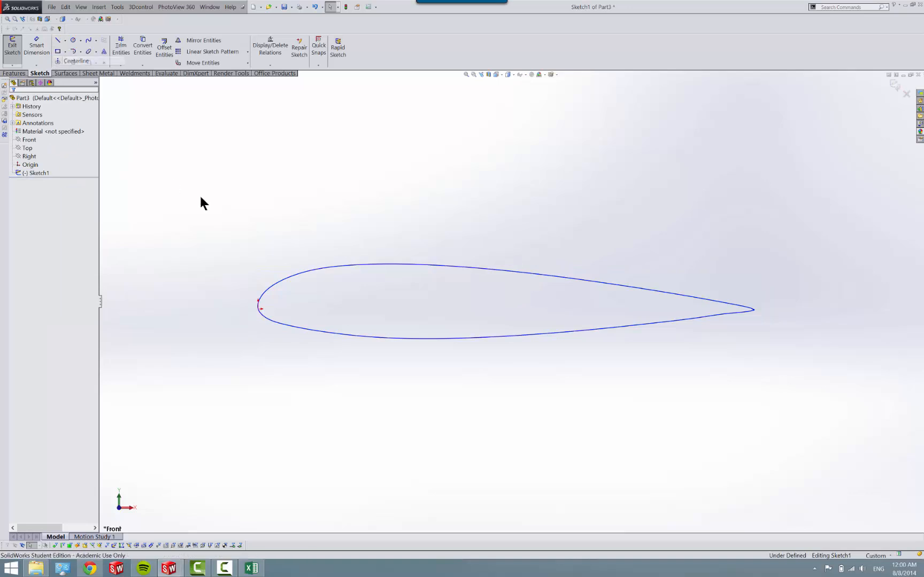
click(58, 40)
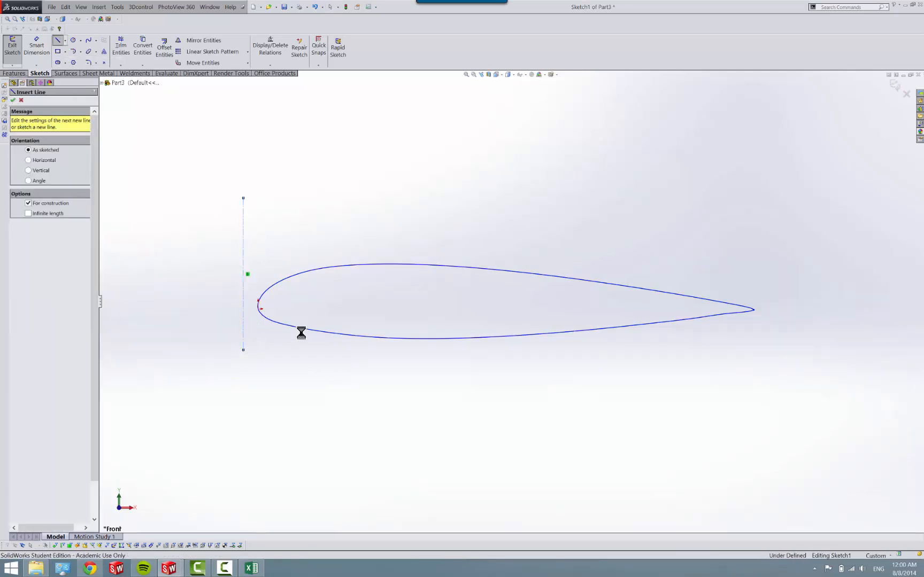
click(65, 40)
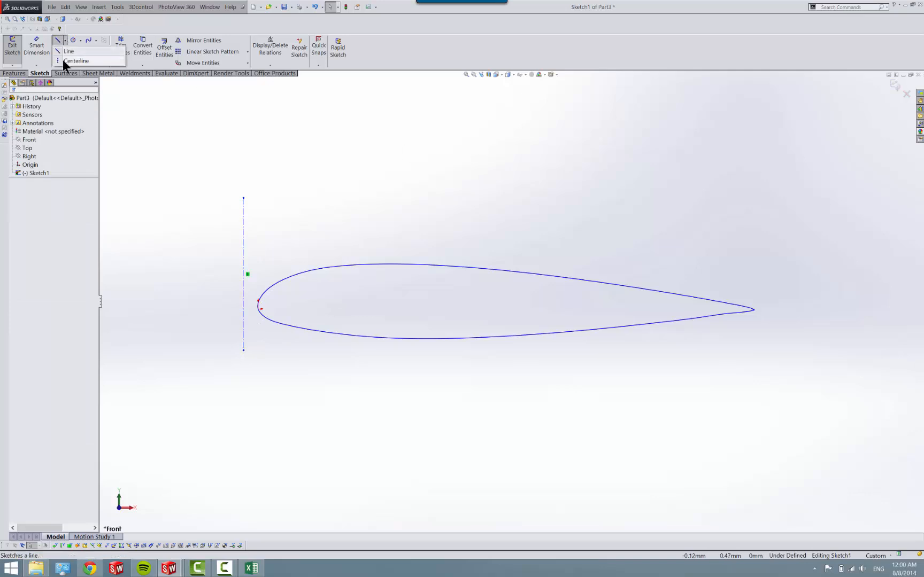
click(75, 61)
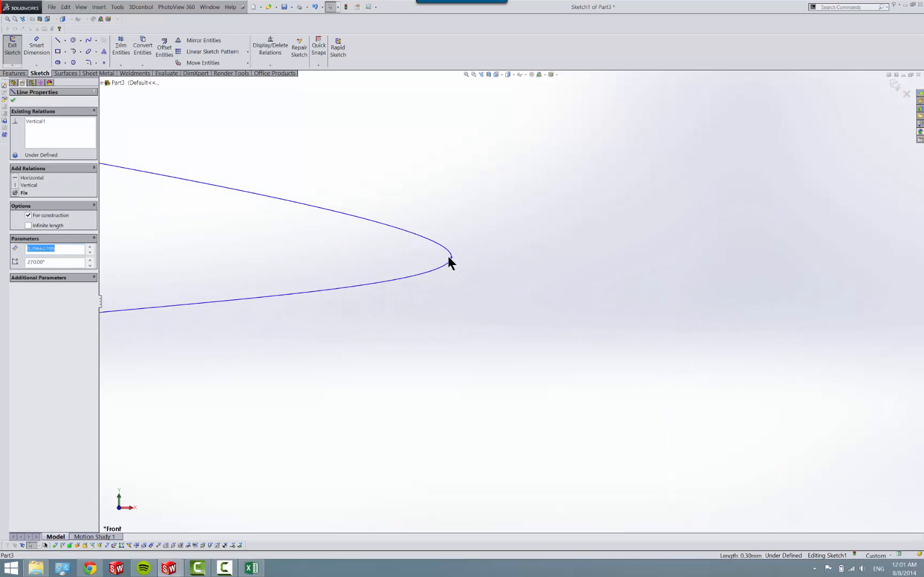
mouse_move(449, 262)
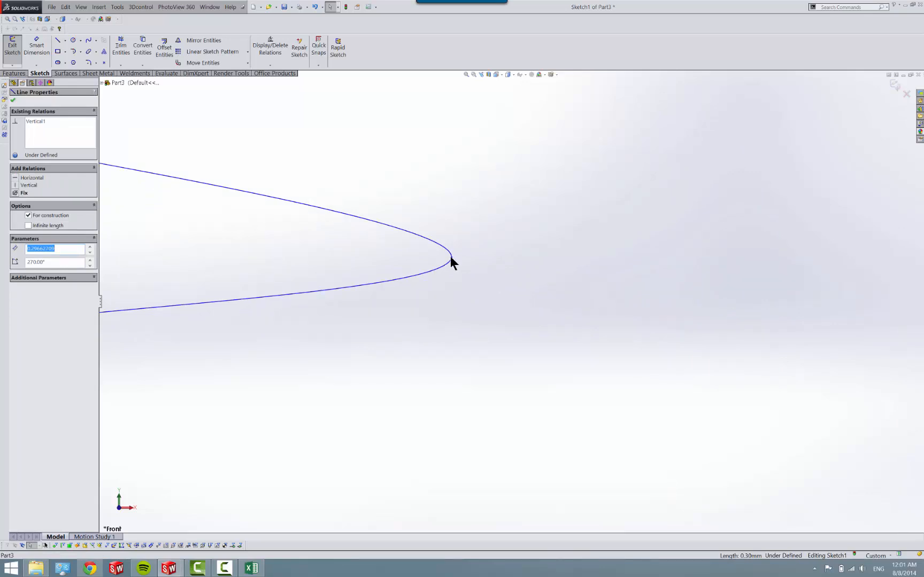
click(452, 258)
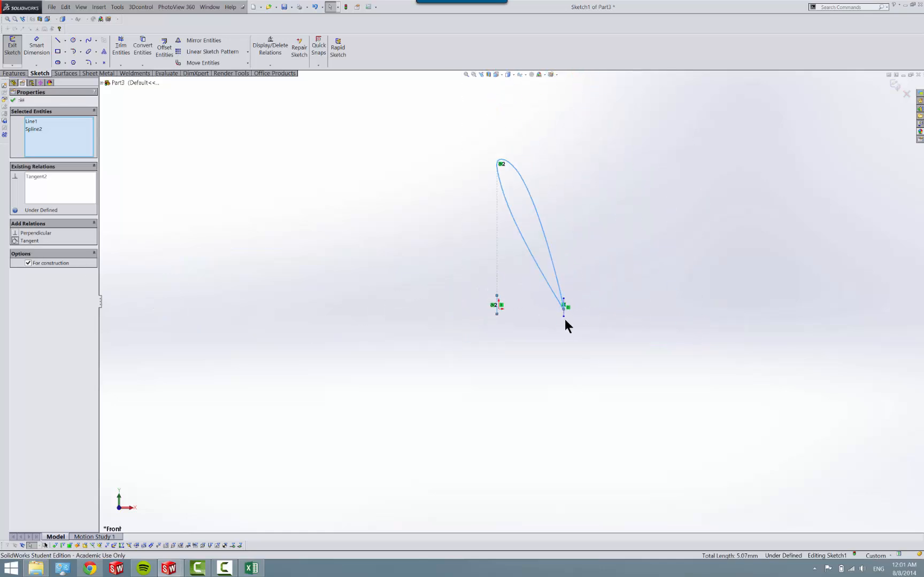
mouse_move(630, 314)
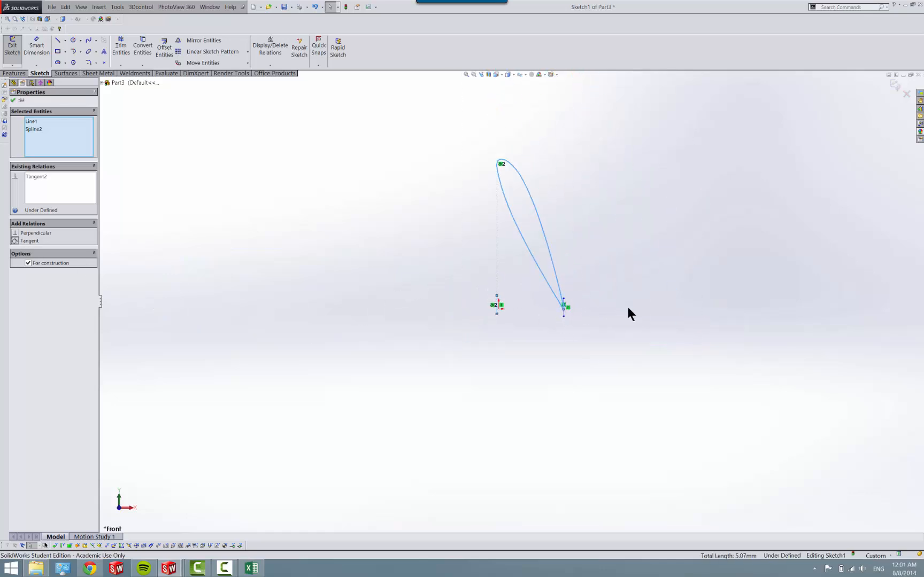
- Run the chord centerline to the leading-edge point and make it horizontal and coincident
drag(564, 307, 852, 271)
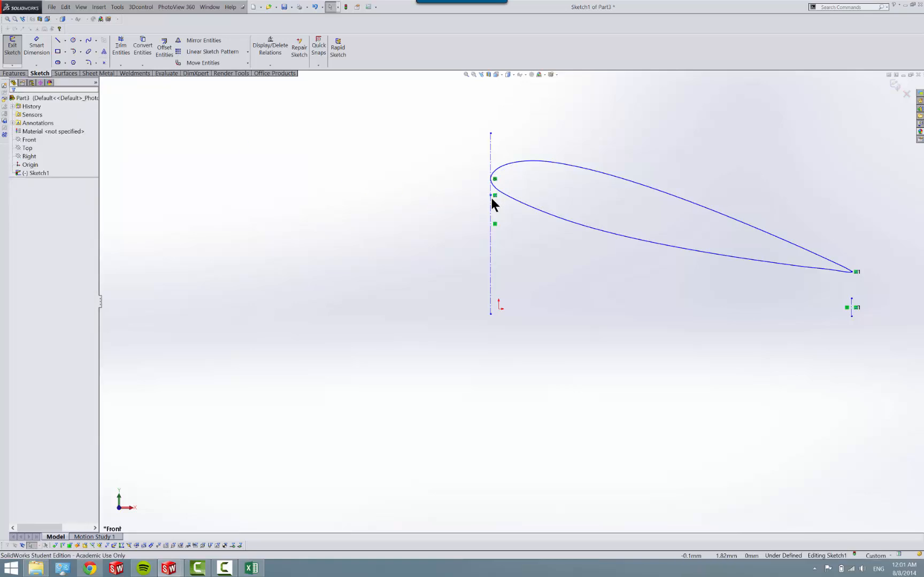
click(490, 196)
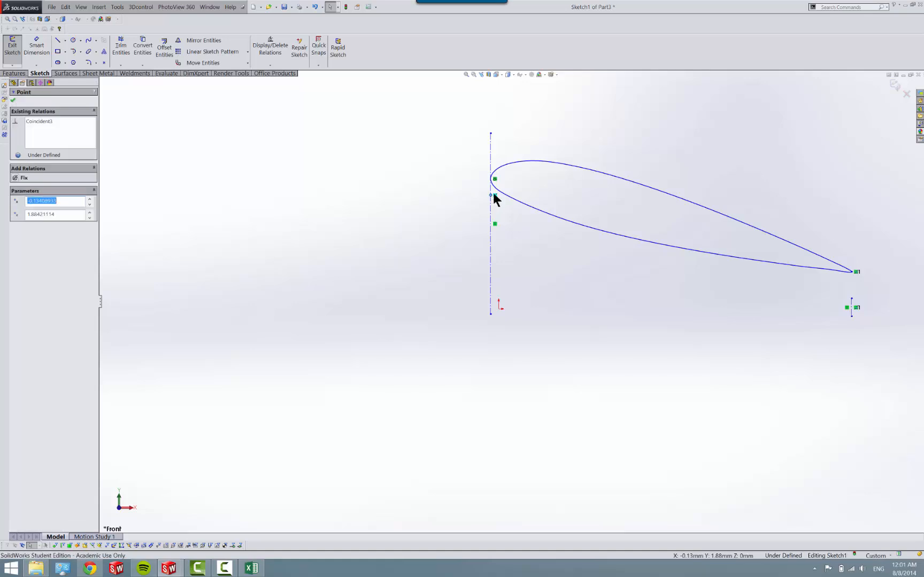
click(497, 196)
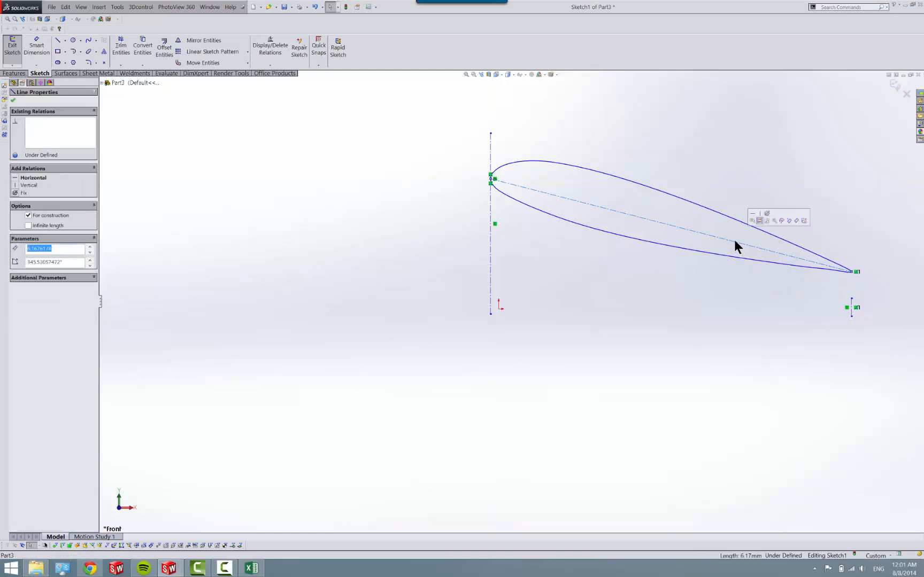
click(34, 178)
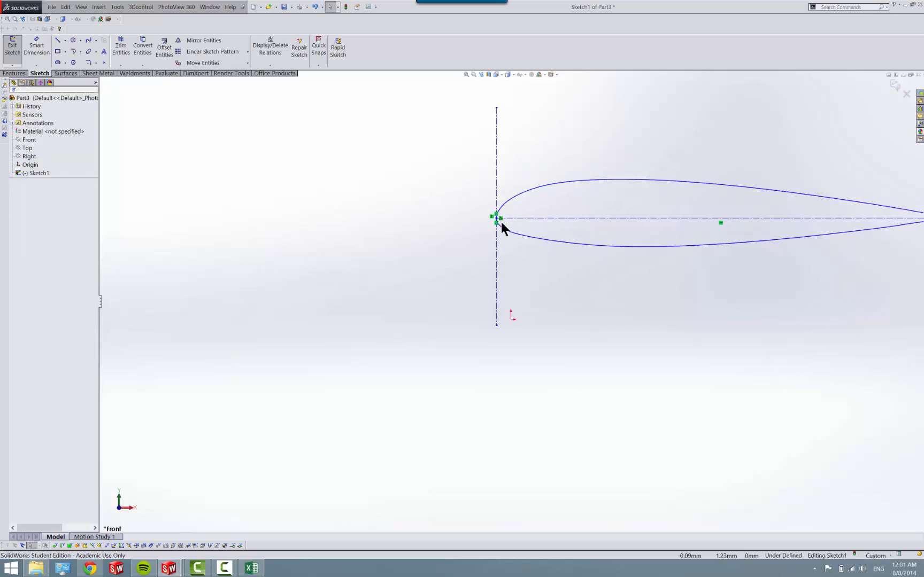
click(498, 218)
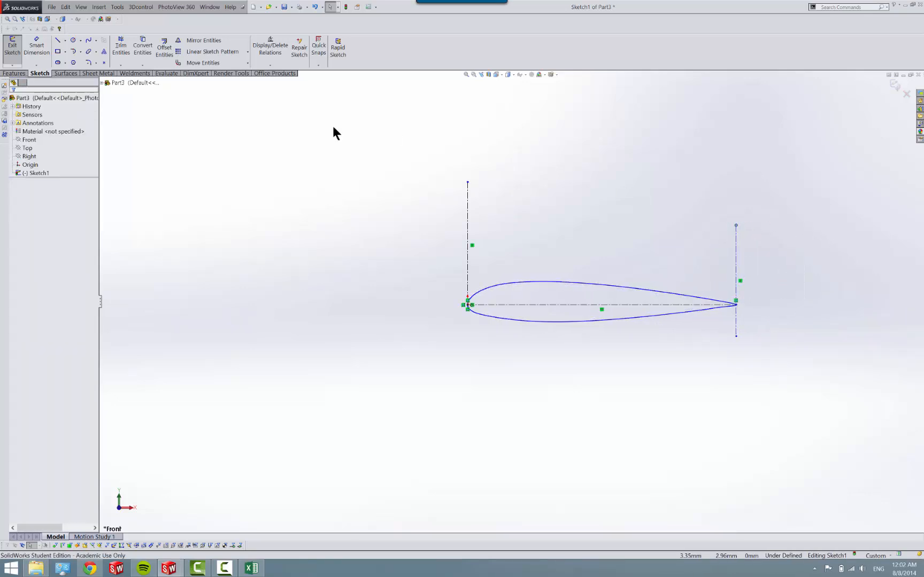
- Place a Smart Dimension for the chord length between the two construction lines, 1773.94
click(36, 48)
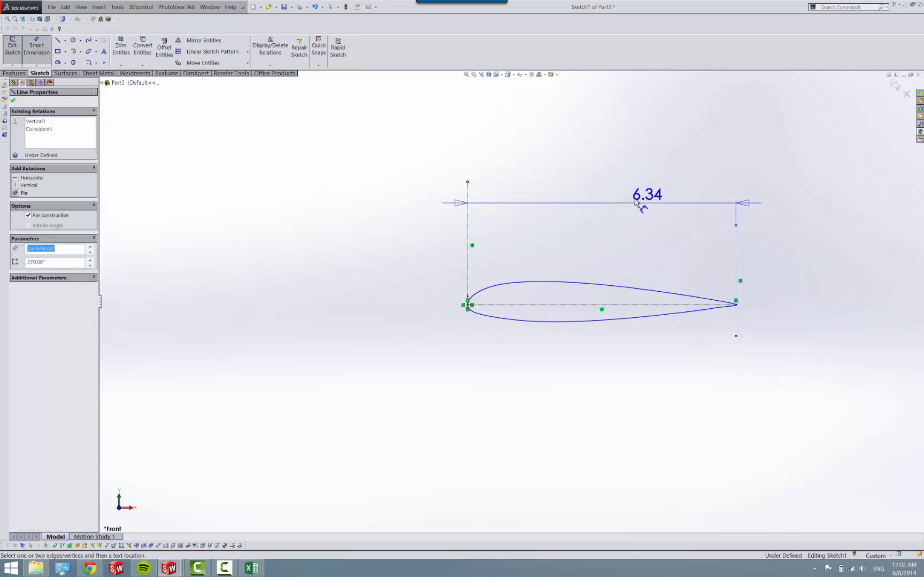
click(646, 195)
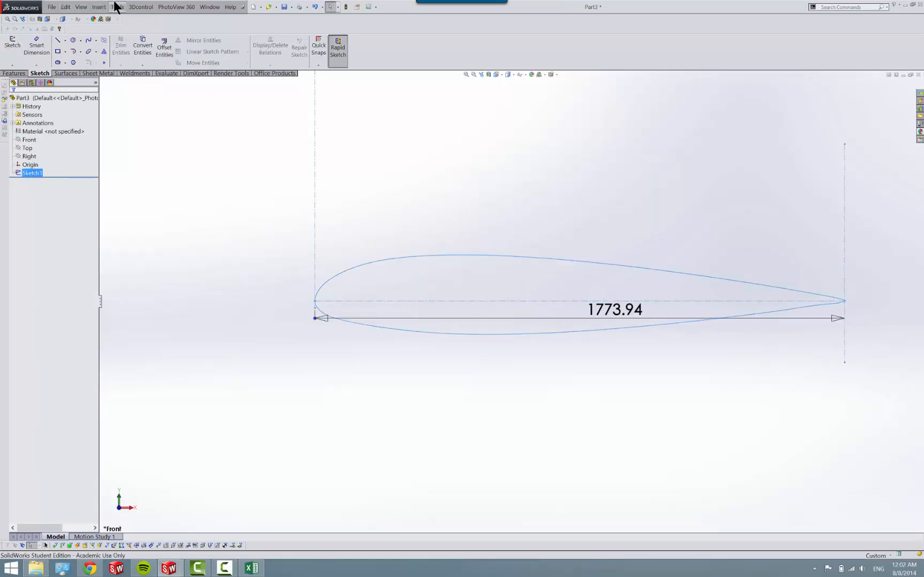
click(117, 6)
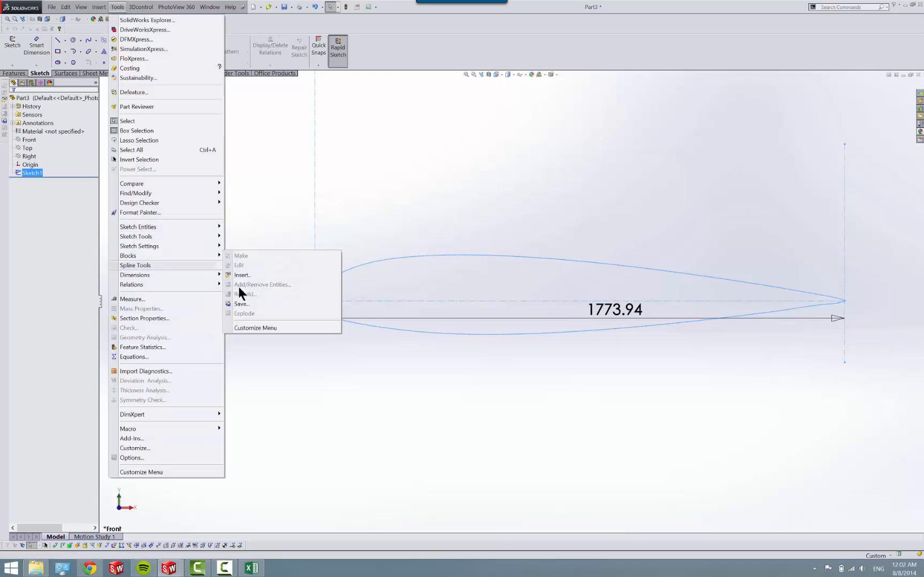
click(240, 303)
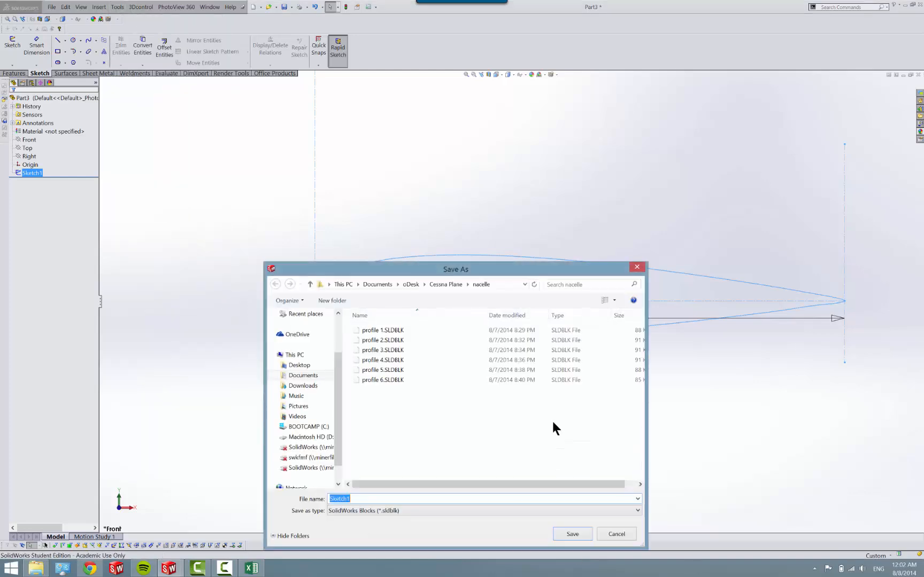
mouse_move(433, 298)
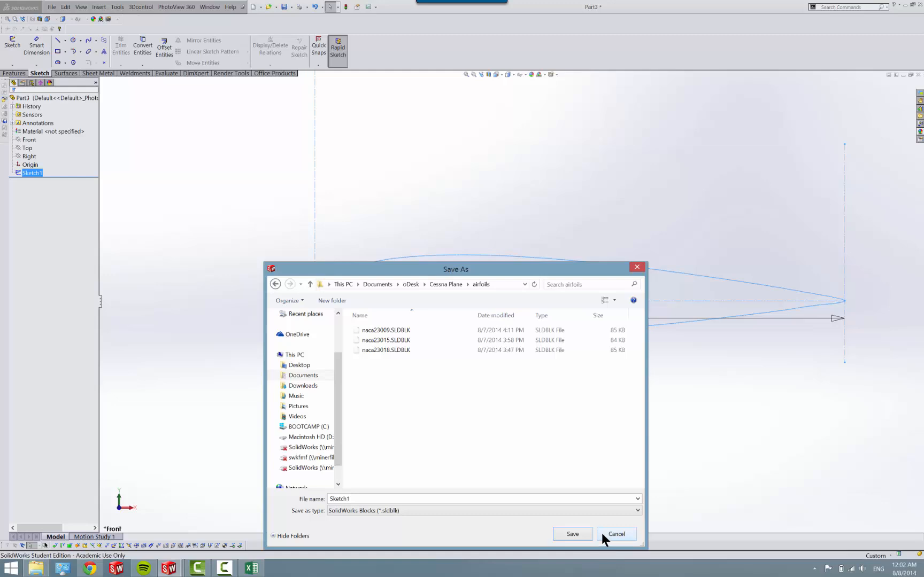
click(616, 535)
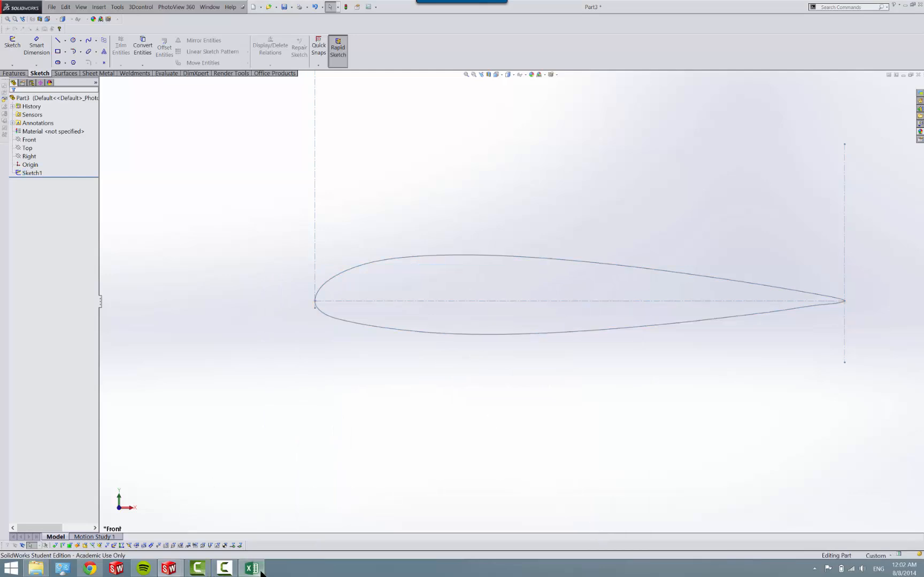
click(251, 569)
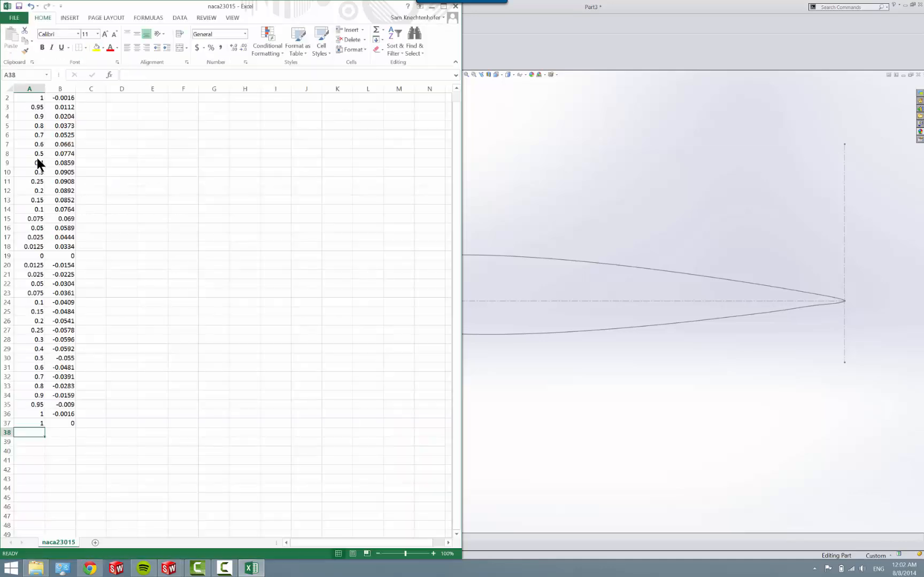
- Discard the naca23015 workbook, show Excel's Open page, and search Chrome for 'naca 23009 dat'
click(454, 7)
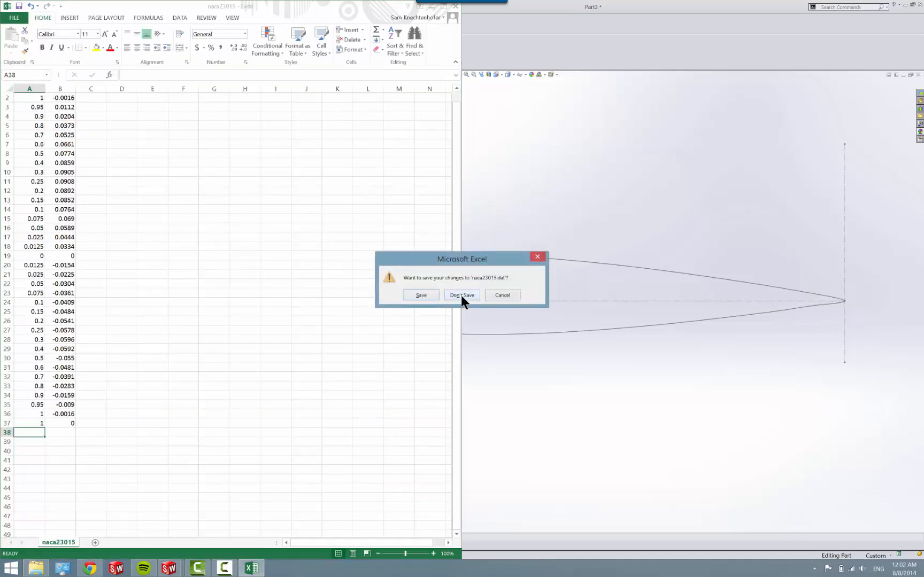
click(461, 295)
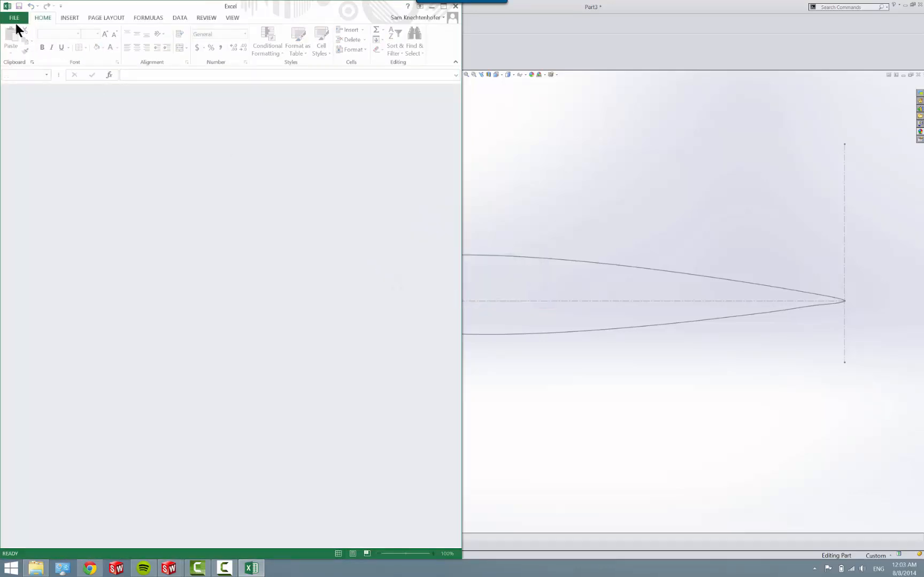
click(13, 18)
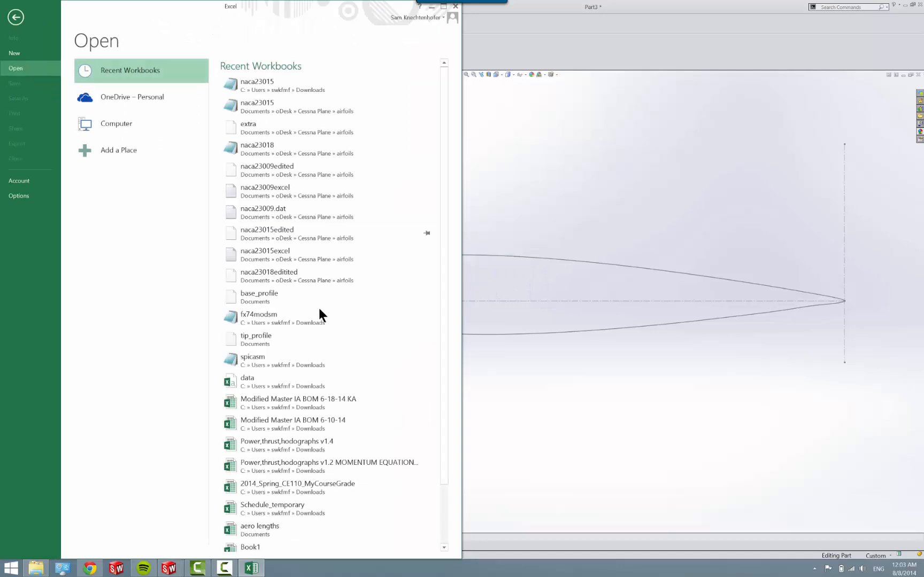
mouse_move(128, 548)
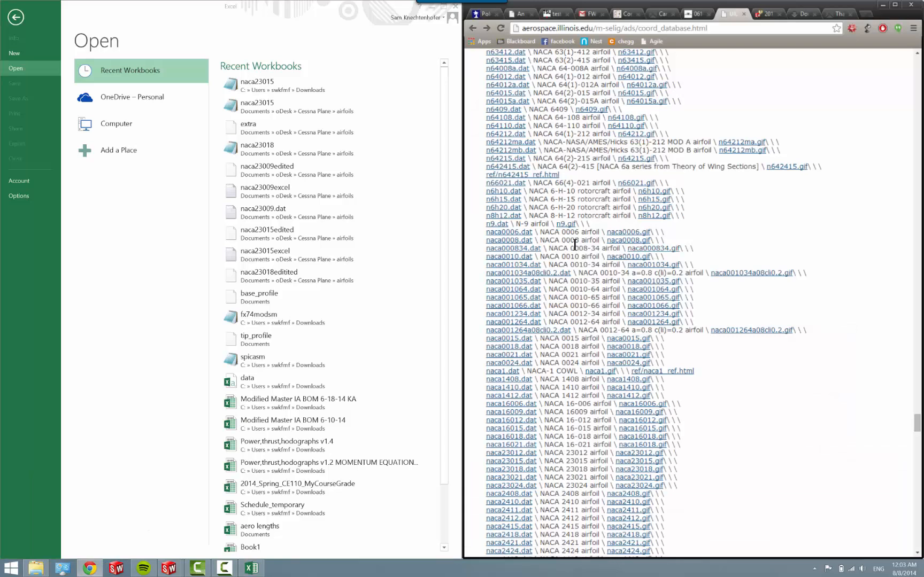
mouse_move(480, 136)
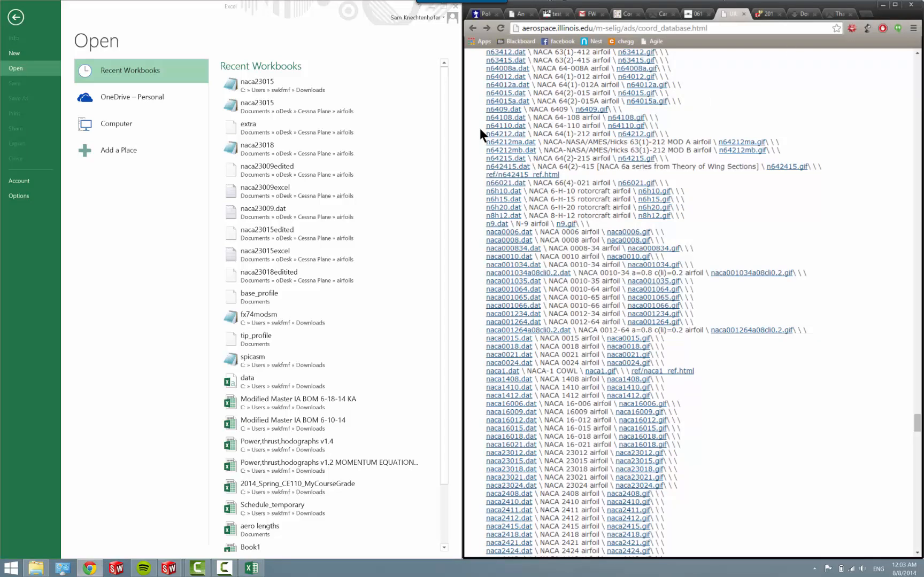
mouse_move(625, 30)
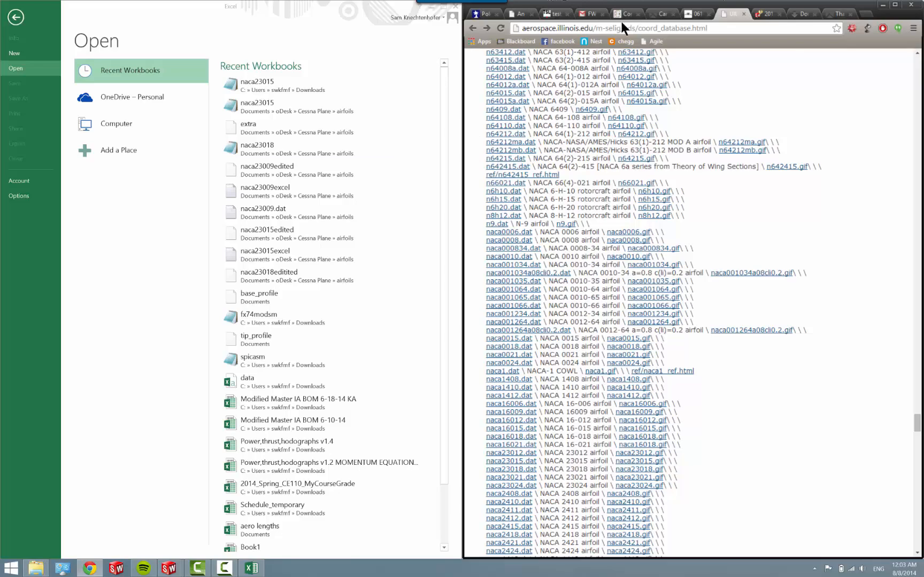
click(619, 27)
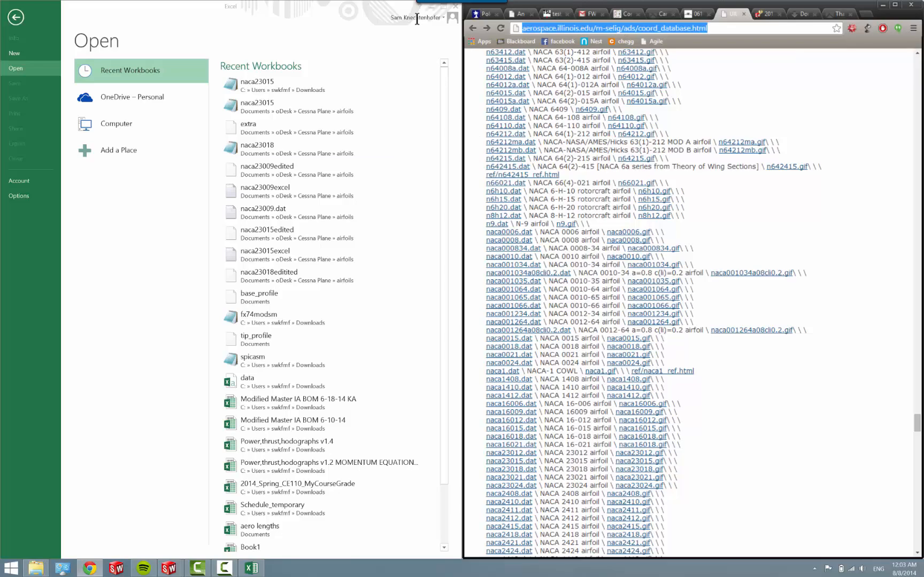
text(naca 23009 dat)
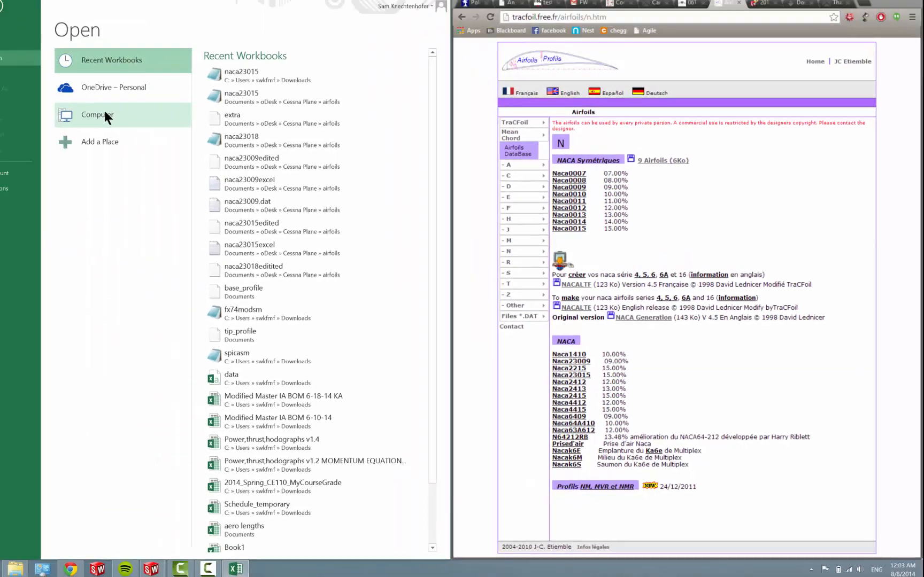
- Save tracfoil's NACA 23009 coordinate page to disk while Excel's Open dialog browses the computer
click(96, 115)
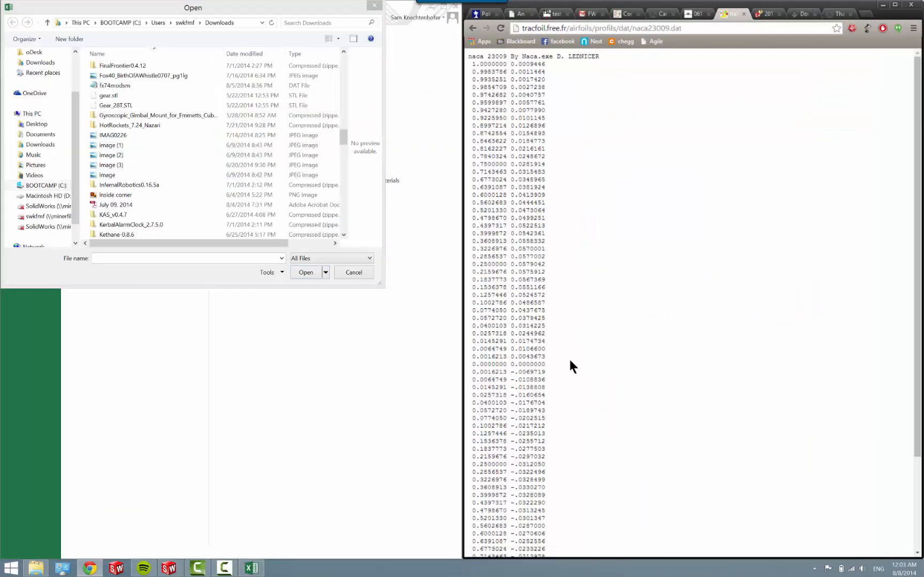
right_click(571, 366)
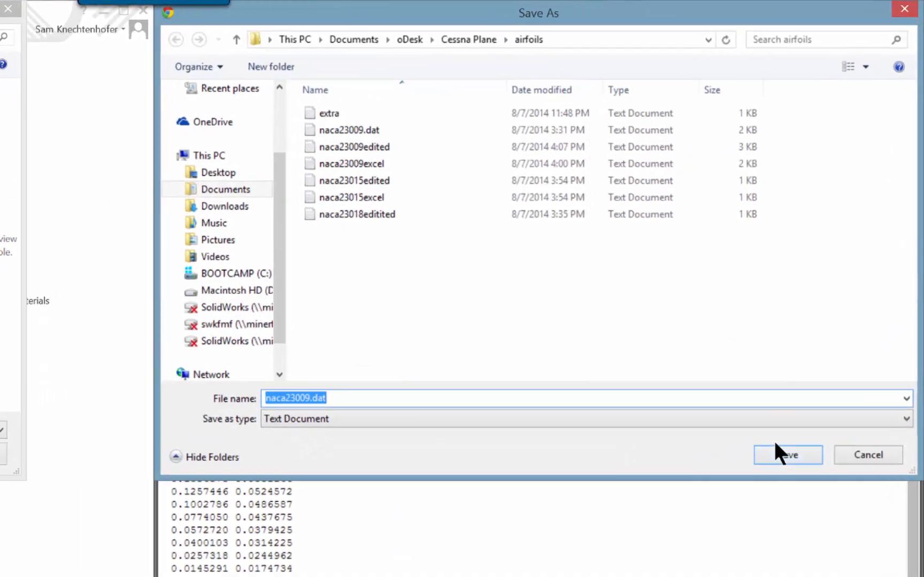
click(226, 206)
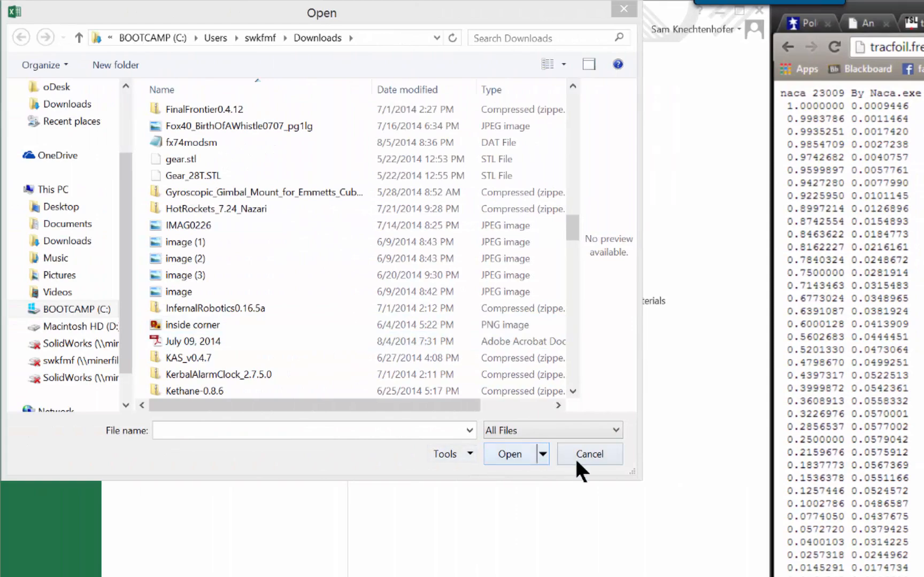
- Open naca23009.dat from the Downloads folder in Excel
click(588, 453)
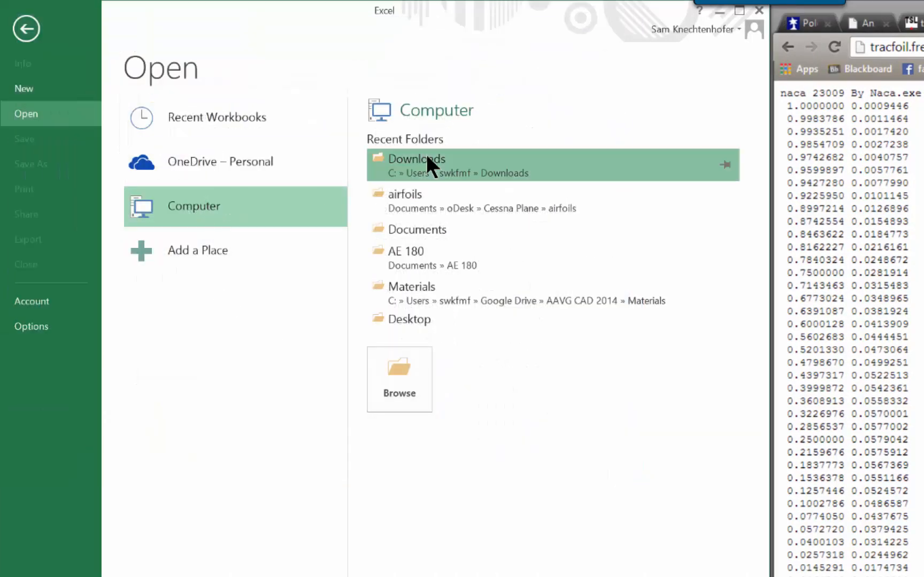
click(416, 158)
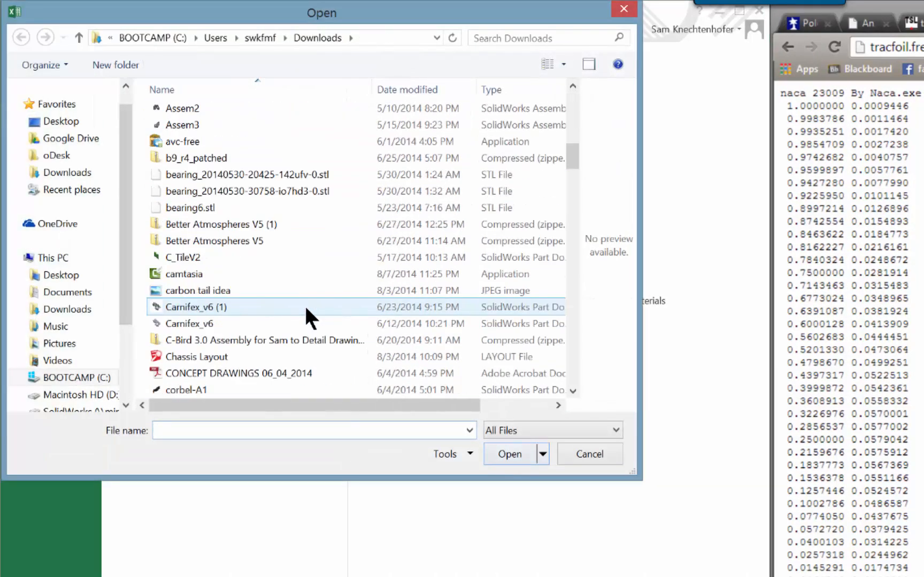
scroll(down, 3)
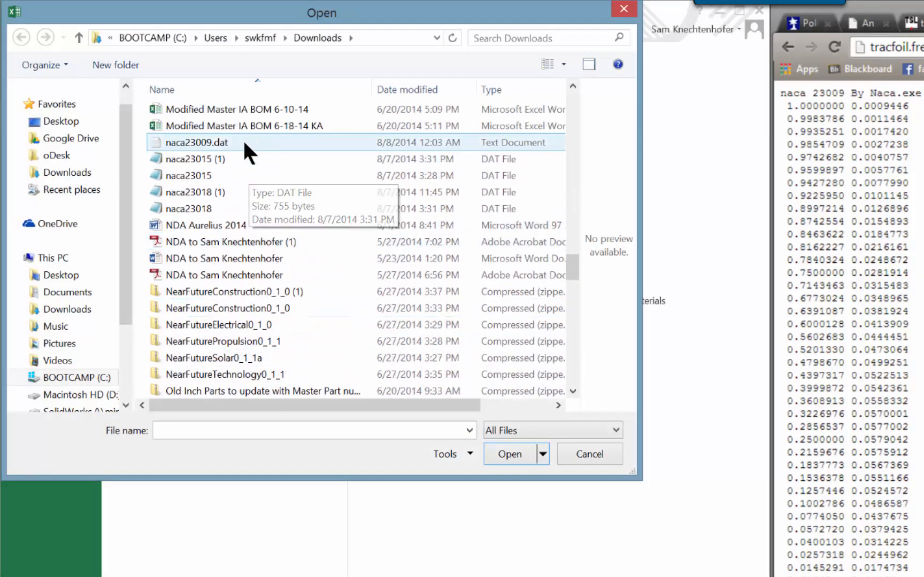
click(198, 143)
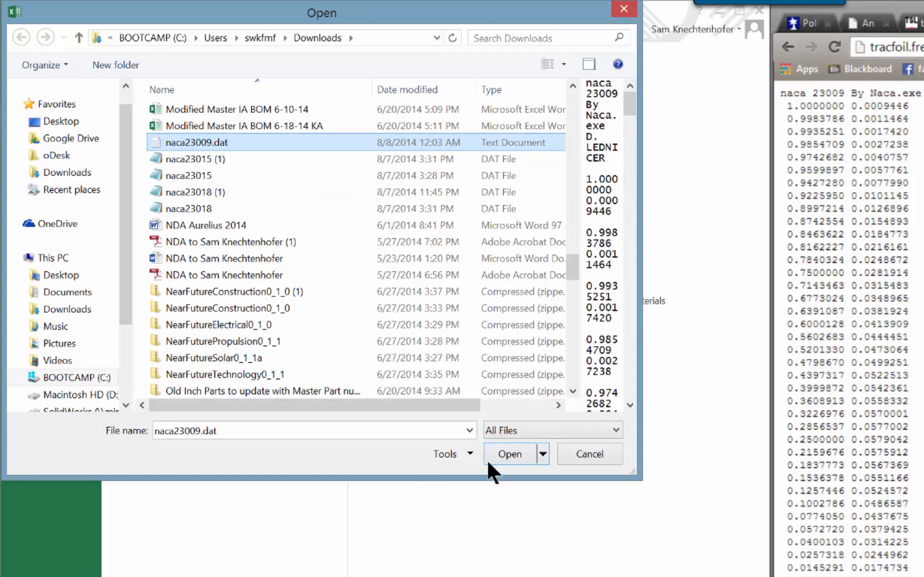
click(509, 454)
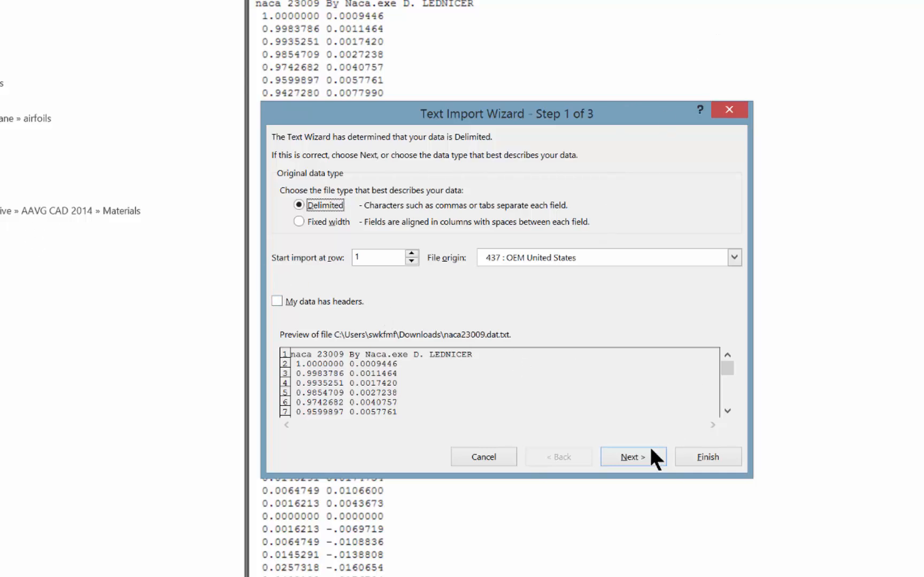
- Finish the Text Import Wizard with values split on spaces
click(632, 456)
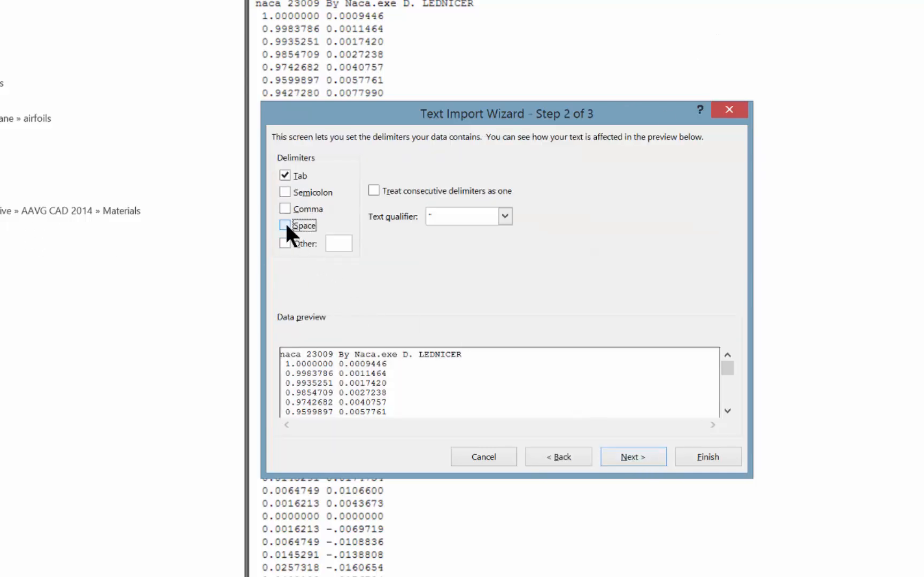
click(632, 458)
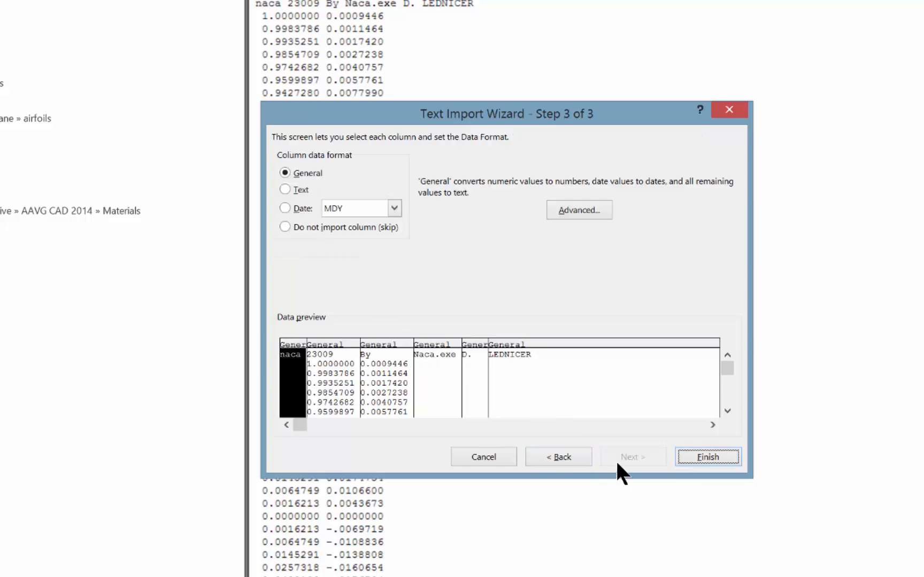
click(707, 456)
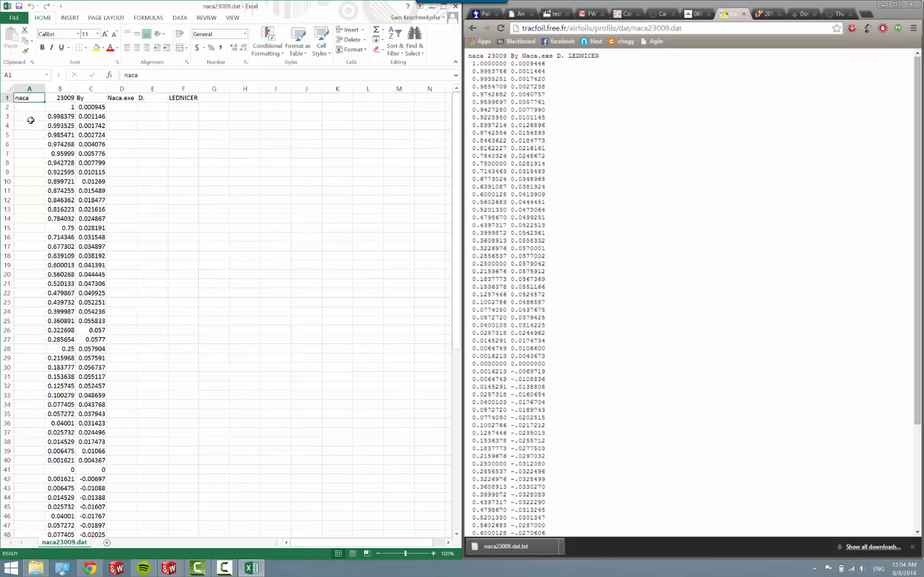
- Delete the title row and empty first column, then format the coordinates as Number with 4 decimals
right_click(7, 98)
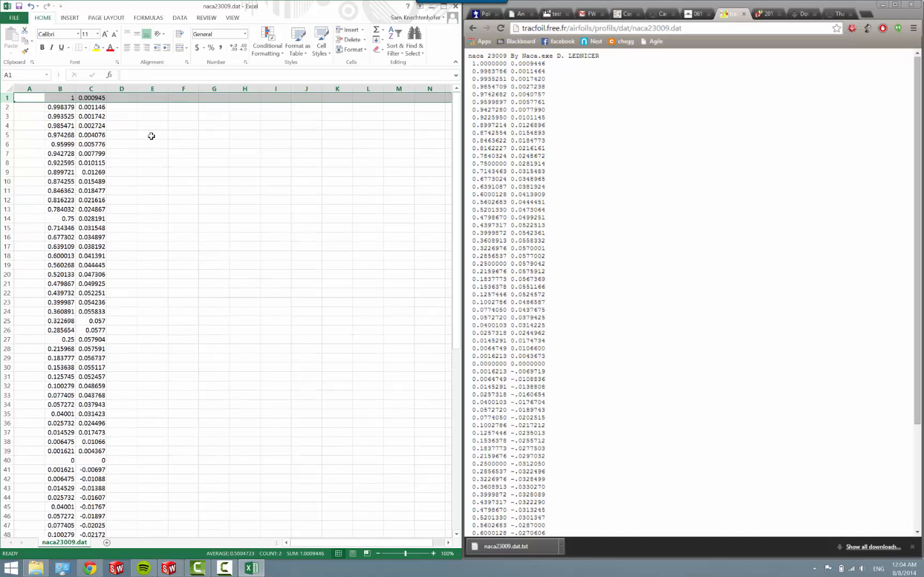
right_click(28, 97)
text(0)
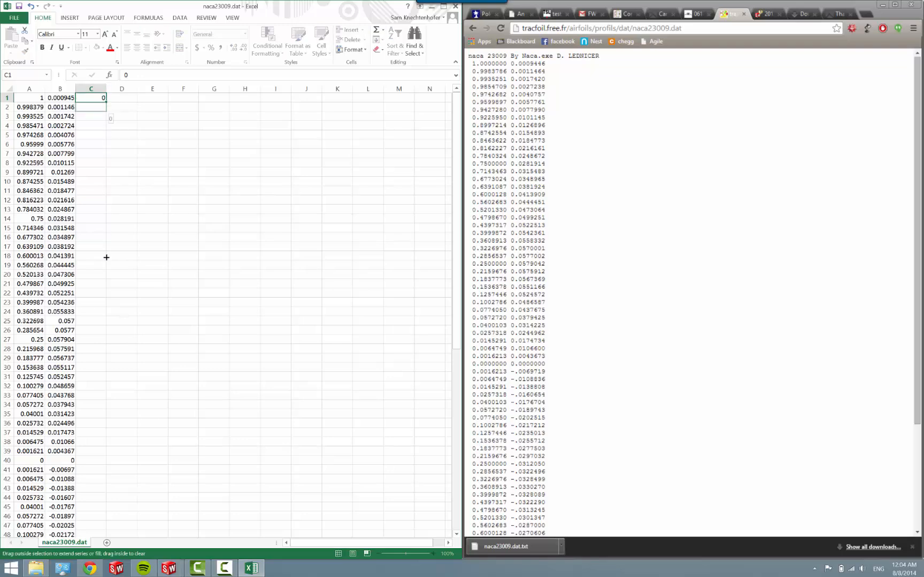
scroll(down, 3)
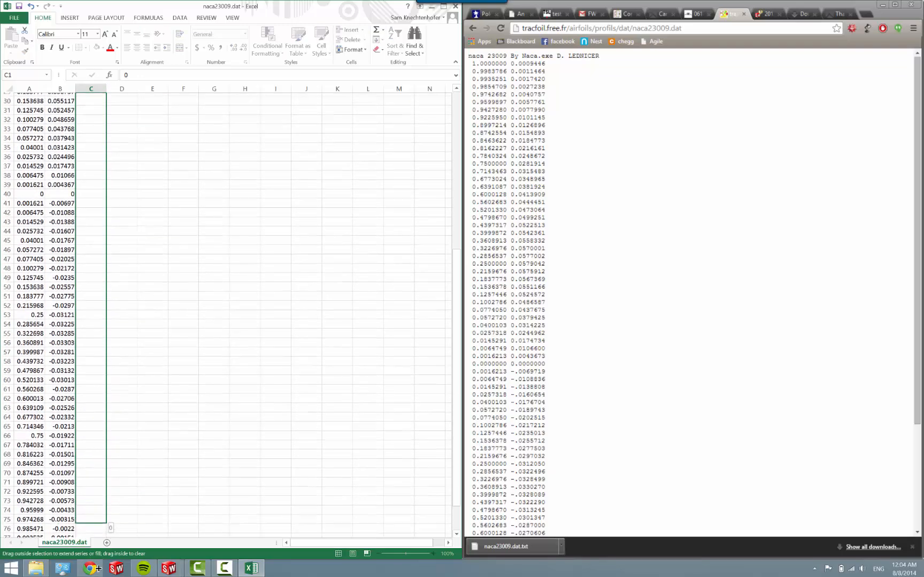
scroll(down, 3)
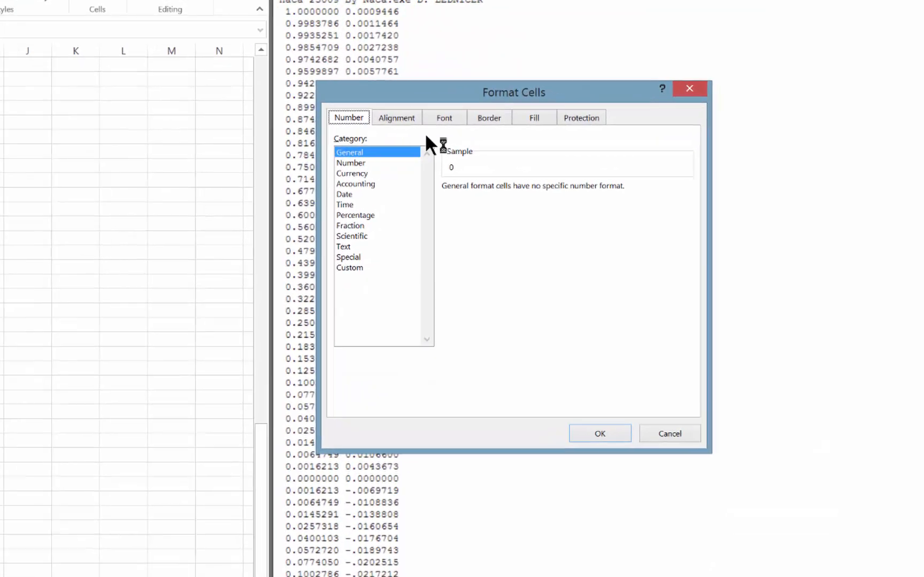
click(351, 163)
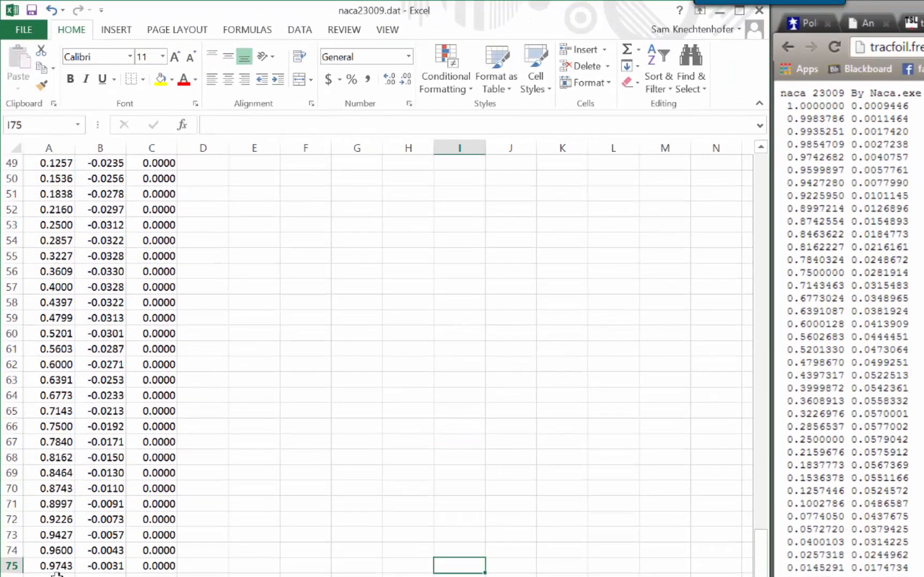
scroll(up, 3)
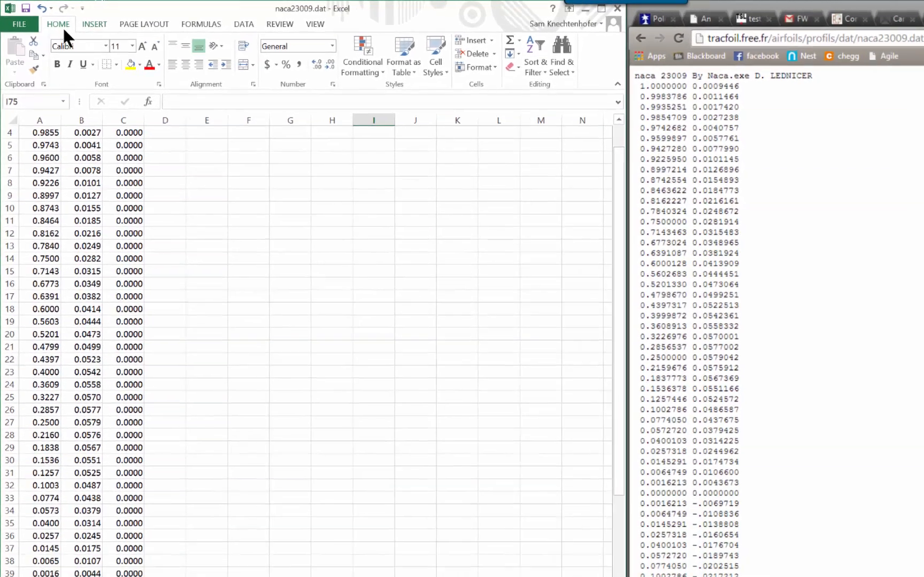
- Save As naca23009(1) in the airfoils folder as Formatted Text (Space delimited), keeping that format
click(19, 24)
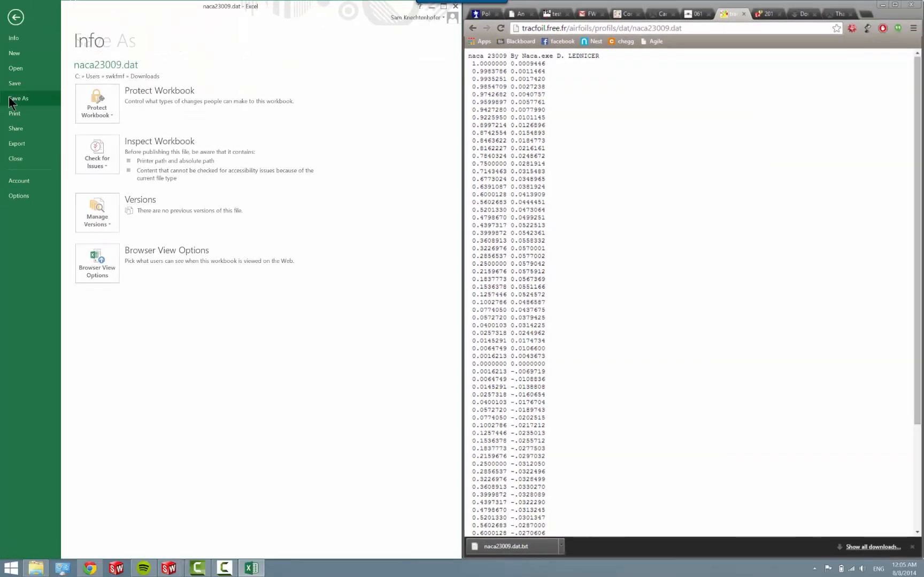
click(18, 97)
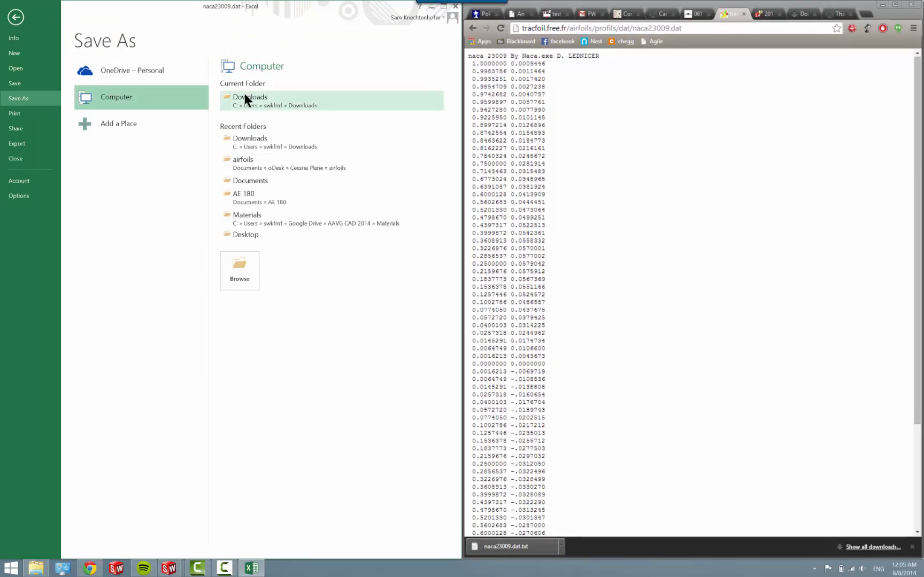
mouse_move(252, 105)
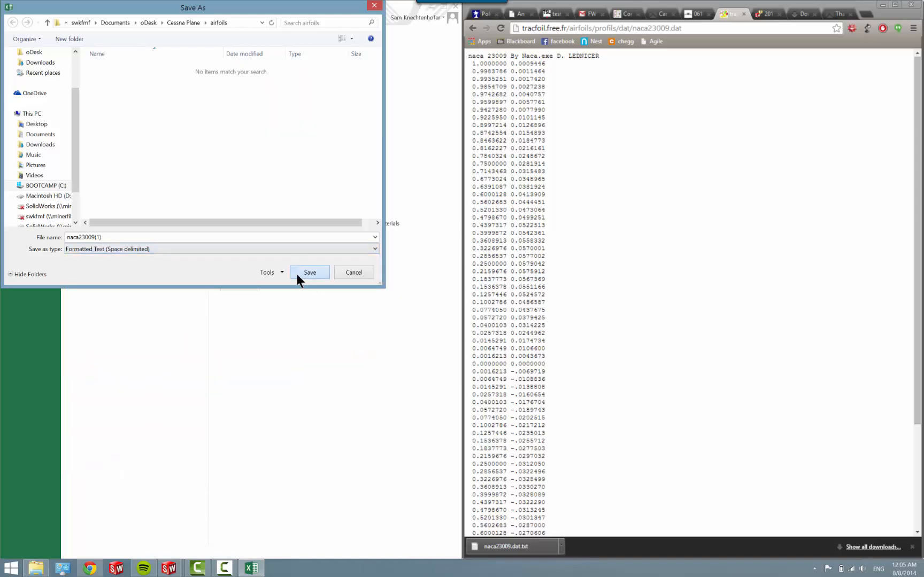
click(309, 273)
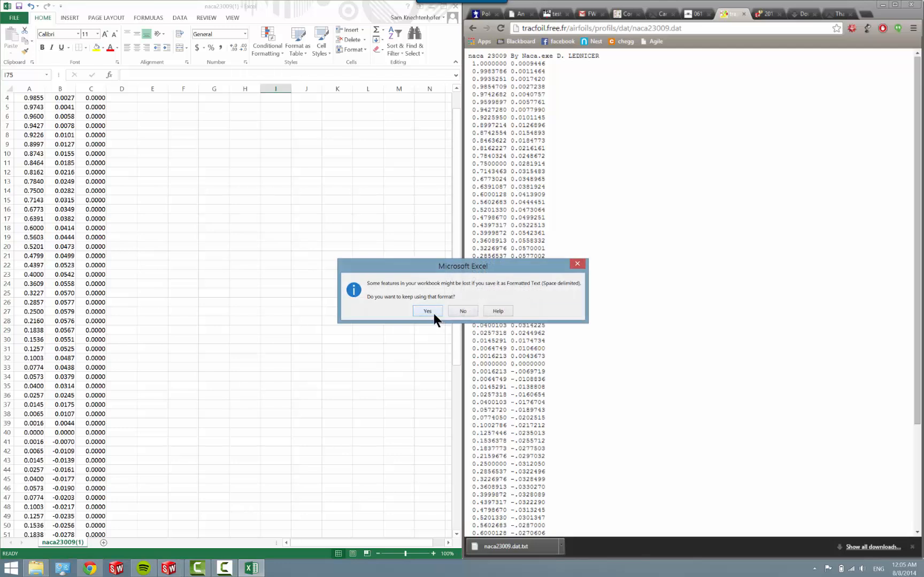
click(426, 311)
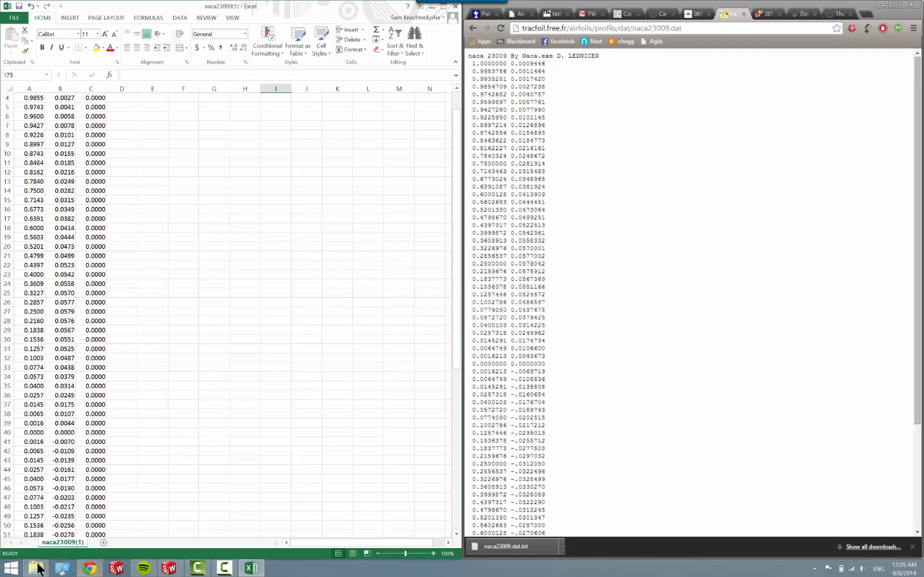
- Rename naca23009(1).prn to .txt in File Explorer, closing the Excel workbook that held it
click(36, 569)
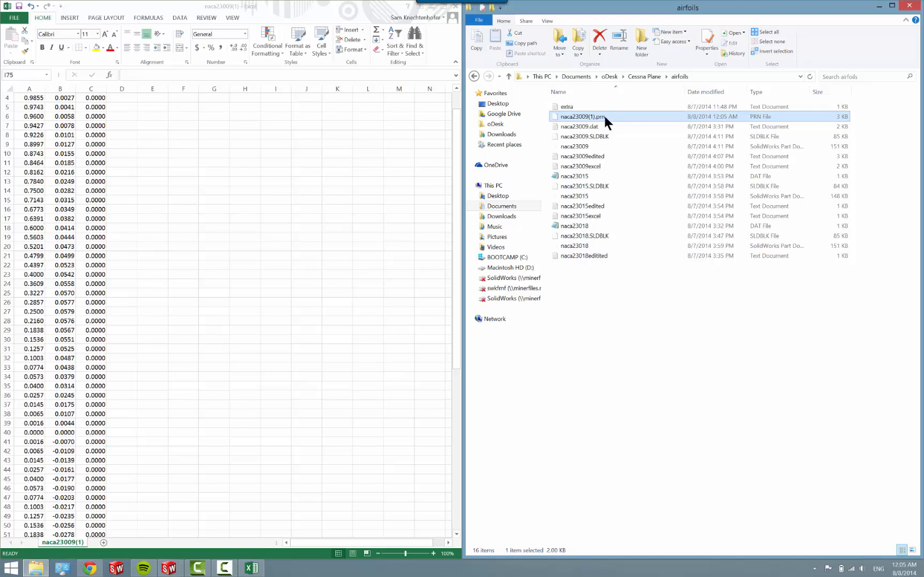
double_click(581, 116)
text(txt)
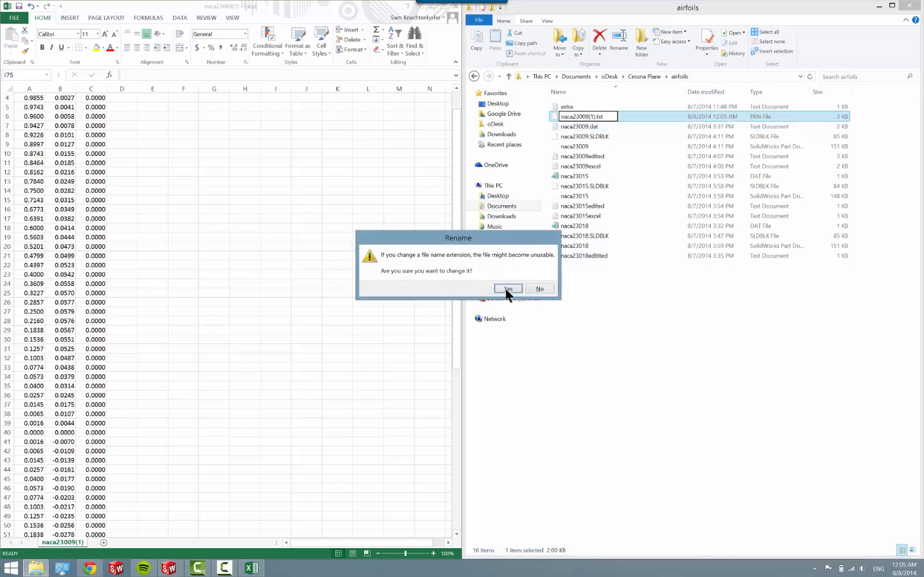
click(507, 290)
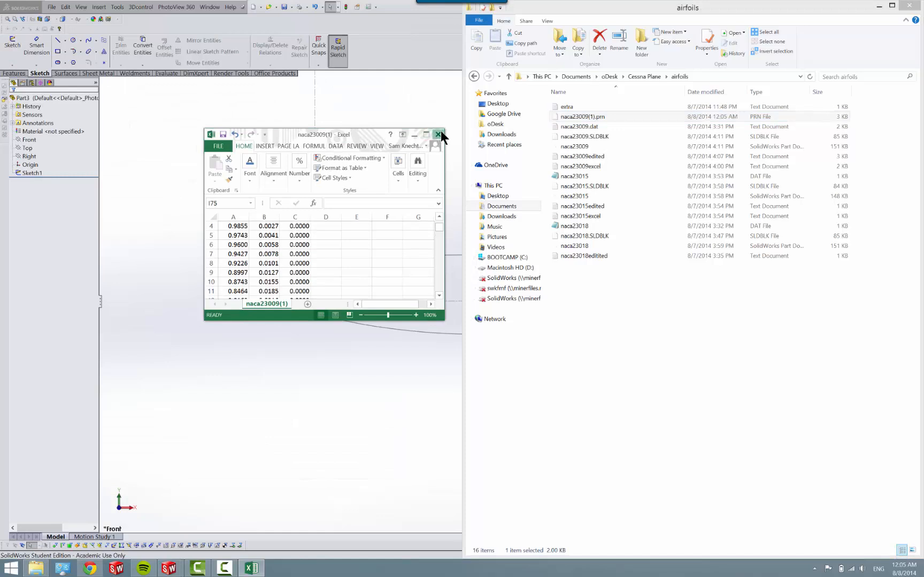
click(438, 135)
text(txt)
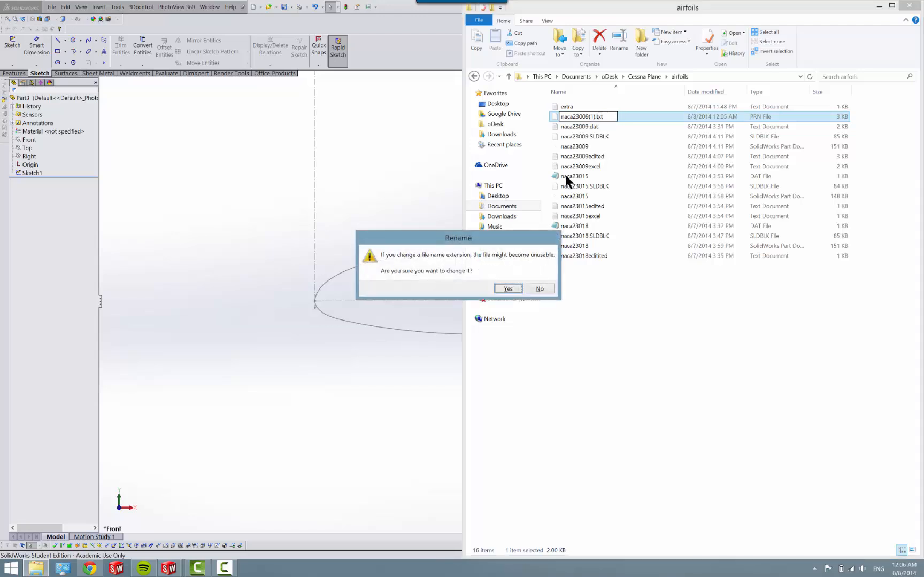
click(507, 287)
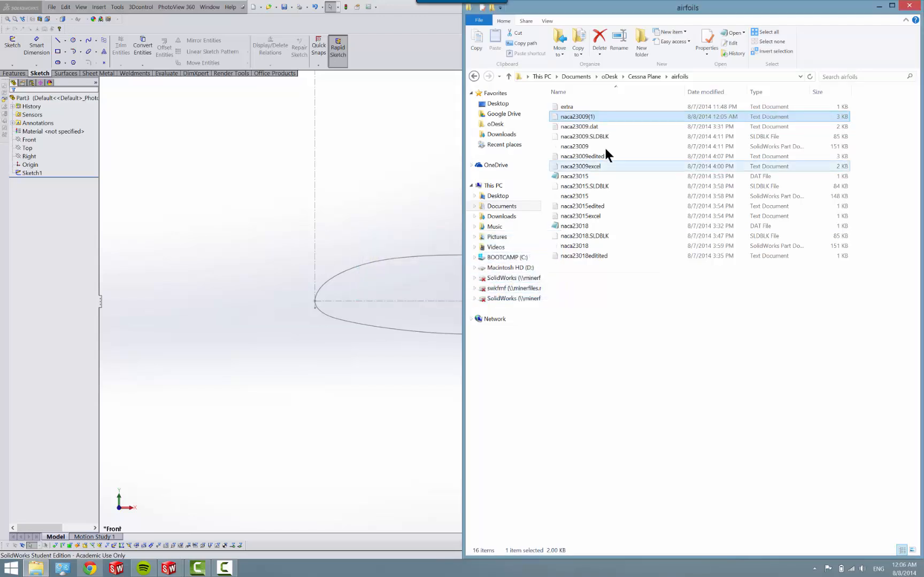
- Check the coordinate columns of naca23009(1).txt in Notepad and close it
double_click(575, 116)
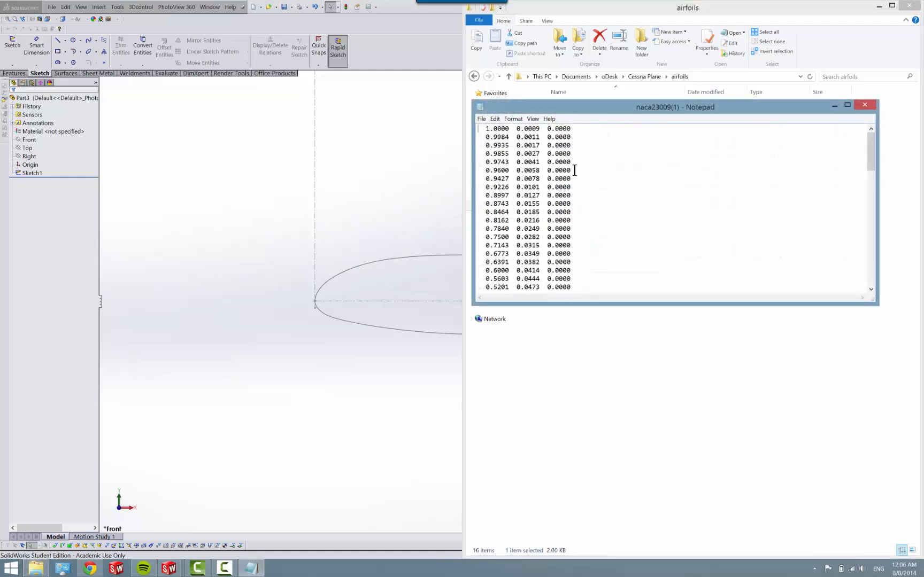
scroll(down, 3)
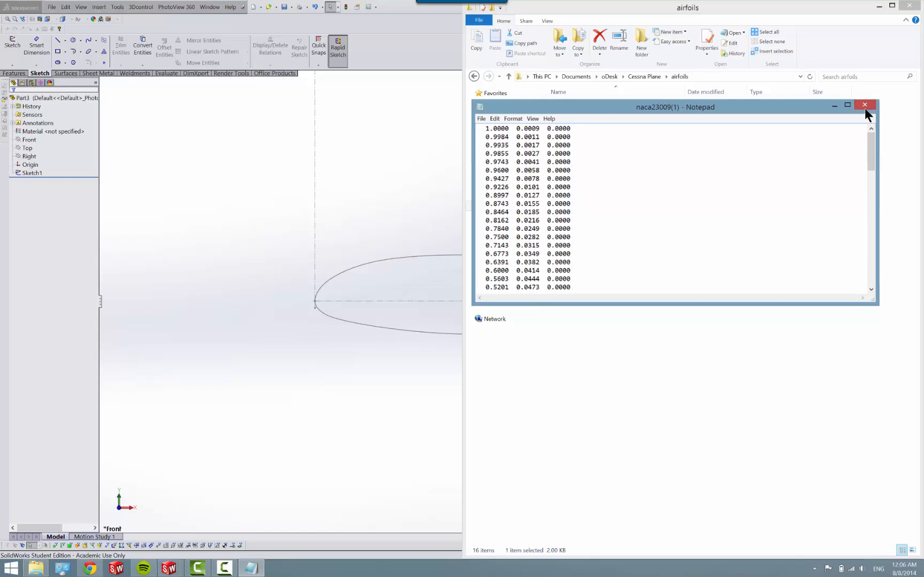
click(864, 105)
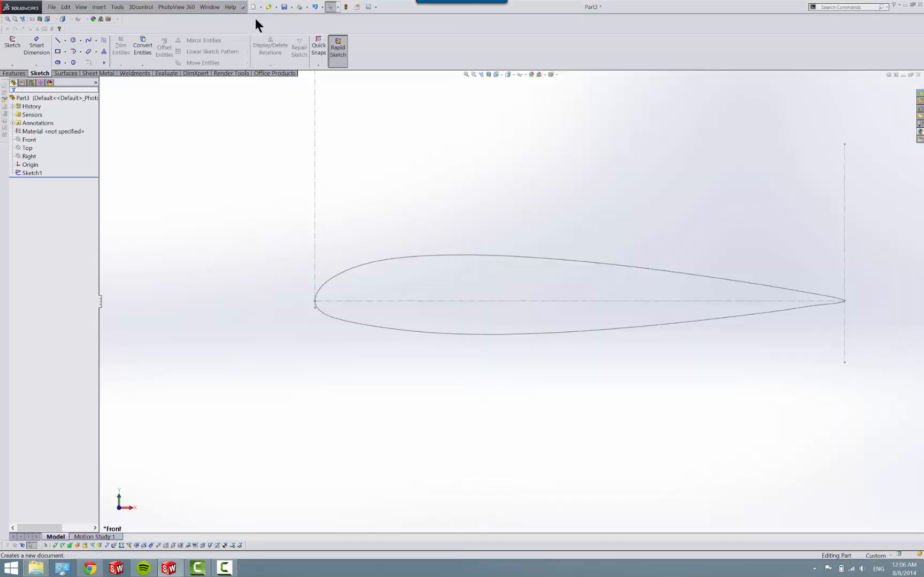
- Create a new empty part, Part4, and leave its empty sketch
click(255, 7)
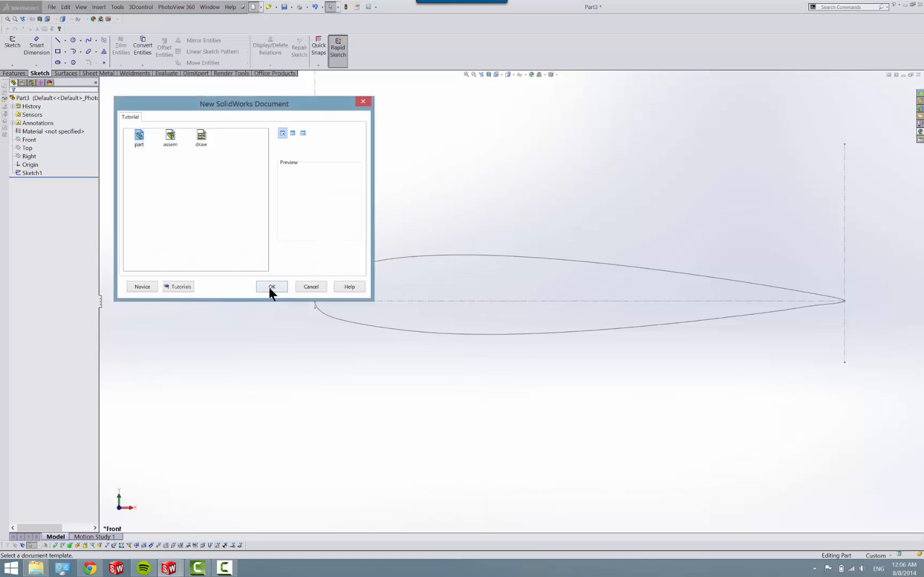
click(271, 288)
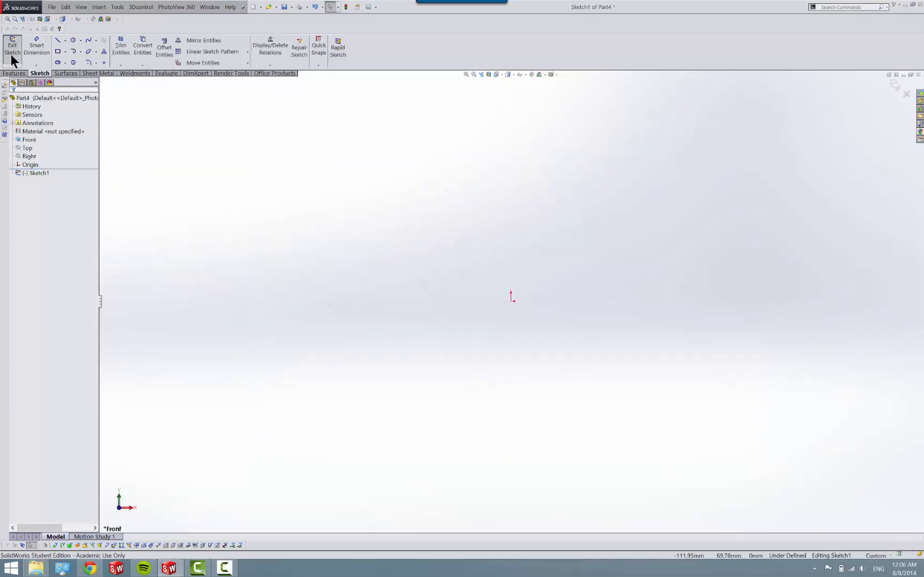
click(12, 47)
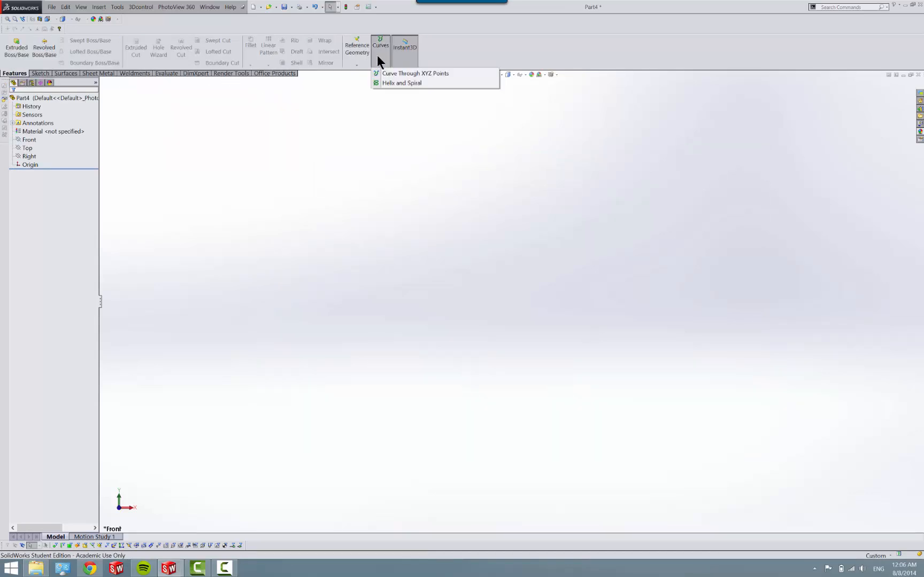
- Create Curve1 through XYZ points loaded from the naca23009(1) text file
click(415, 73)
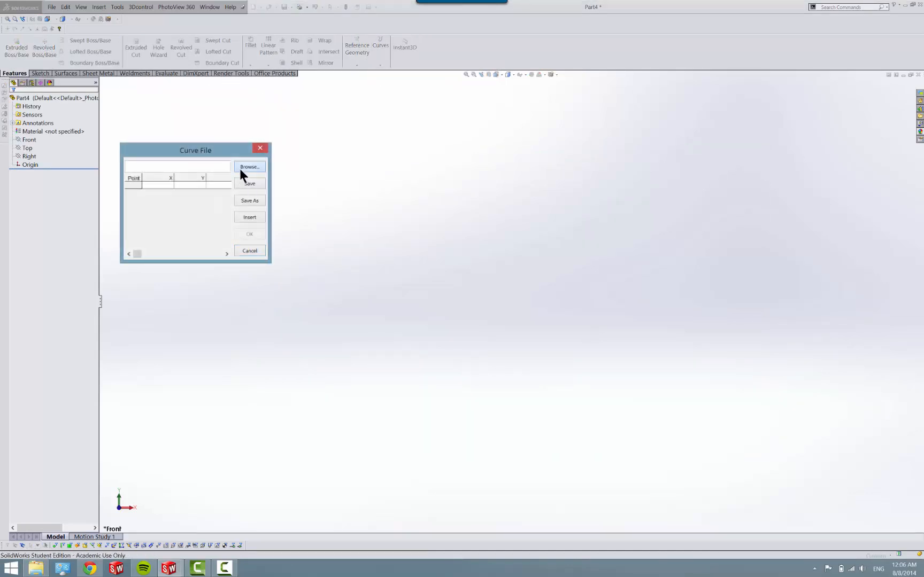
click(249, 166)
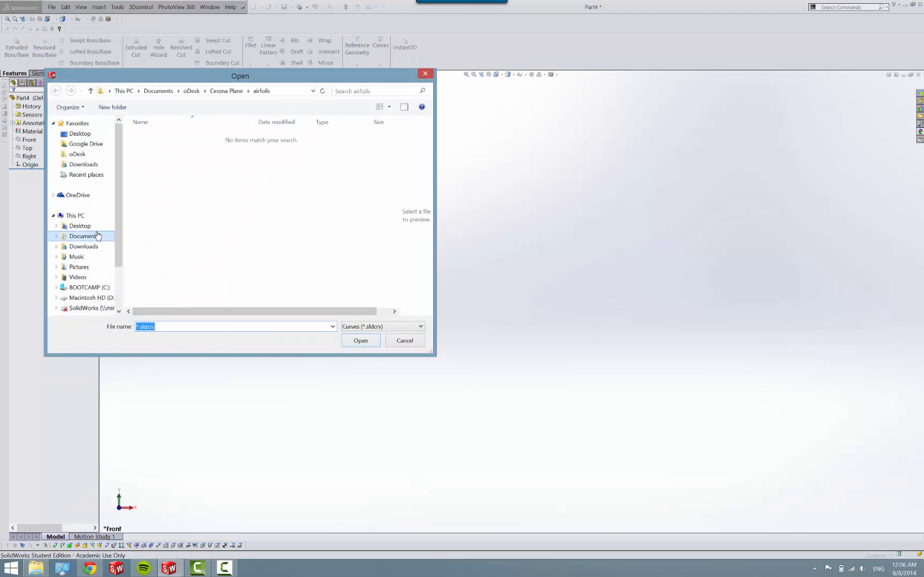
click(419, 326)
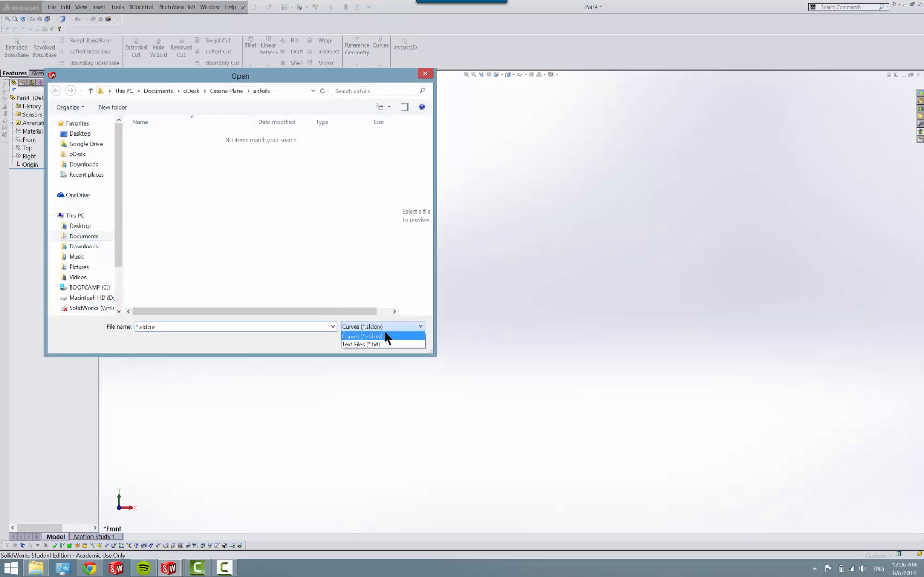
click(360, 344)
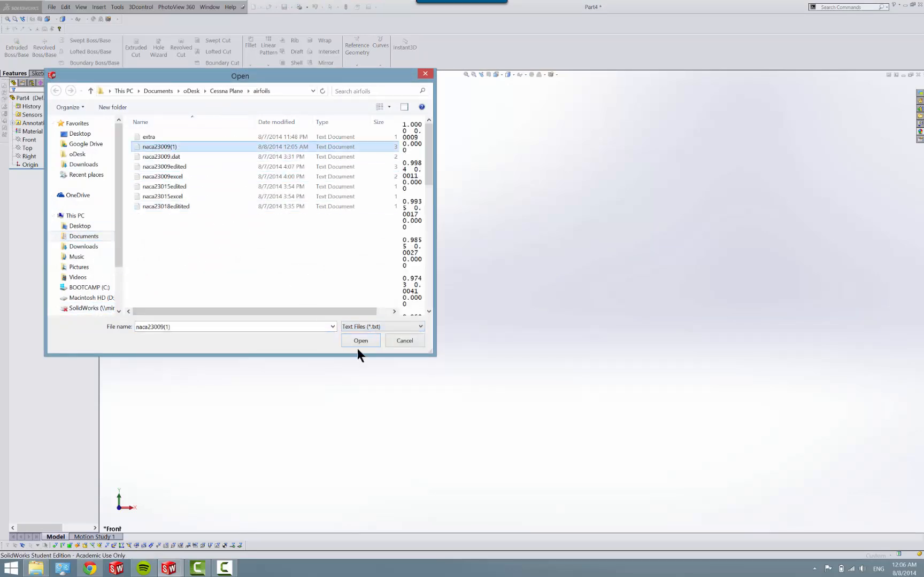
click(360, 340)
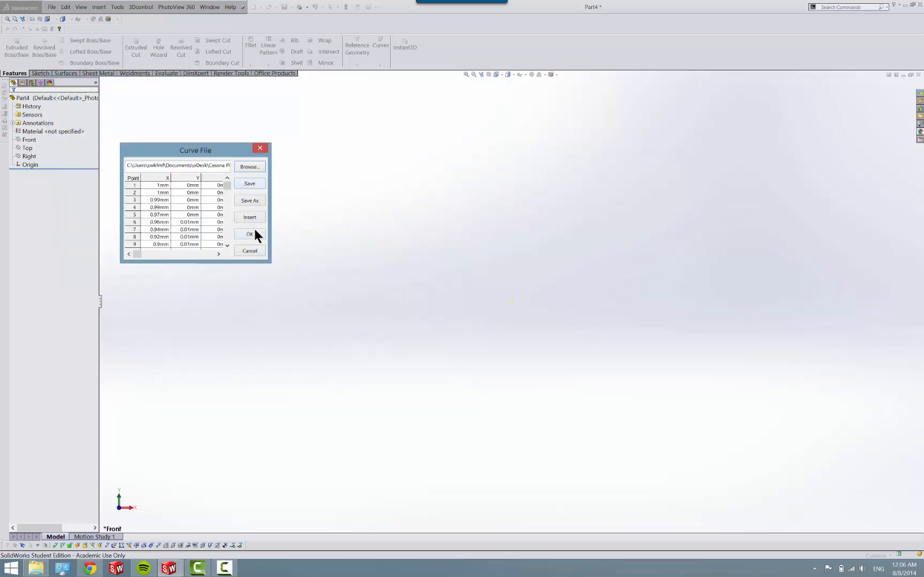
click(249, 234)
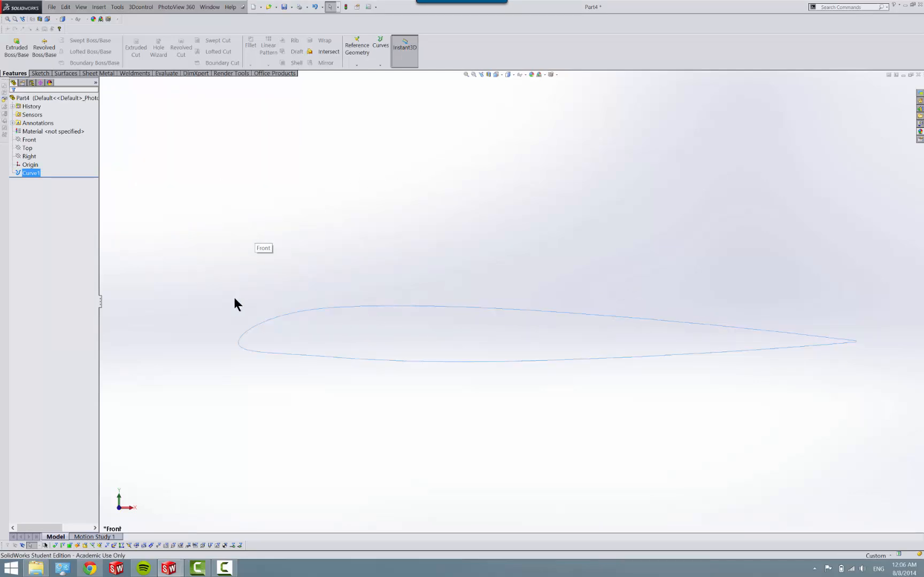
mouse_move(179, 195)
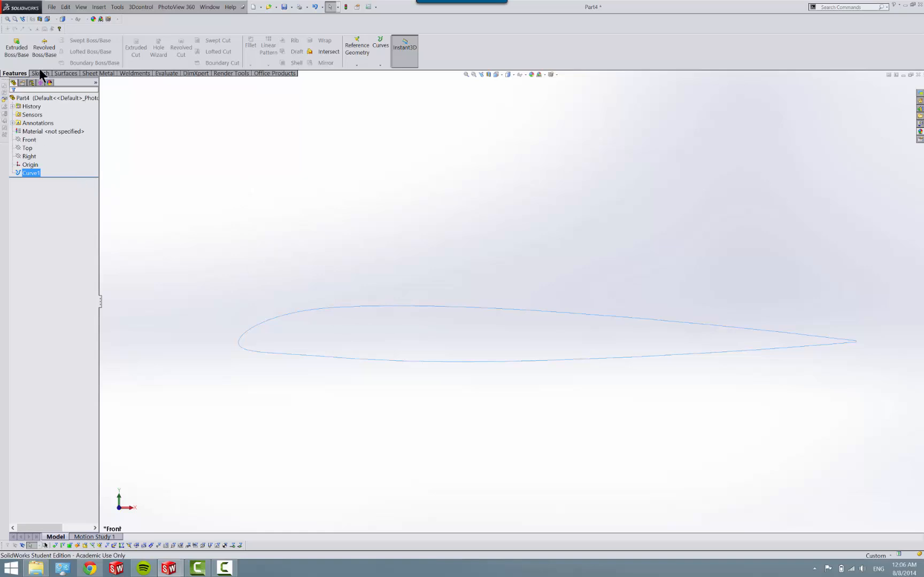
- Start a sketch on the Front plane and convert Curve1 into sketch geometry
click(40, 72)
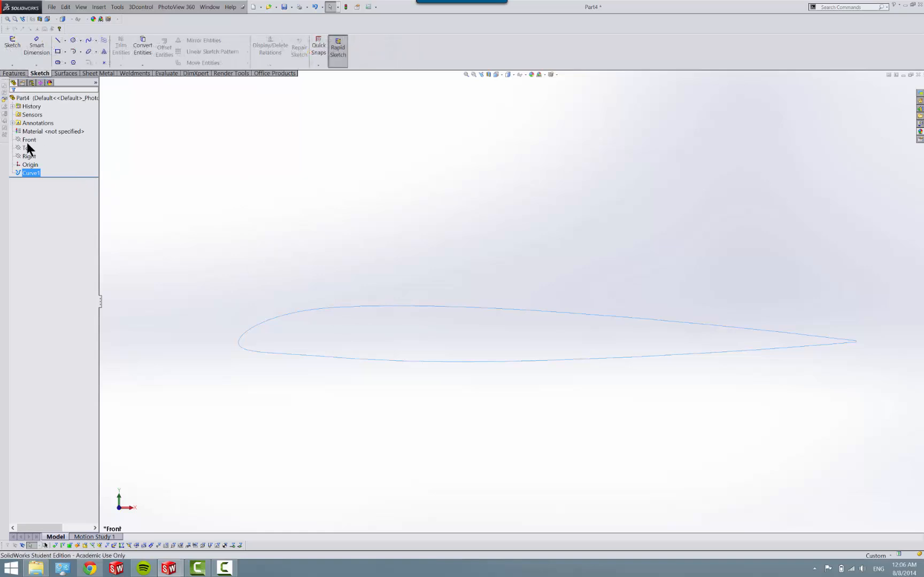
click(29, 140)
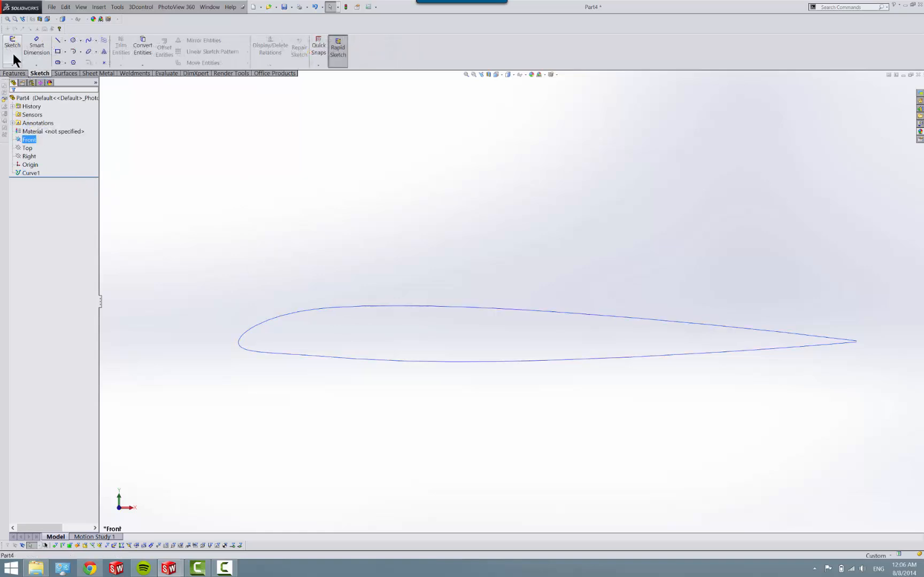
click(11, 46)
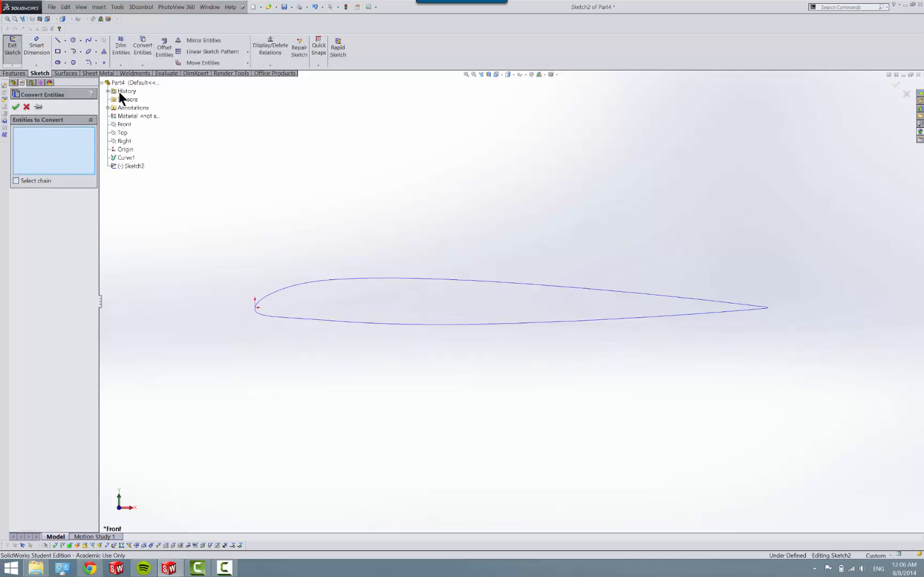
click(125, 157)
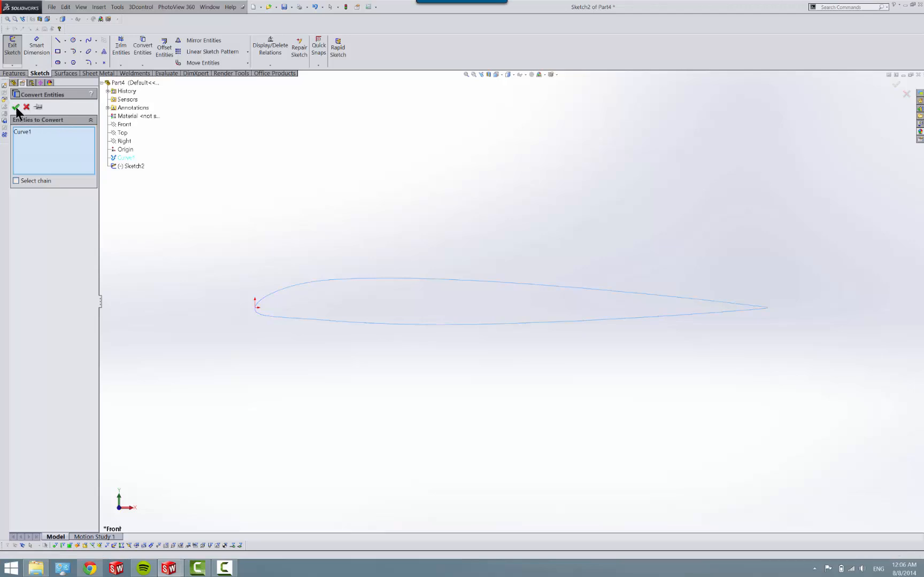
click(16, 107)
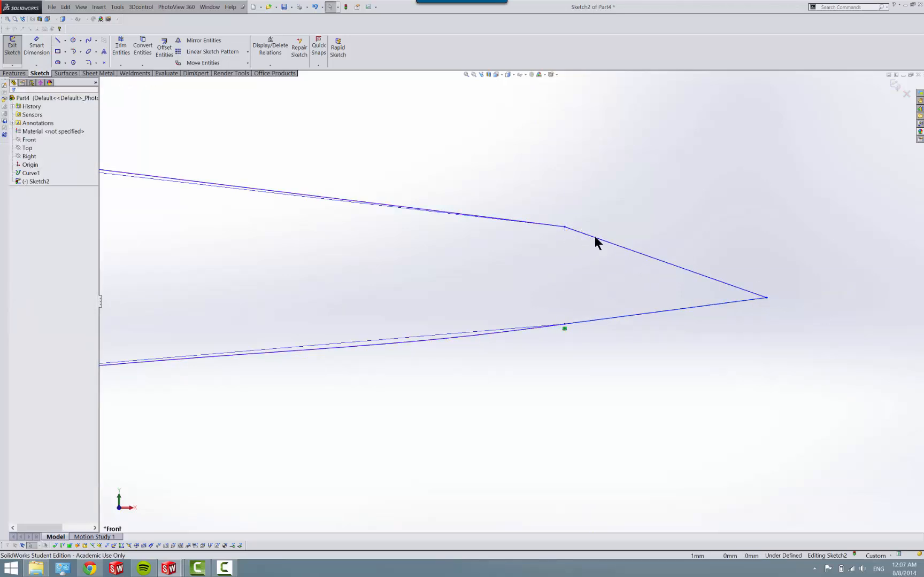
- Make the trailing-edge line tangent to the lower airfoil spline
click(562, 227)
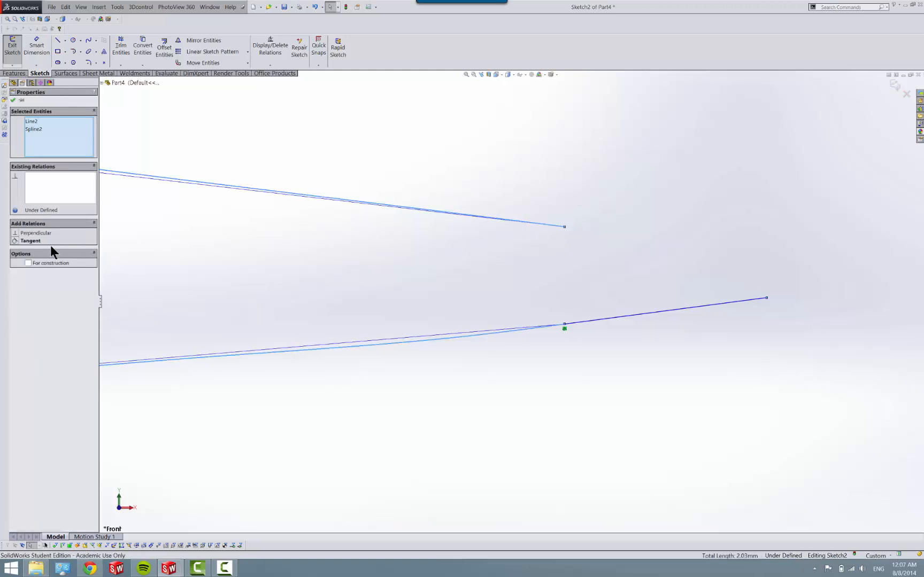
click(30, 241)
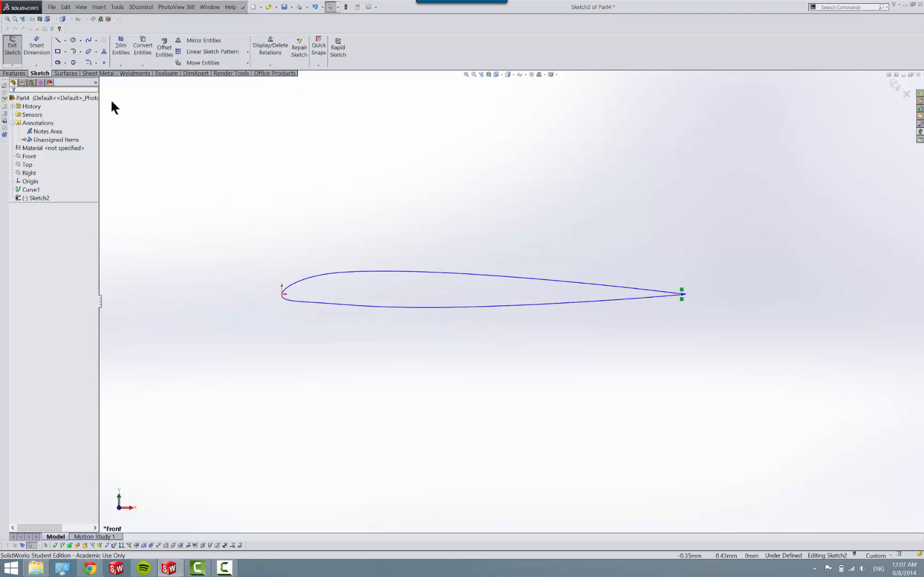
mouse_move(12, 47)
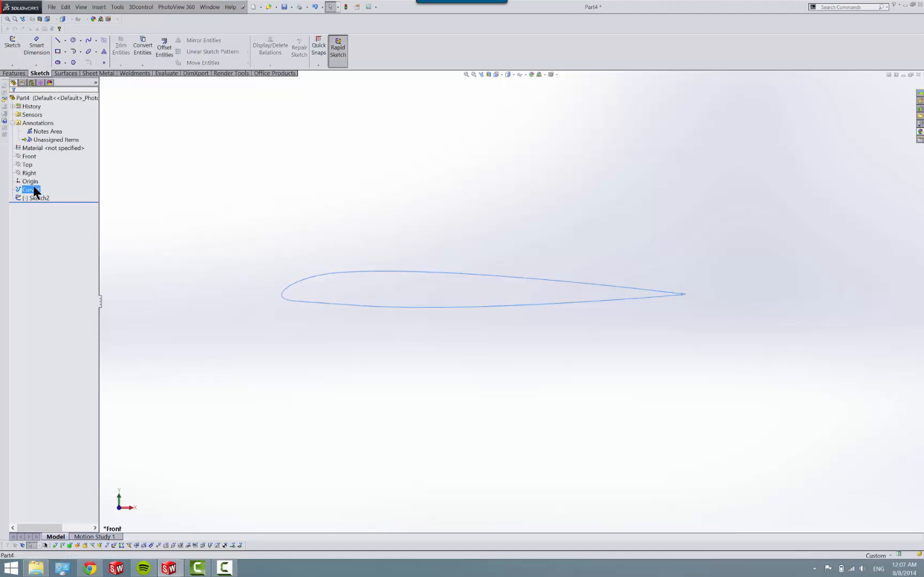
- Delete Curve1 from the part and reopen Sketch2 for editing
key(Delete)
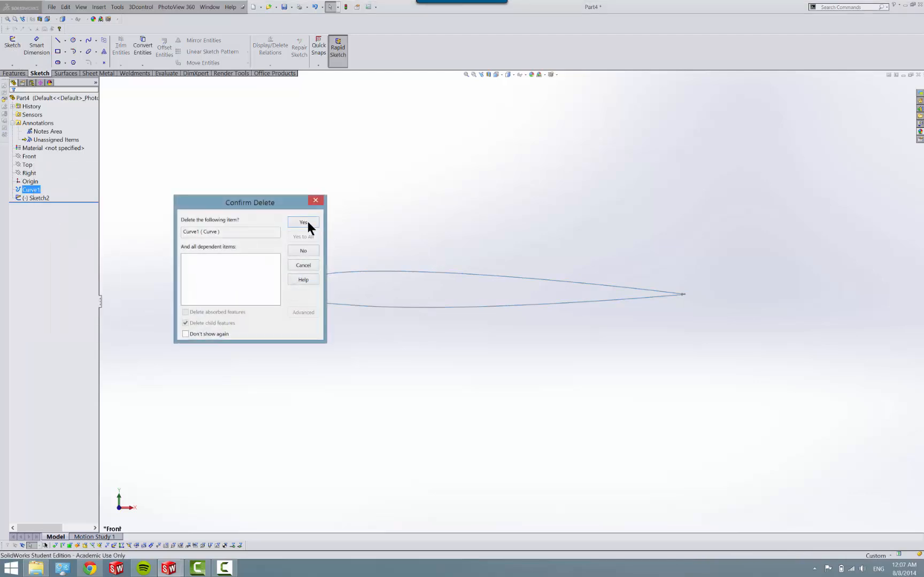
click(303, 222)
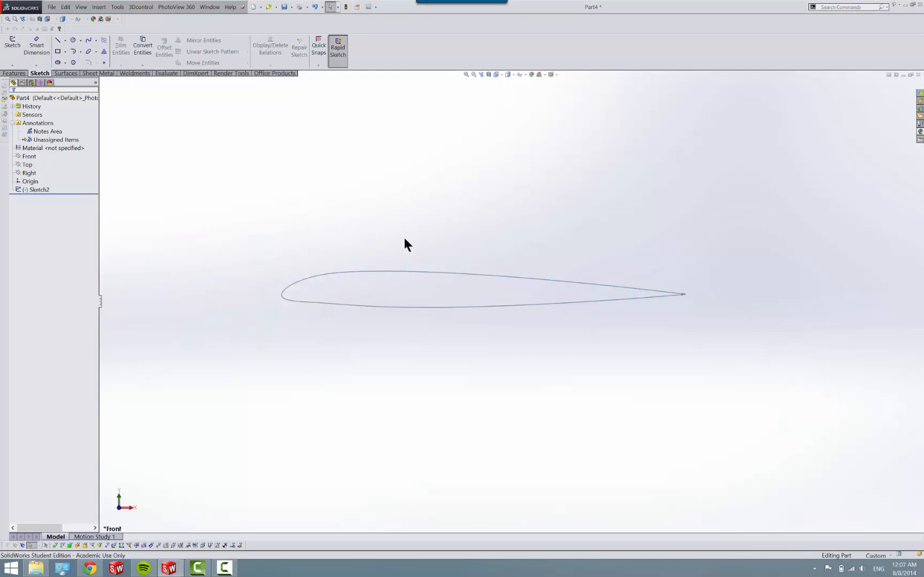
right_click(39, 190)
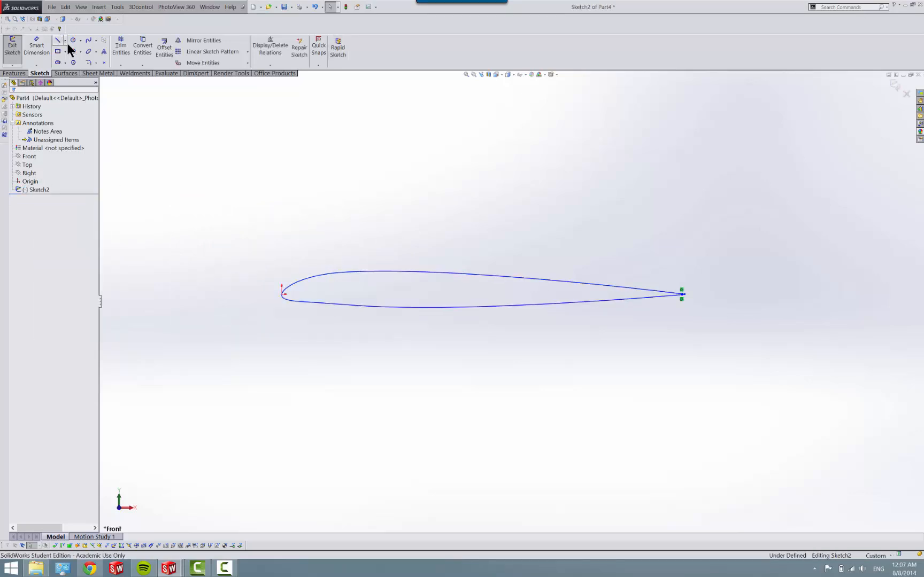
- Draw vertical construction centerlines at the leading and trailing edges
click(59, 39)
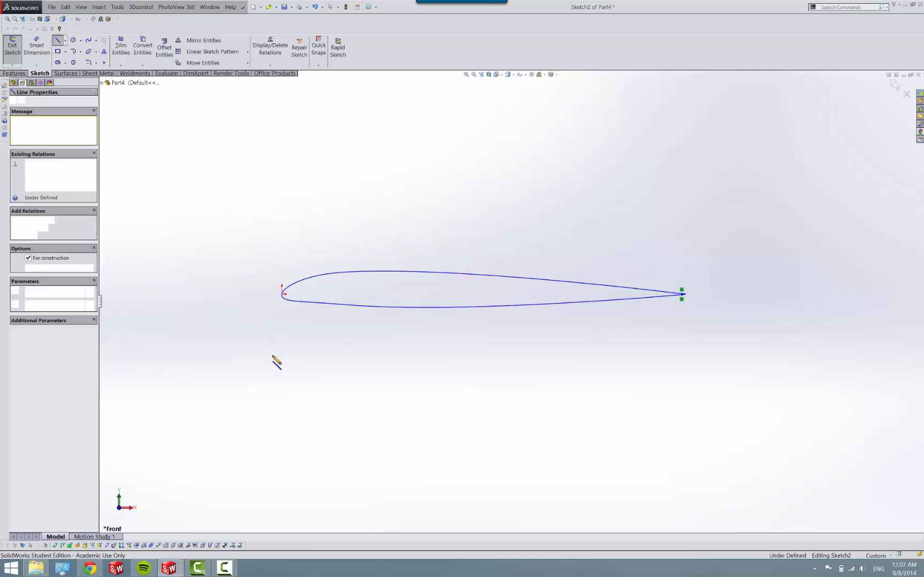
drag(275, 360, 487, 292)
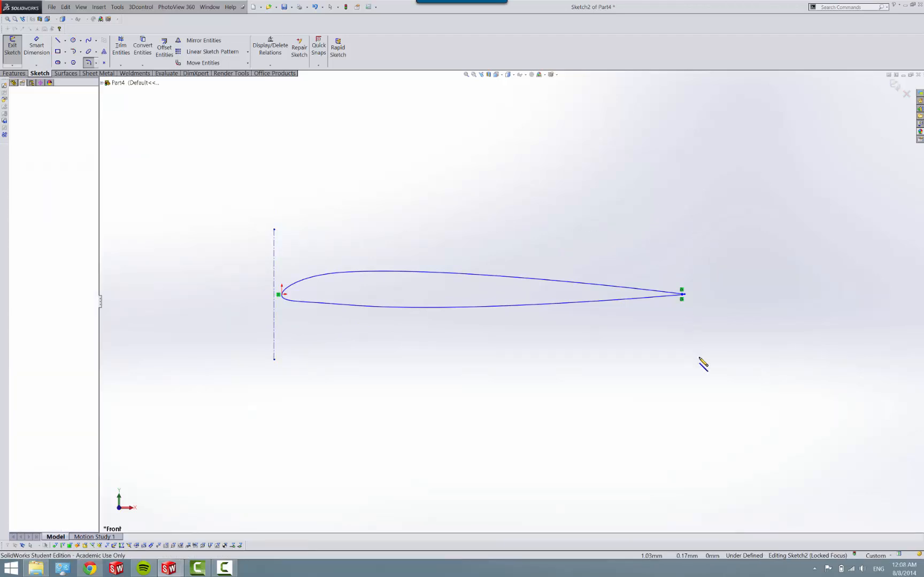
drag(682, 231, 702, 370)
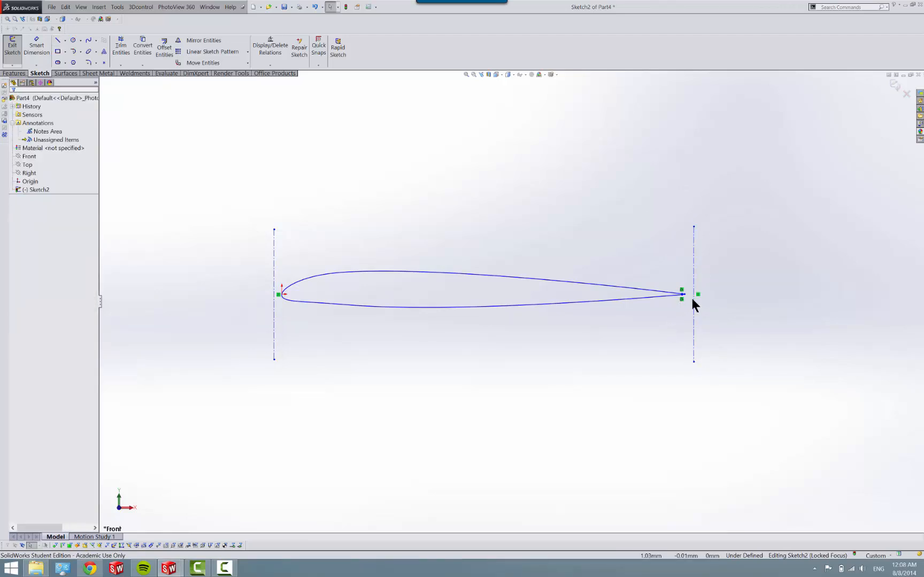
click(693, 293)
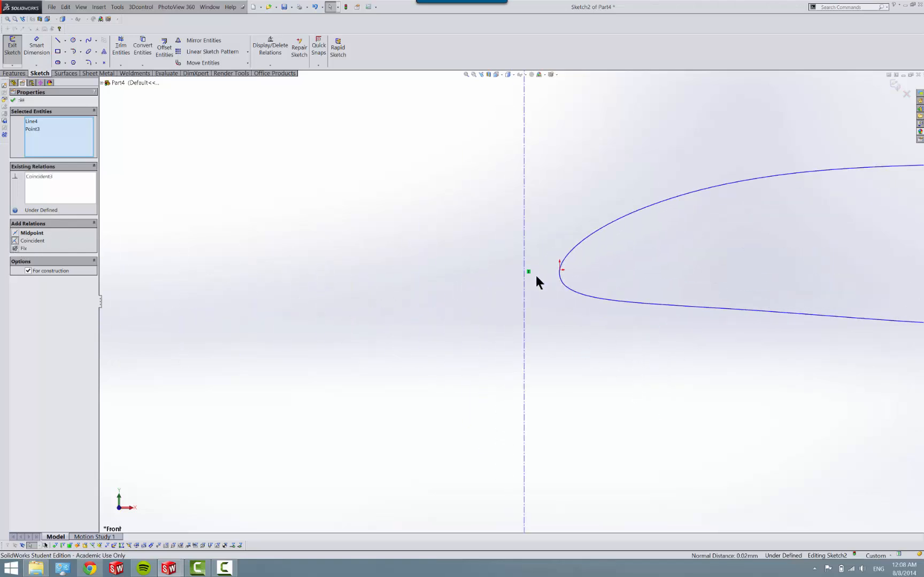
- Make the leading-edge line tangent to the curve and join the nose endpoints coincident
click(559, 268)
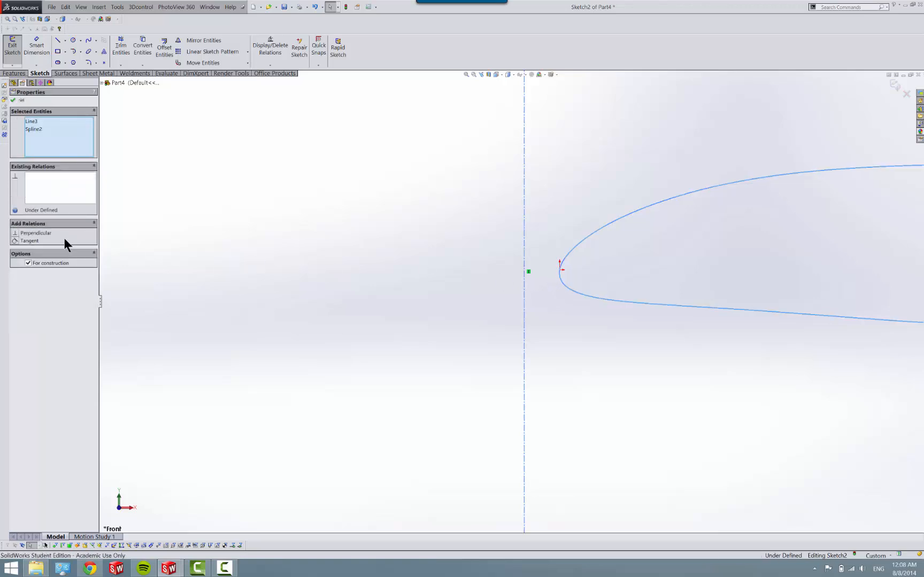
click(30, 240)
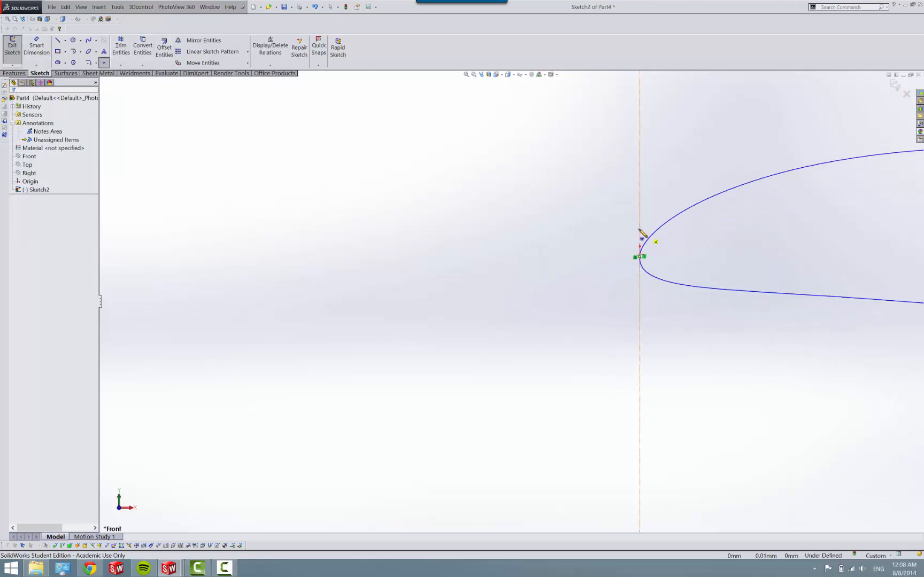
click(640, 238)
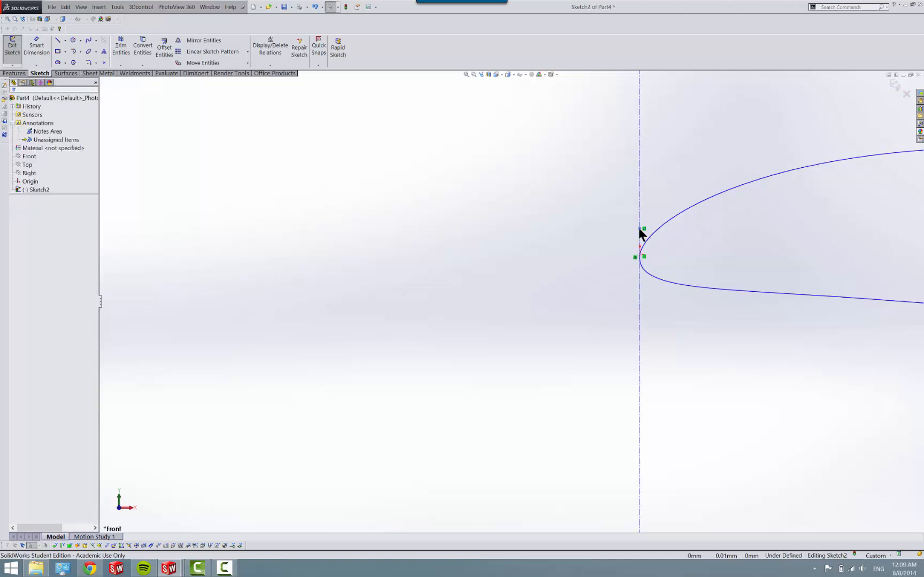
click(639, 257)
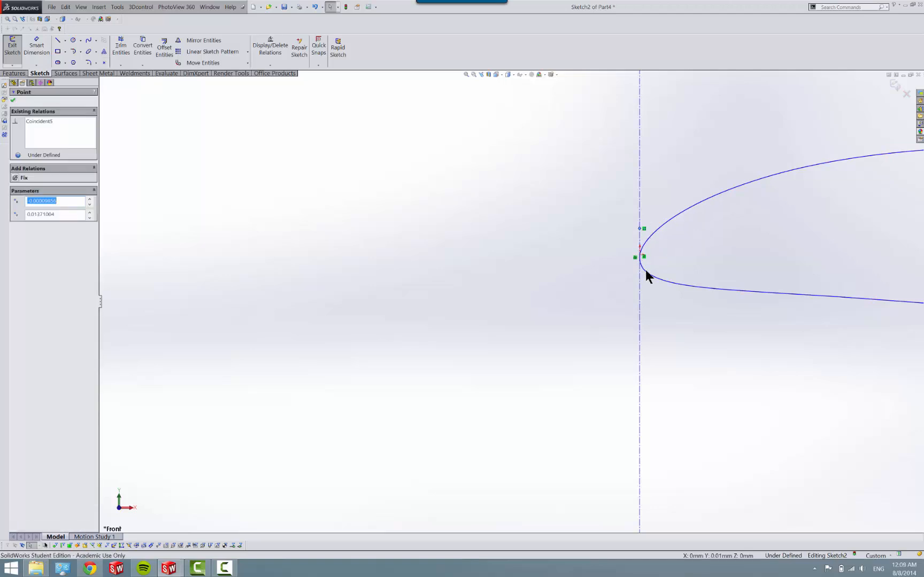
click(641, 262)
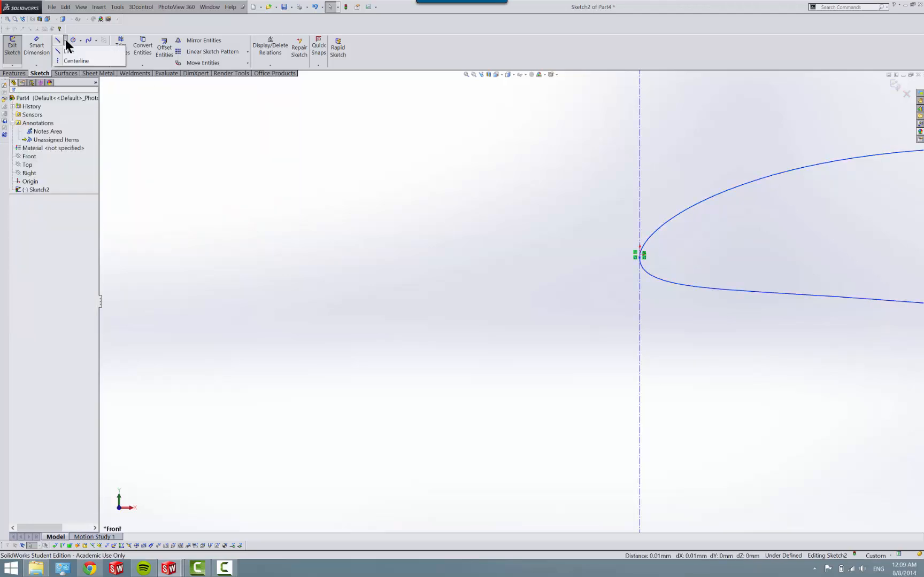
- Draw a horizontal chord centerline from the nose to the trailing edge
click(76, 61)
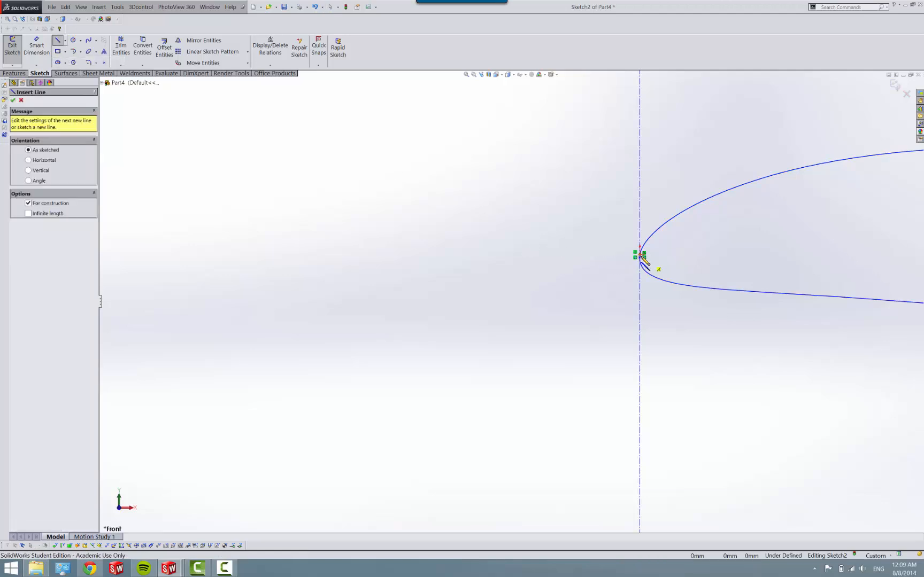
drag(640, 254, 550, 285)
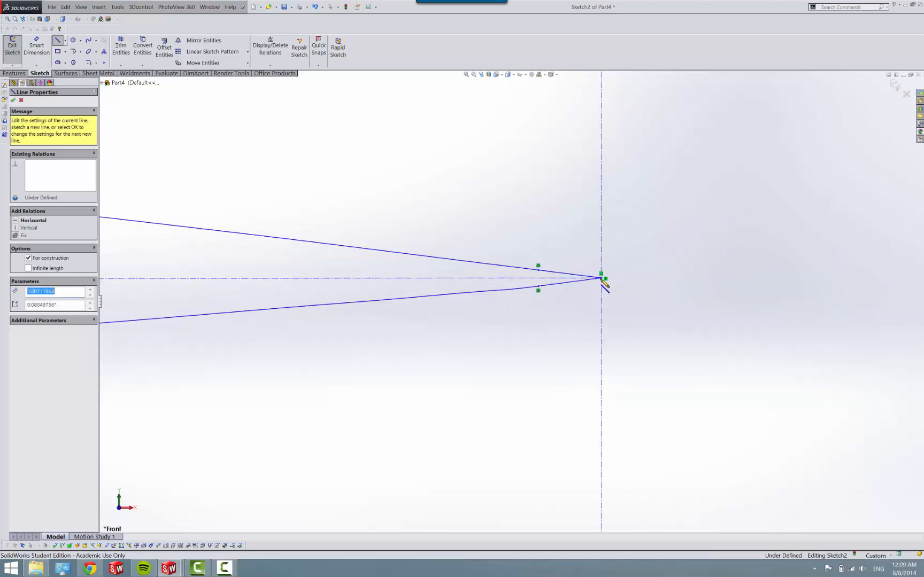
click(14, 100)
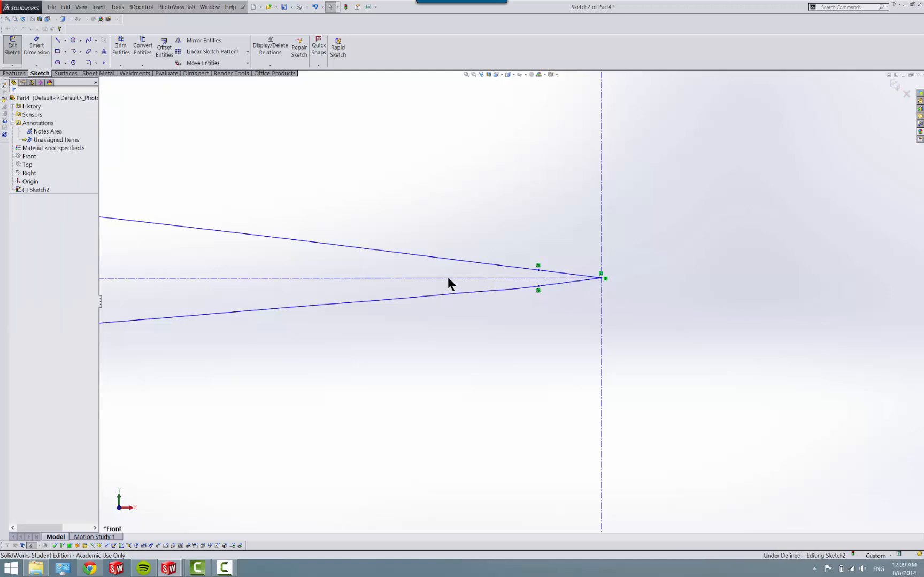
- Dimension the chord between the vertical centerlines and edit its value to define the sketch
click(460, 254)
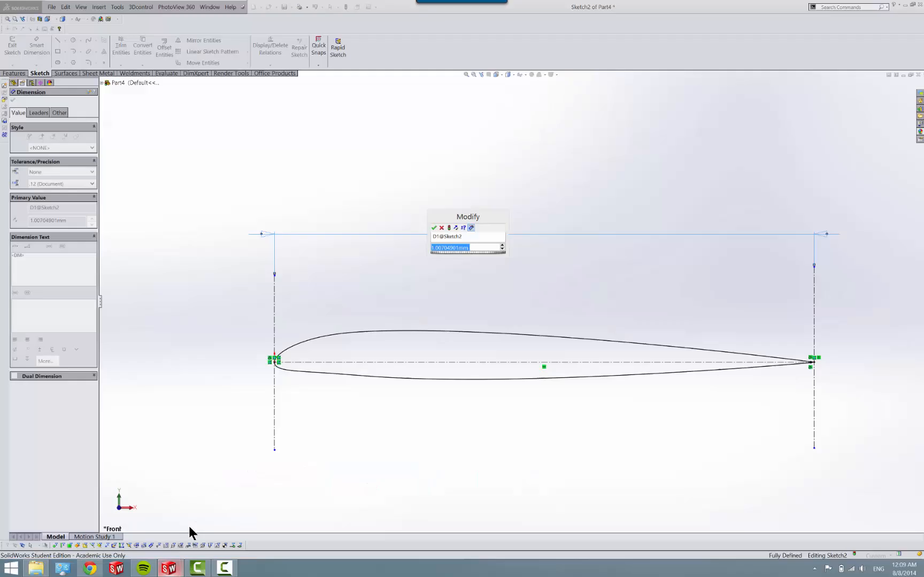
mouse_move(449, 332)
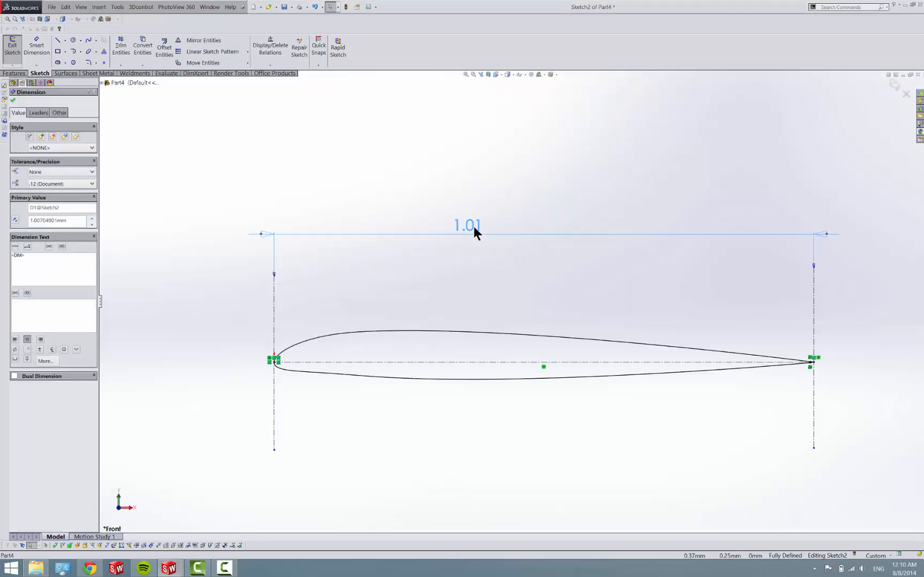
click(466, 225)
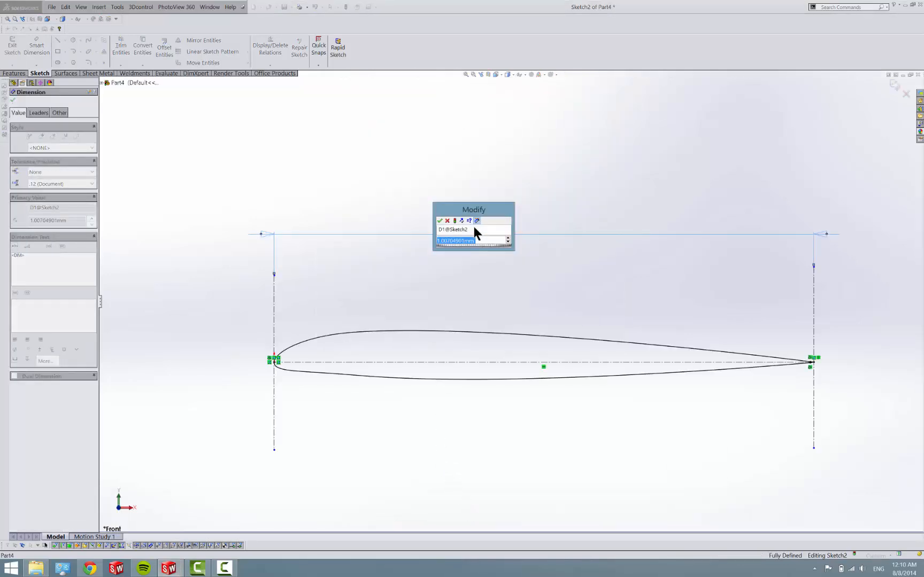
text(3.46)
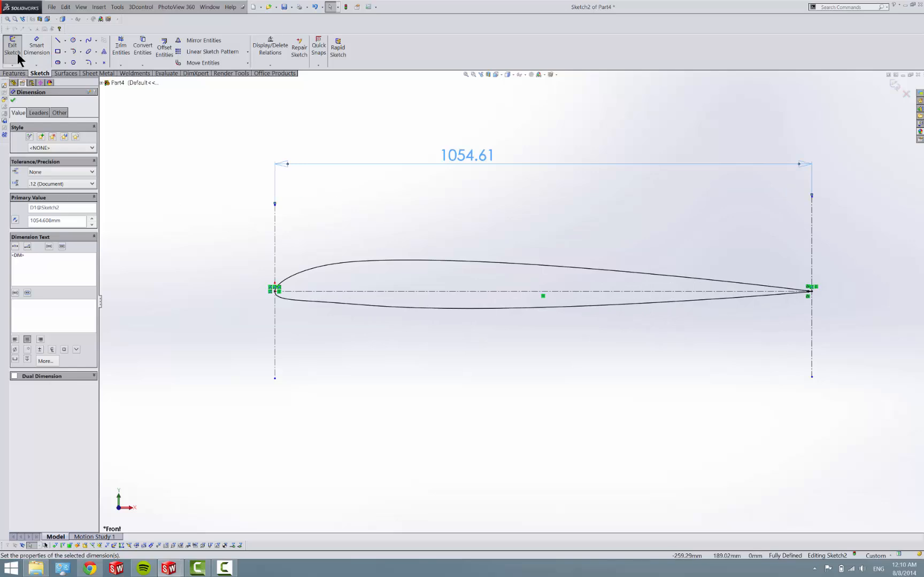
- Exit the sketch, start Tools > Blocks > Save and cancel the Save As dialog
click(13, 48)
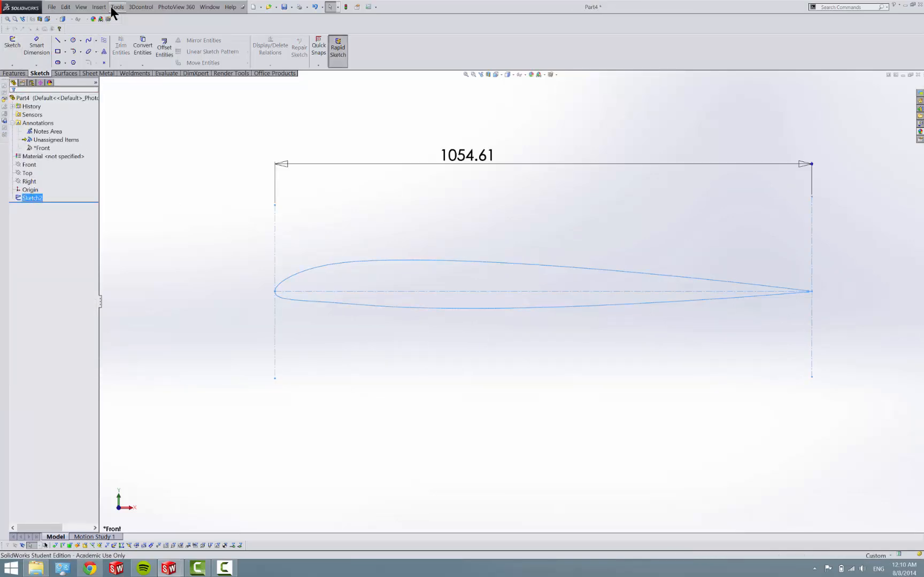
click(116, 6)
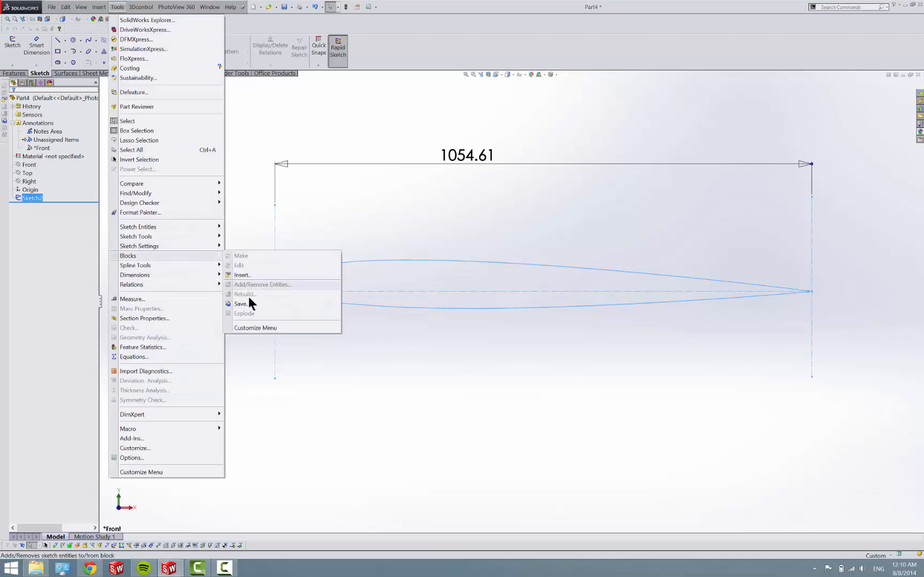
click(241, 304)
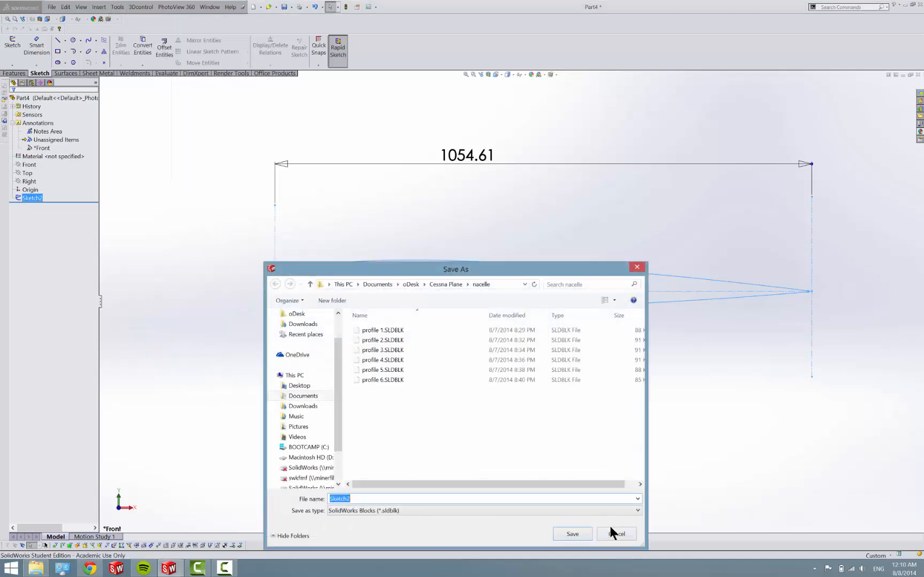
click(615, 535)
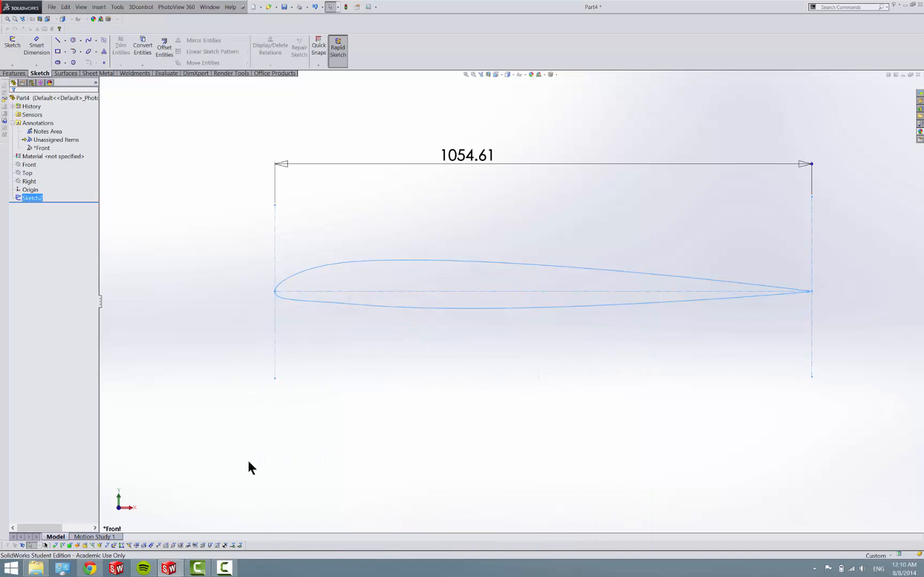
mouse_move(344, 251)
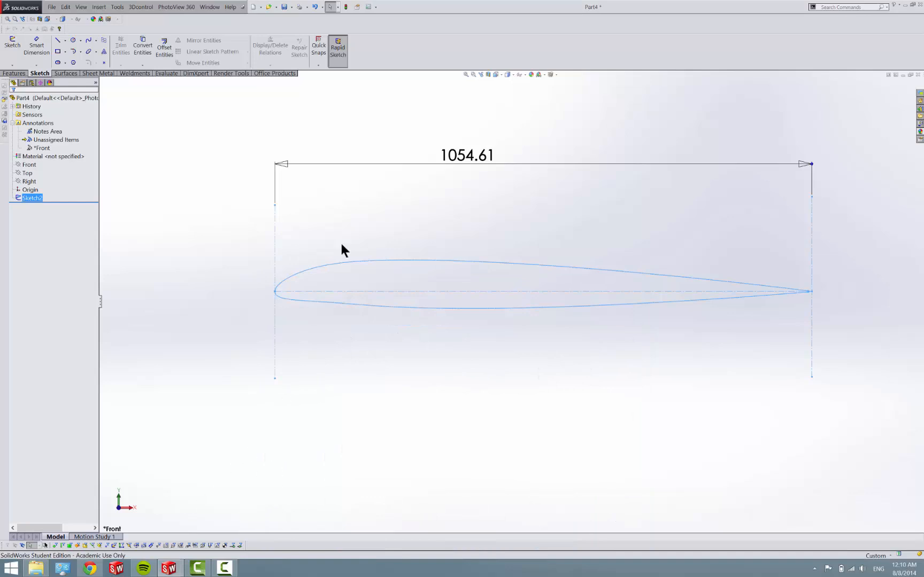
mouse_move(312, 187)
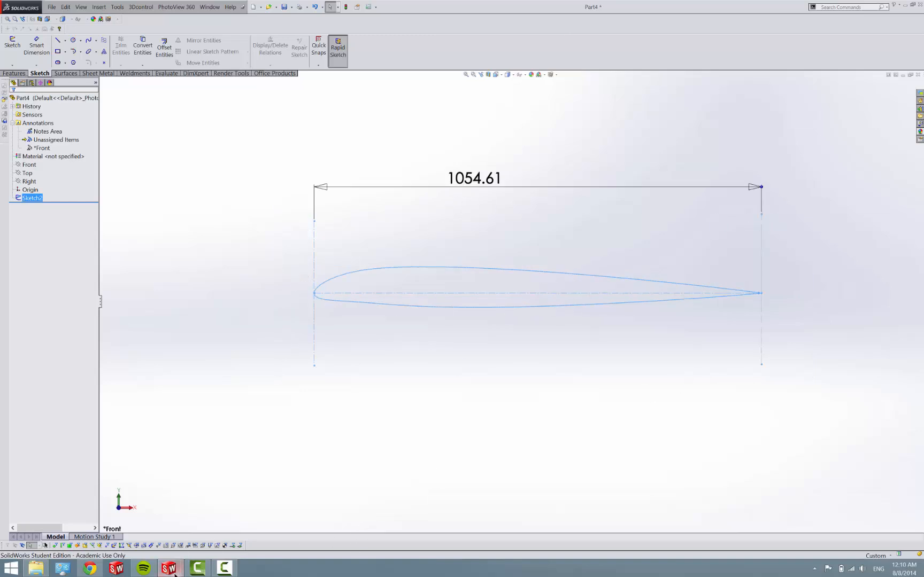
mouse_move(405, 420)
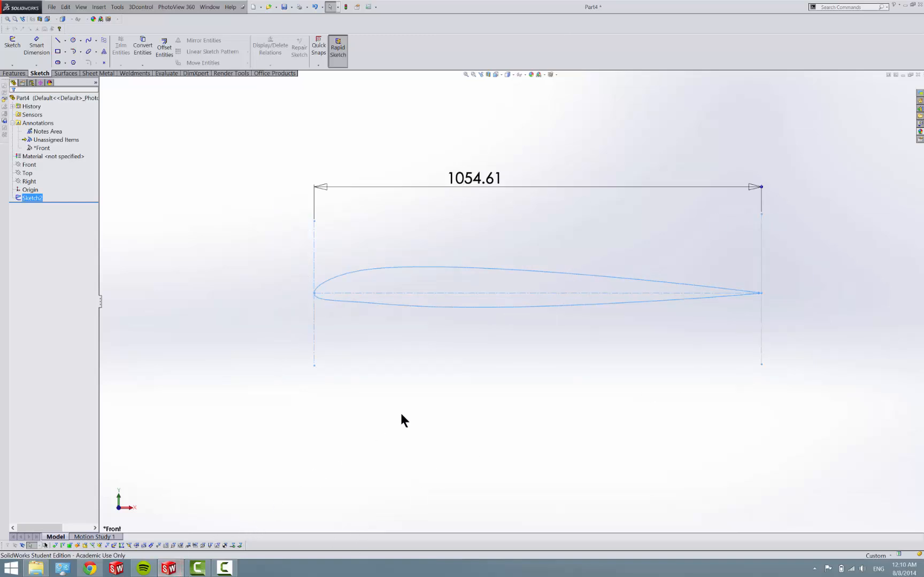